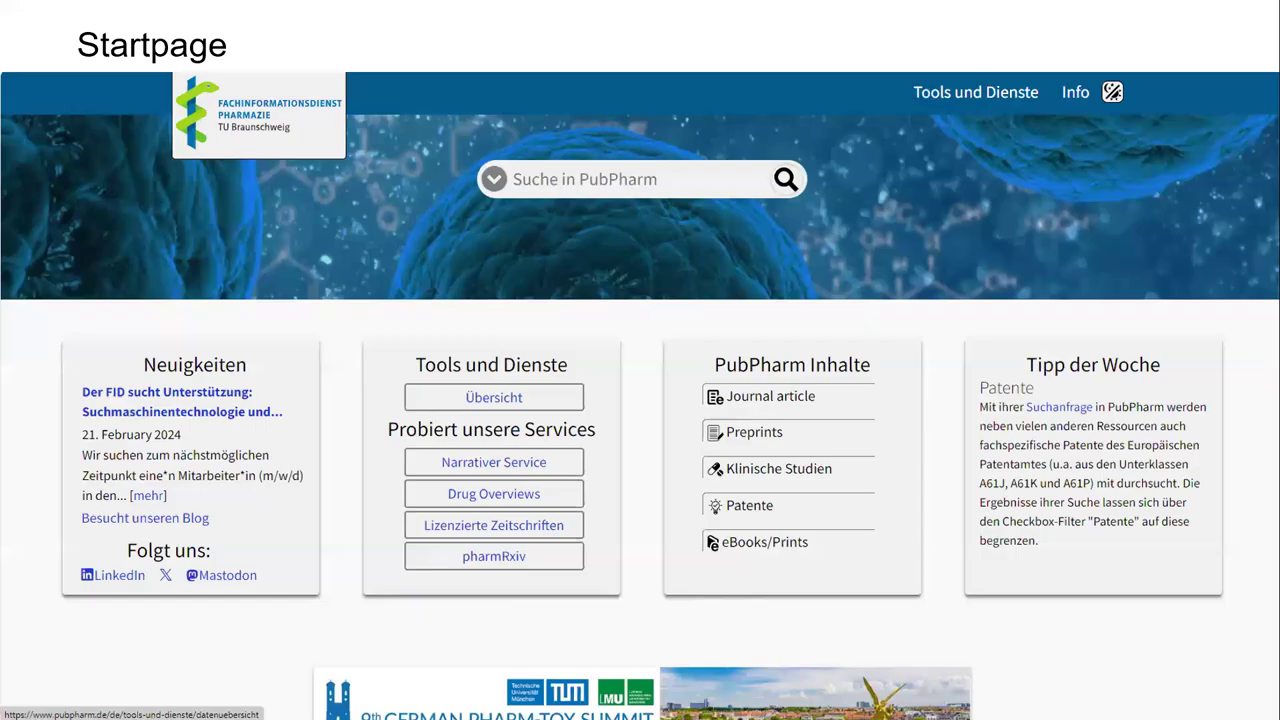
Step: Switch to the PubPharm page, accept the cookie notice with 'Verstanden', and set language to English
key(alt+tab)
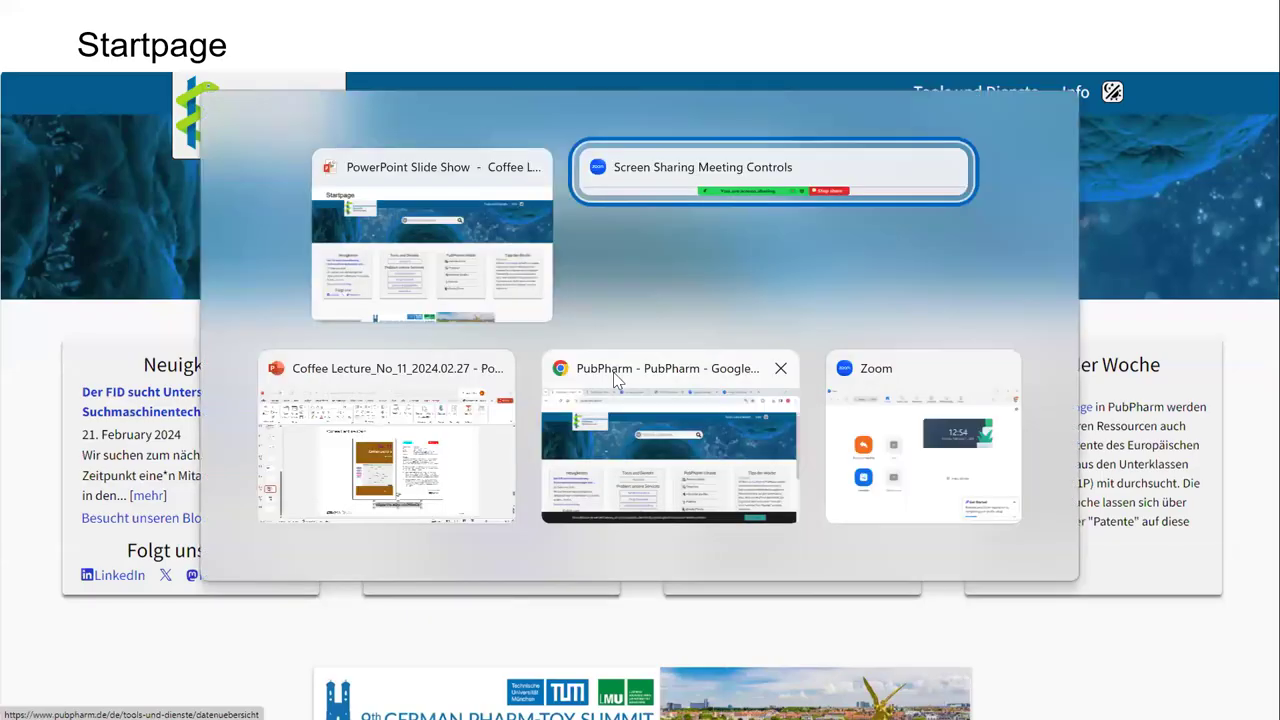
click(668, 438)
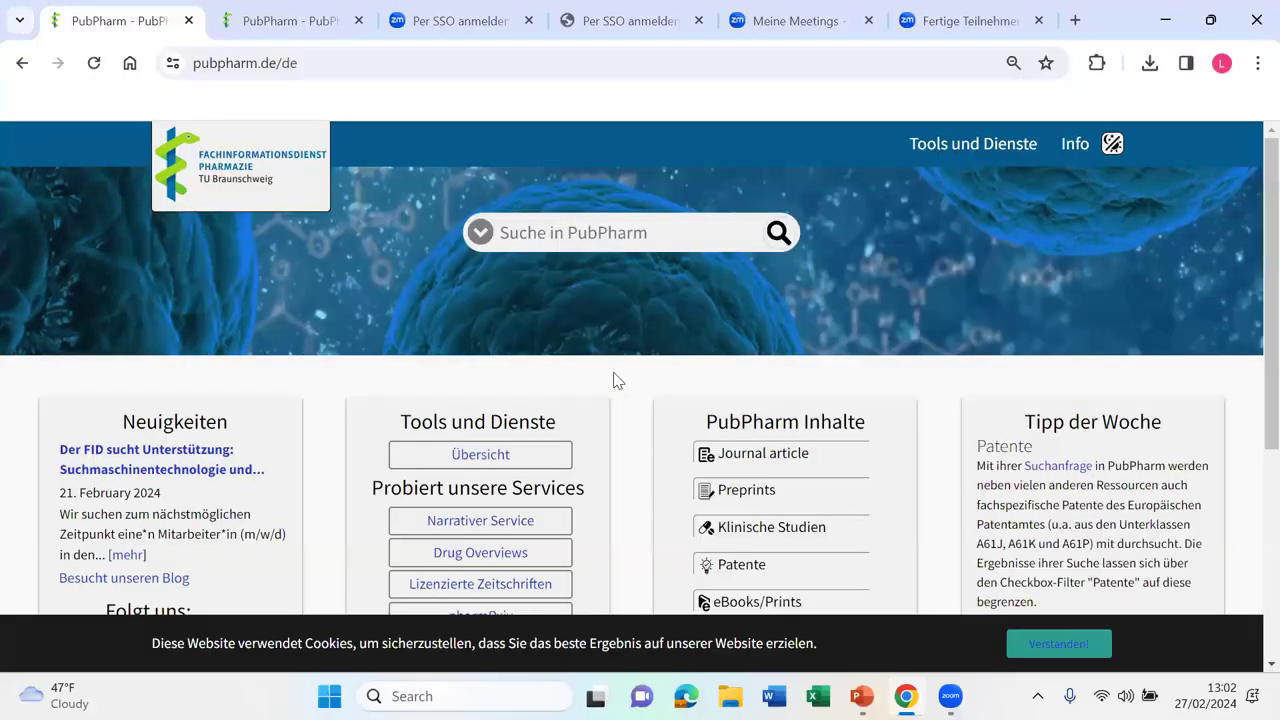
mouse_move(900, 335)
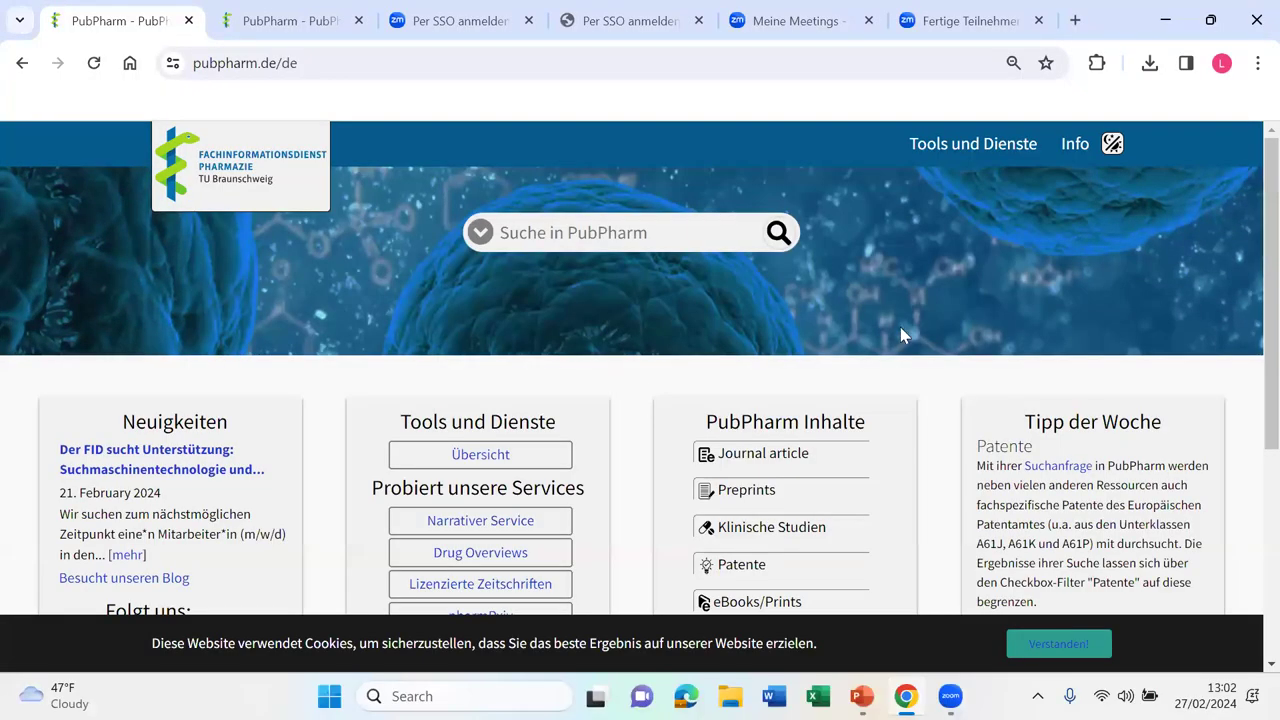
mouse_move(1250, 230)
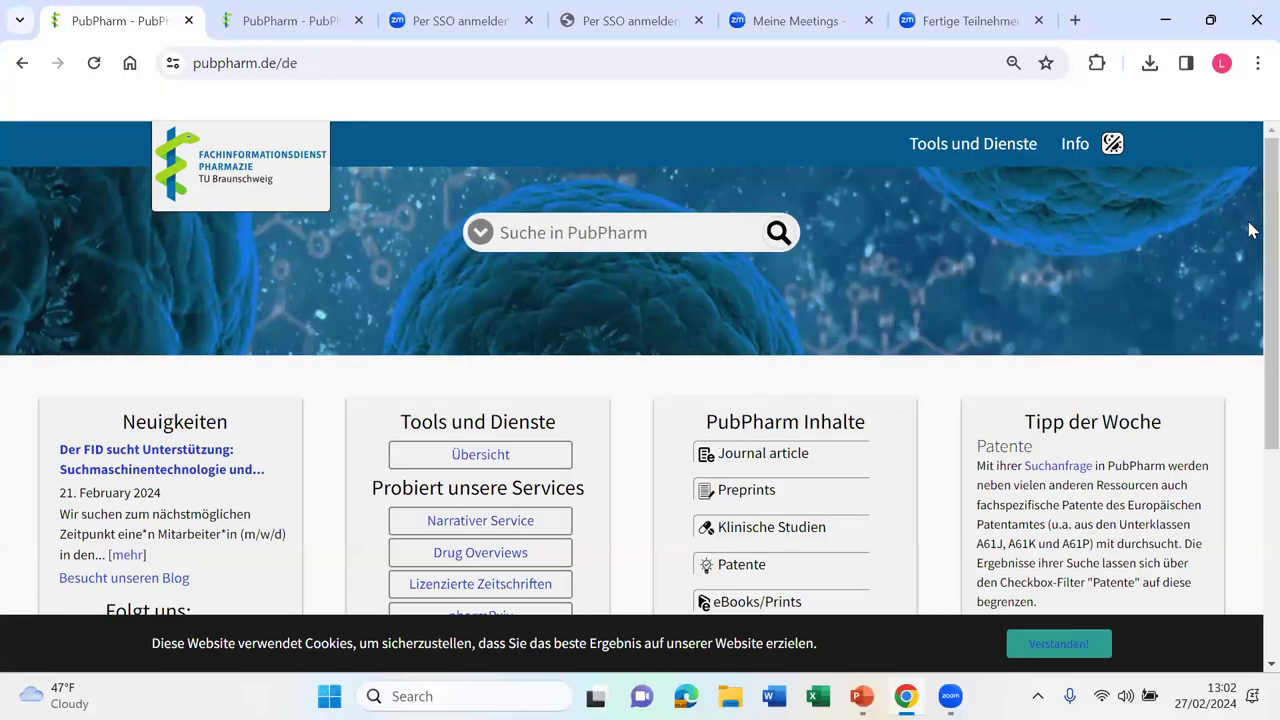
scroll(down, 3)
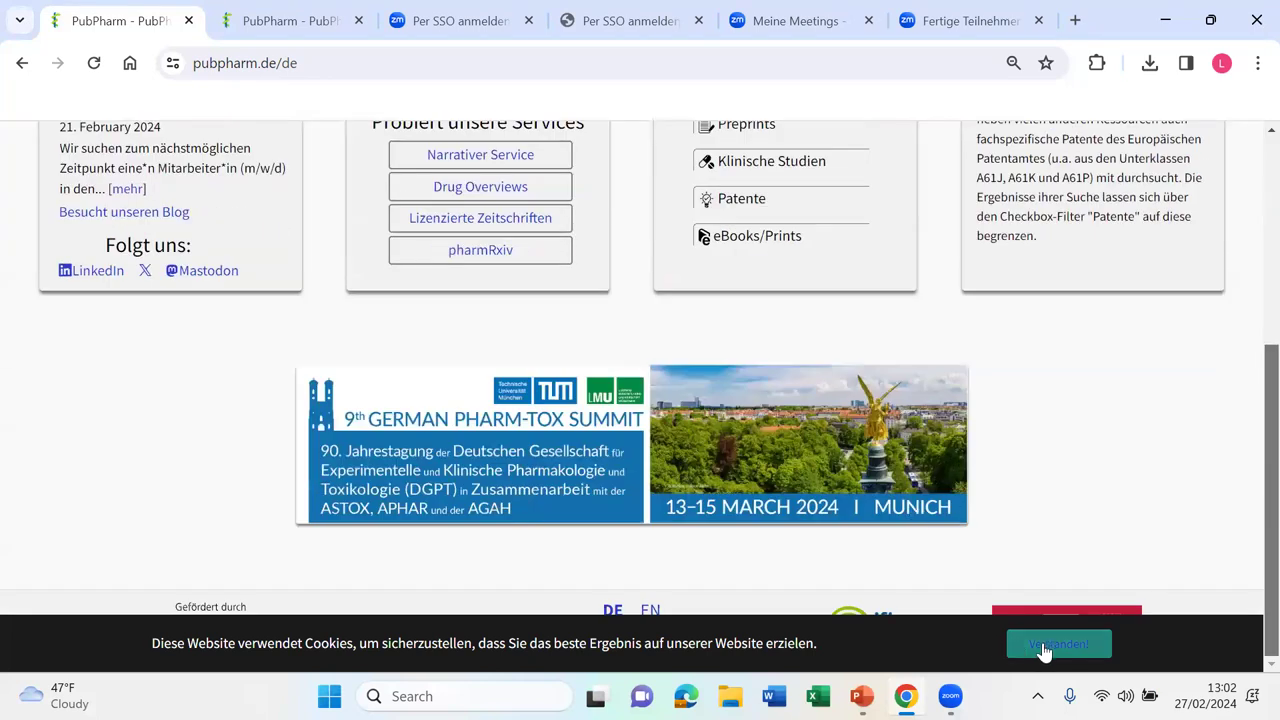
click(1058, 643)
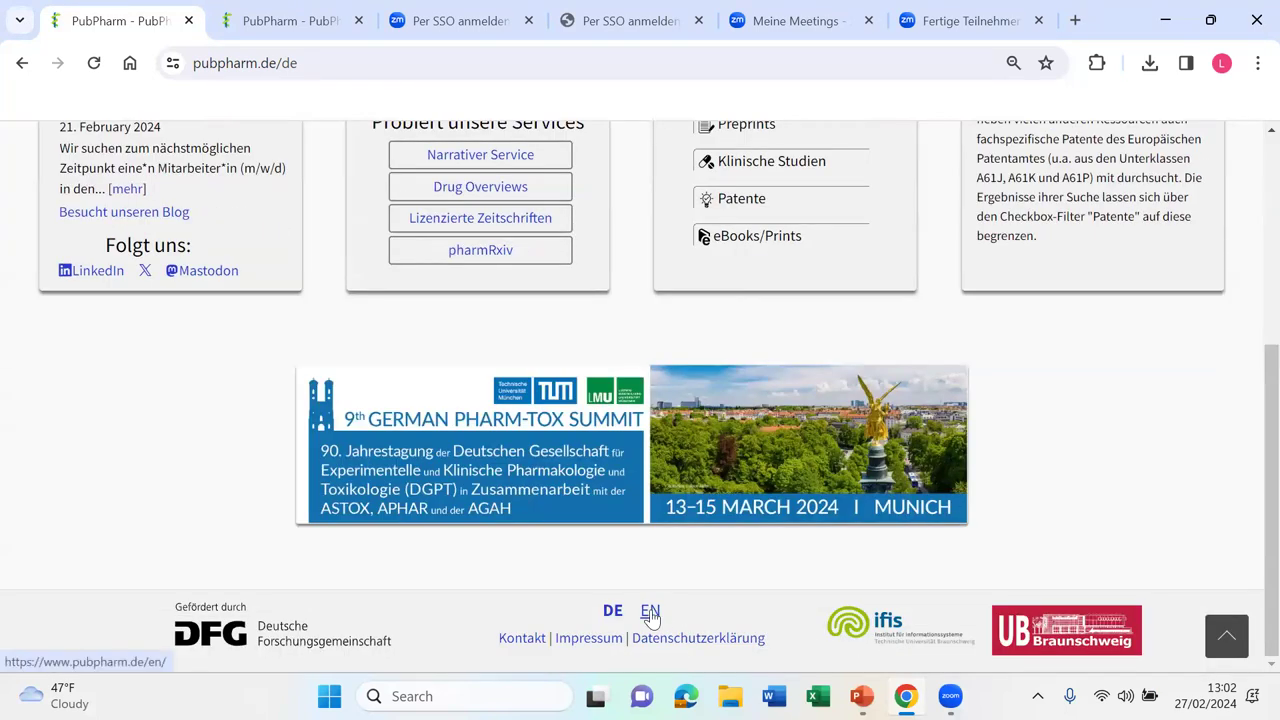
click(650, 611)
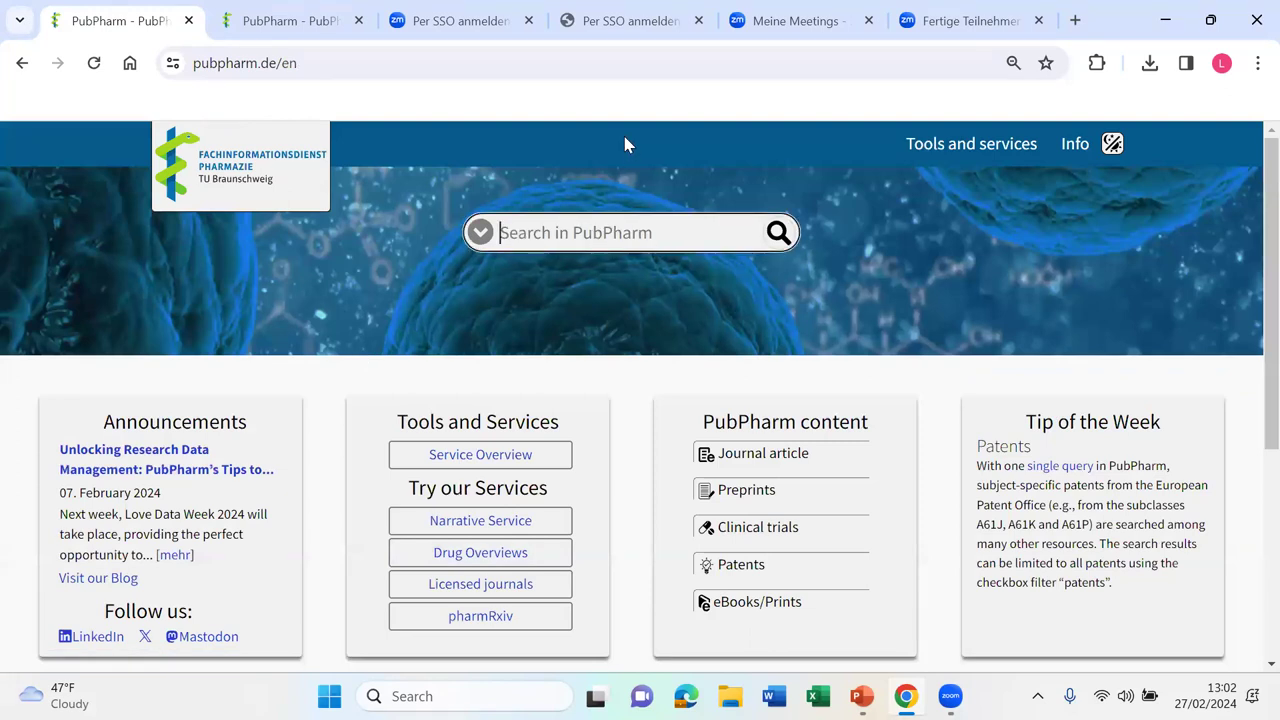
Step: Search PubPharm for 'hay fever' to list about 6,295 results
text(hay)
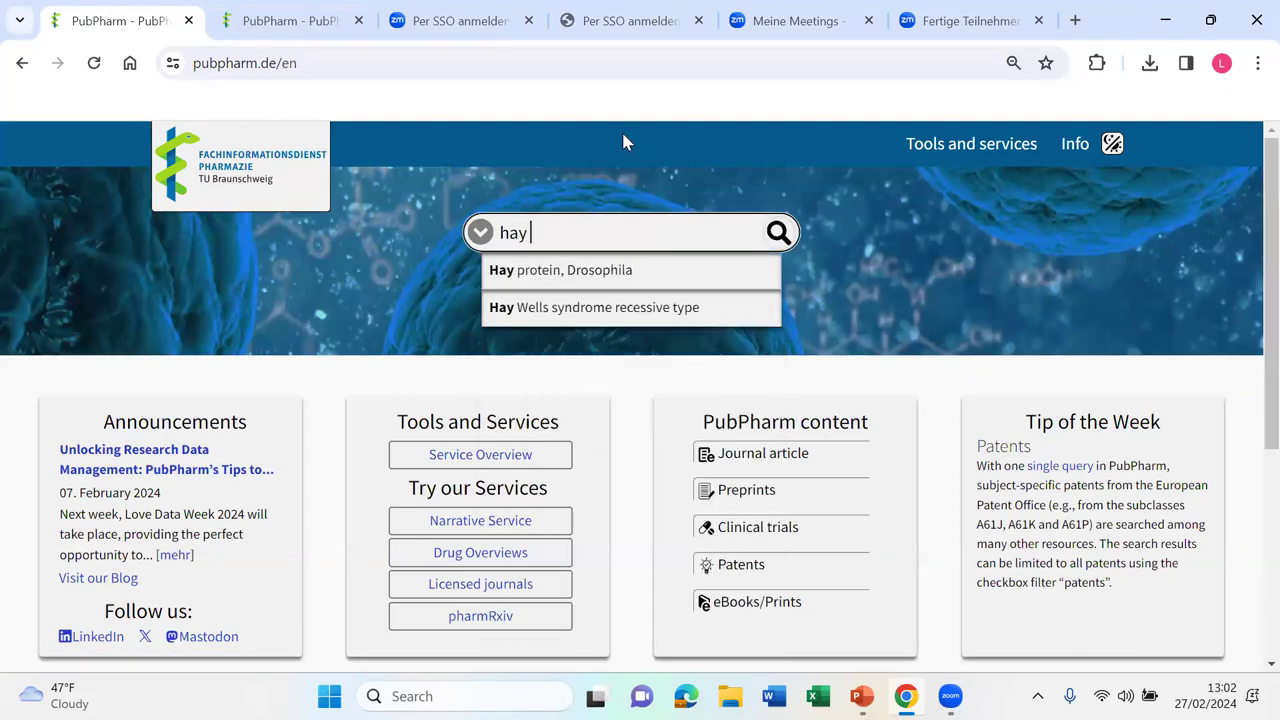
text(fever)
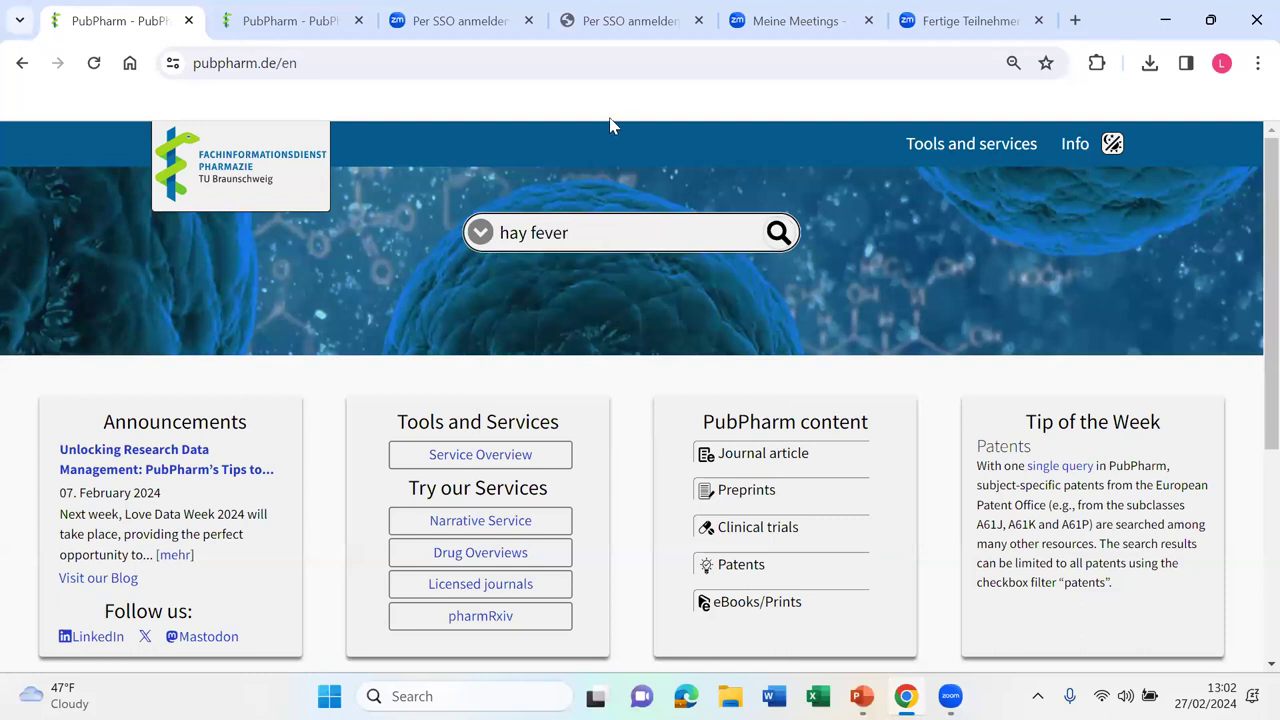
mouse_move(779, 242)
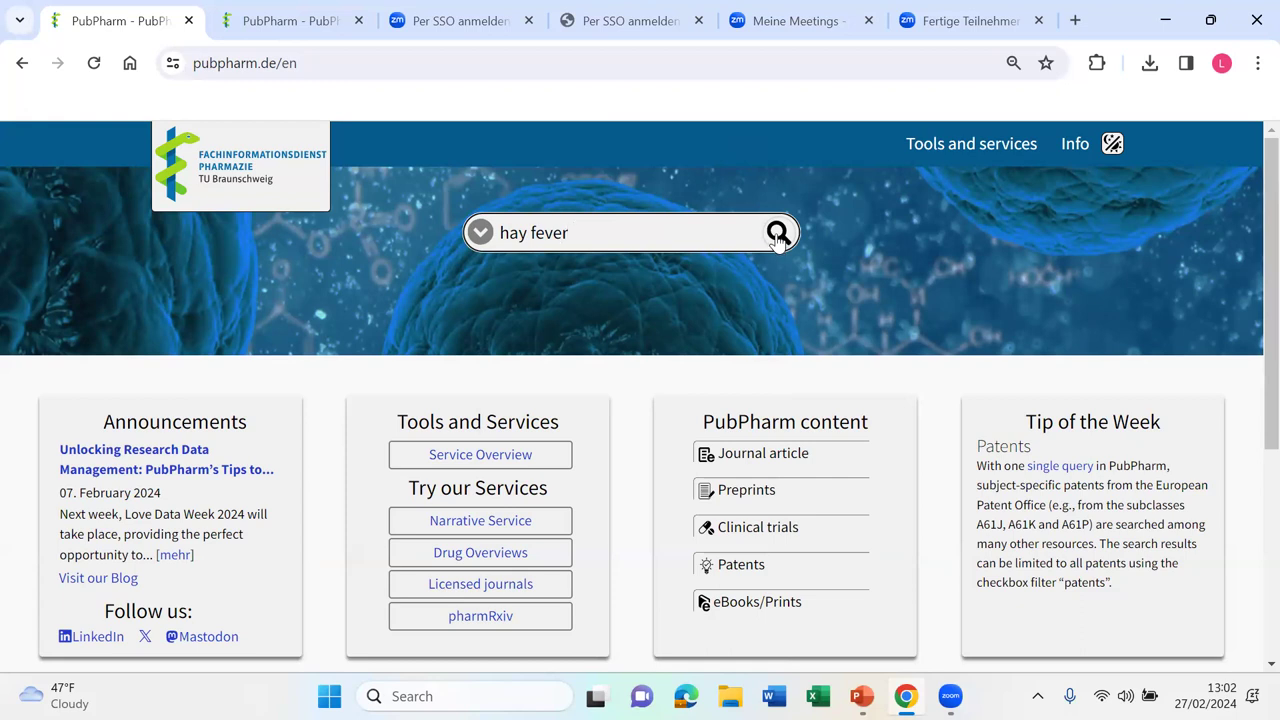
click(778, 232)
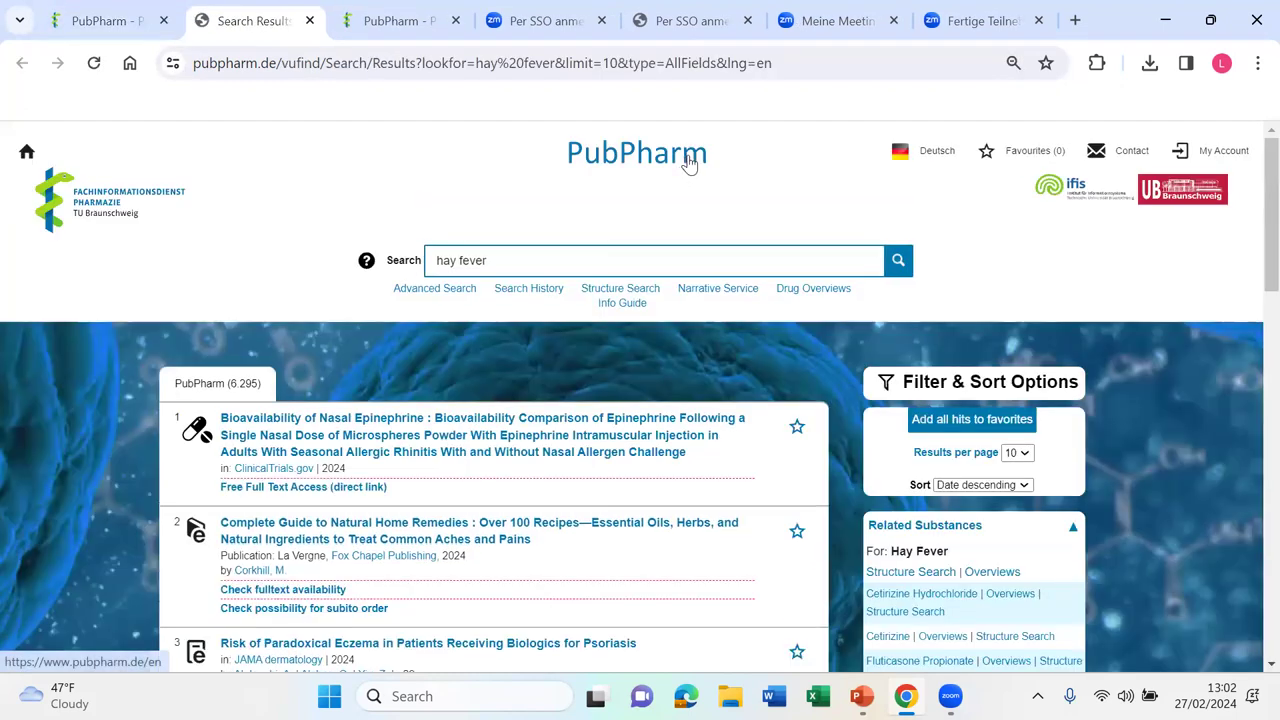
mouse_move(519, 184)
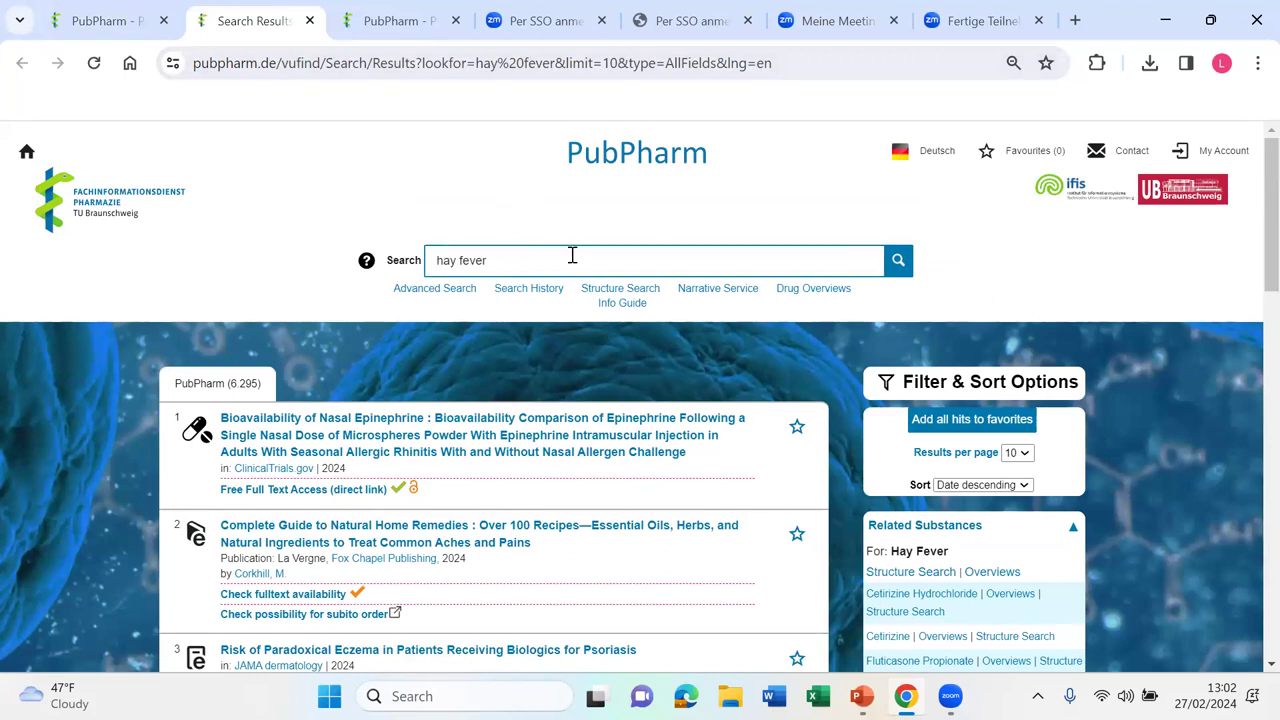
mouse_move(240, 393)
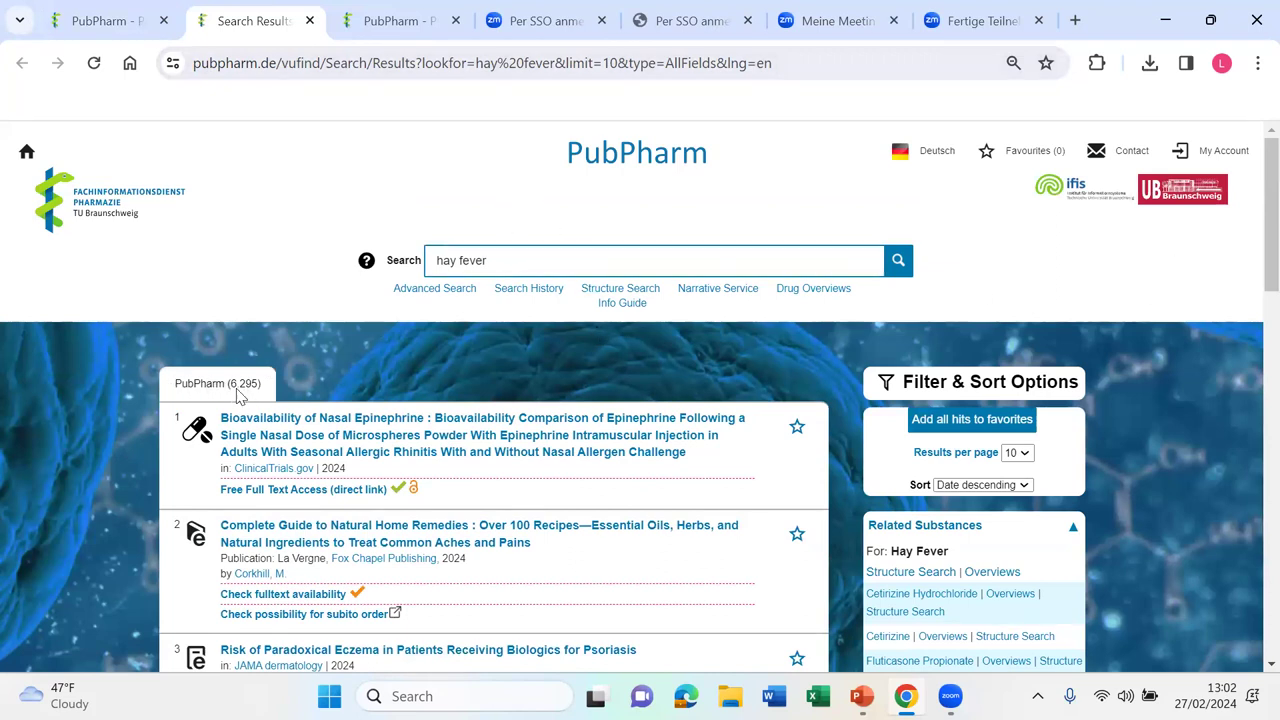
Step: Rerun the search with the suggested term 'Rhinitis, Allergic, Seasonal' and browse the 7,324 results
click(655, 260)
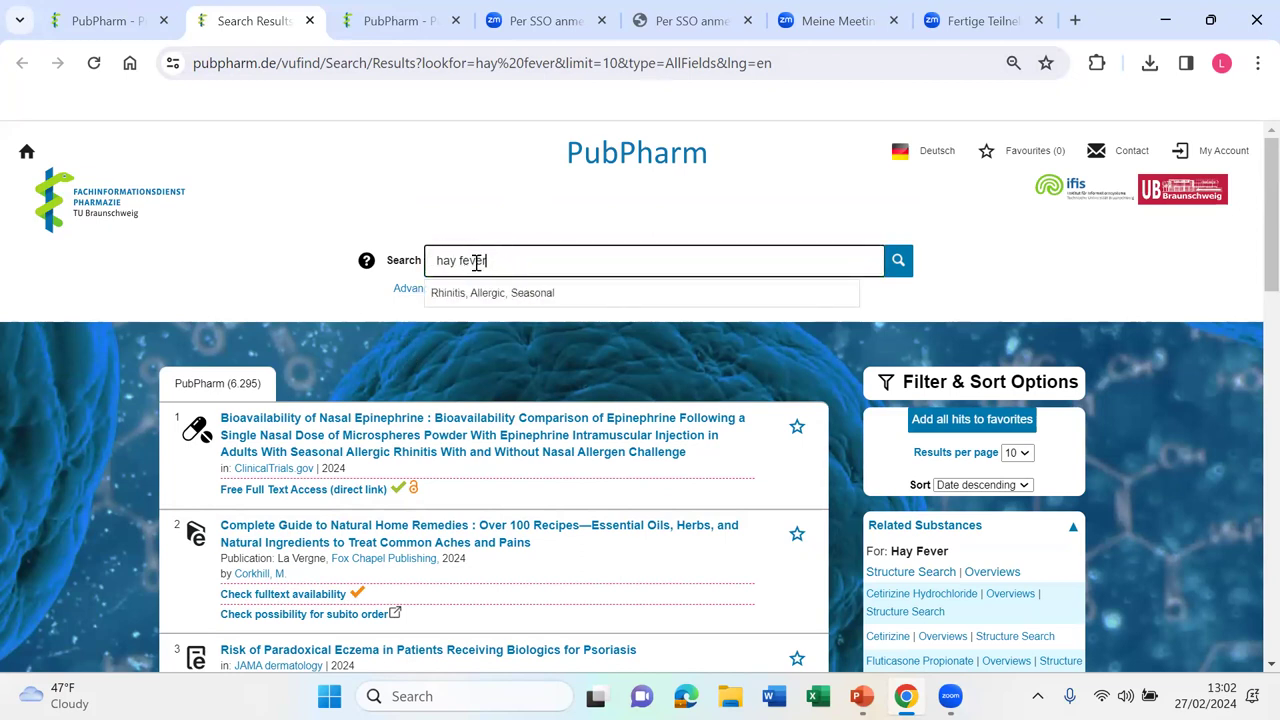
mouse_move(472, 292)
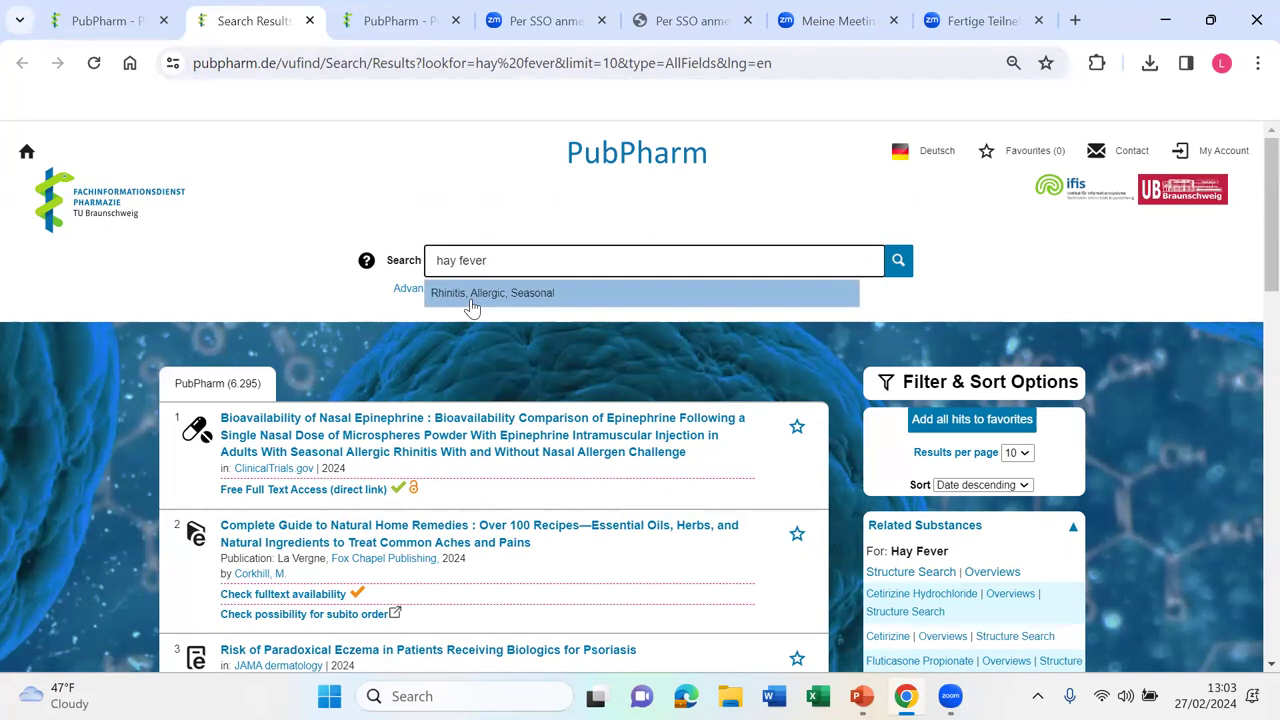
mouse_move(437, 307)
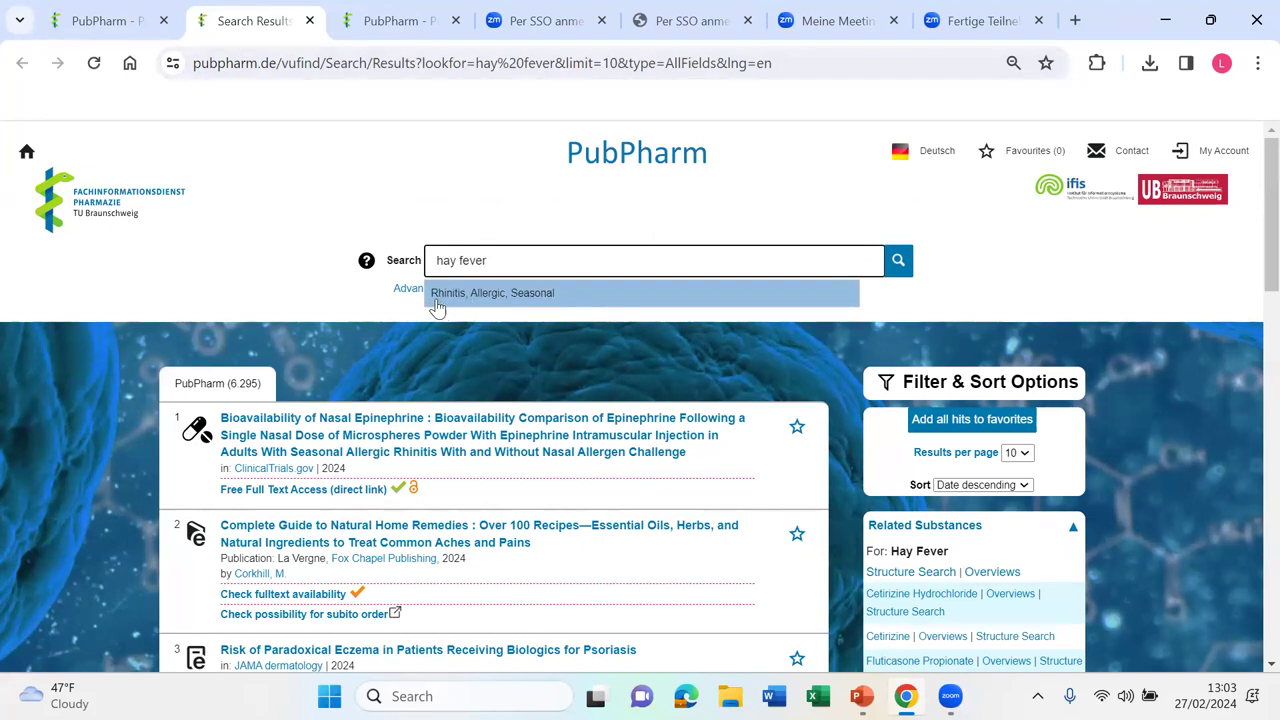
mouse_move(547, 300)
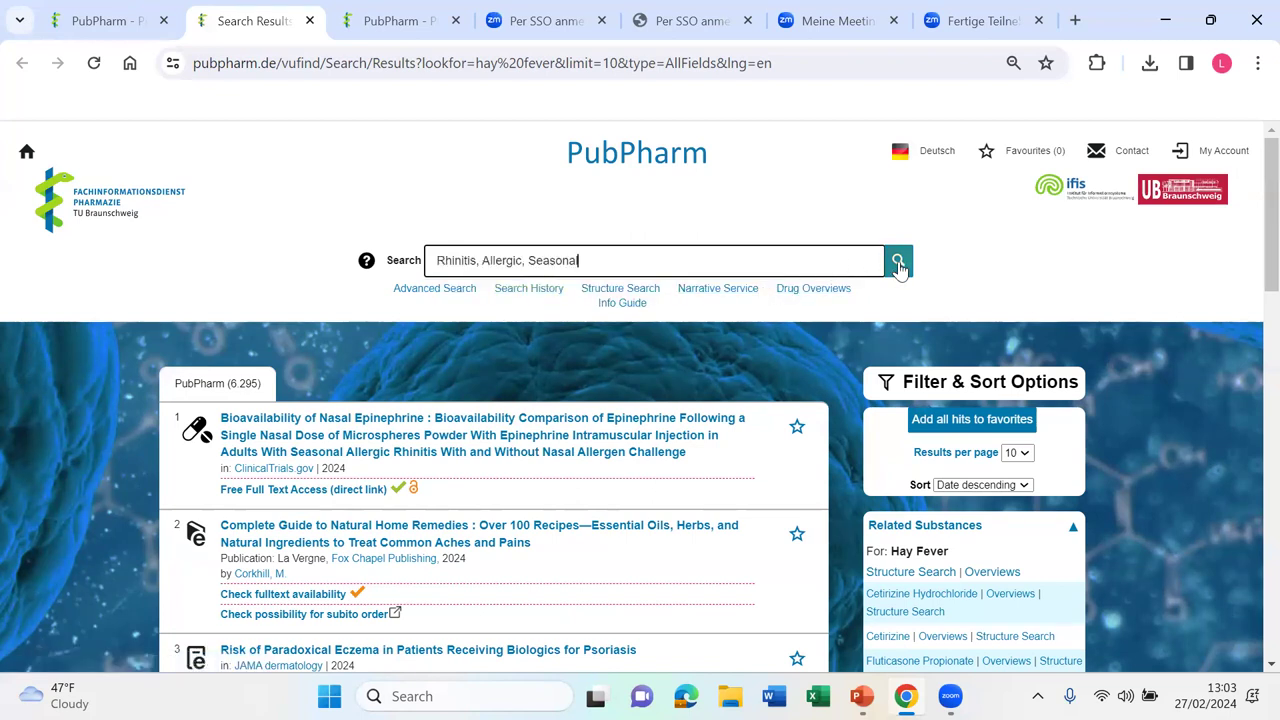
click(897, 260)
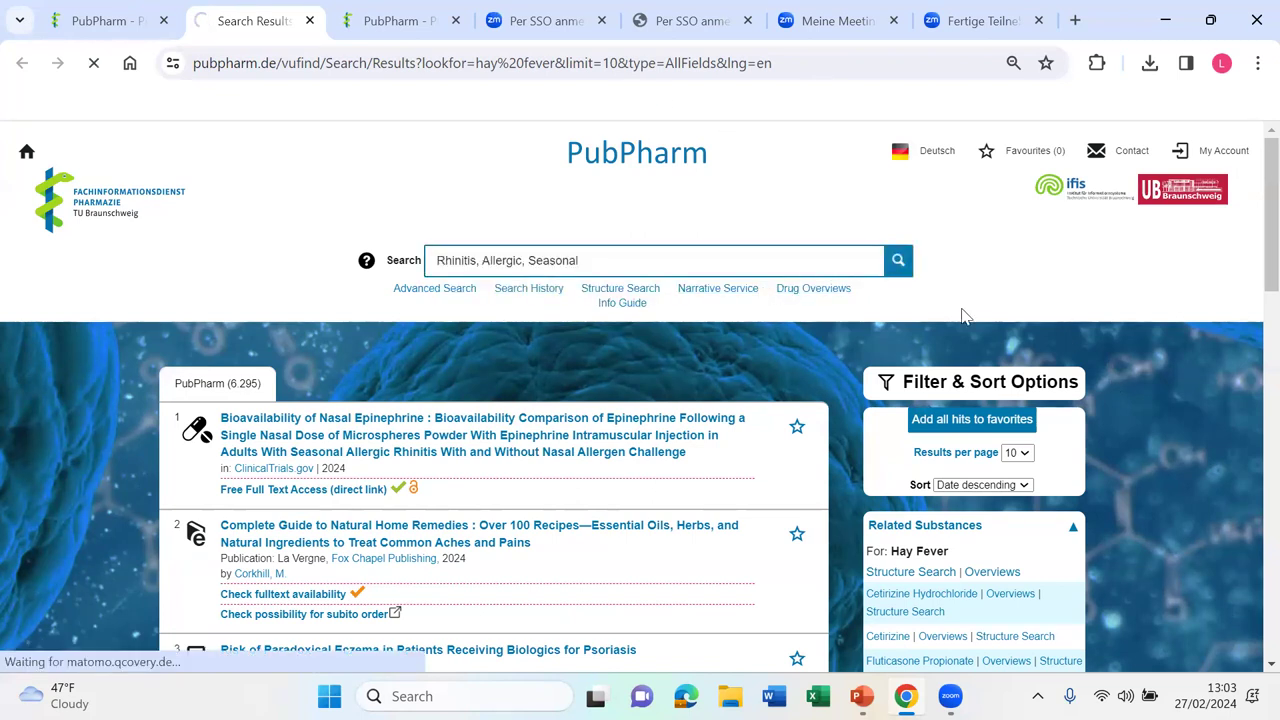
click(897, 260)
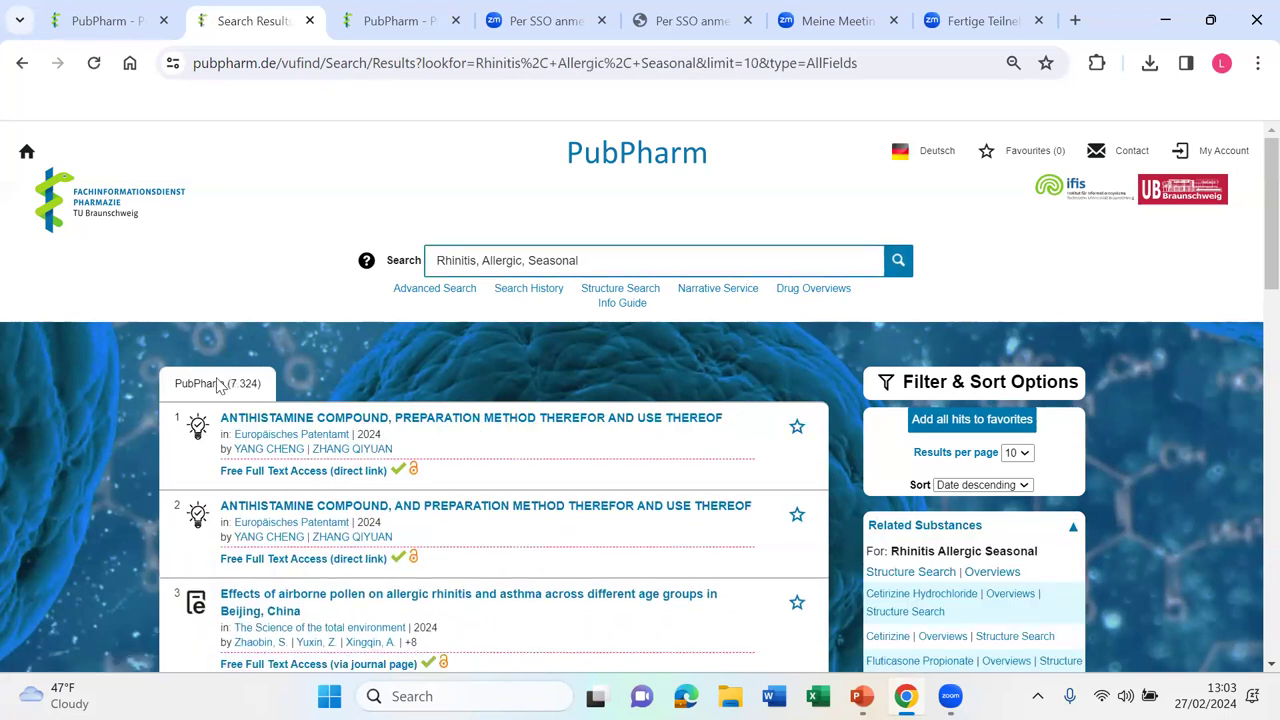
mouse_move(1010, 252)
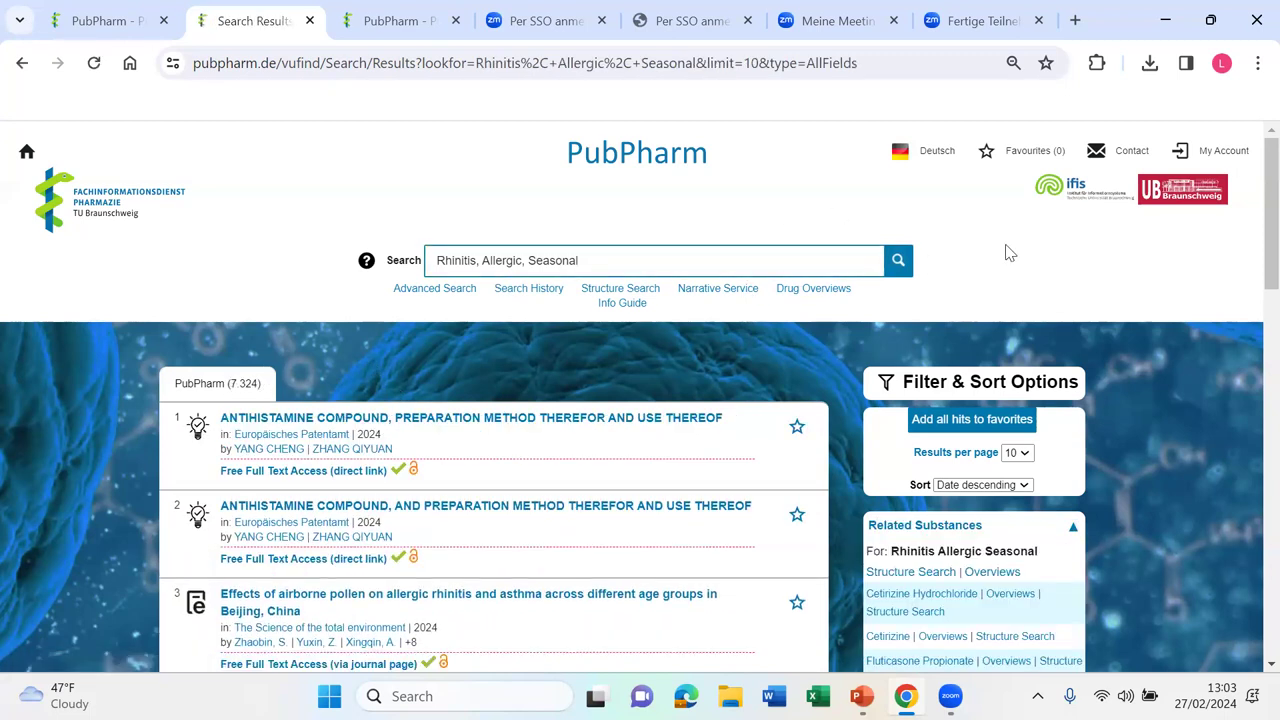
scroll(down, 3)
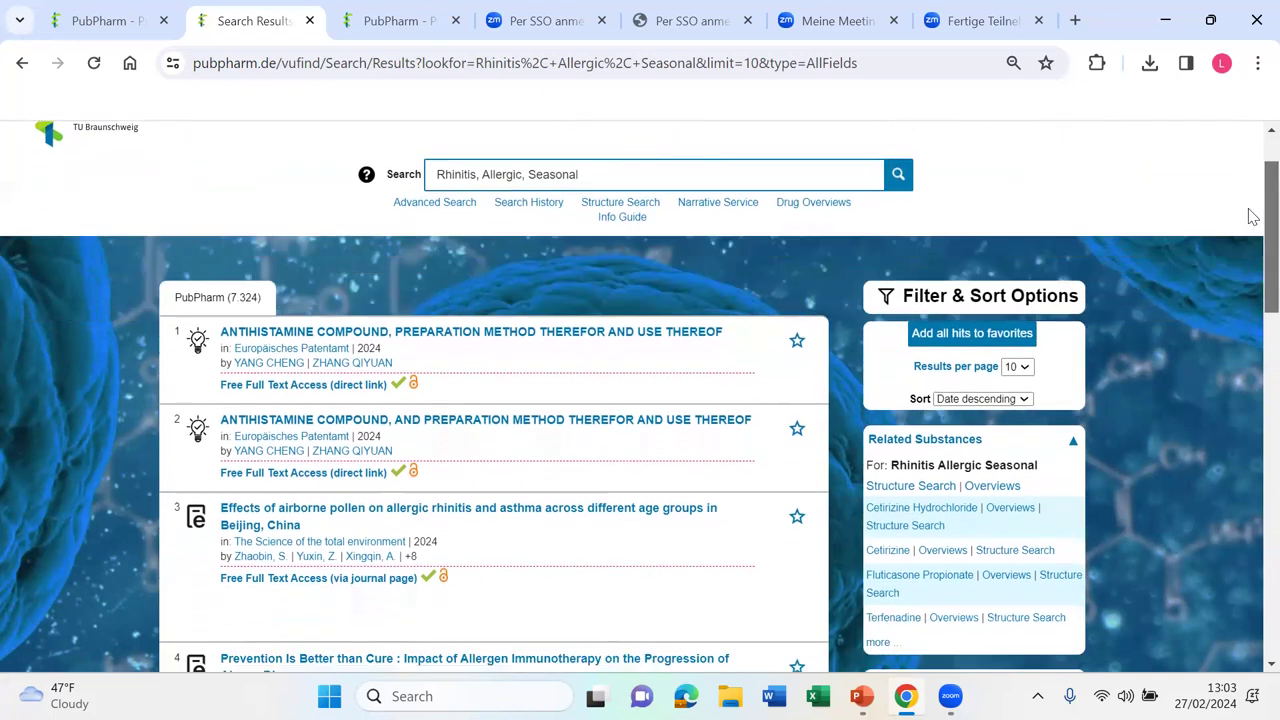
scroll(down, 3)
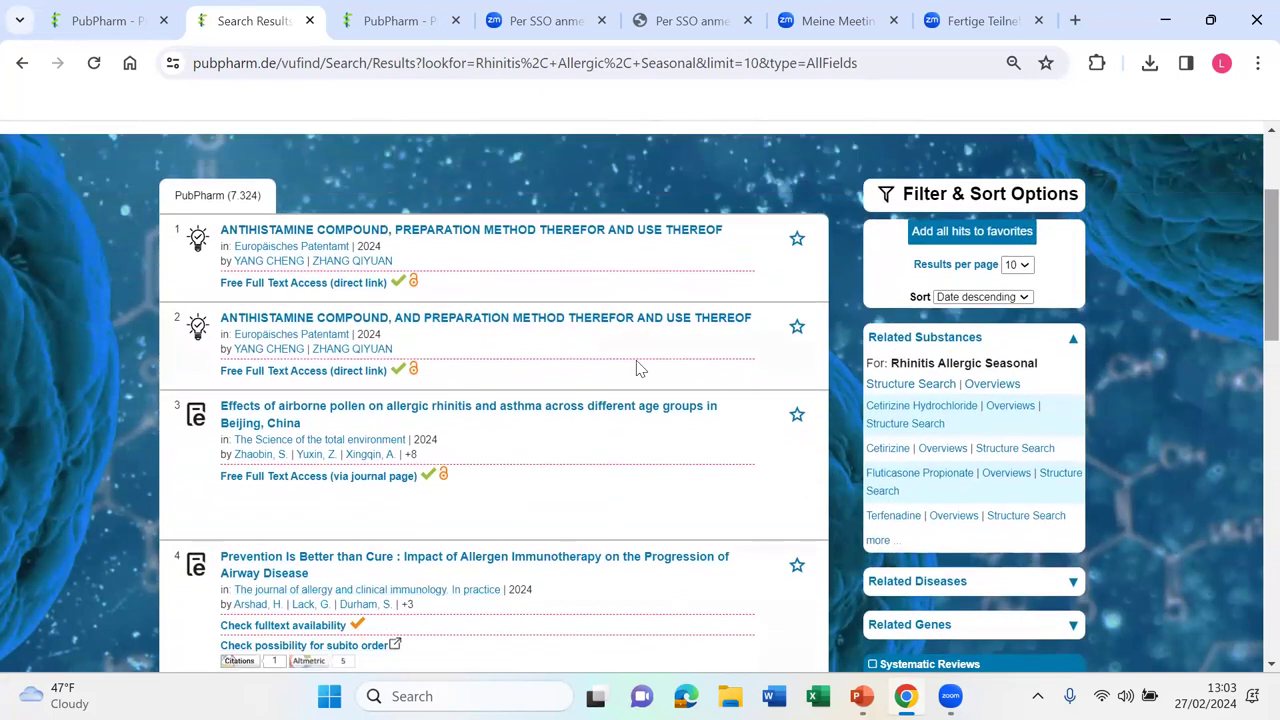
mouse_move(490, 375)
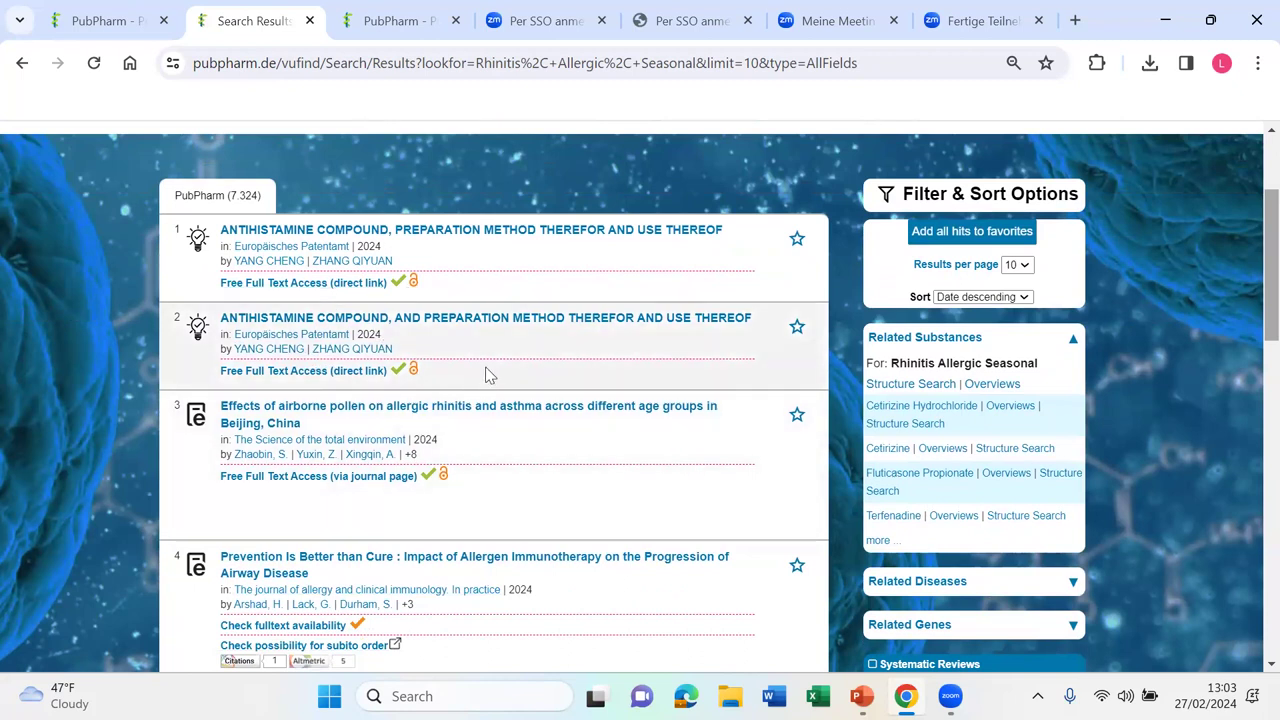
mouse_move(350, 230)
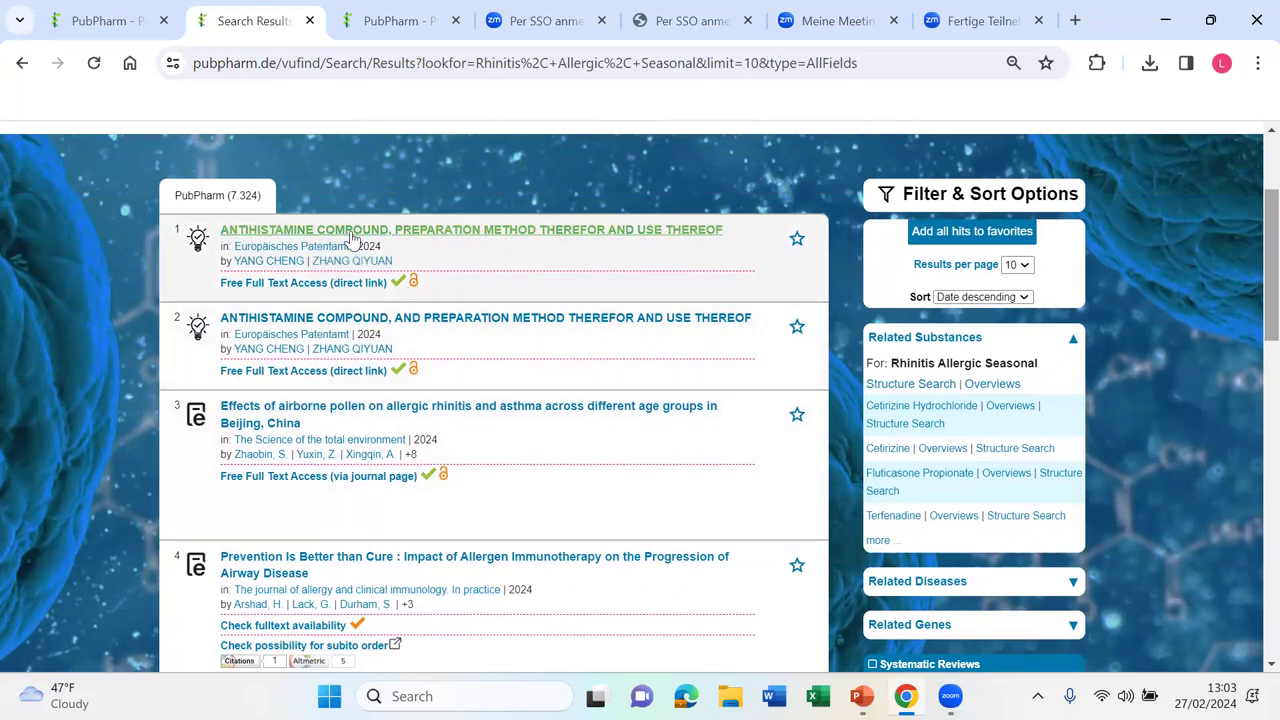
Step: Open the top antihistamine compound patent record and follow its Free Full Text Access link
click(471, 230)
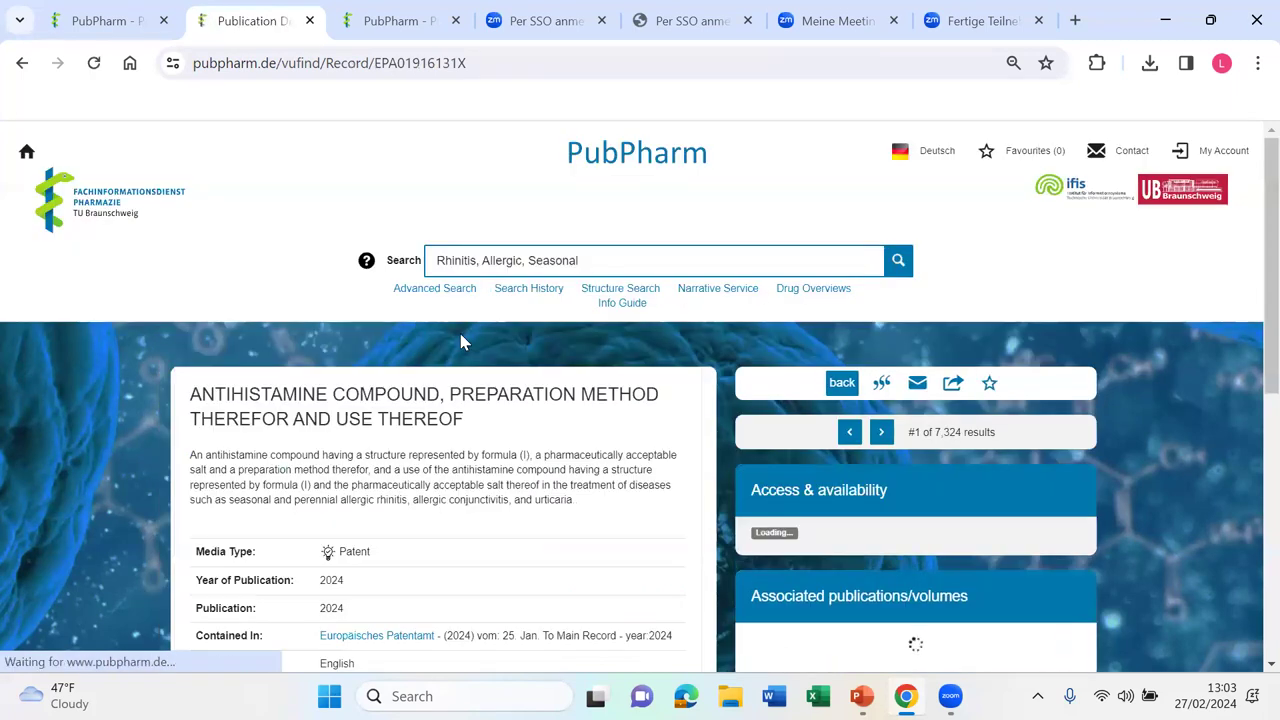
scroll(down, 3)
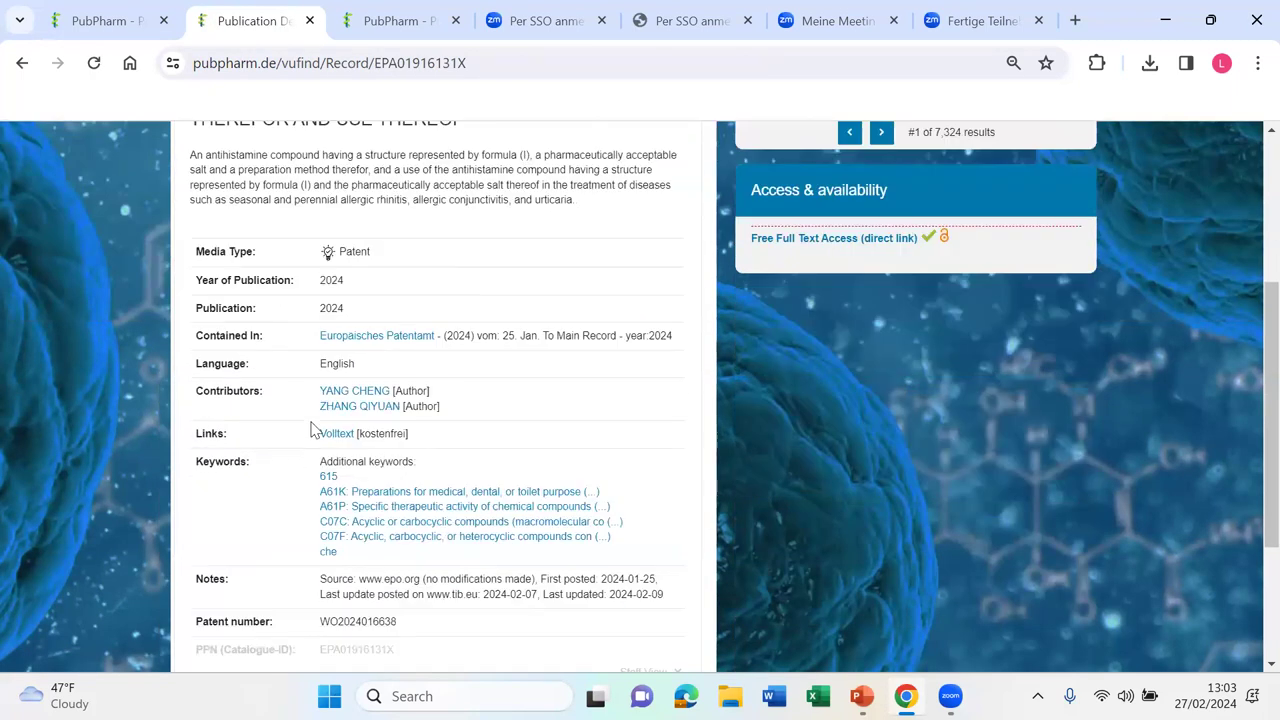
scroll(up, 3)
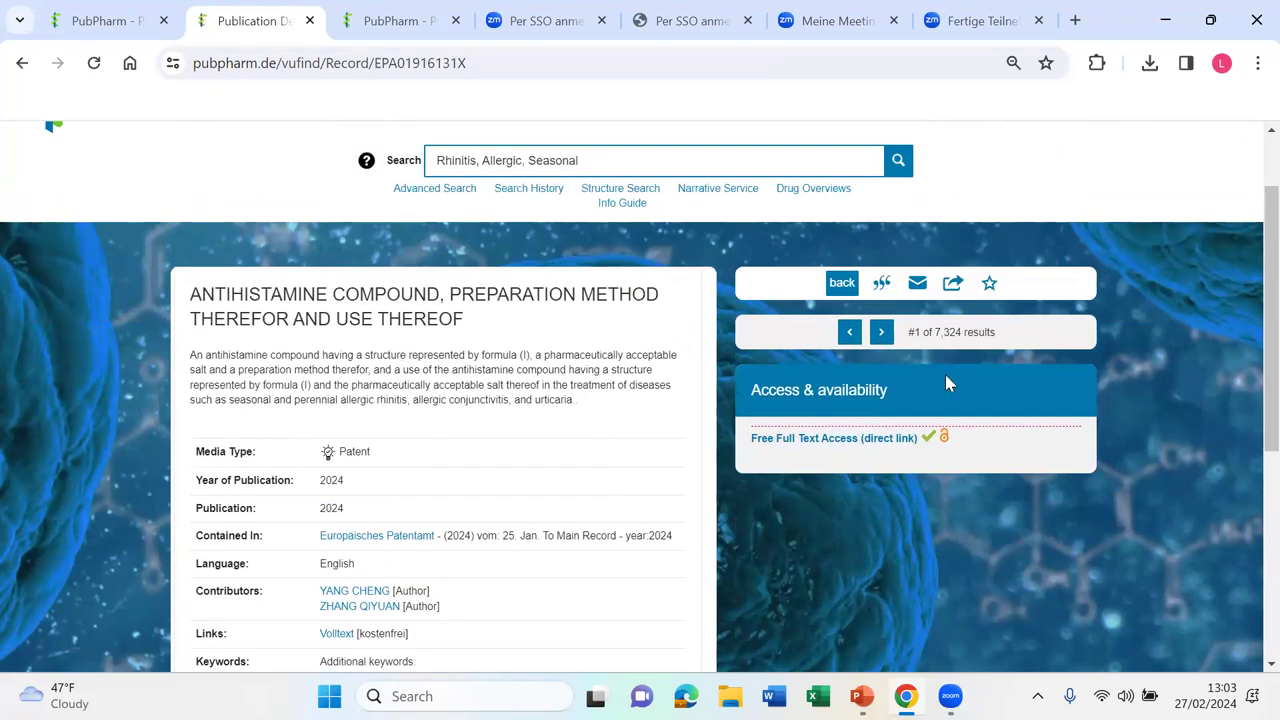
mouse_move(943, 438)
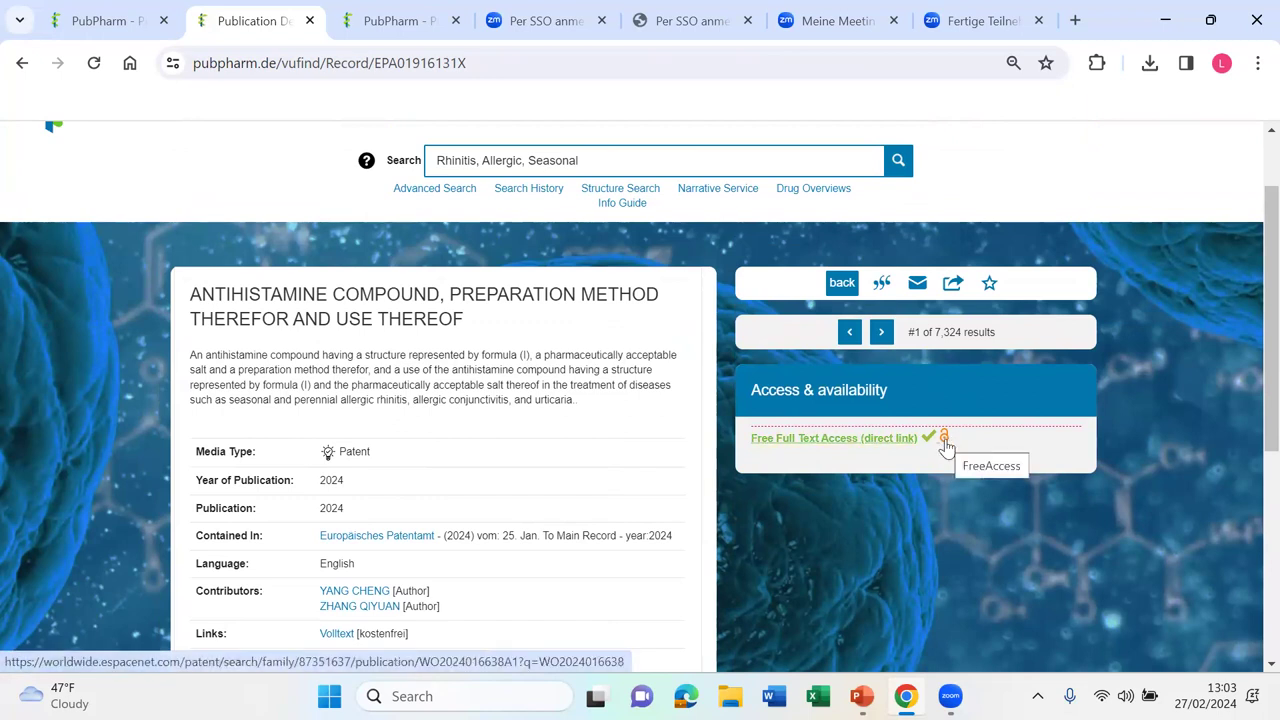
mouse_move(793, 444)
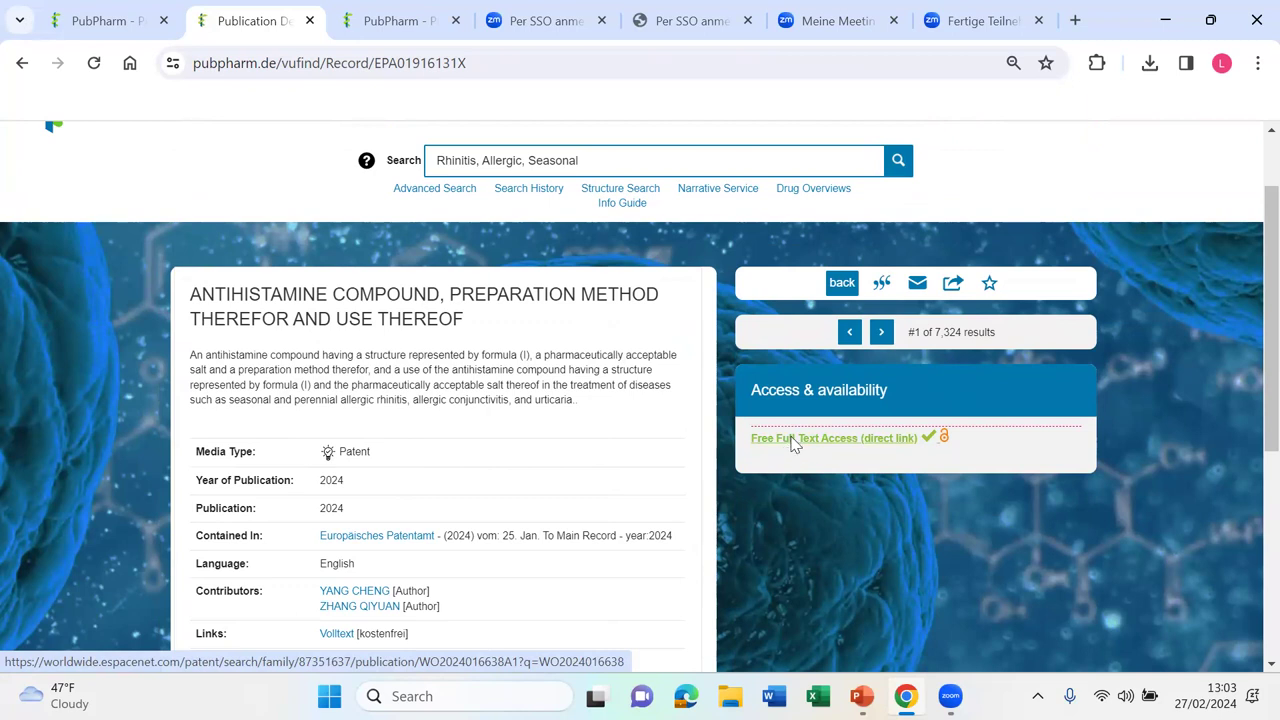
click(834, 438)
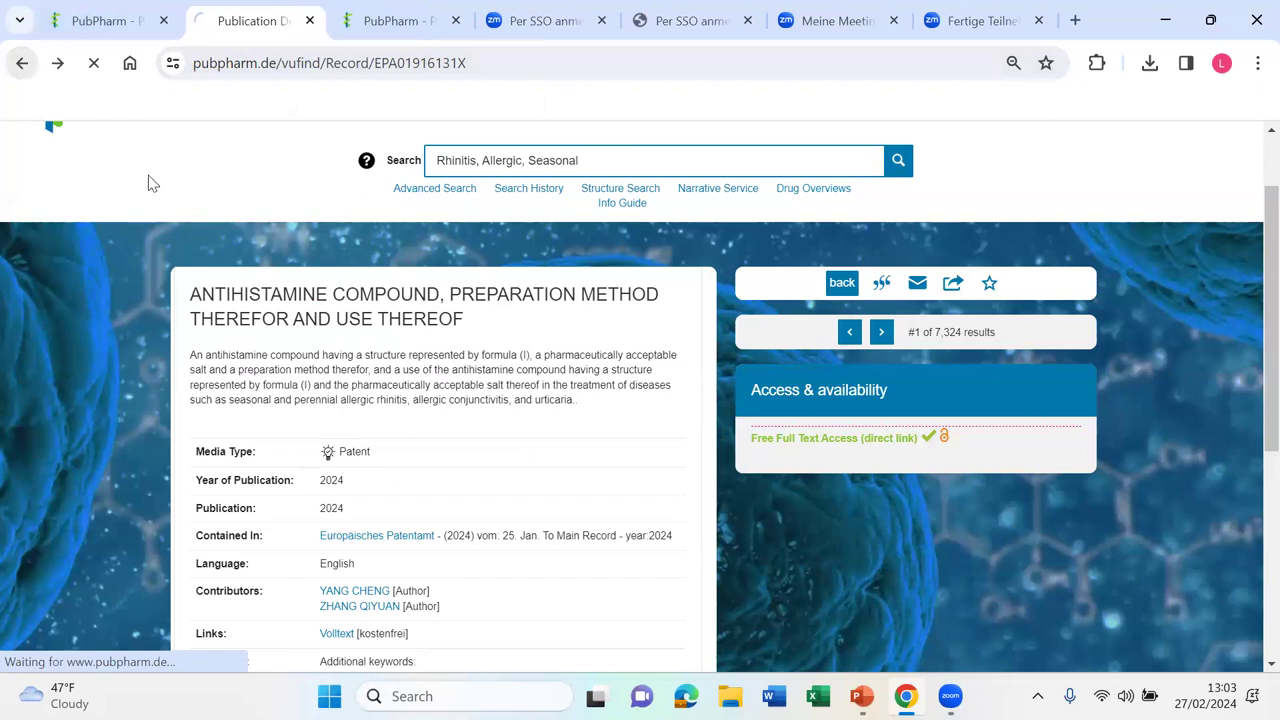
click(841, 282)
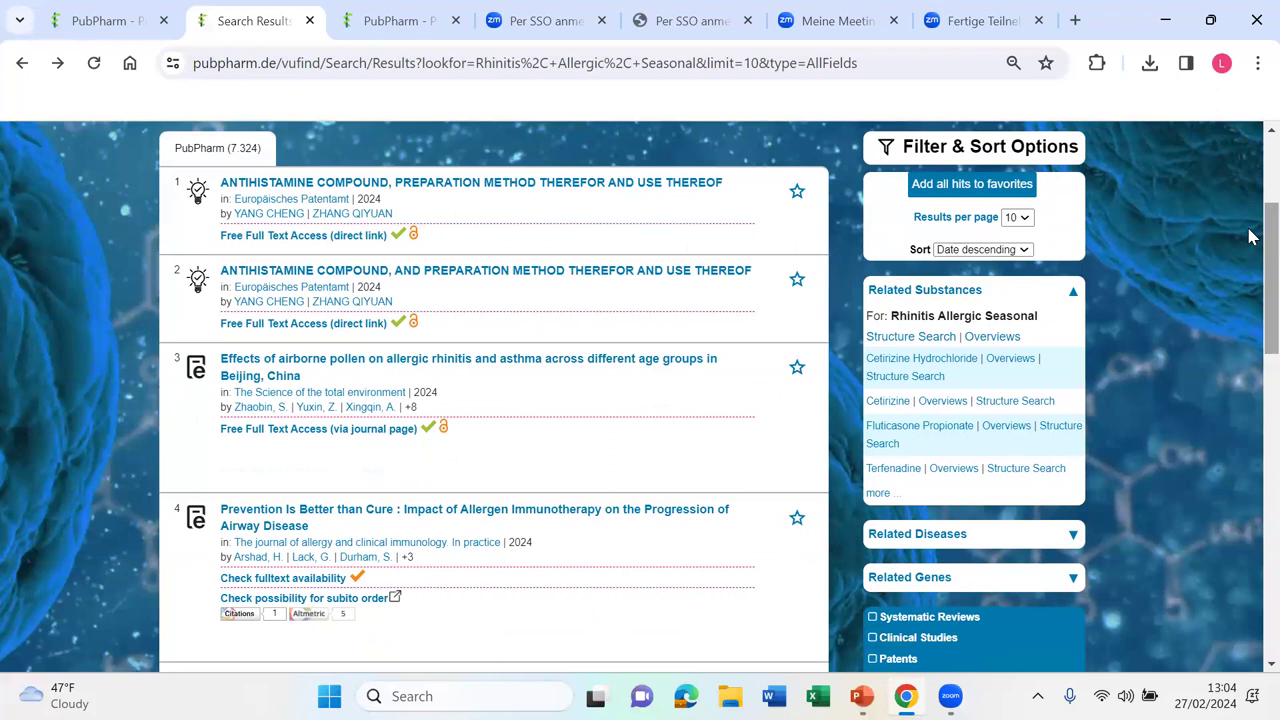
scroll(down, 3)
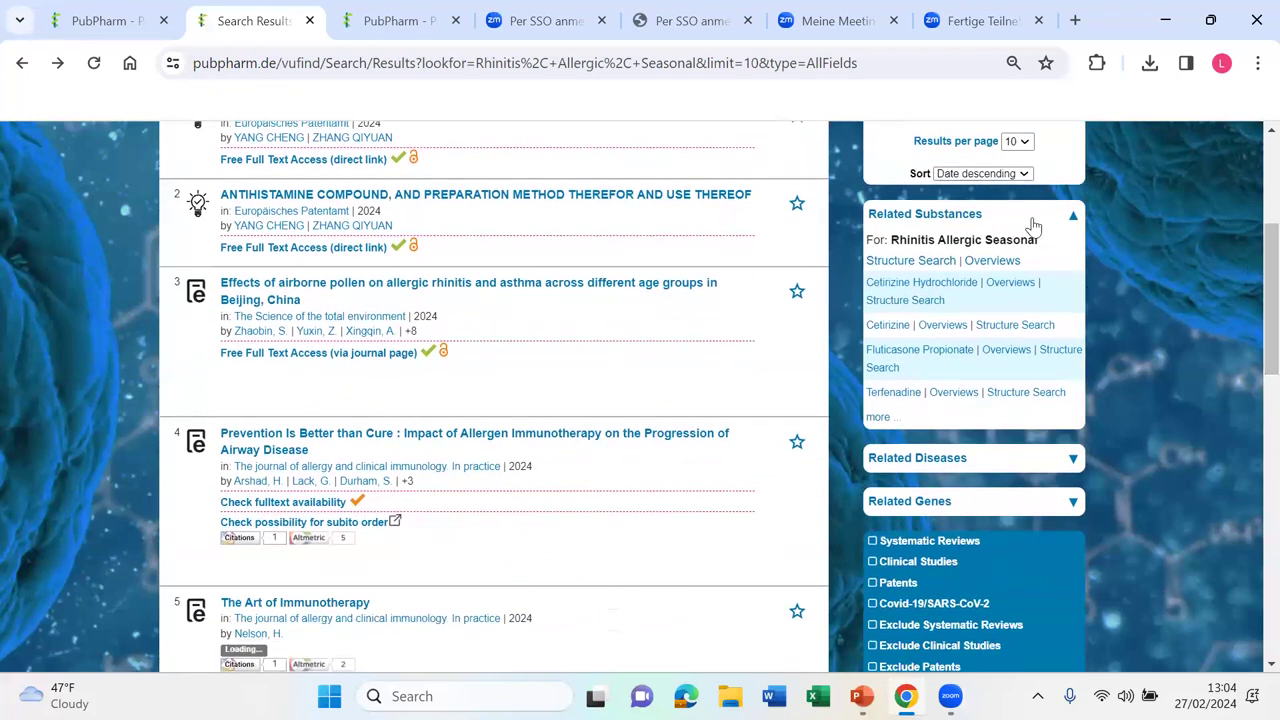
mouse_move(893, 392)
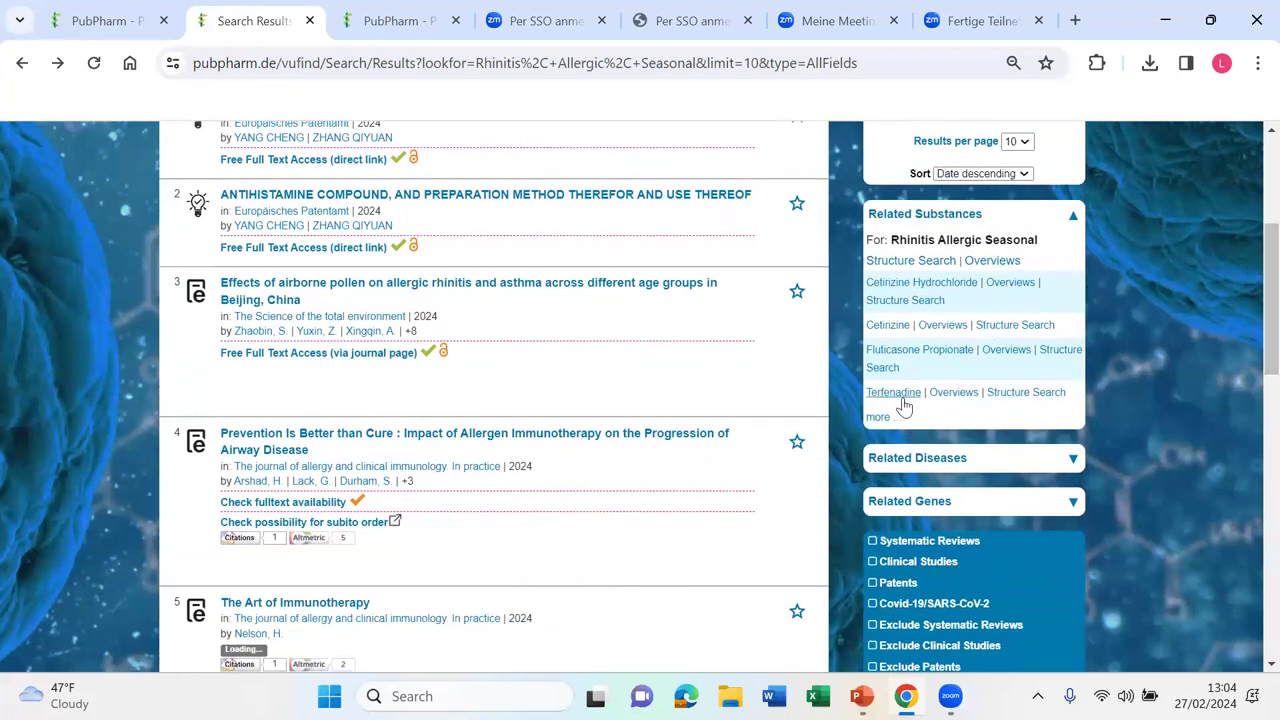
mouse_move(995, 415)
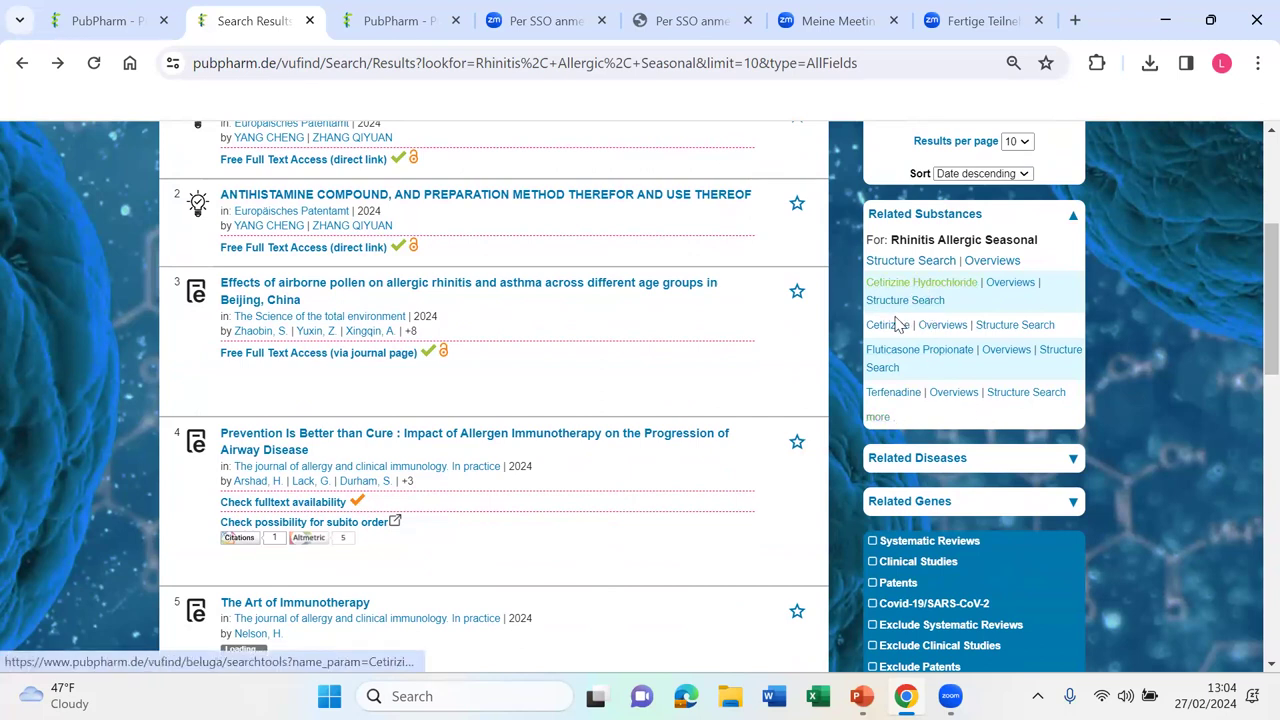
mouse_move(893, 391)
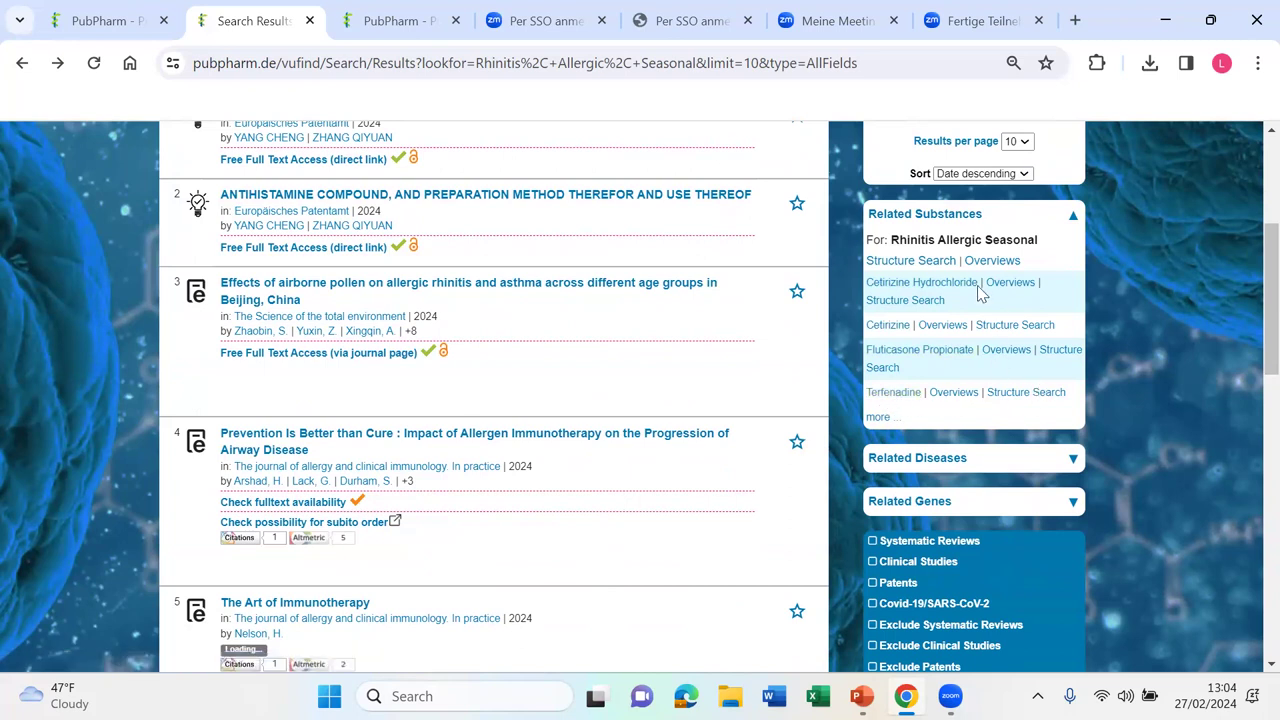
Step: Expand the Related Diseases and Related Genes boxes, showing asthma and IGHE
scroll(down, 3)
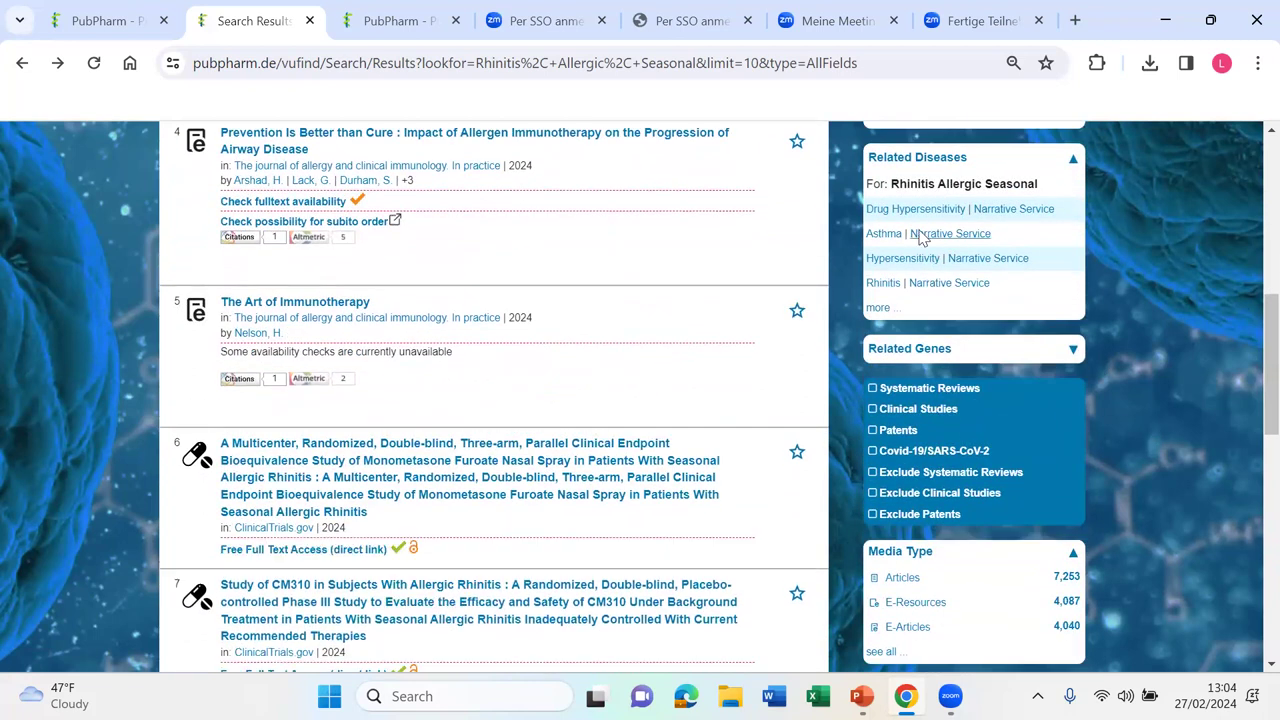
mouse_move(903, 258)
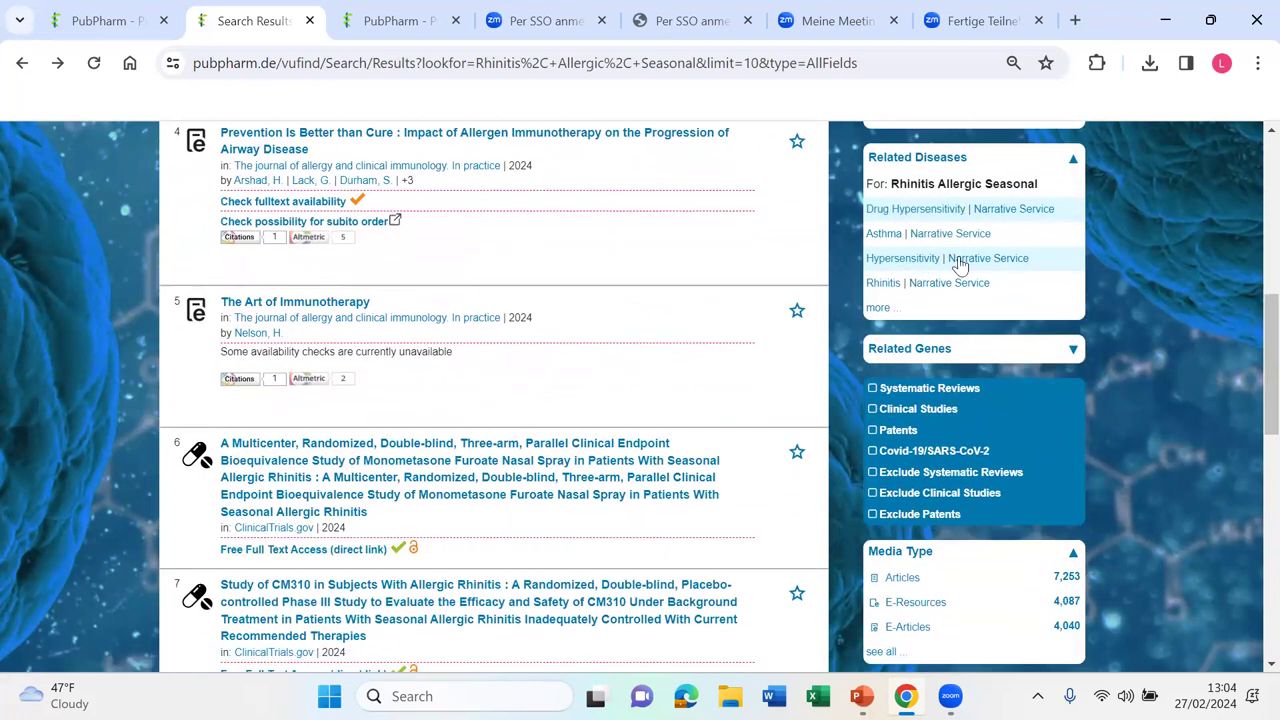
click(1073, 348)
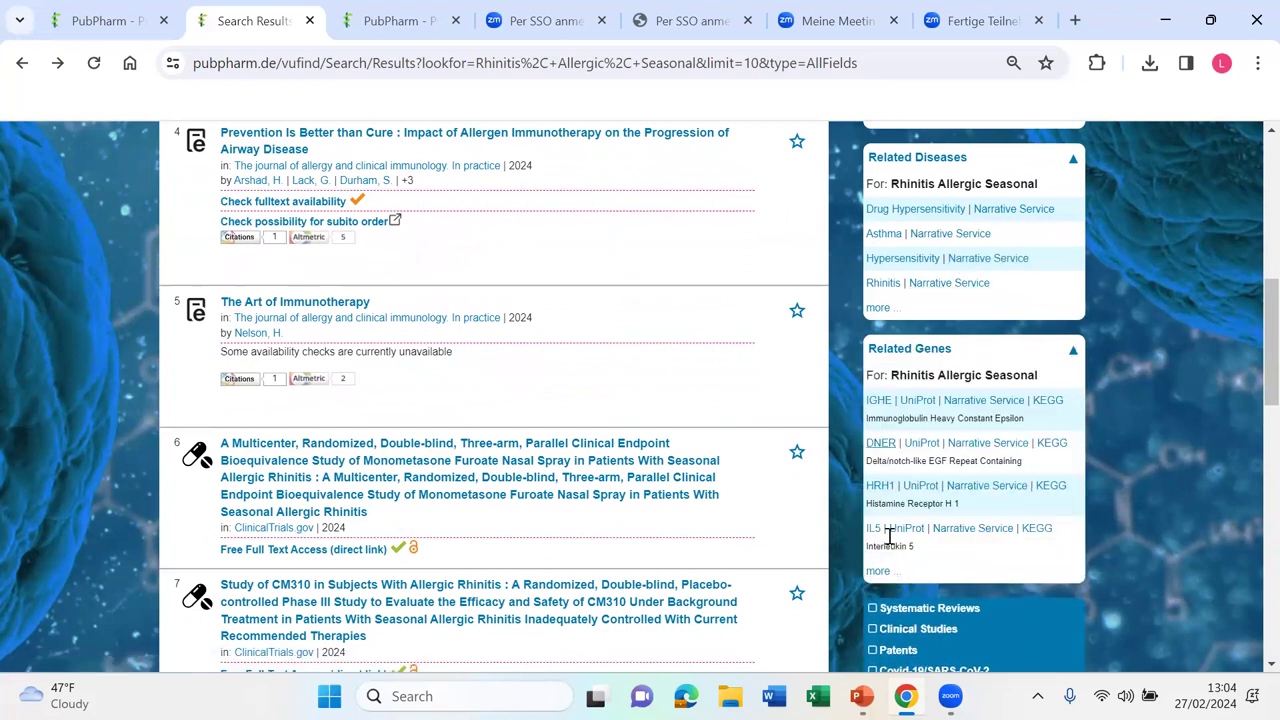
mouse_move(1250, 338)
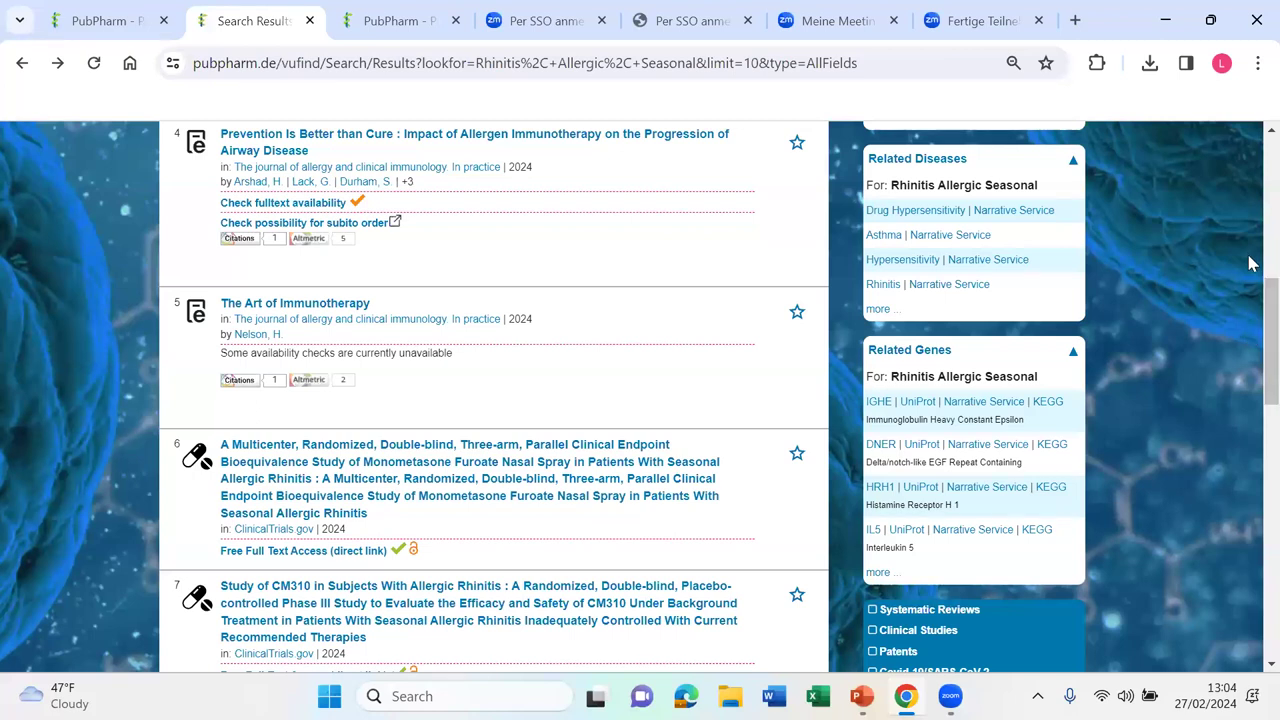
scroll(down, 3)
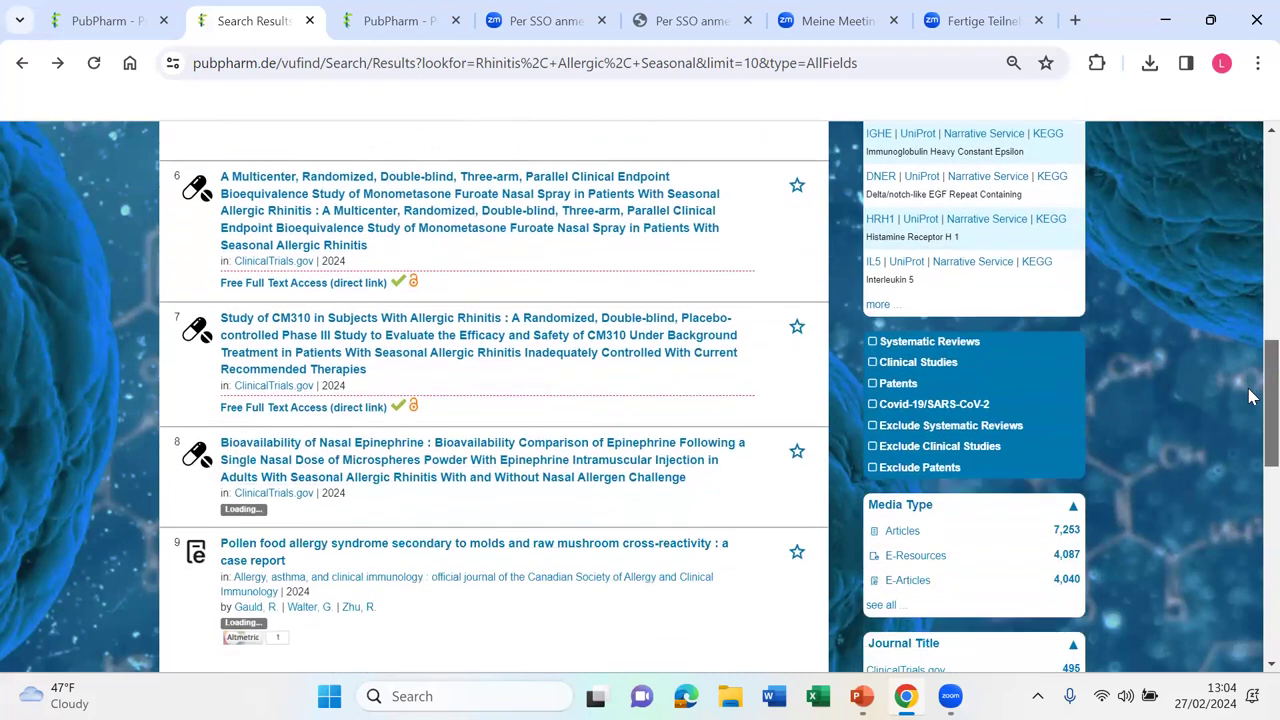
scroll(down, 3)
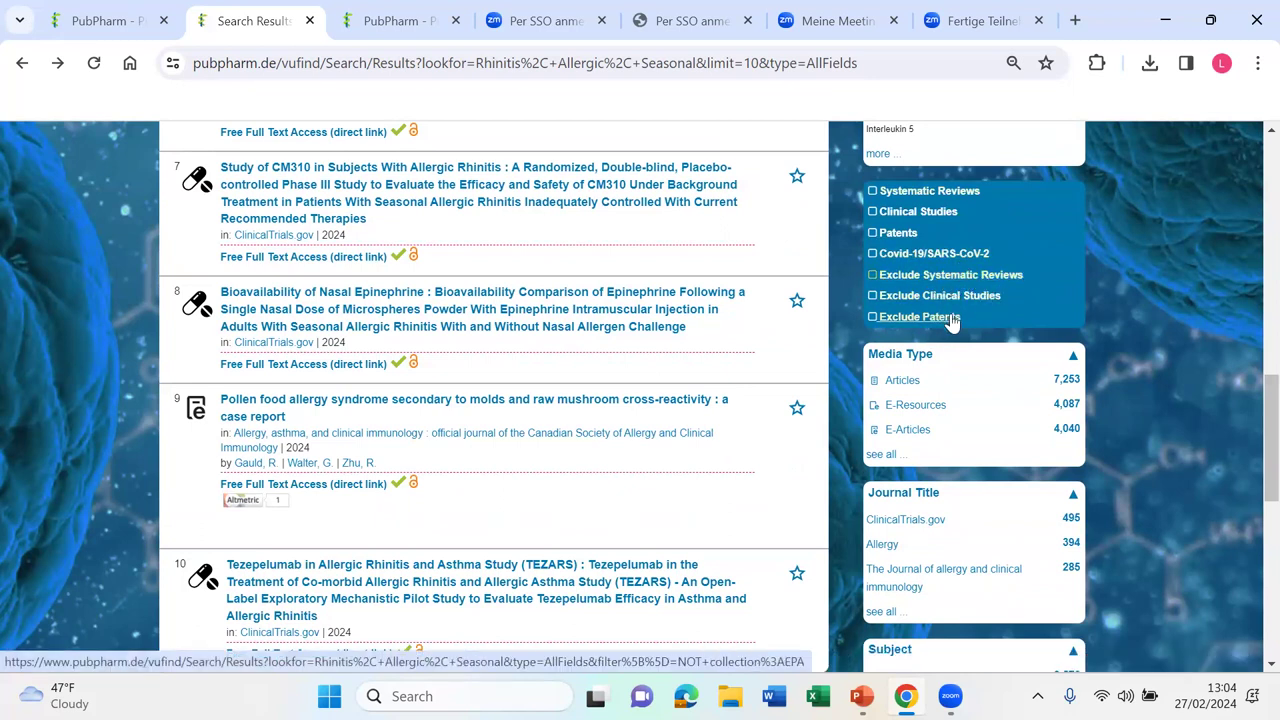
mouse_move(919, 317)
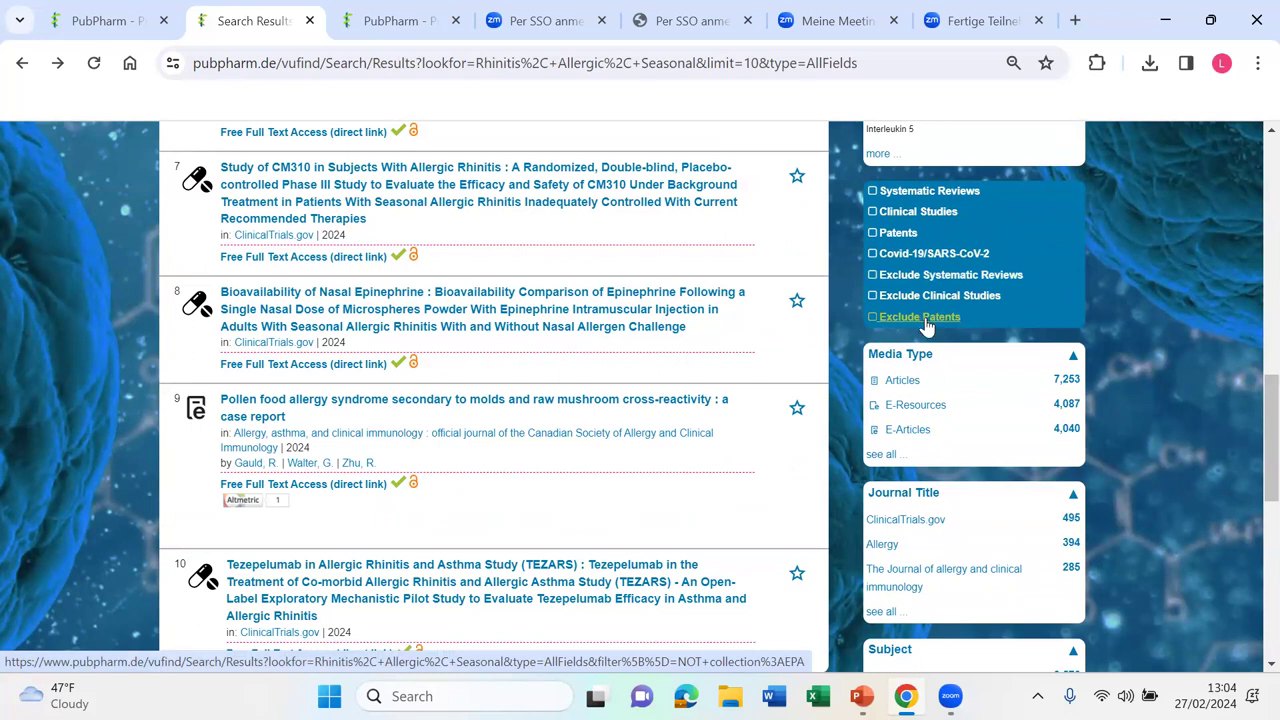
scroll(down, 3)
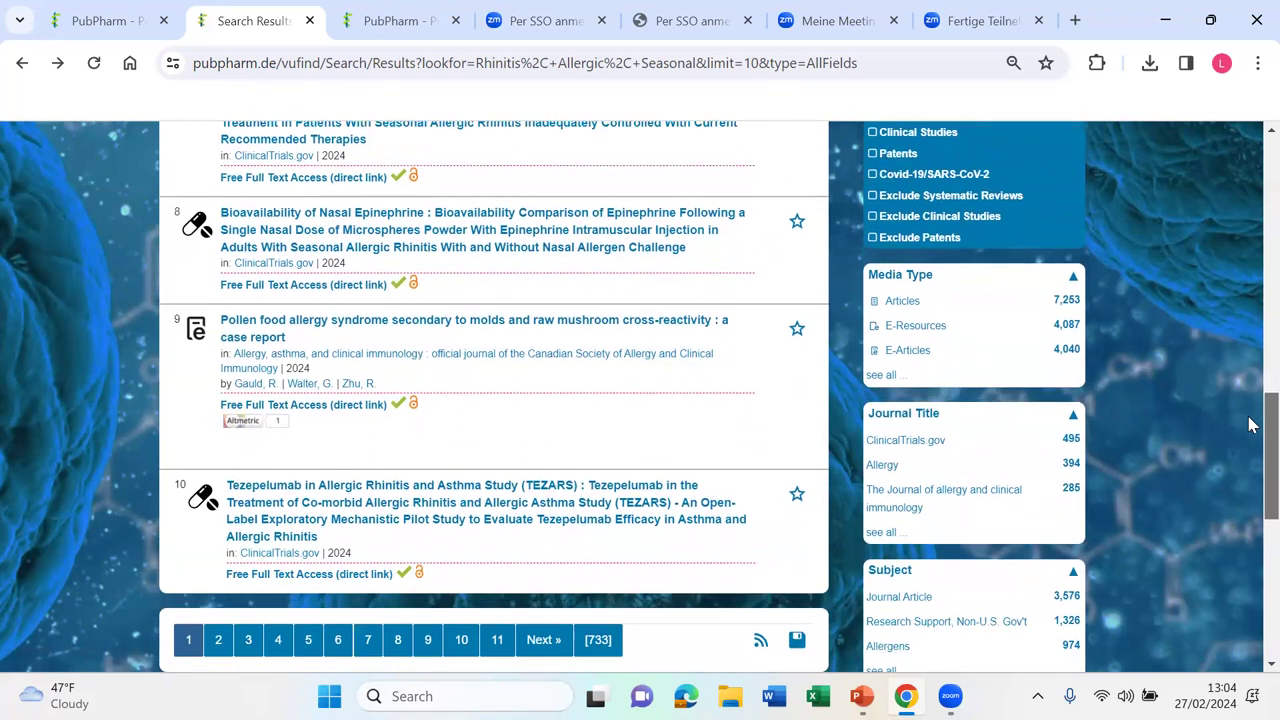
scroll(down, 3)
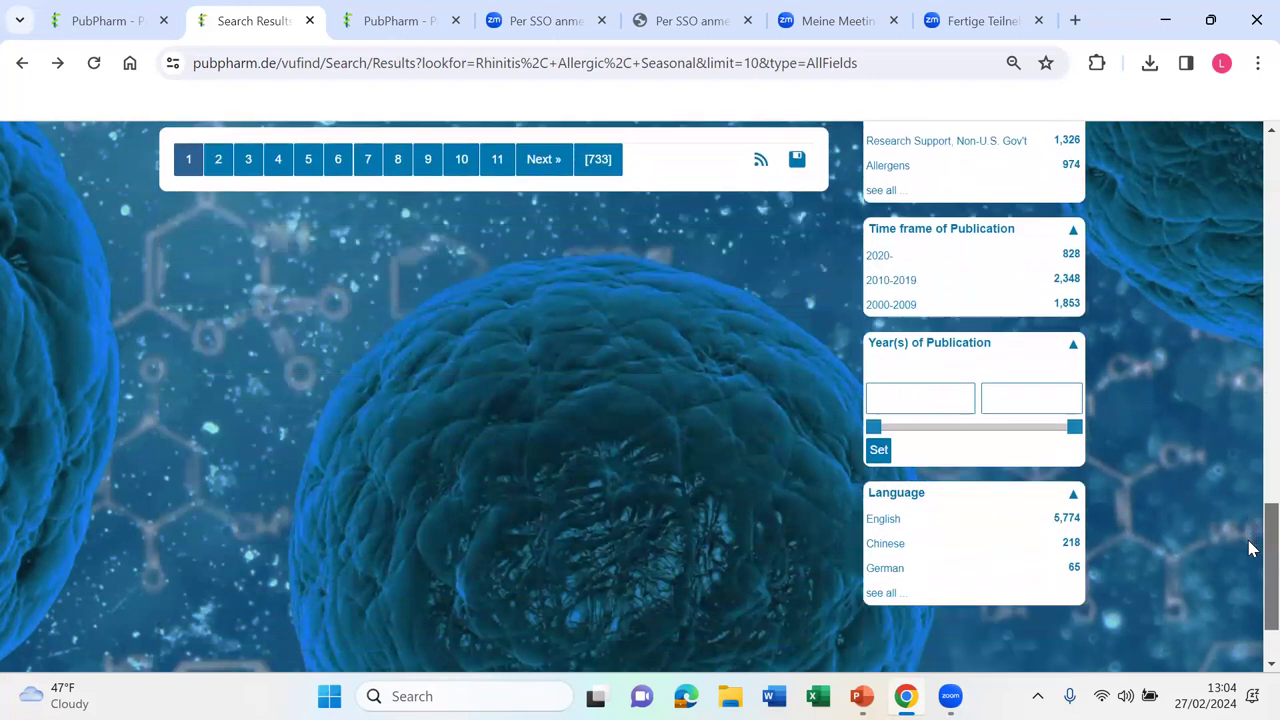
scroll(down, 3)
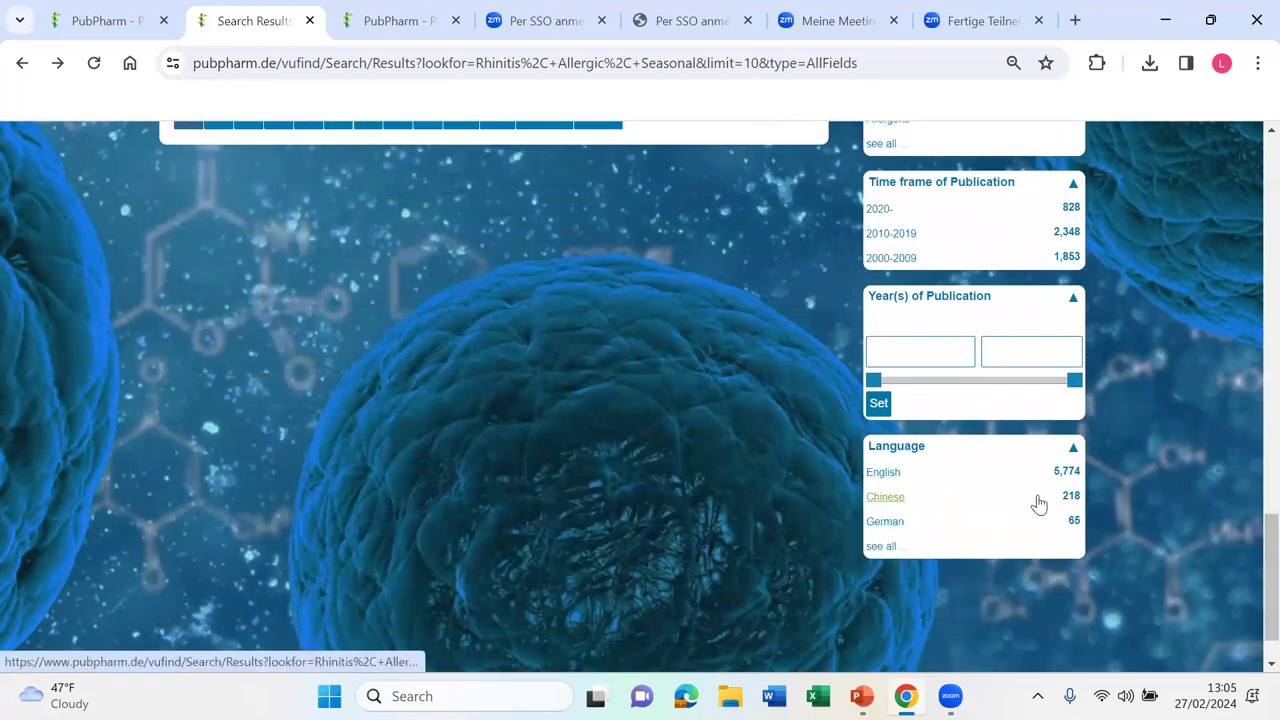
mouse_move(1072, 503)
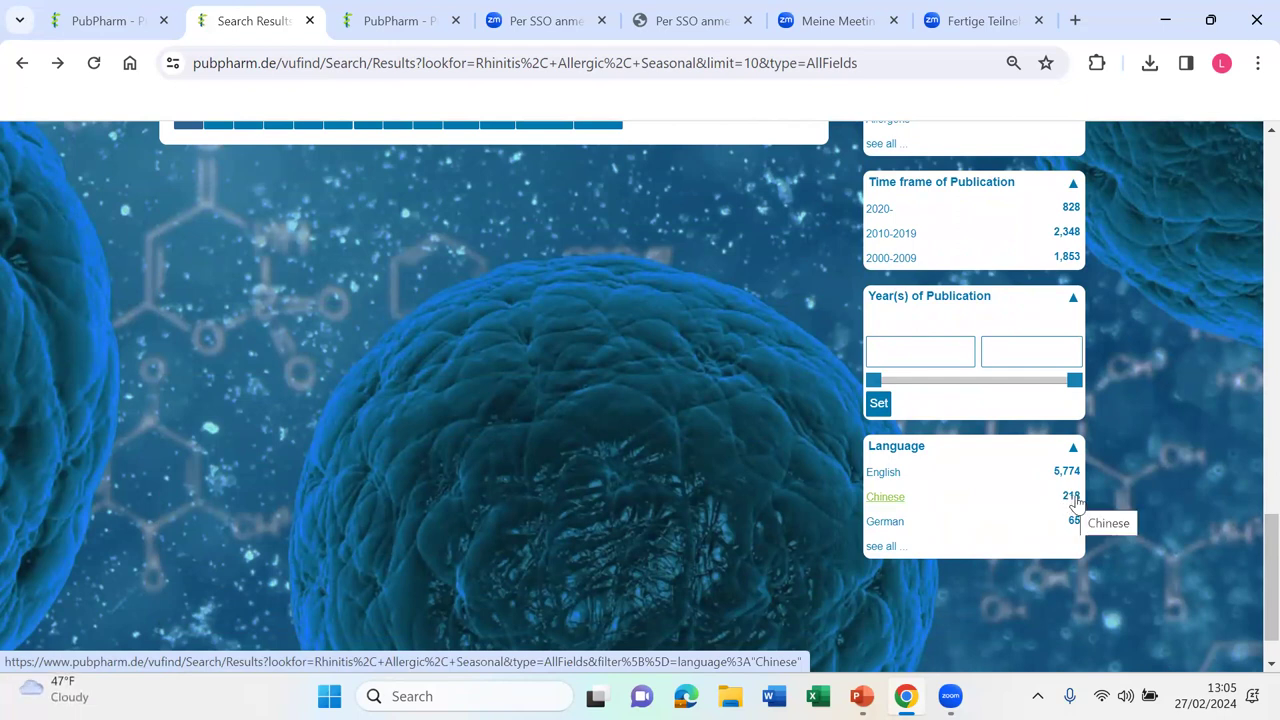
mouse_move(1253, 606)
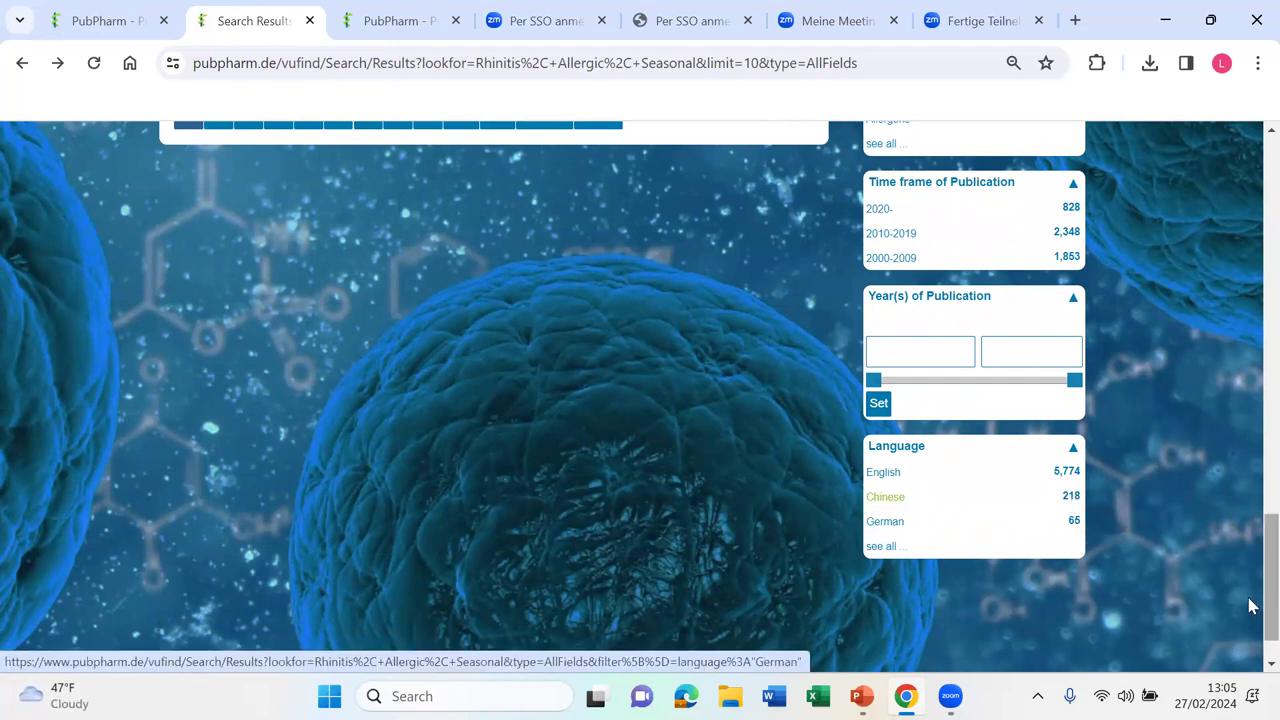
mouse_move(1123, 74)
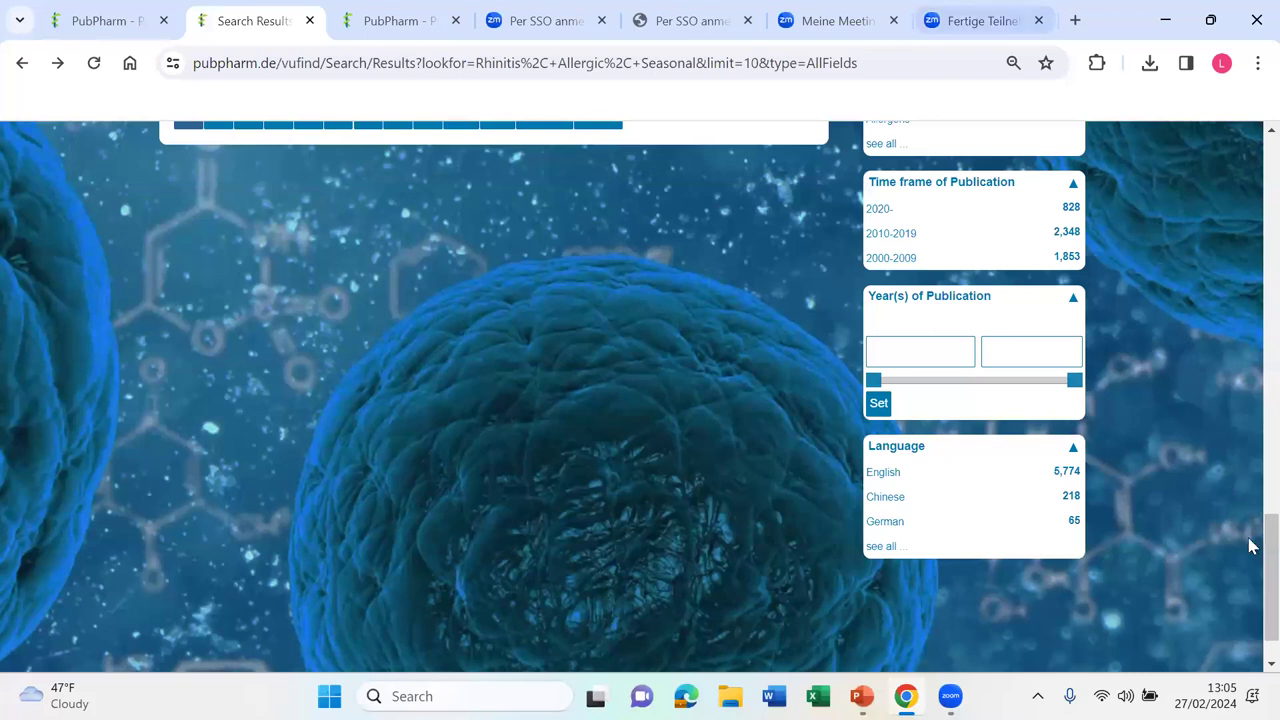
scroll(up, 3)
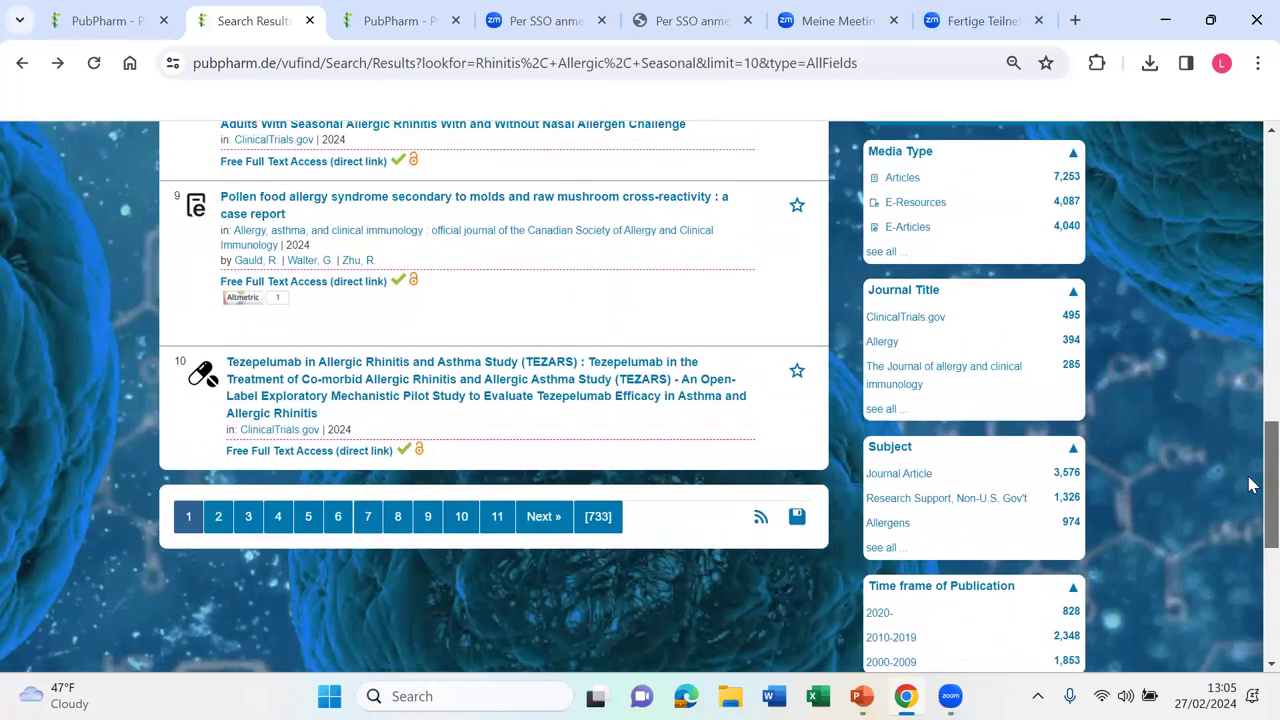
scroll(up, 3)
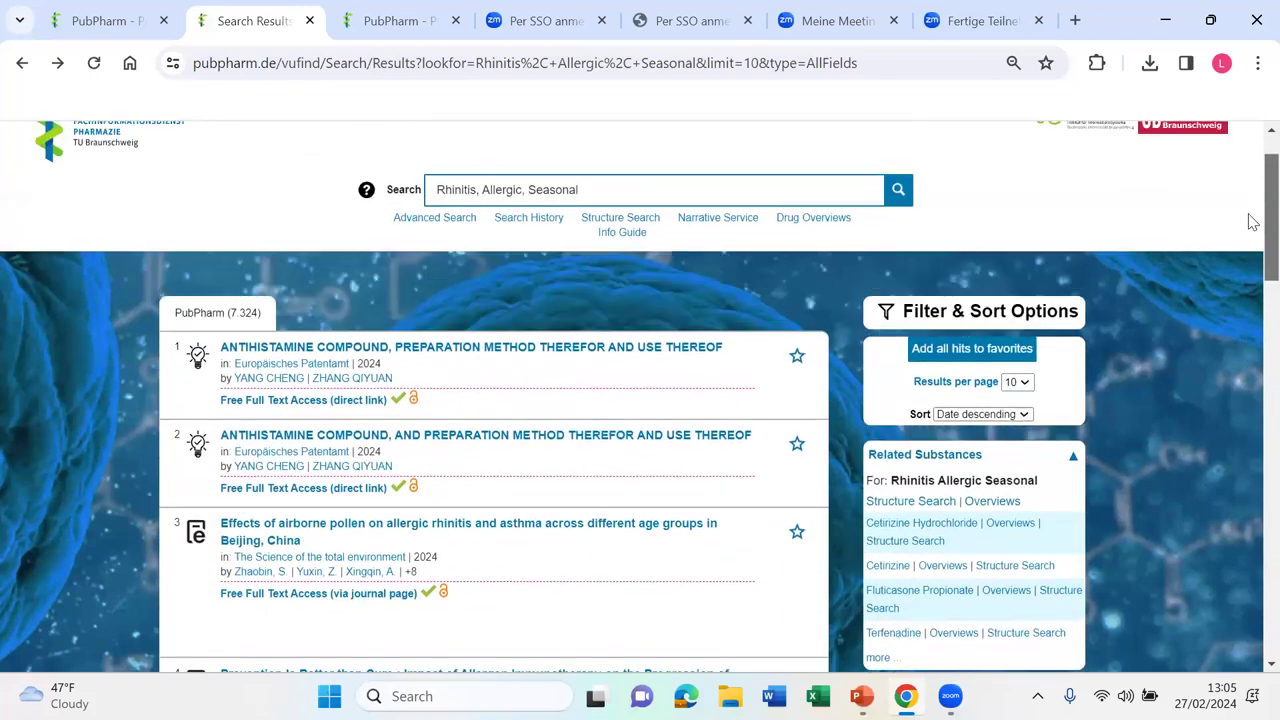
scroll(down, 3)
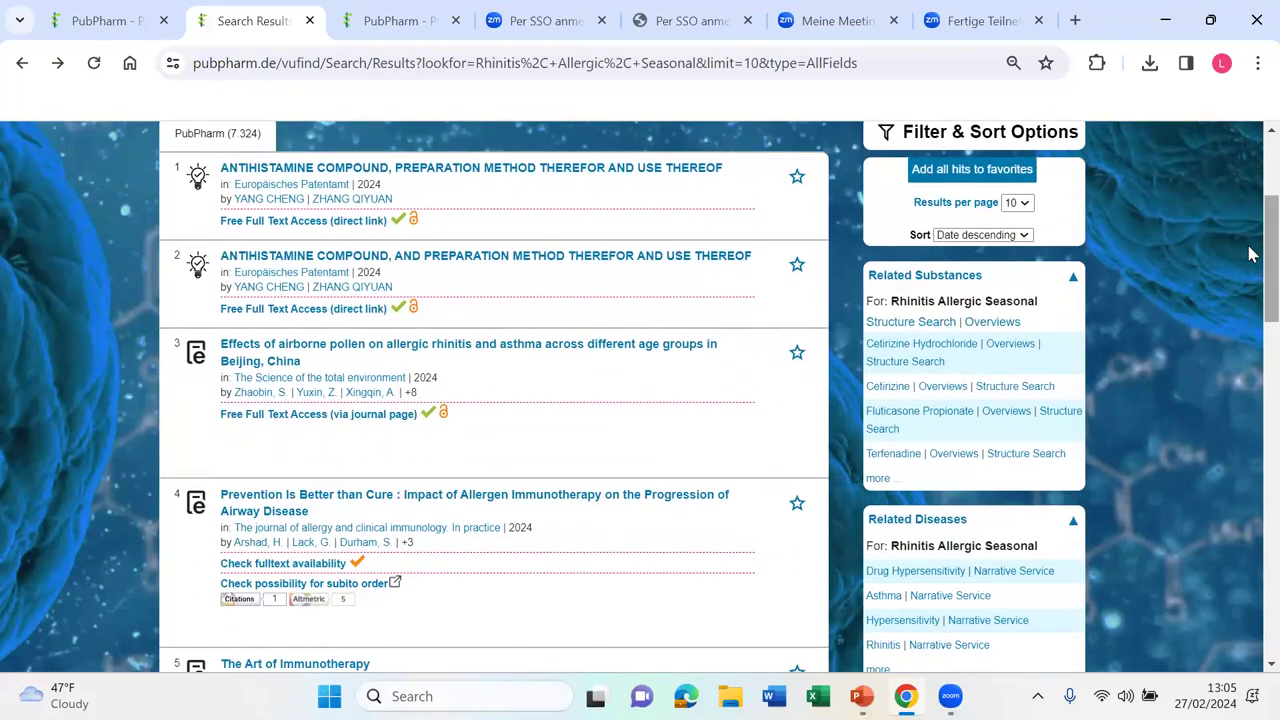
mouse_move(1217, 388)
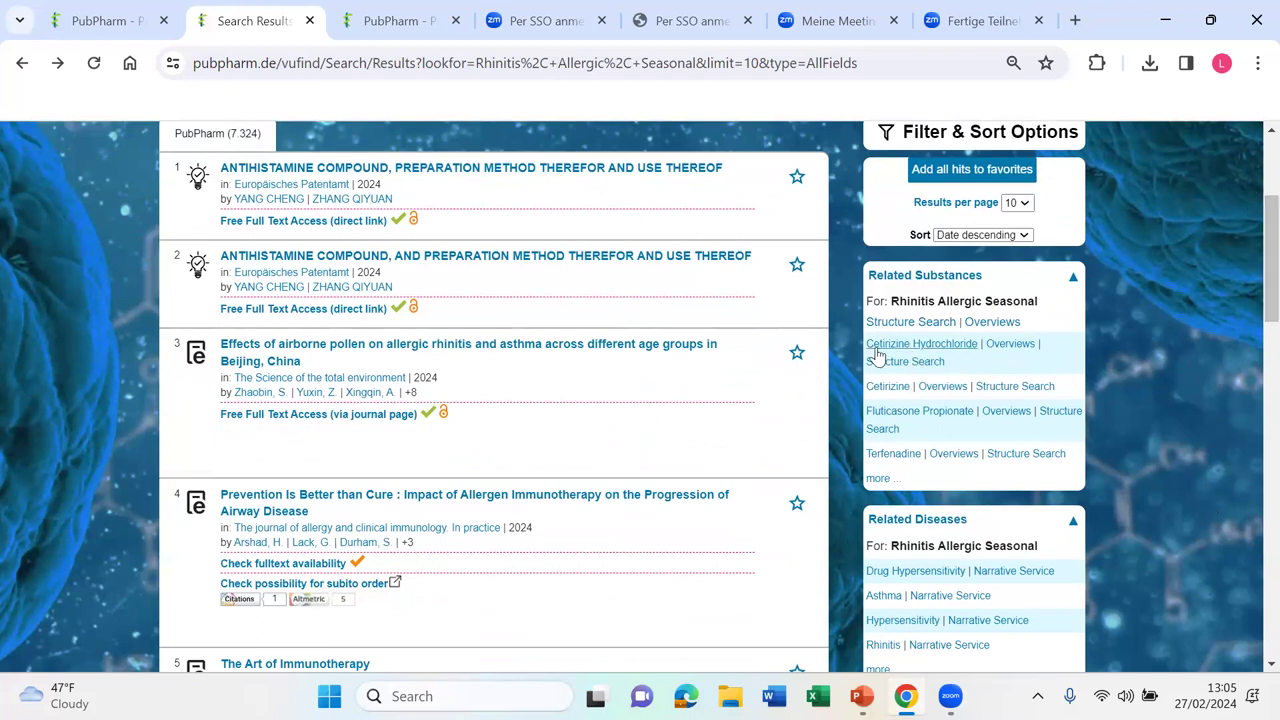
mouse_move(921, 343)
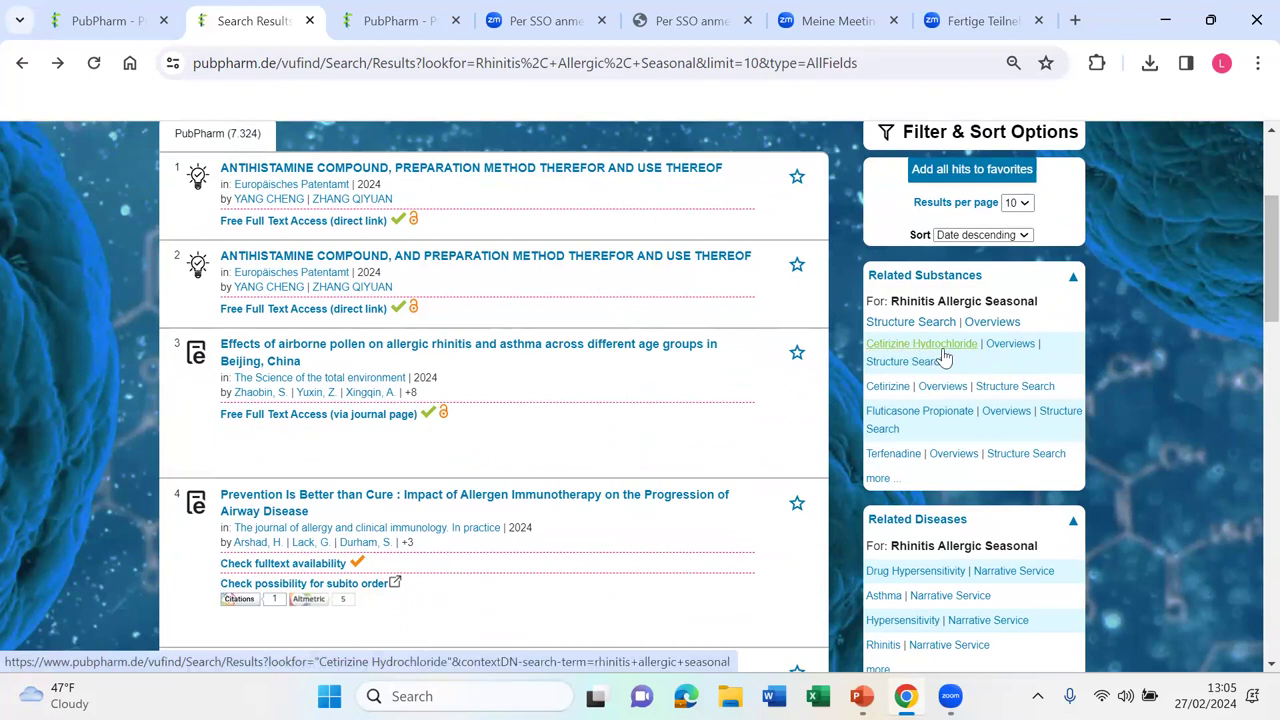
mouse_move(921, 343)
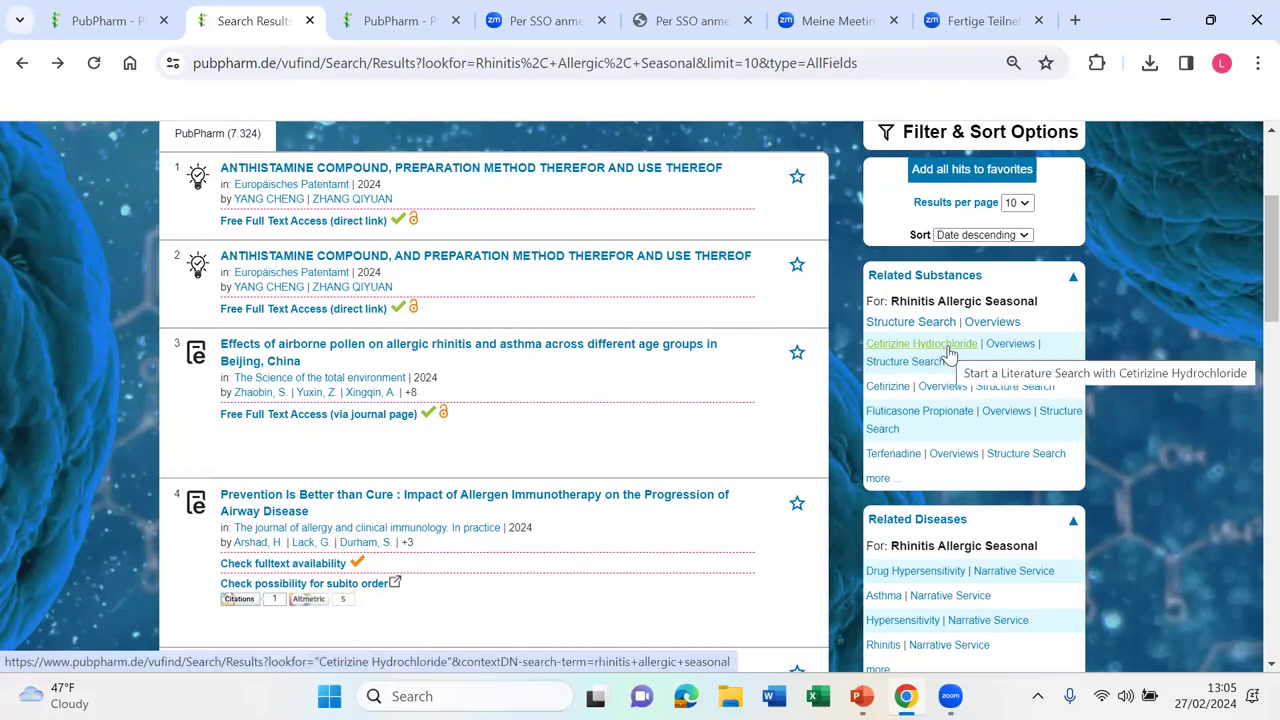
mouse_move(1010, 343)
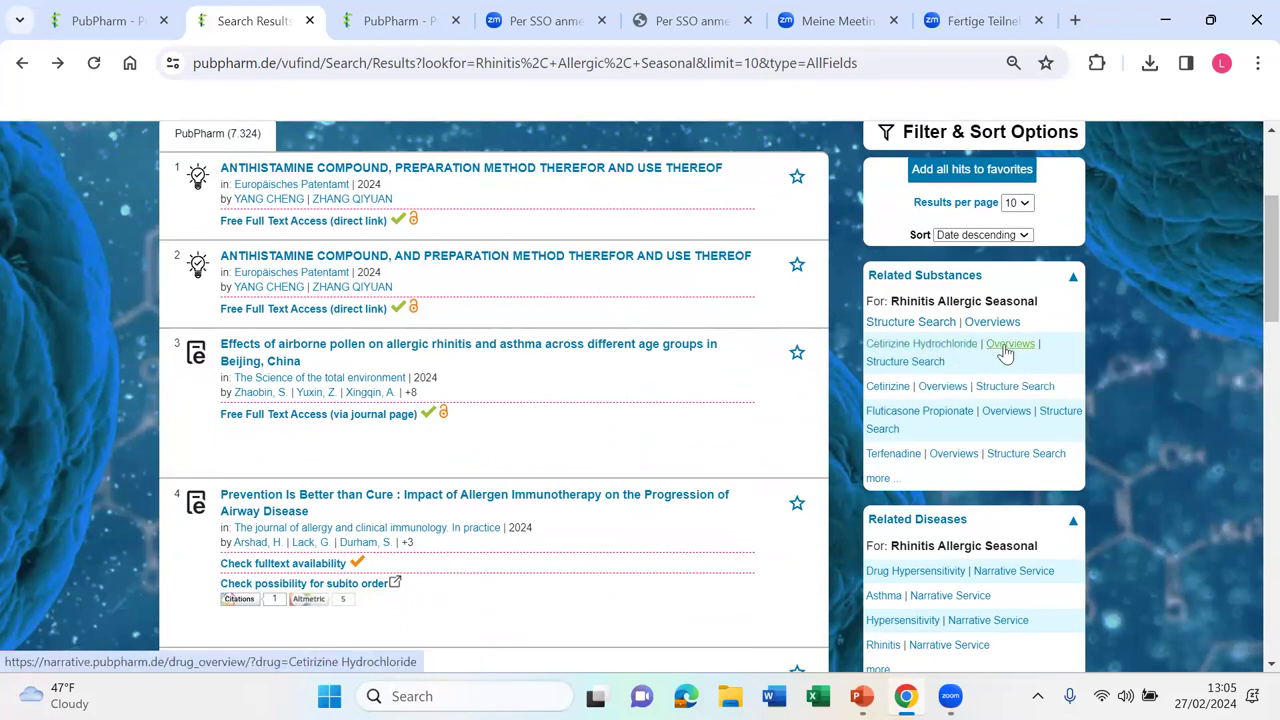
mouse_move(1010, 343)
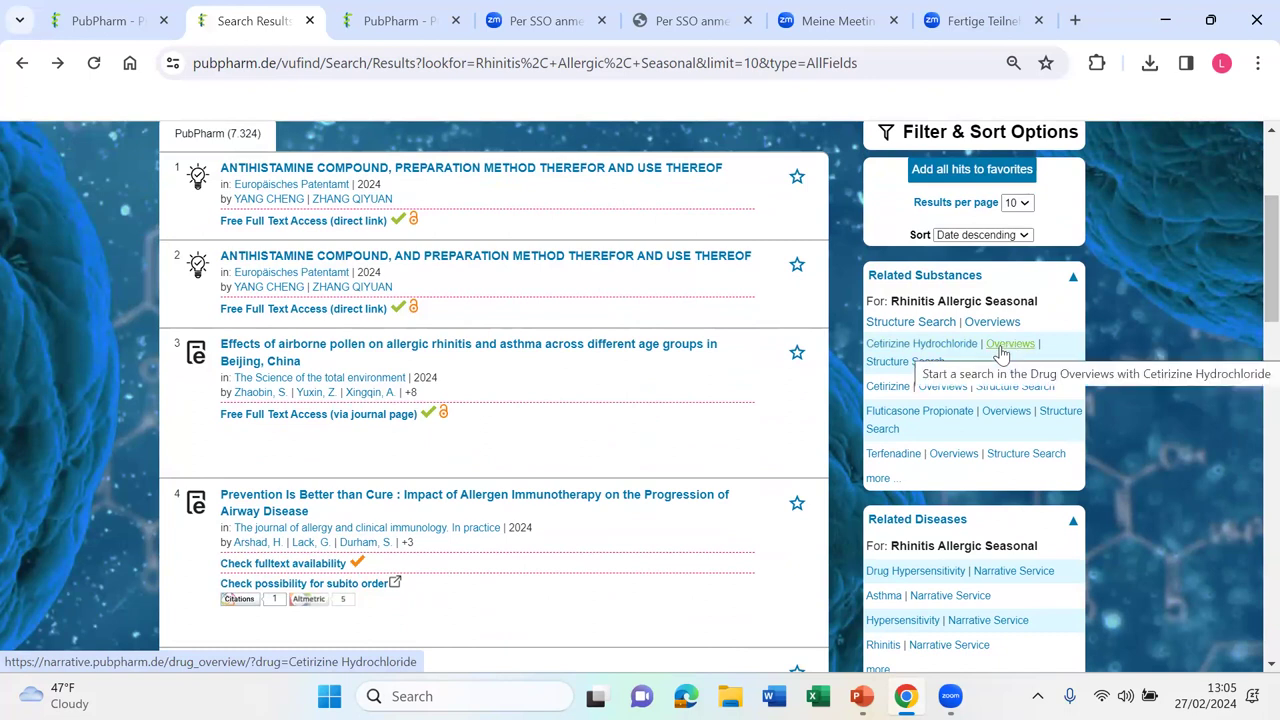
mouse_move(1007, 354)
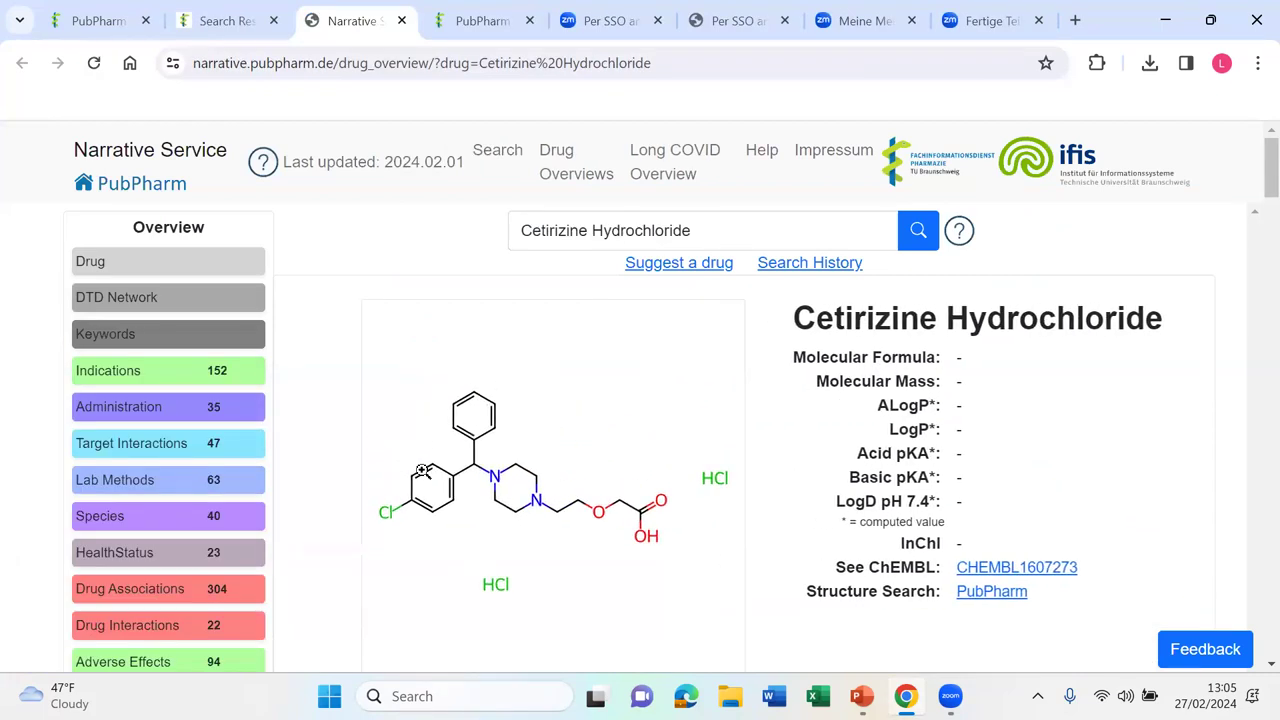
Step: Scroll the Cetirizine Hydrochloride overview down to the Drug-Target-Disease Network section
scroll(down, 3)
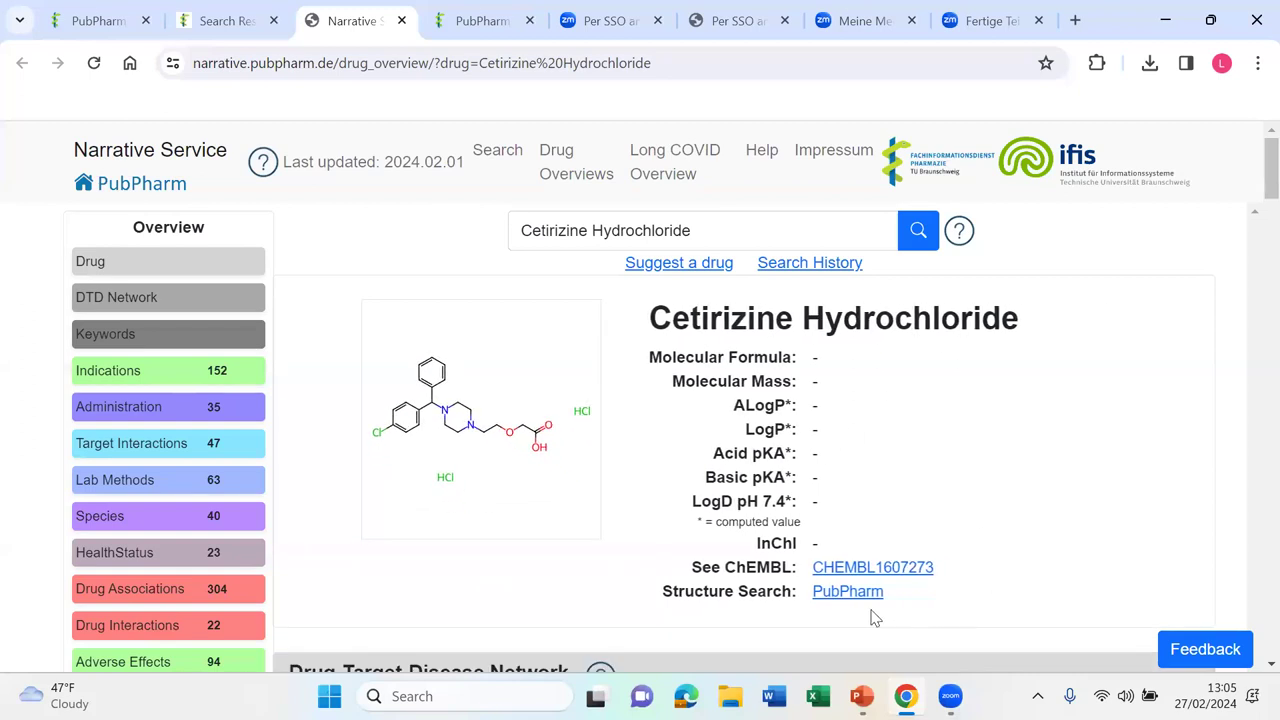
mouse_move(872, 567)
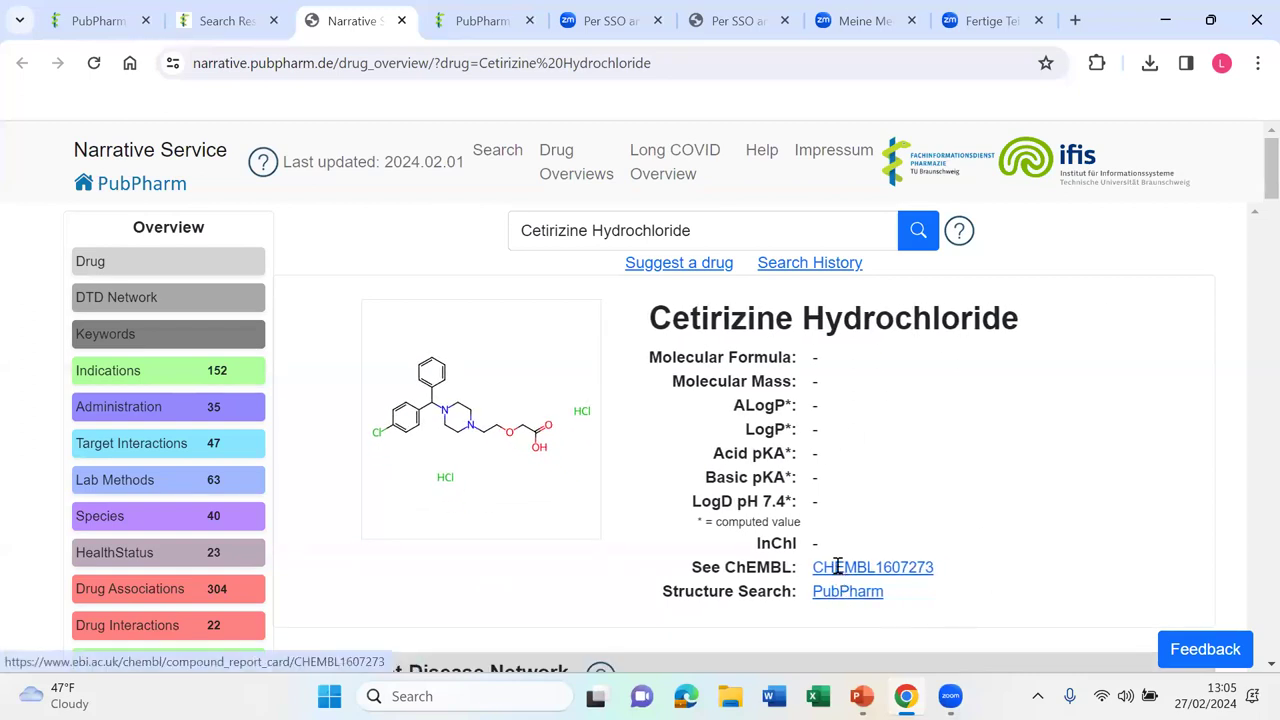
mouse_move(856, 417)
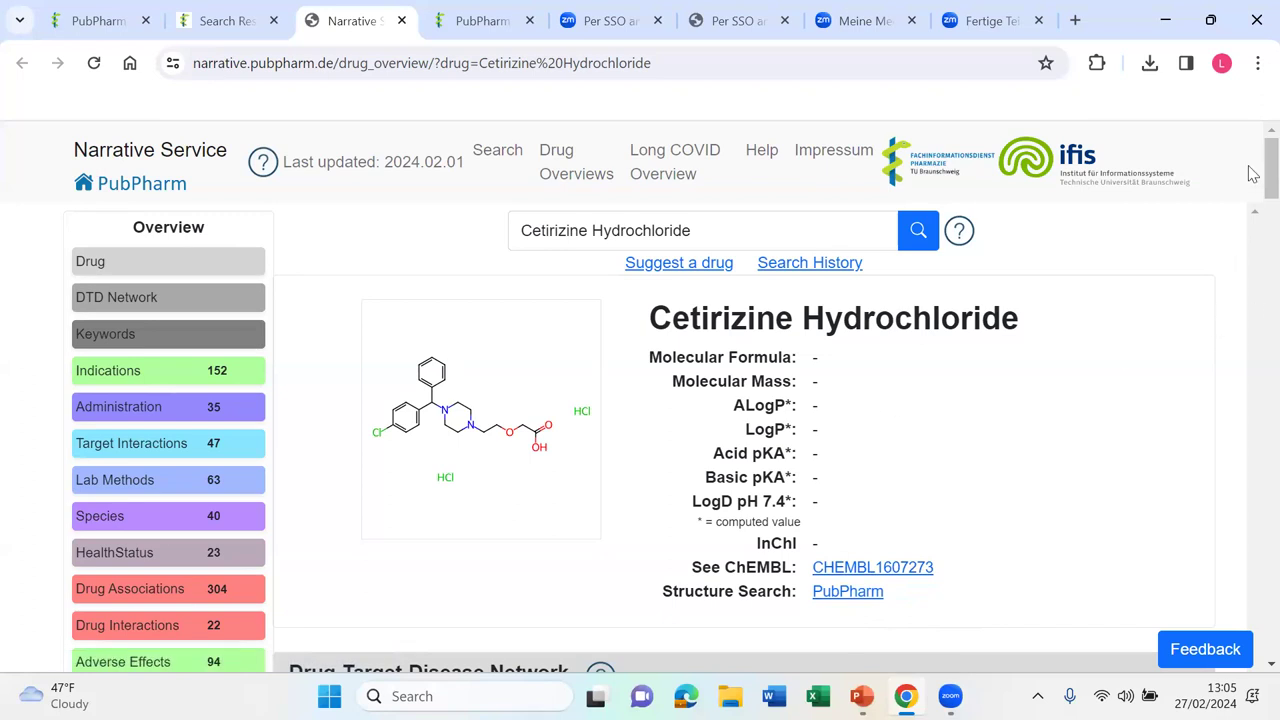
scroll(down, 3)
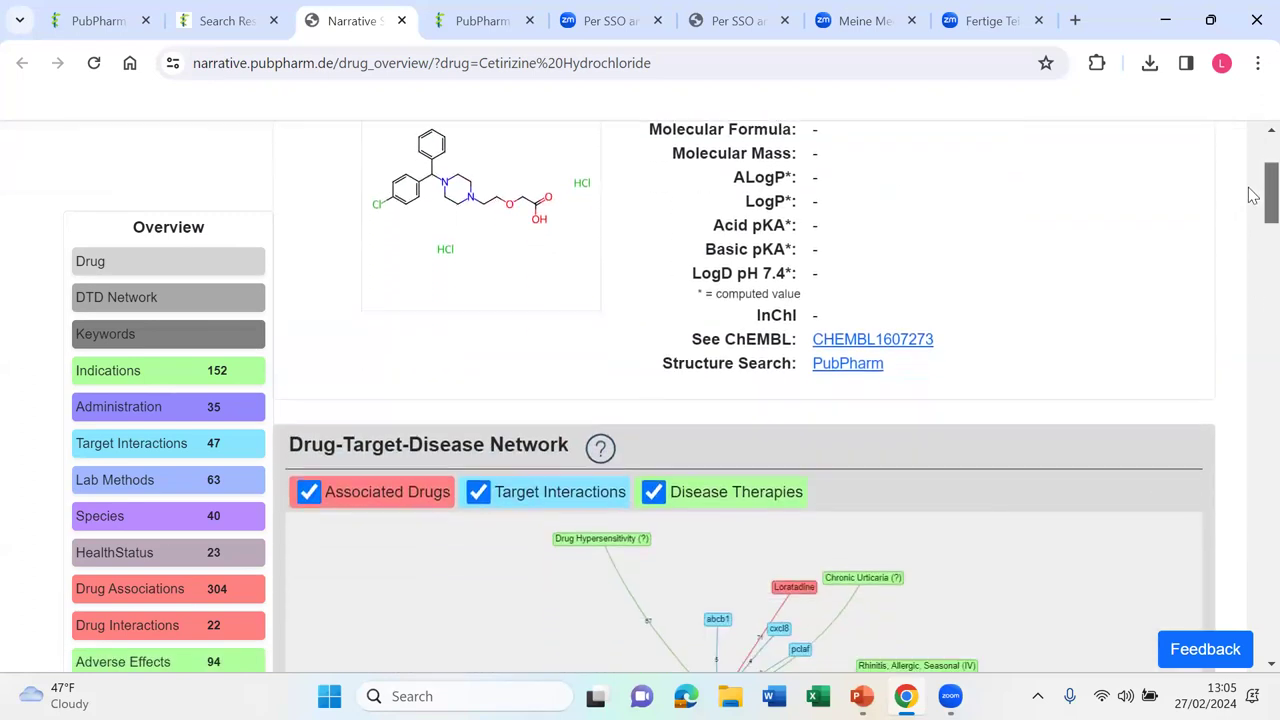
scroll(down, 3)
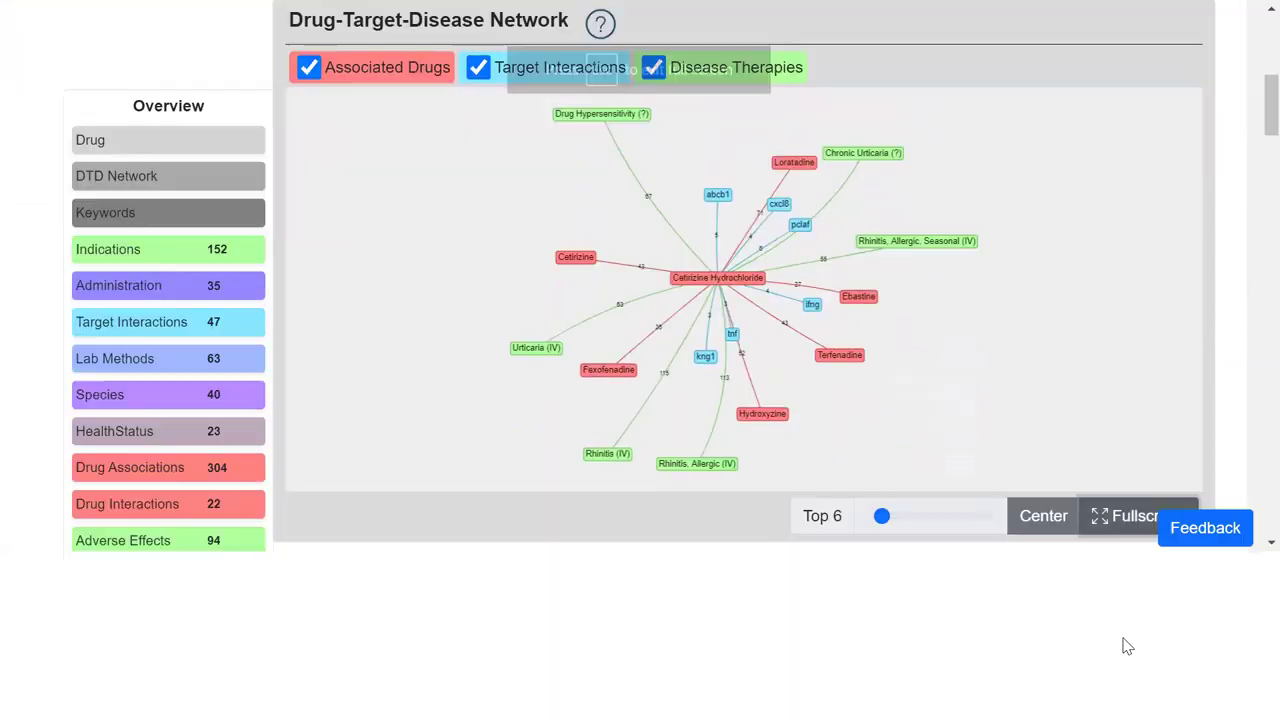
Step: Switch the Cetirizine Hydrochloride network graph to fullscreen
click(1135, 515)
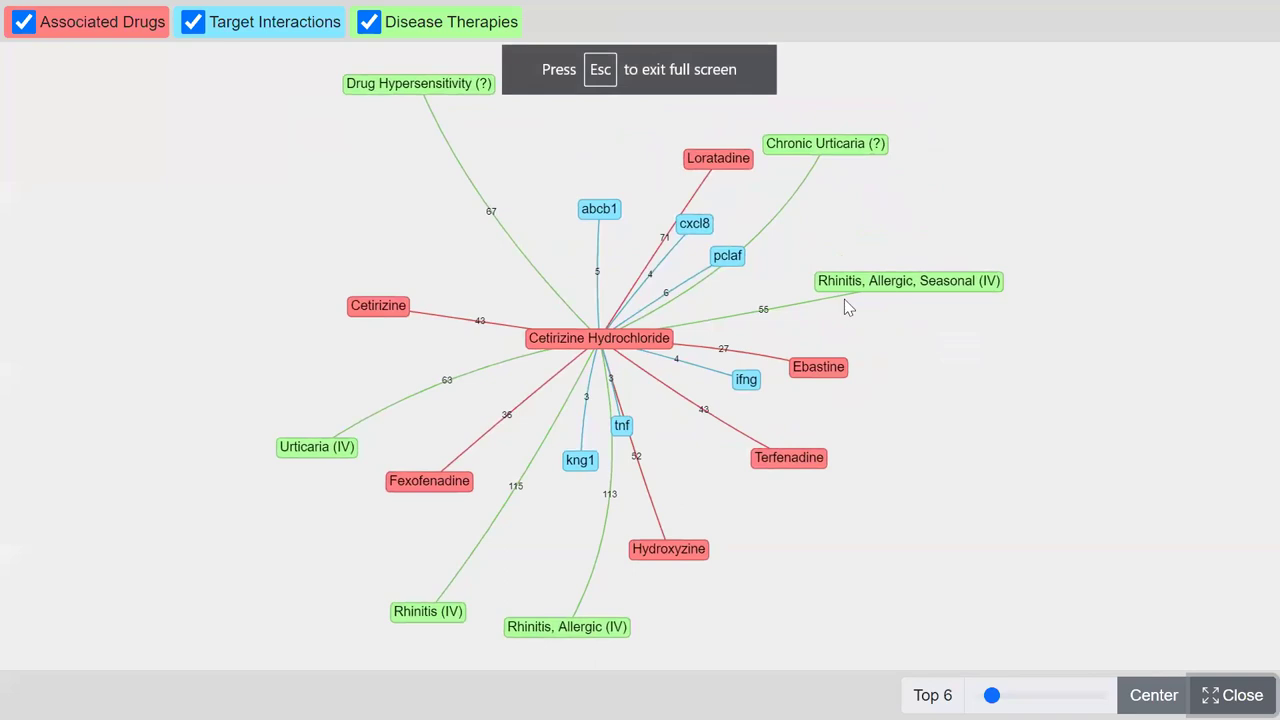
mouse_move(638, 347)
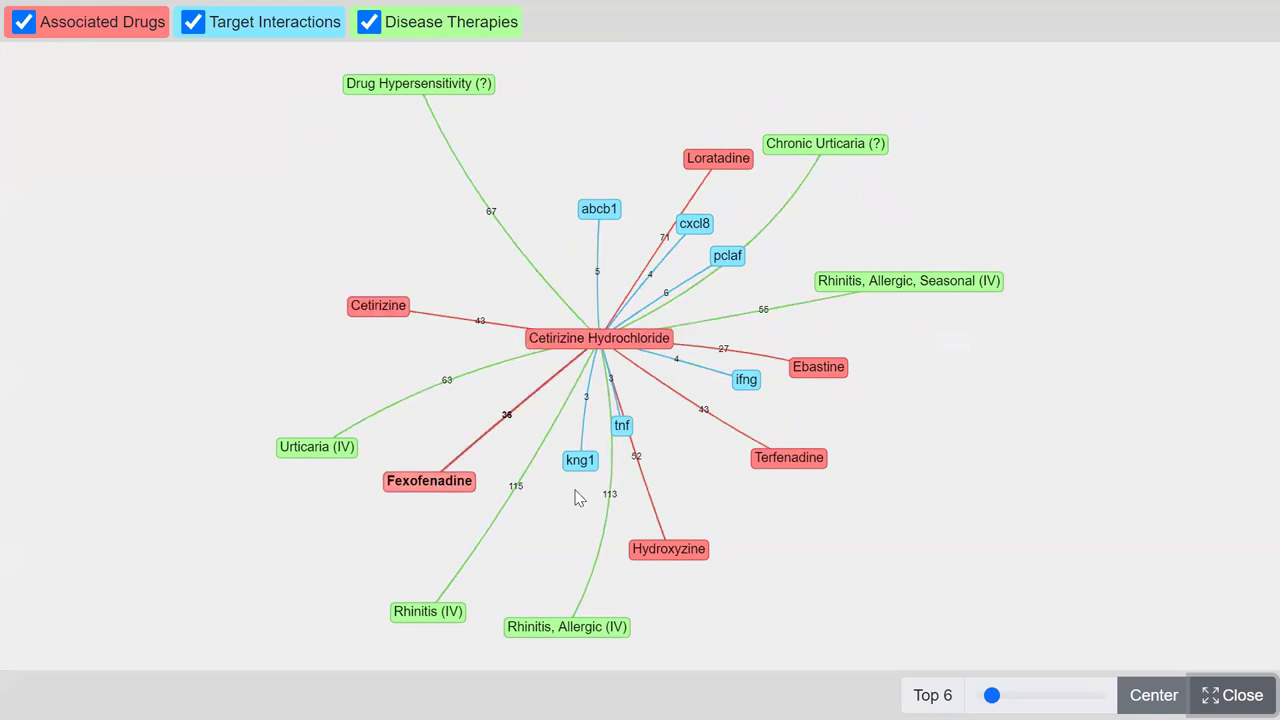
mouse_move(820, 367)
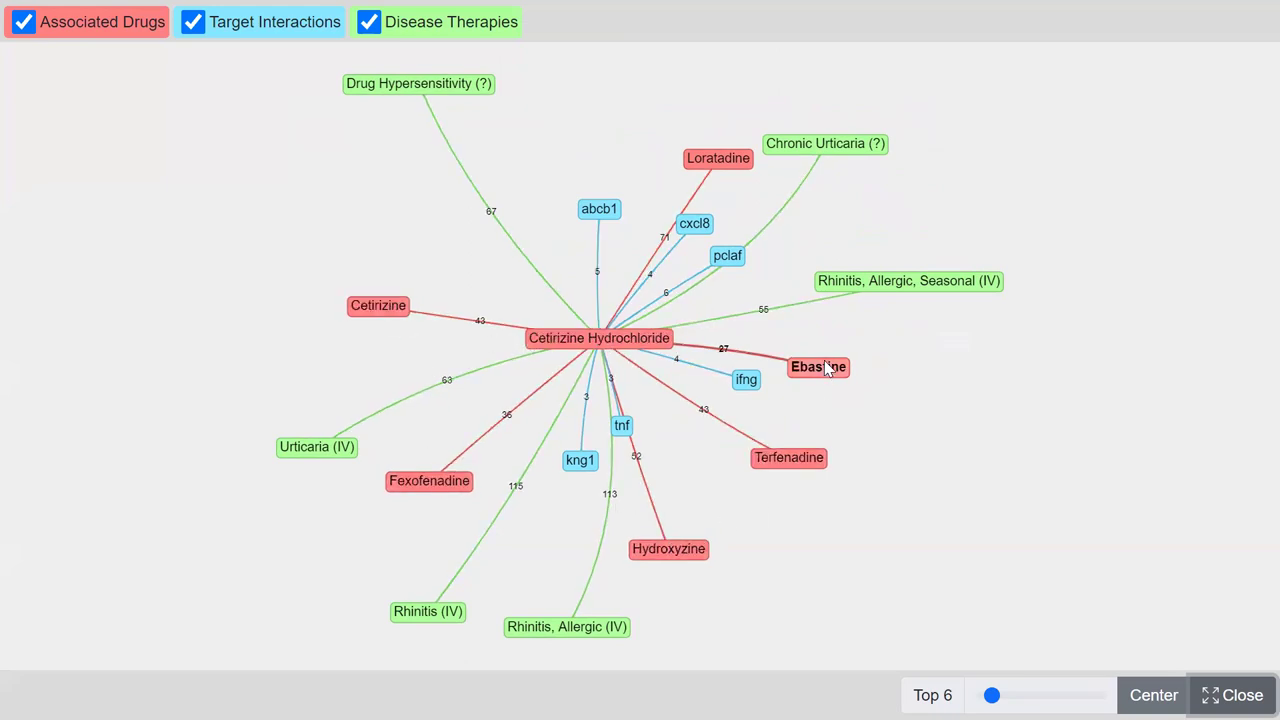
mouse_move(742, 104)
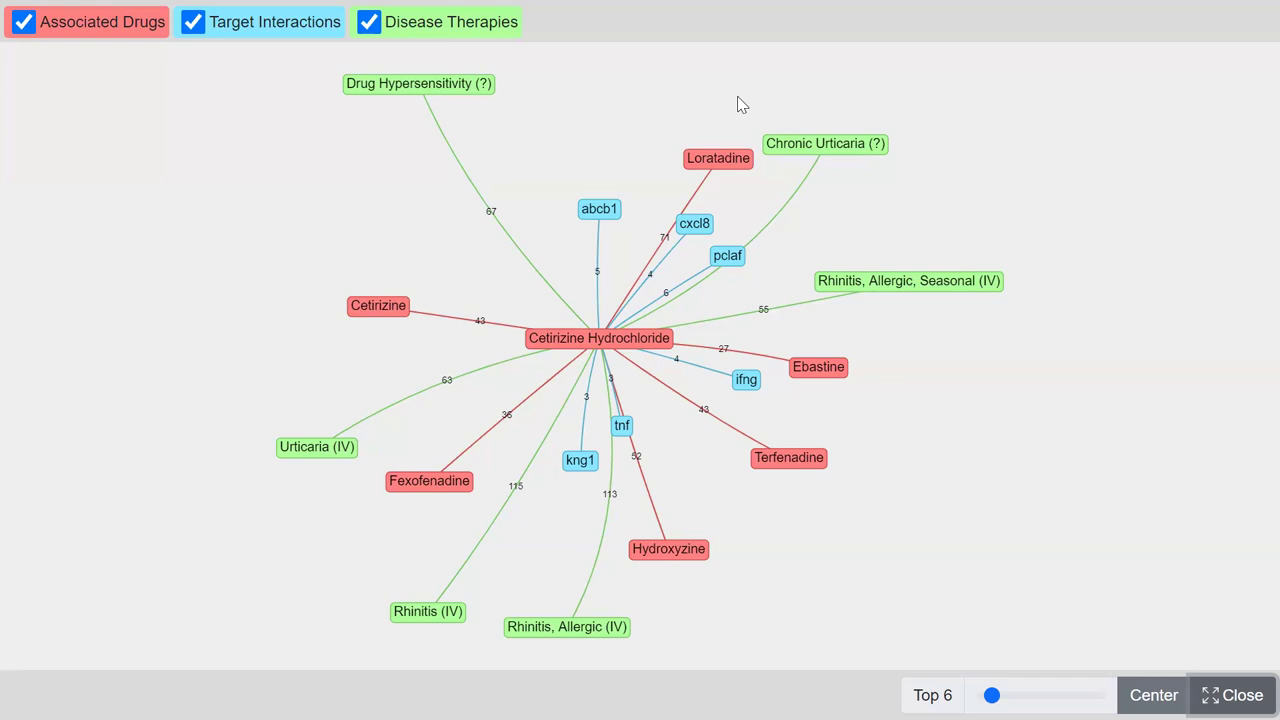
mouse_move(736, 368)
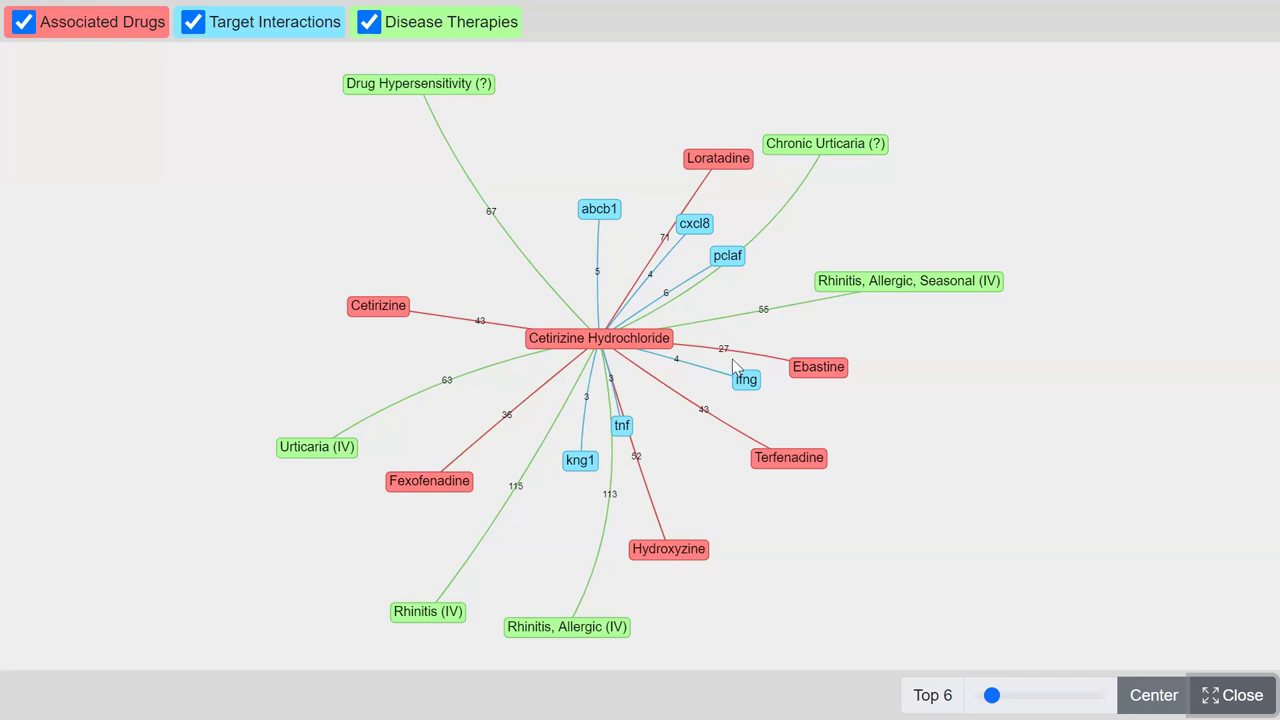
mouse_move(708, 275)
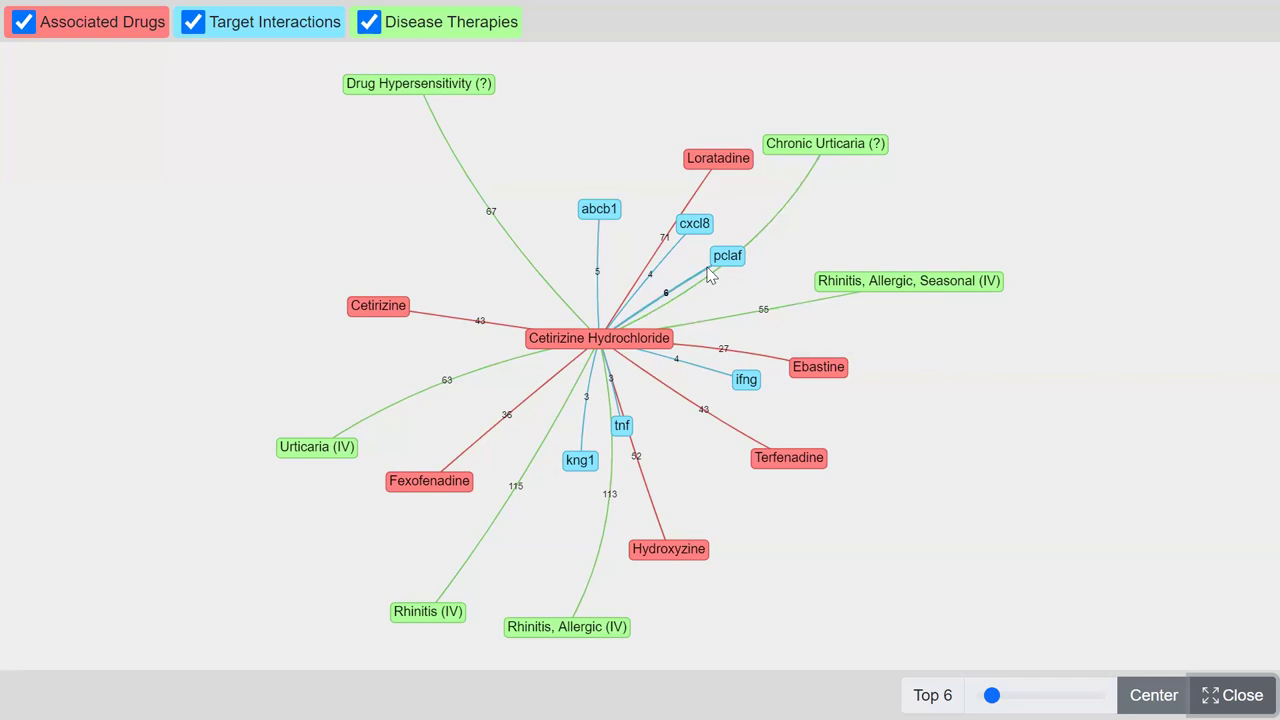
mouse_move(640, 113)
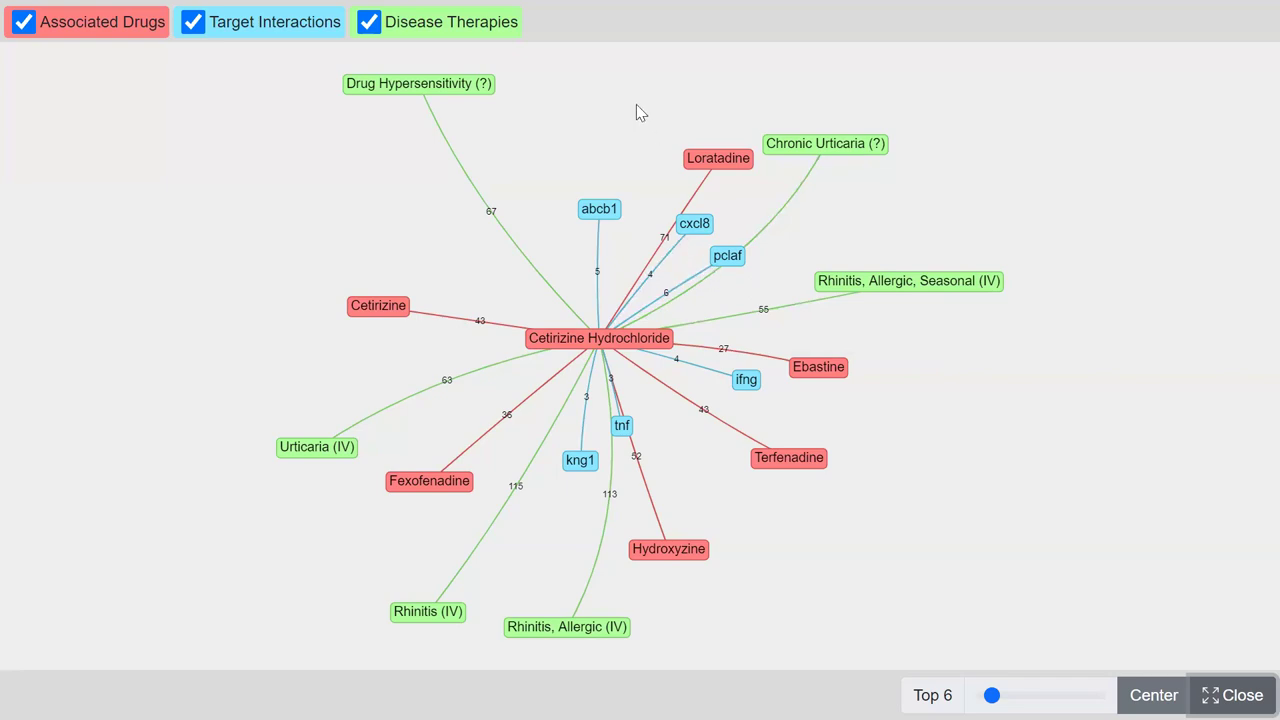
mouse_move(670, 218)
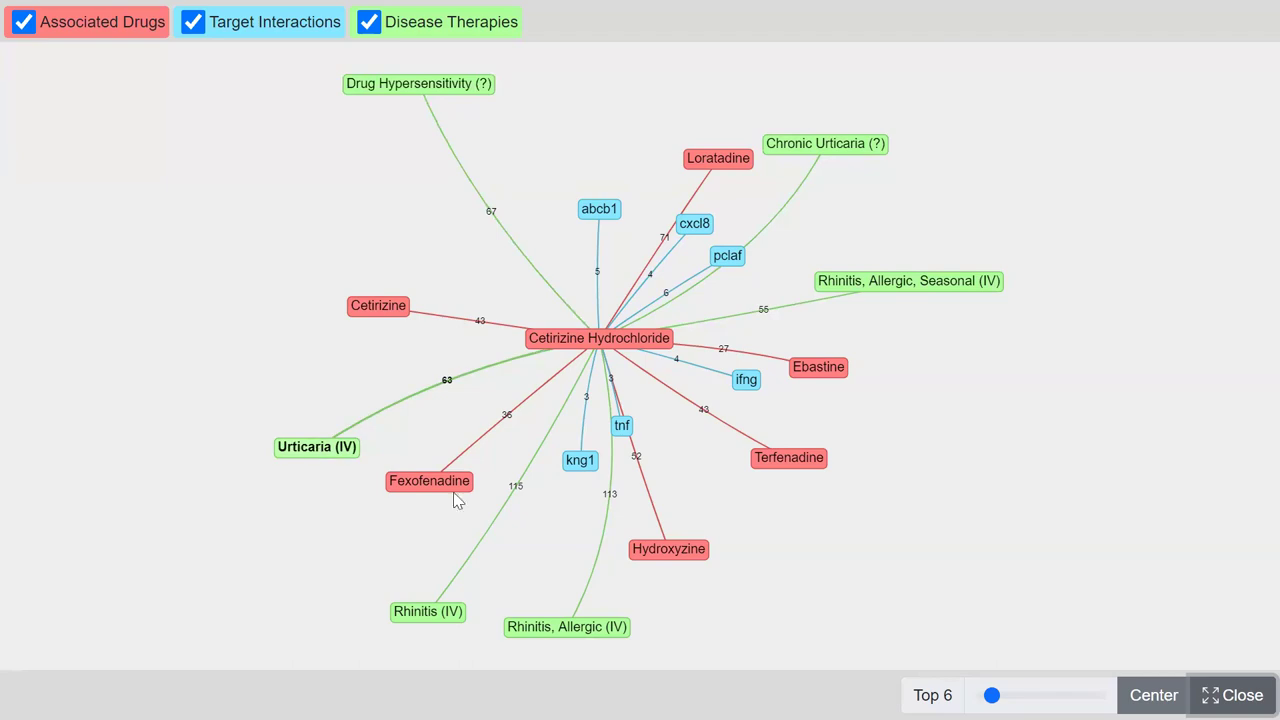
mouse_move(566, 627)
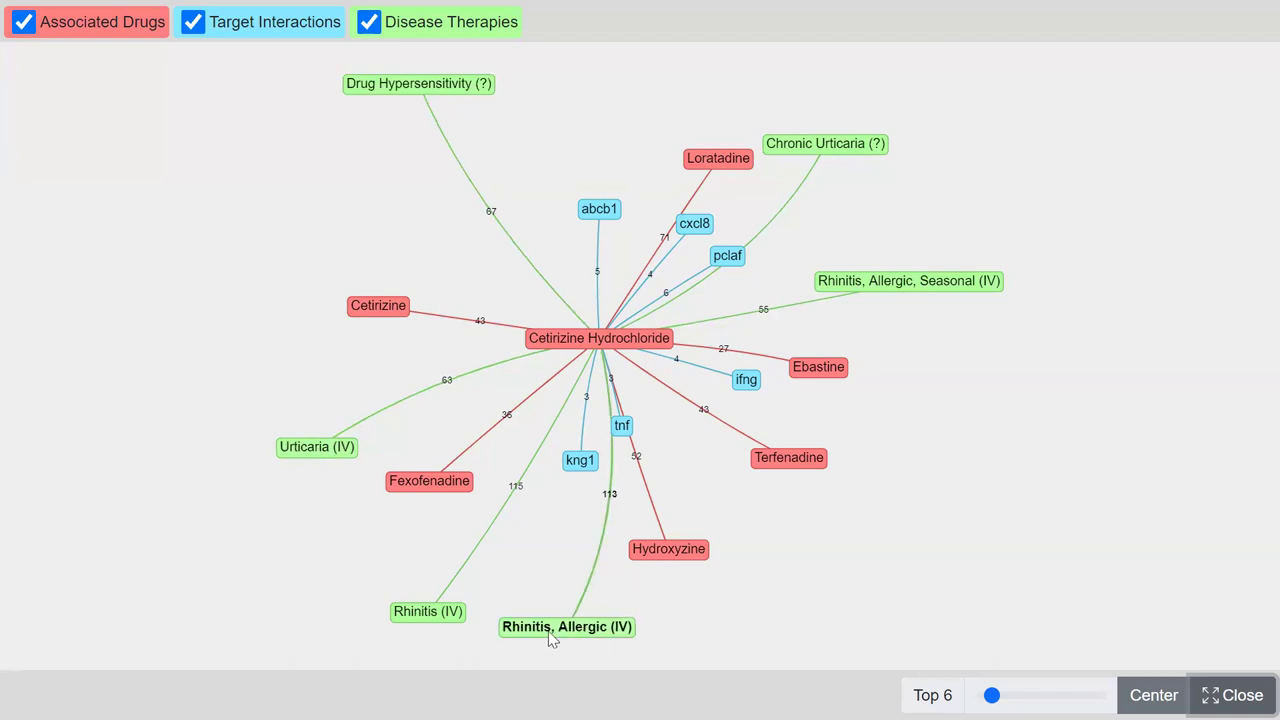
mouse_move(607, 524)
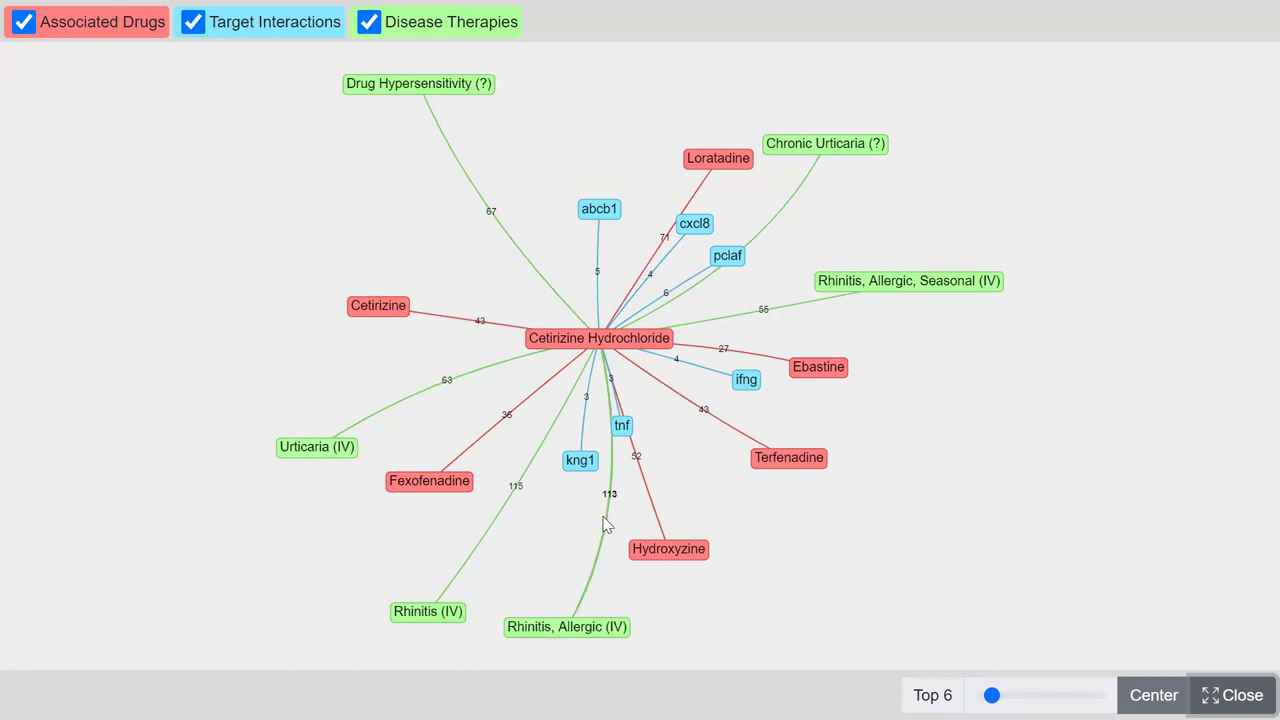
mouse_move(427, 611)
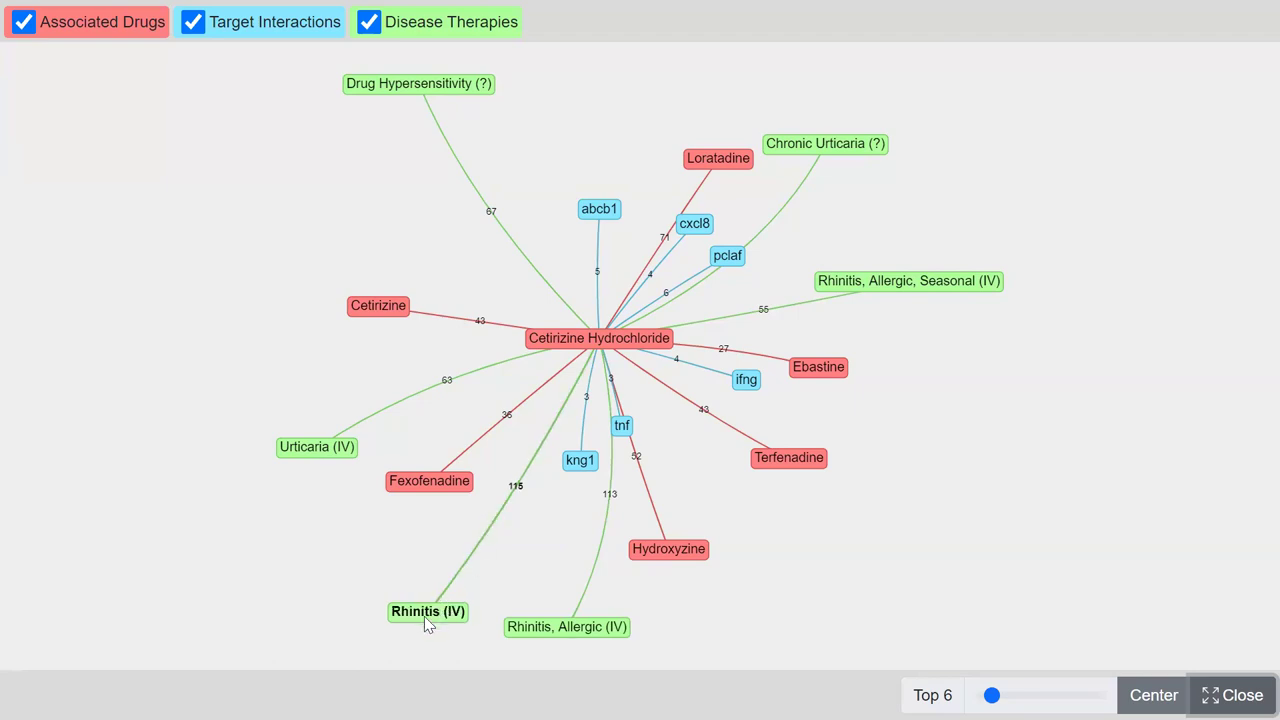
mouse_move(540, 627)
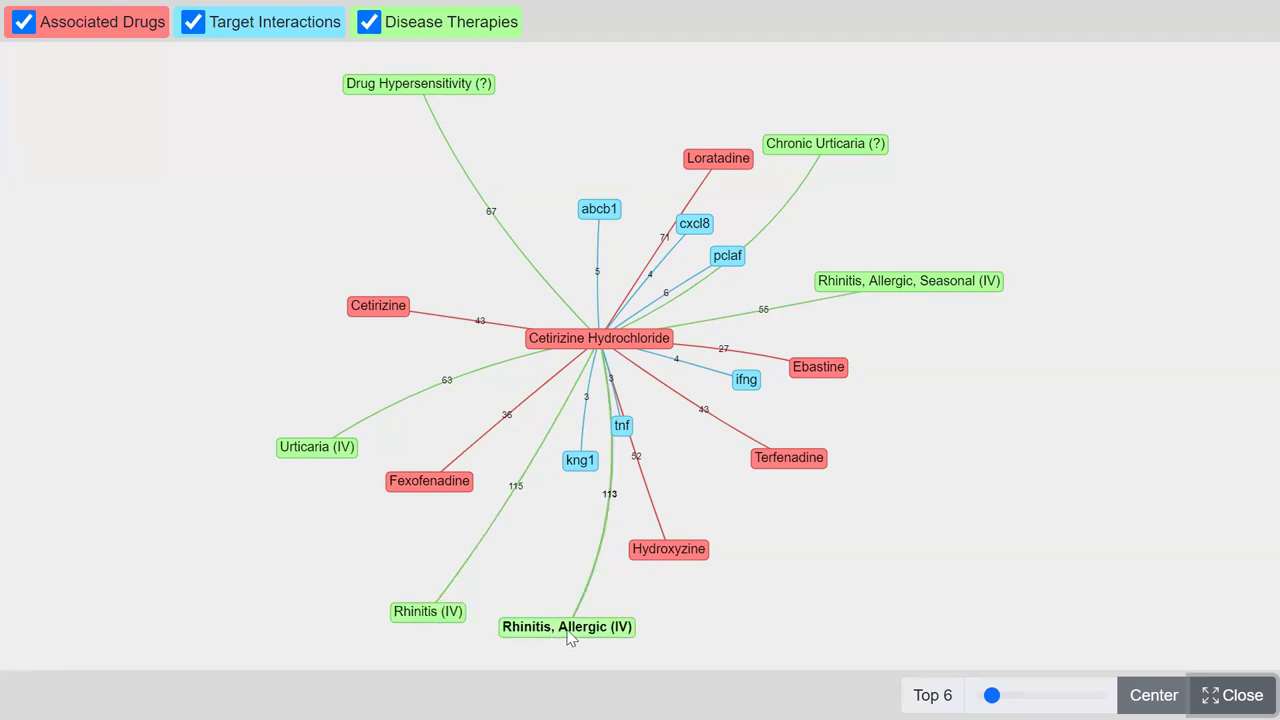
mouse_move(585, 638)
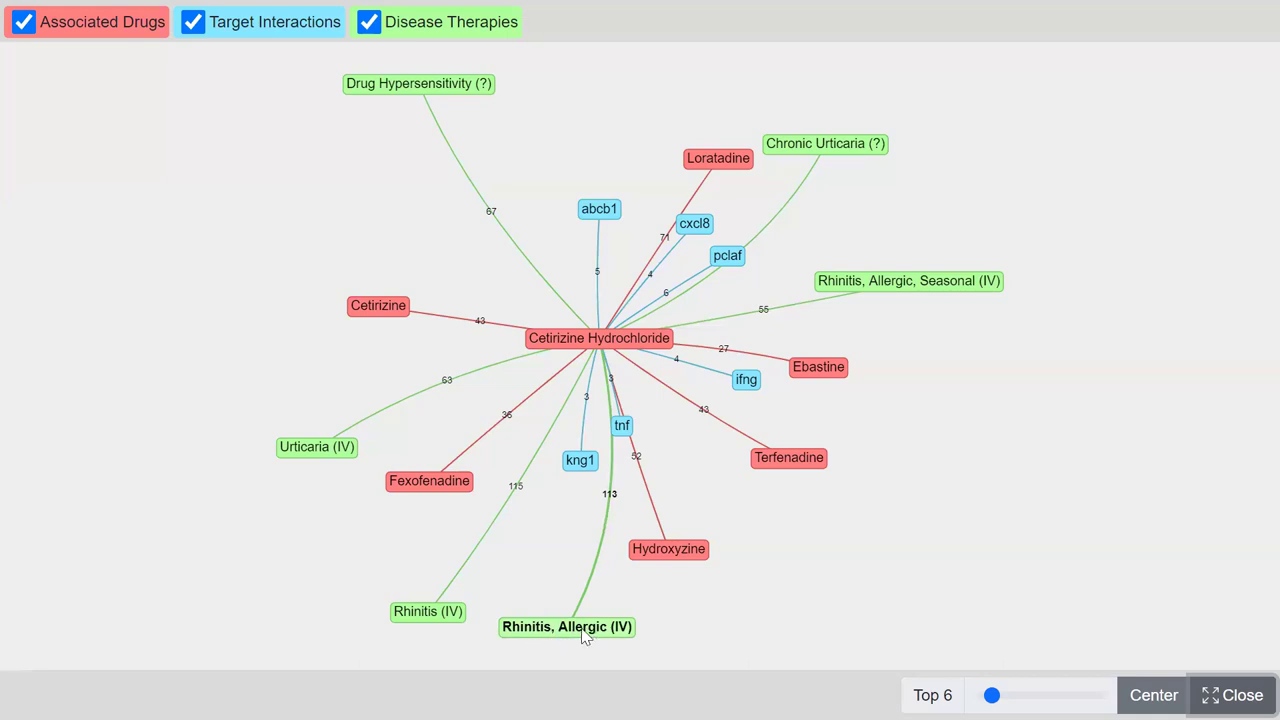
mouse_move(613, 505)
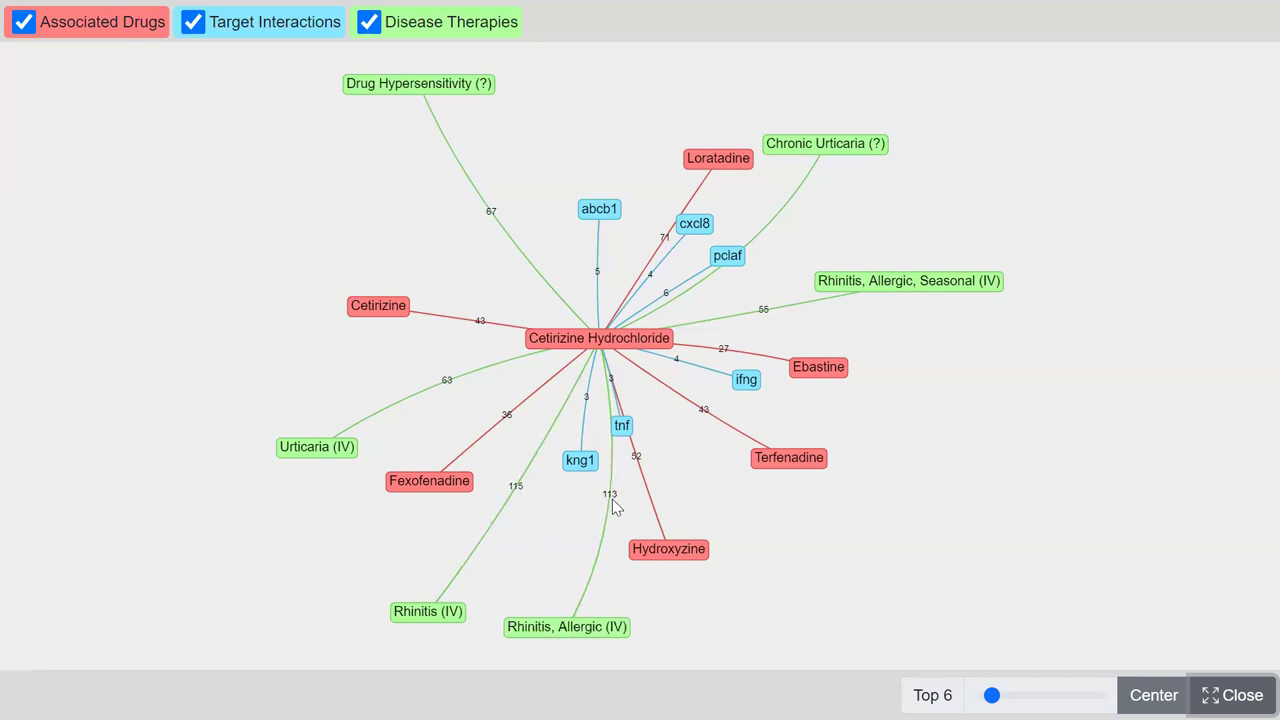
mouse_move(900, 305)
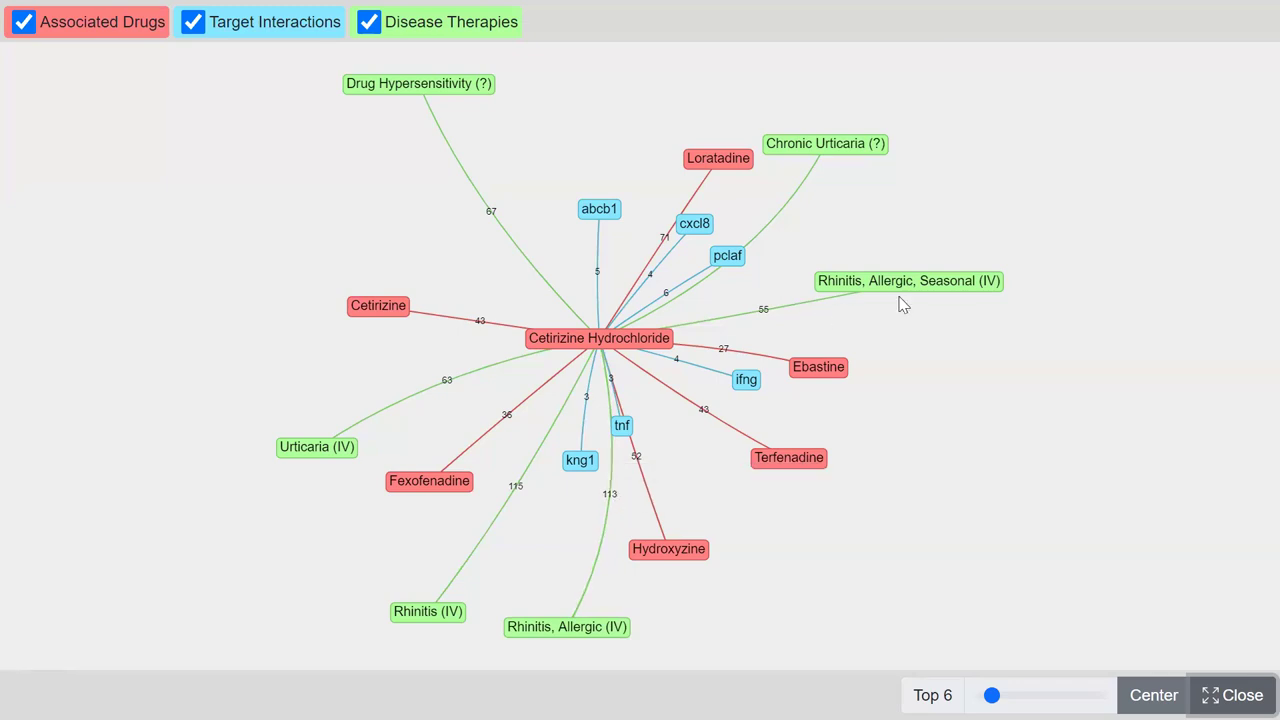
mouse_move(765, 318)
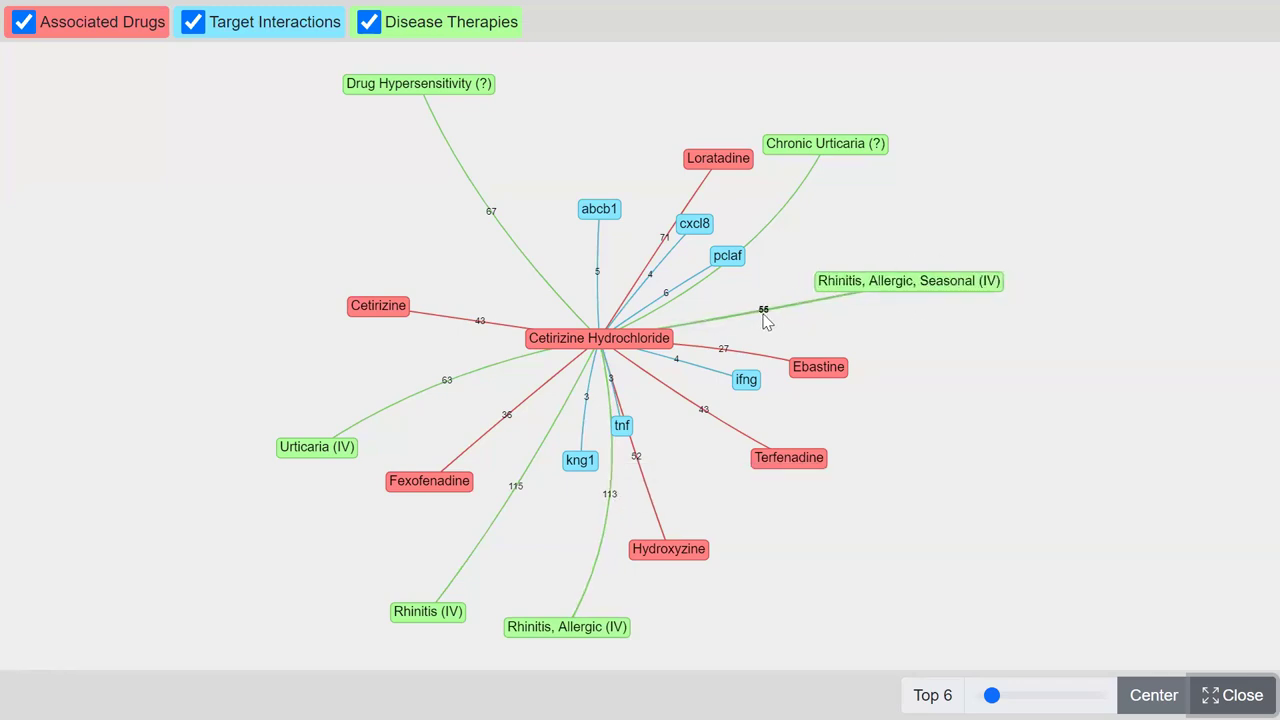
mouse_move(909, 281)
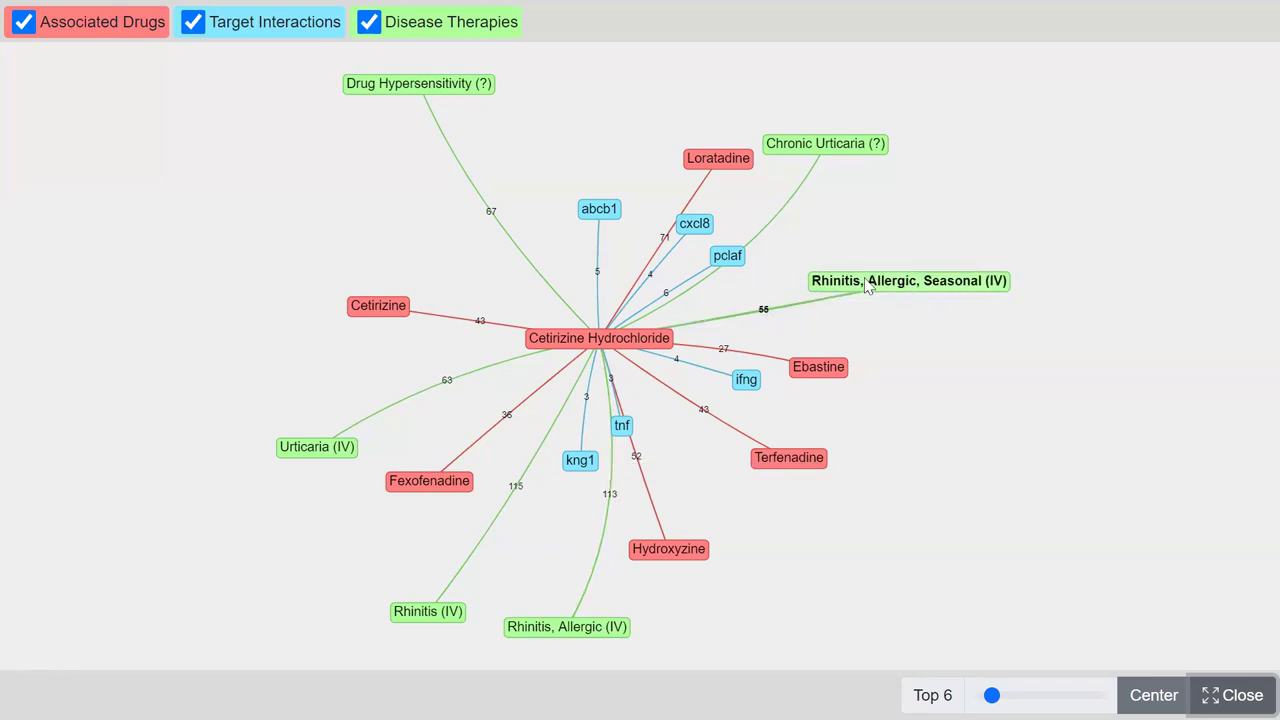
mouse_move(1007, 300)
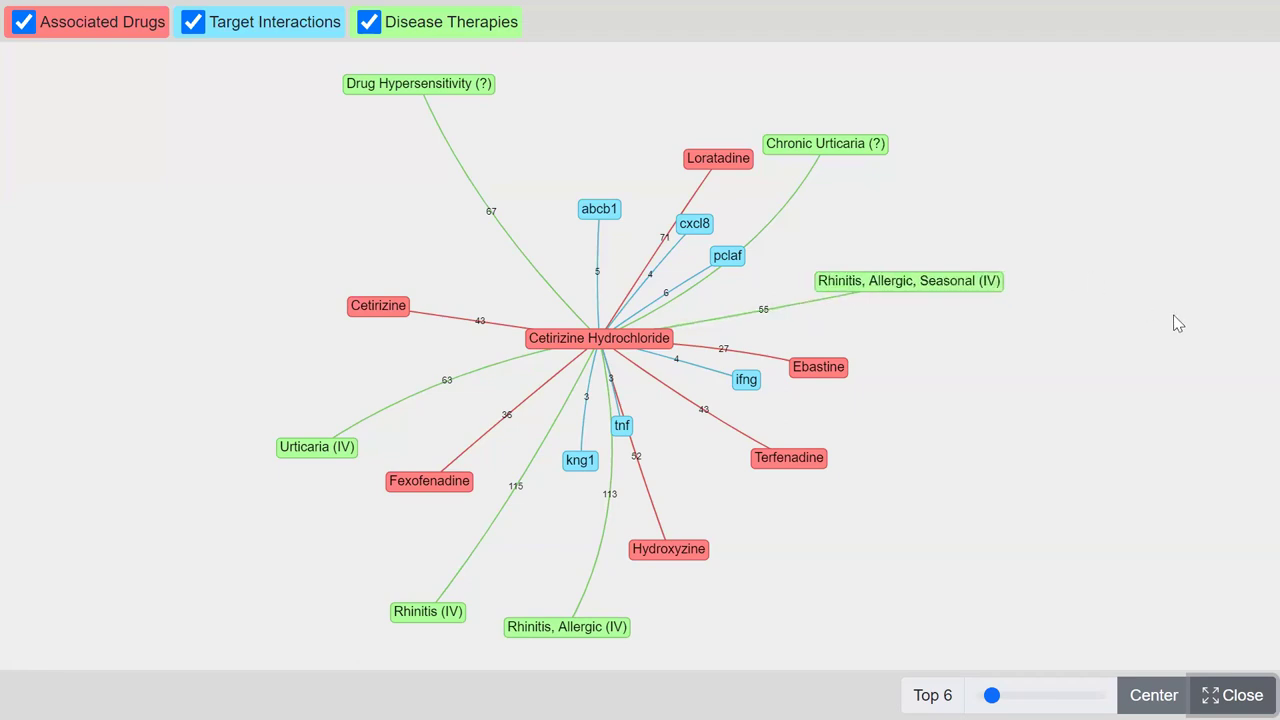
mouse_move(1103, 77)
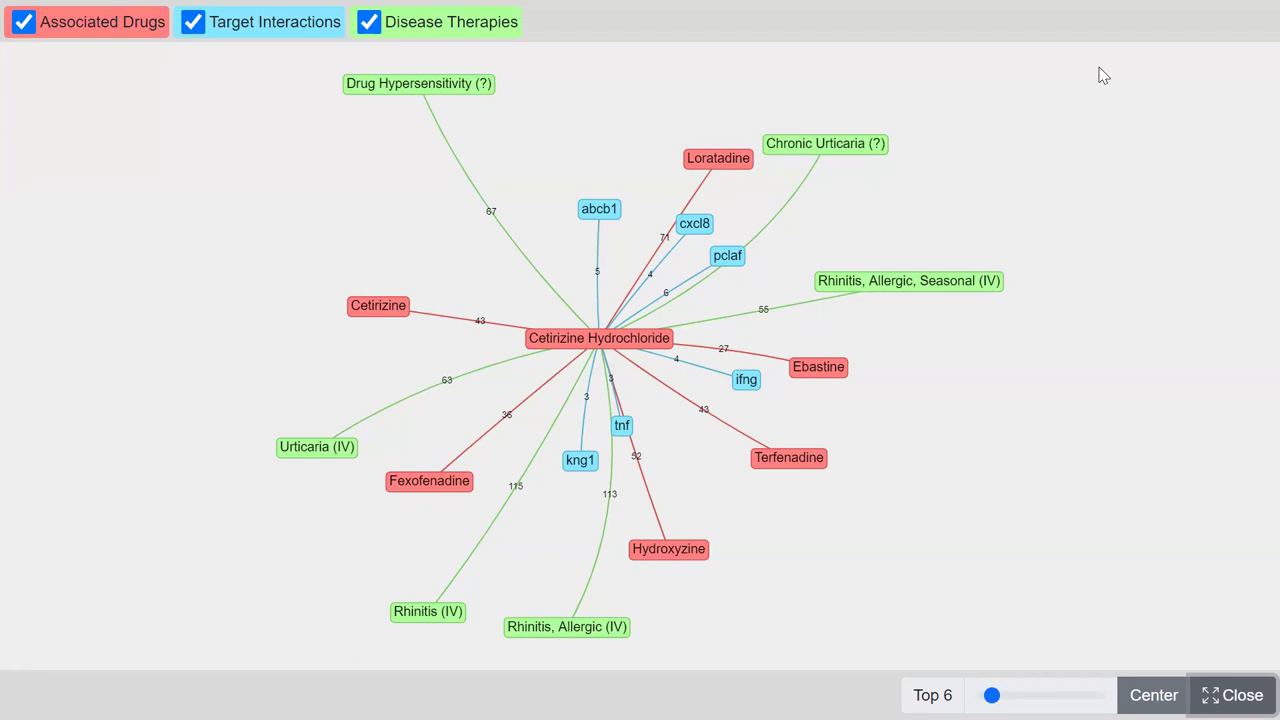
mouse_move(831, 550)
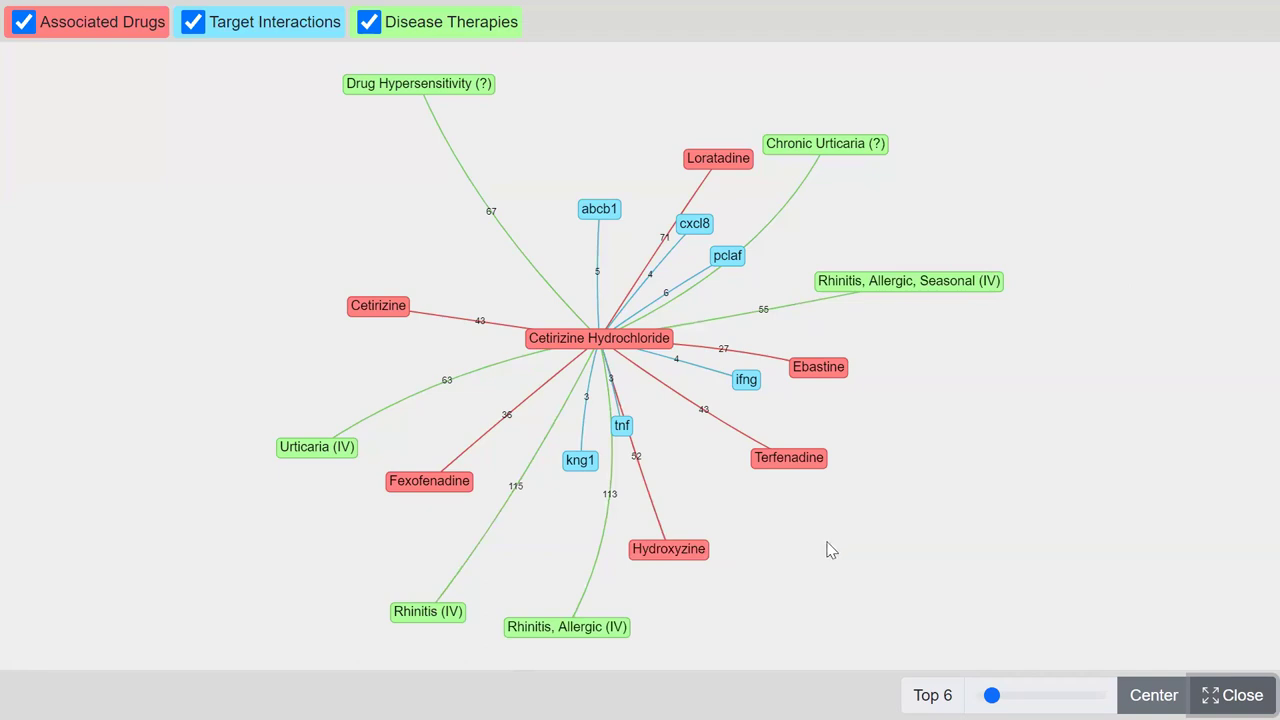
mouse_move(588, 224)
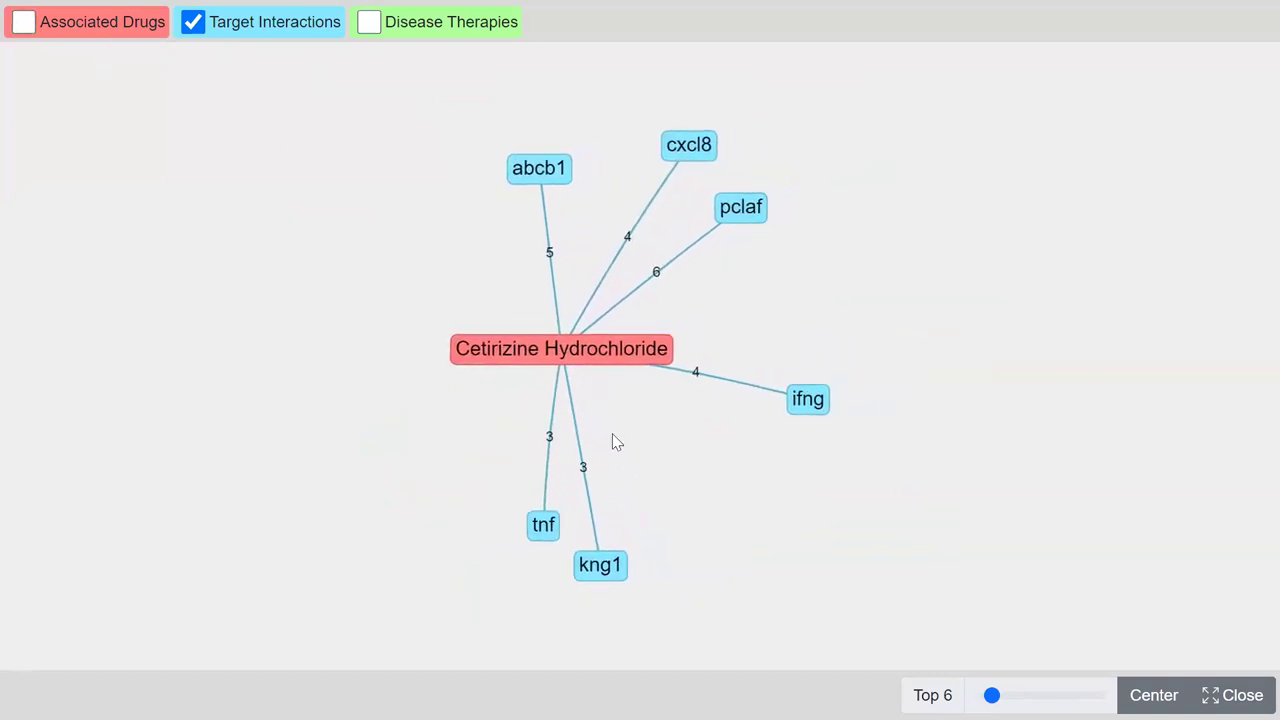
mouse_move(563, 490)
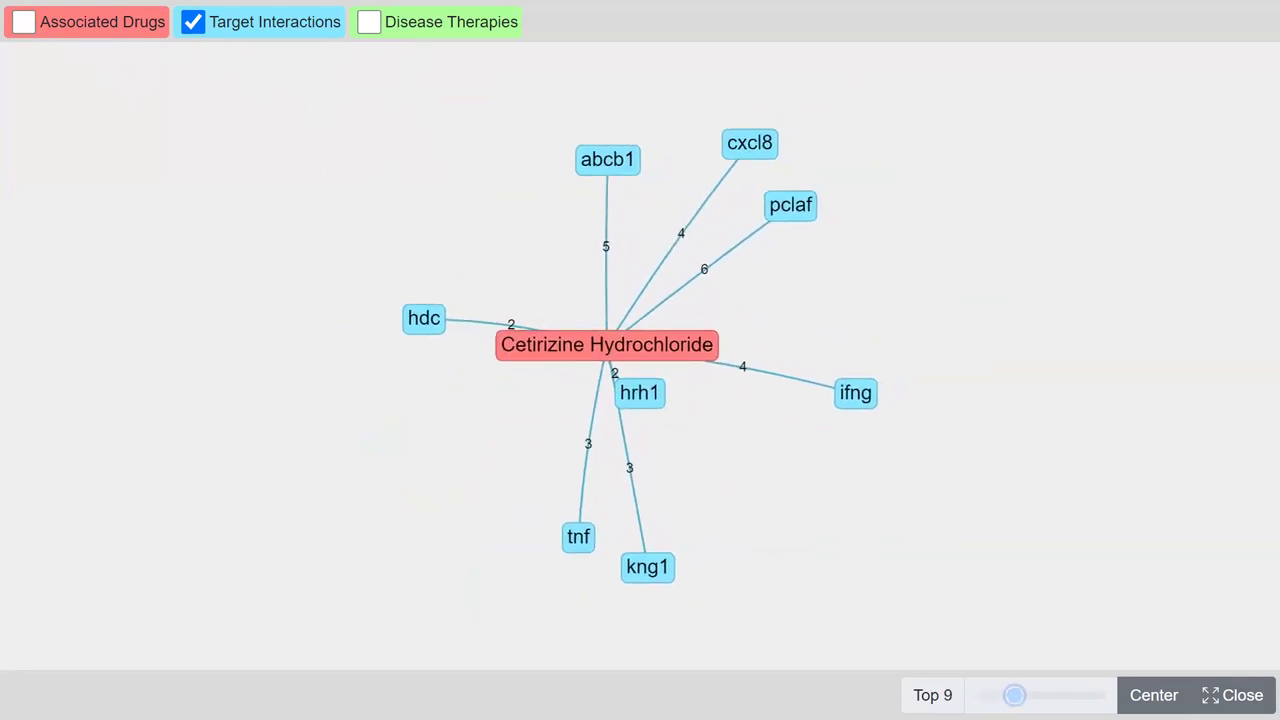
Step: Show the top ten target interactions, move the hrh1 node down-left, and exit fullscreen
drag(1013, 695, 1023, 695)
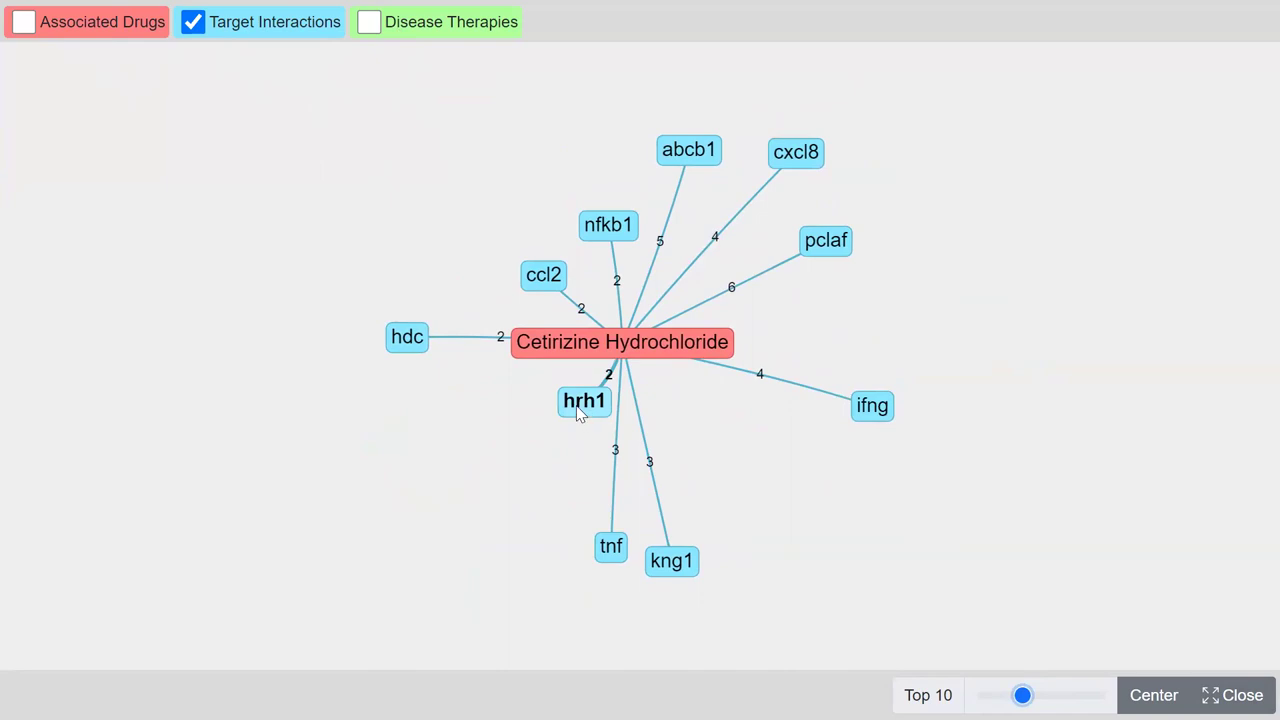
mouse_move(583, 400)
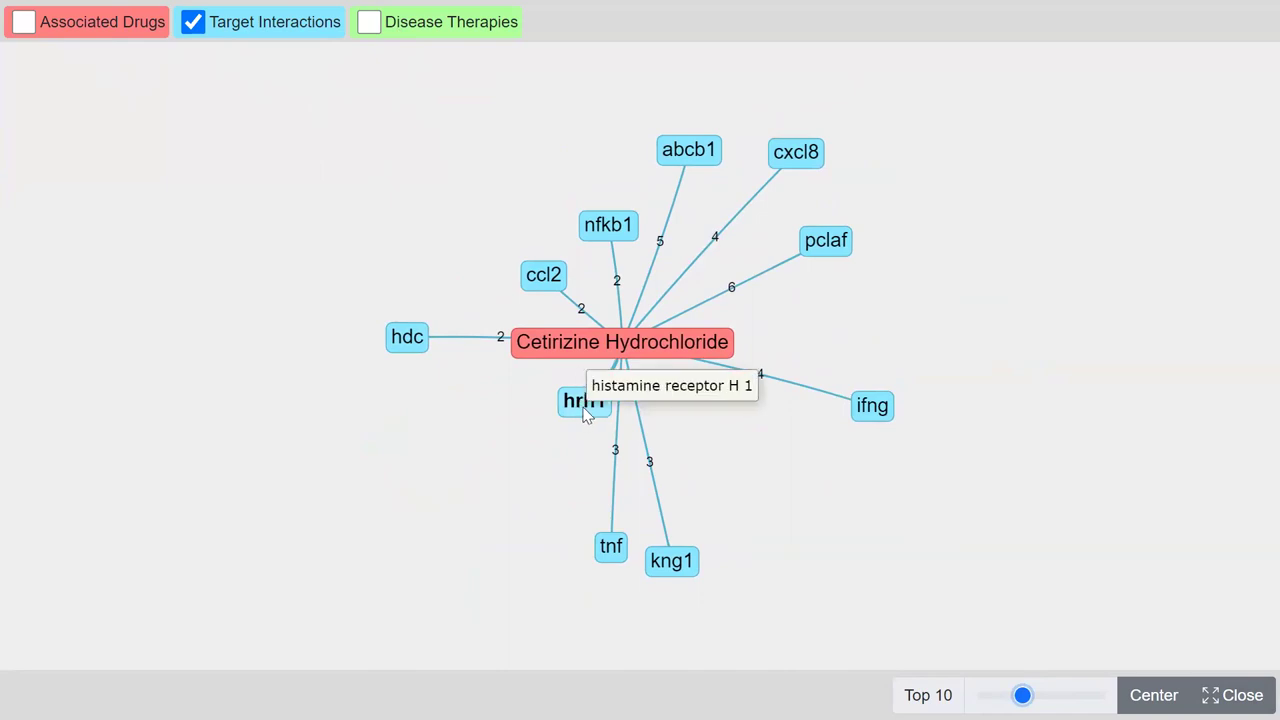
mouse_move(778, 477)
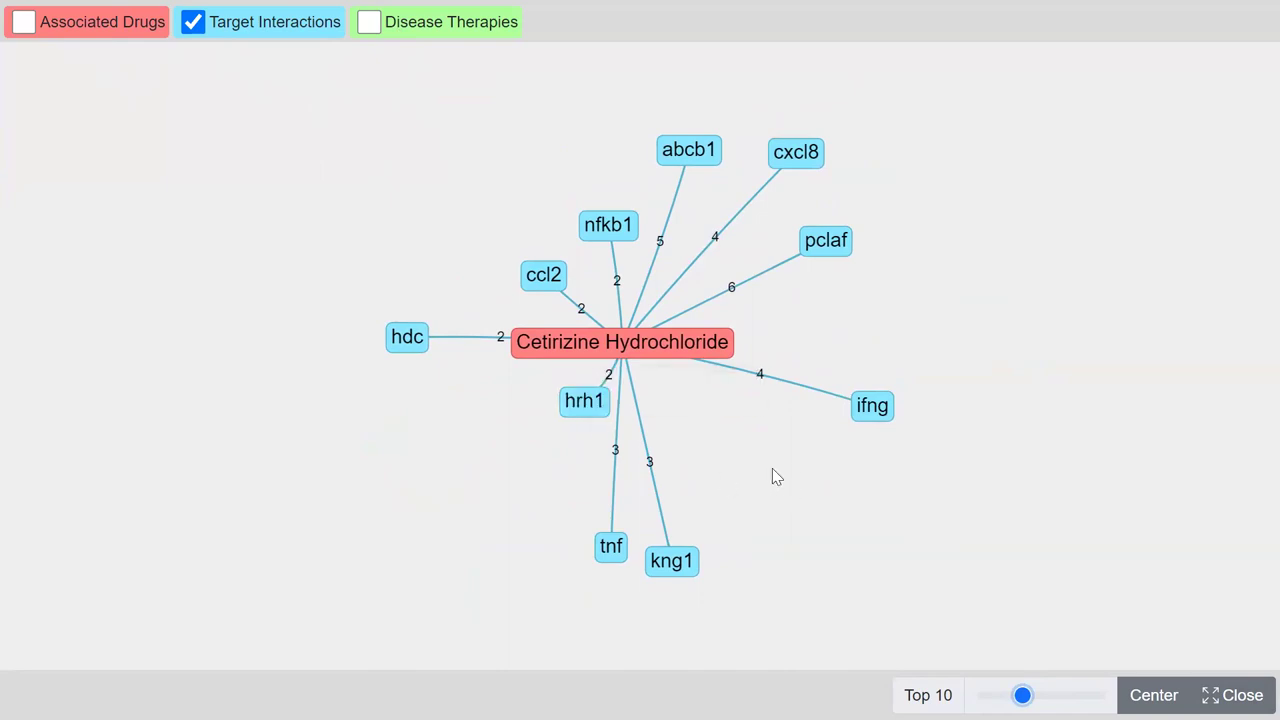
drag(584, 401, 484, 441)
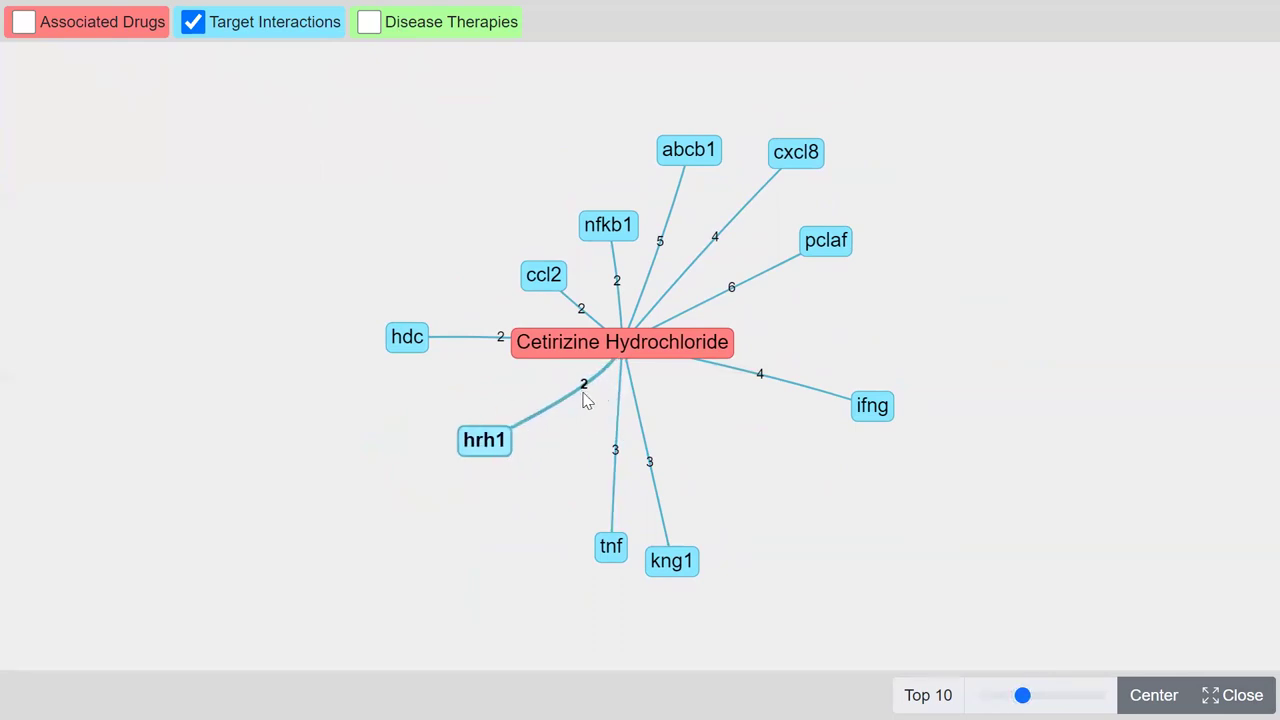
mouse_move(490, 445)
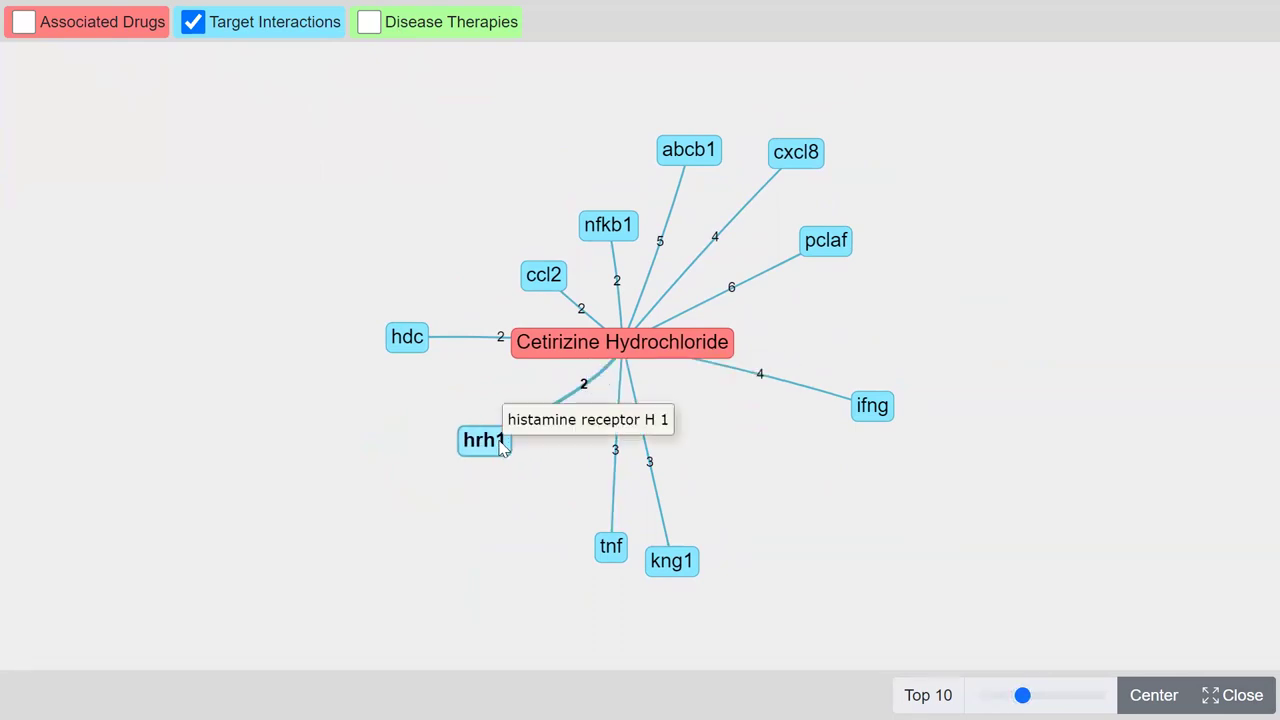
mouse_move(573, 400)
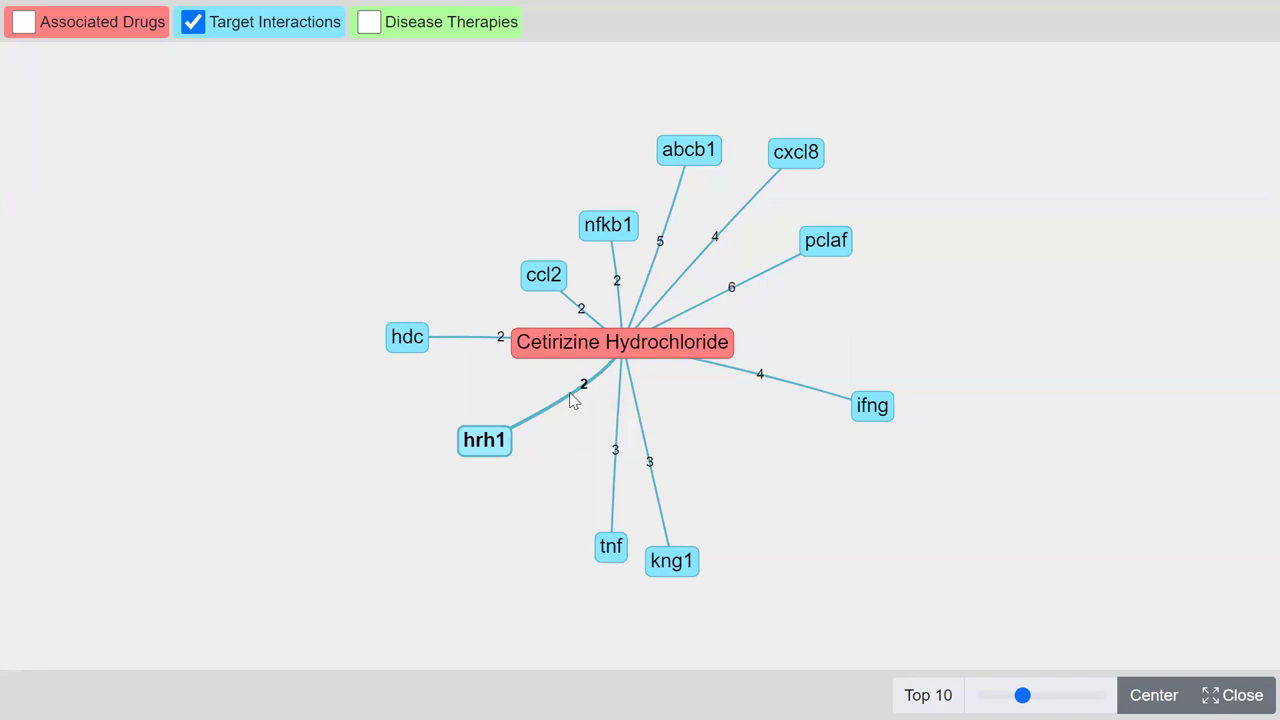
mouse_move(705, 237)
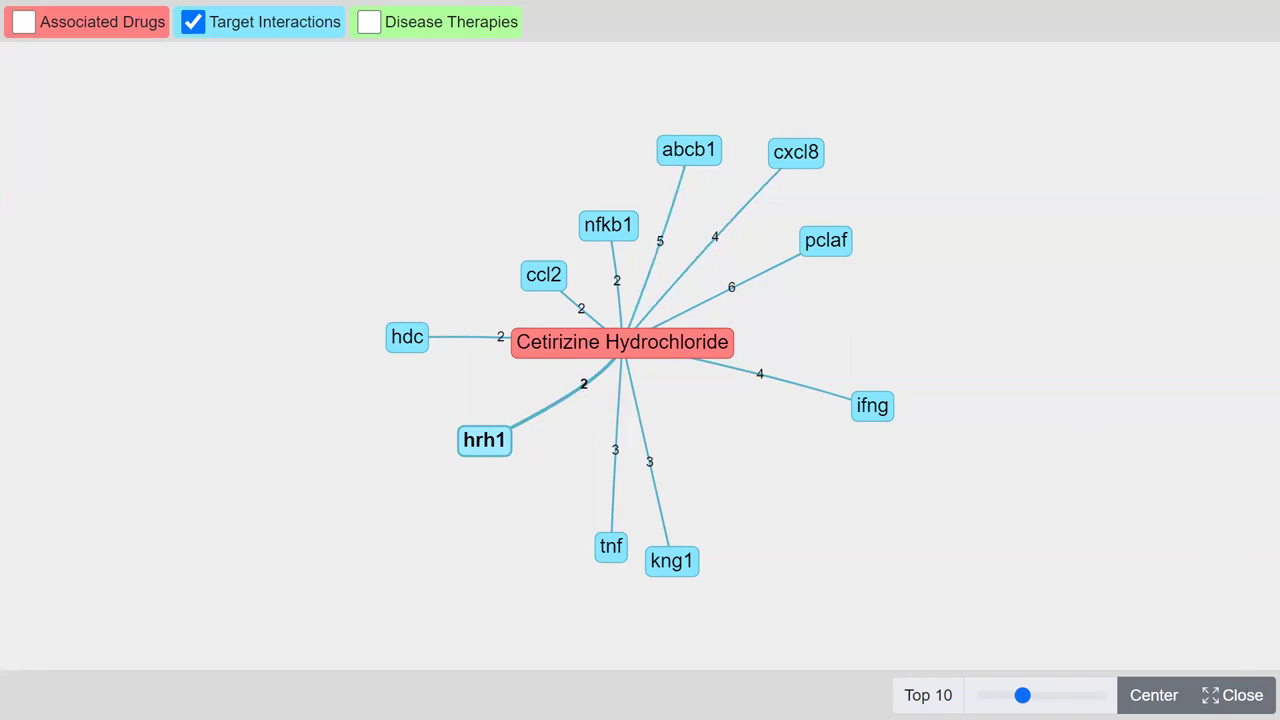
click(1243, 695)
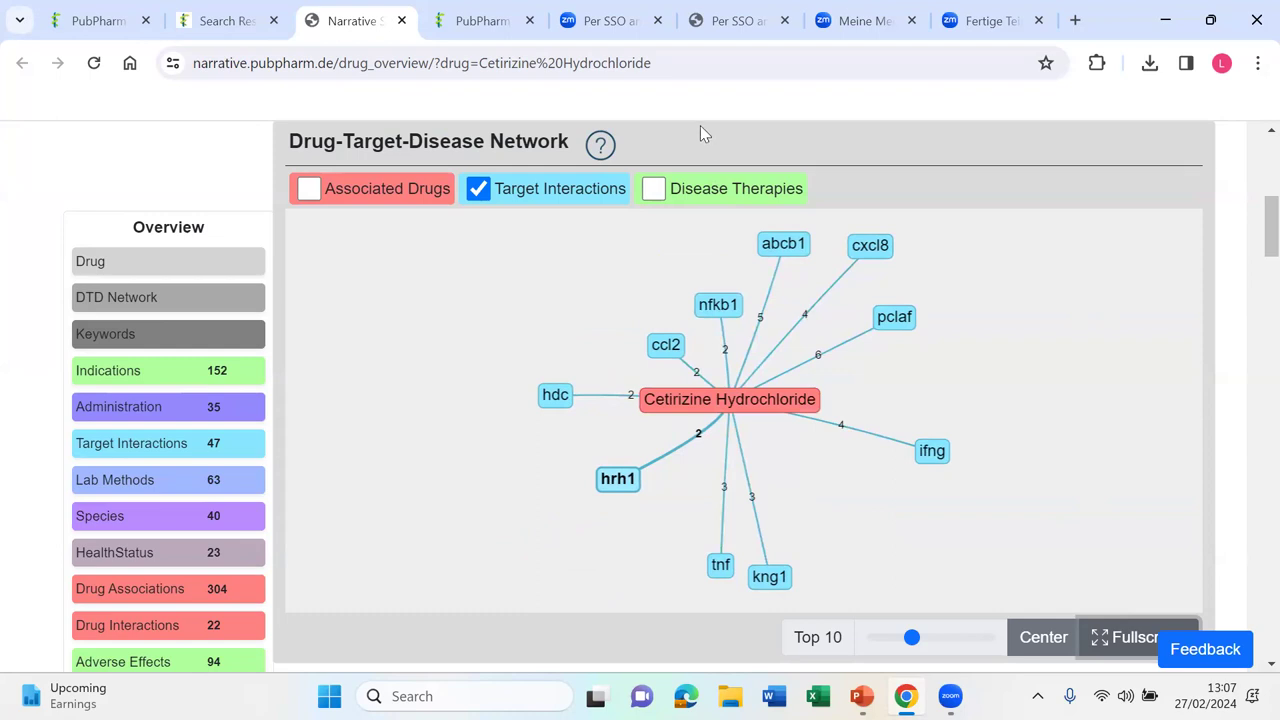
mouse_move(697, 96)
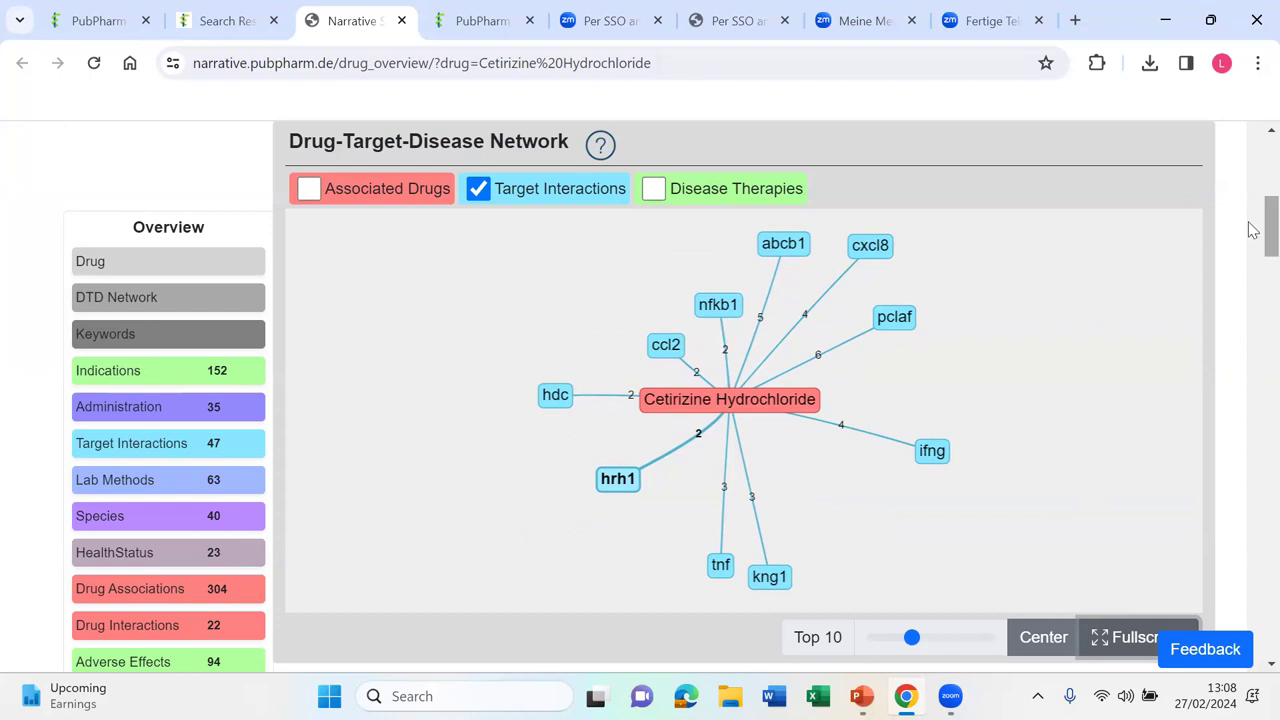
Step: Scroll past Keyword Cloud, Indications and Administration to the Target Interactions list
scroll(down, 3)
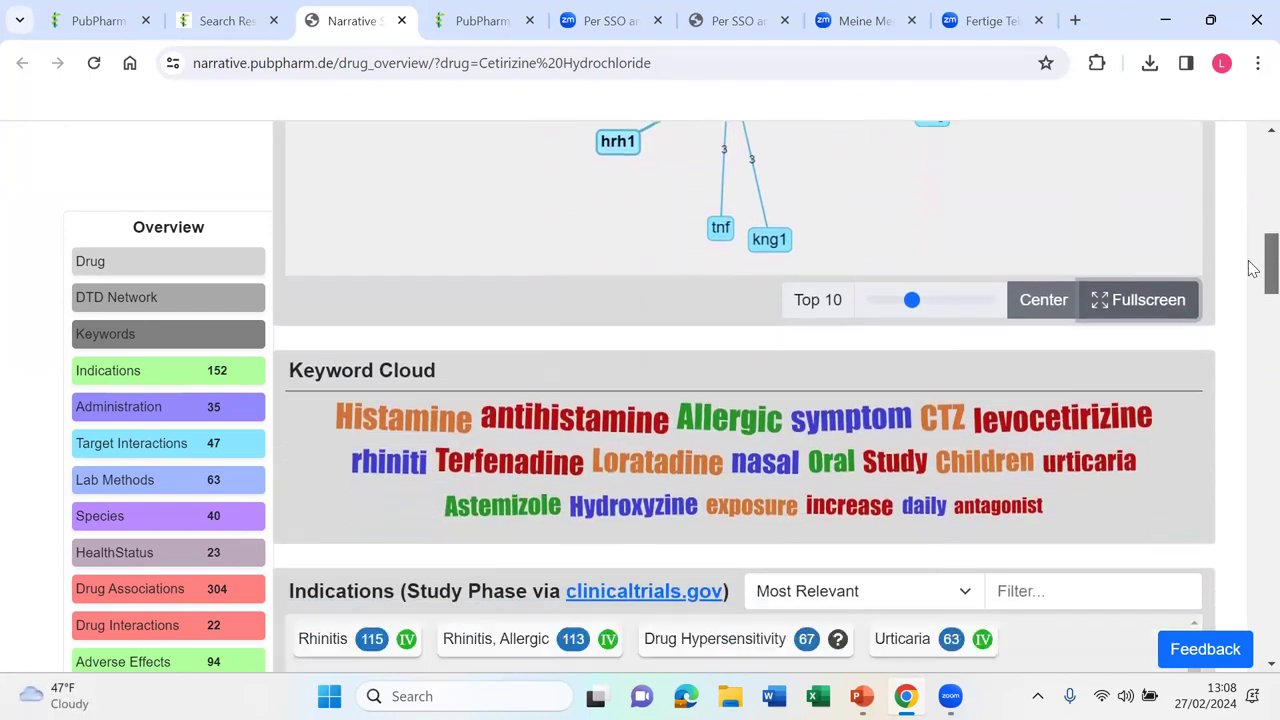
scroll(down, 3)
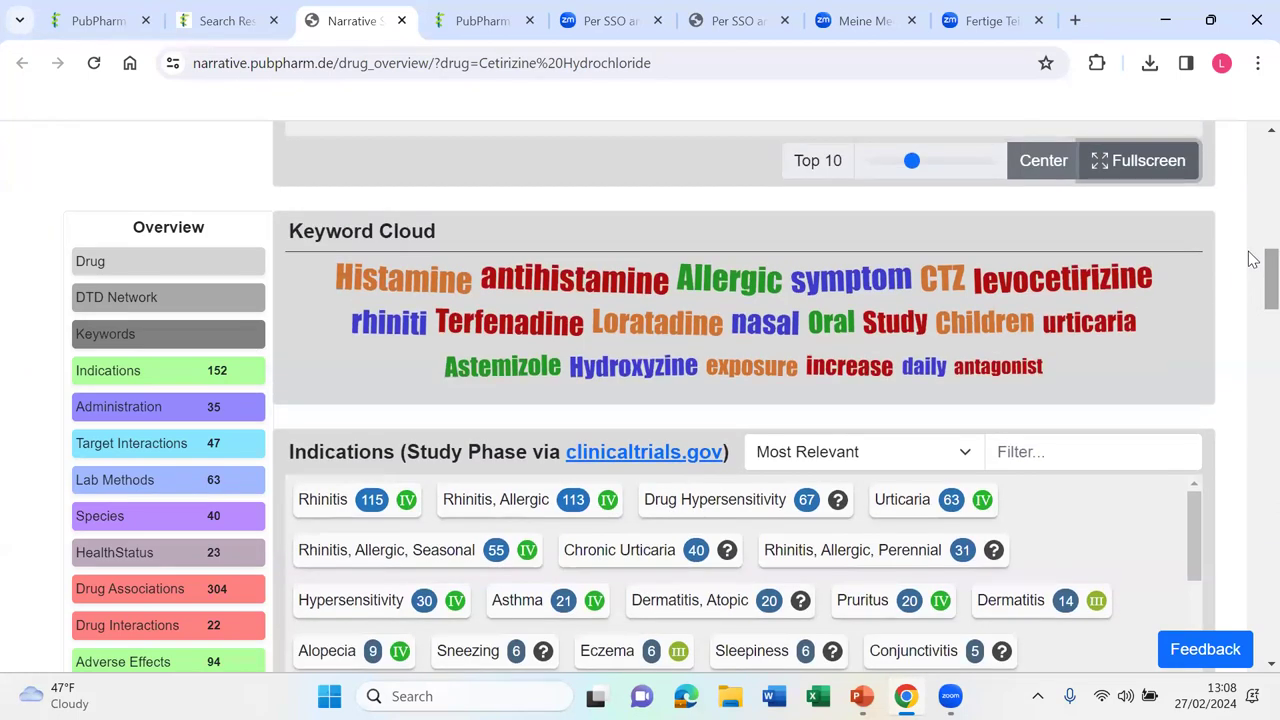
mouse_move(1253, 207)
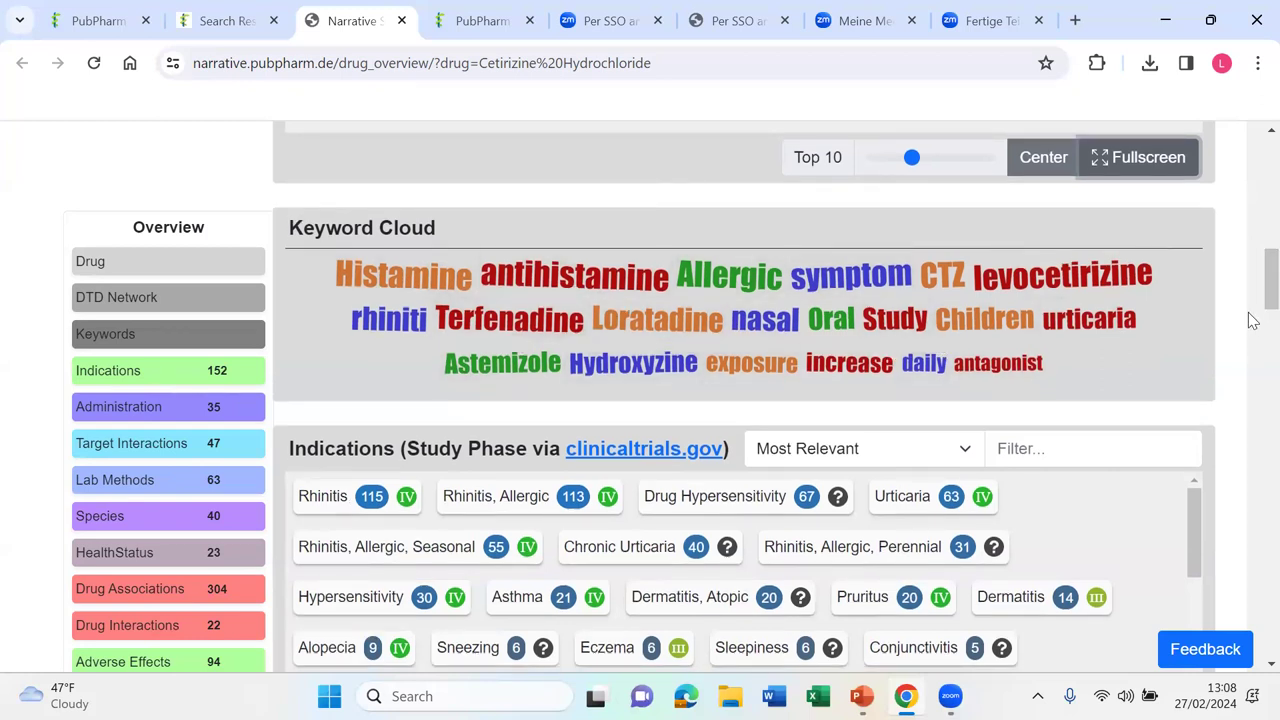
scroll(down, 3)
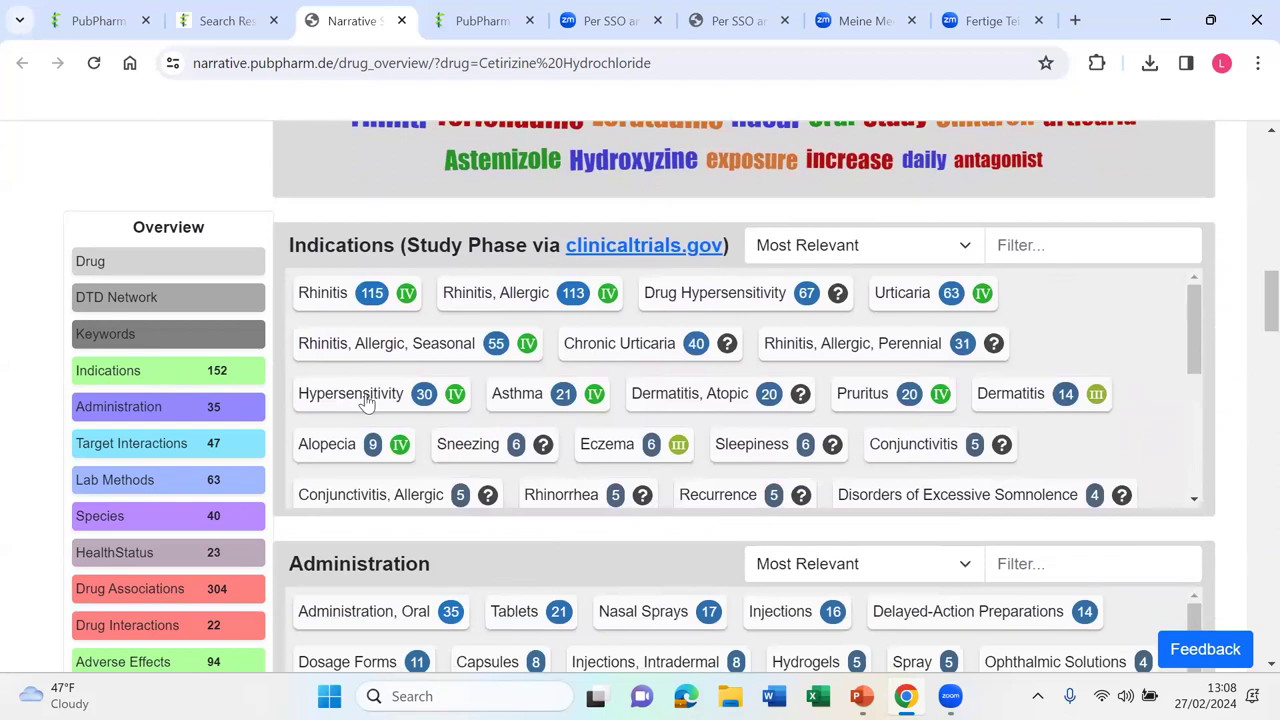
mouse_move(595, 393)
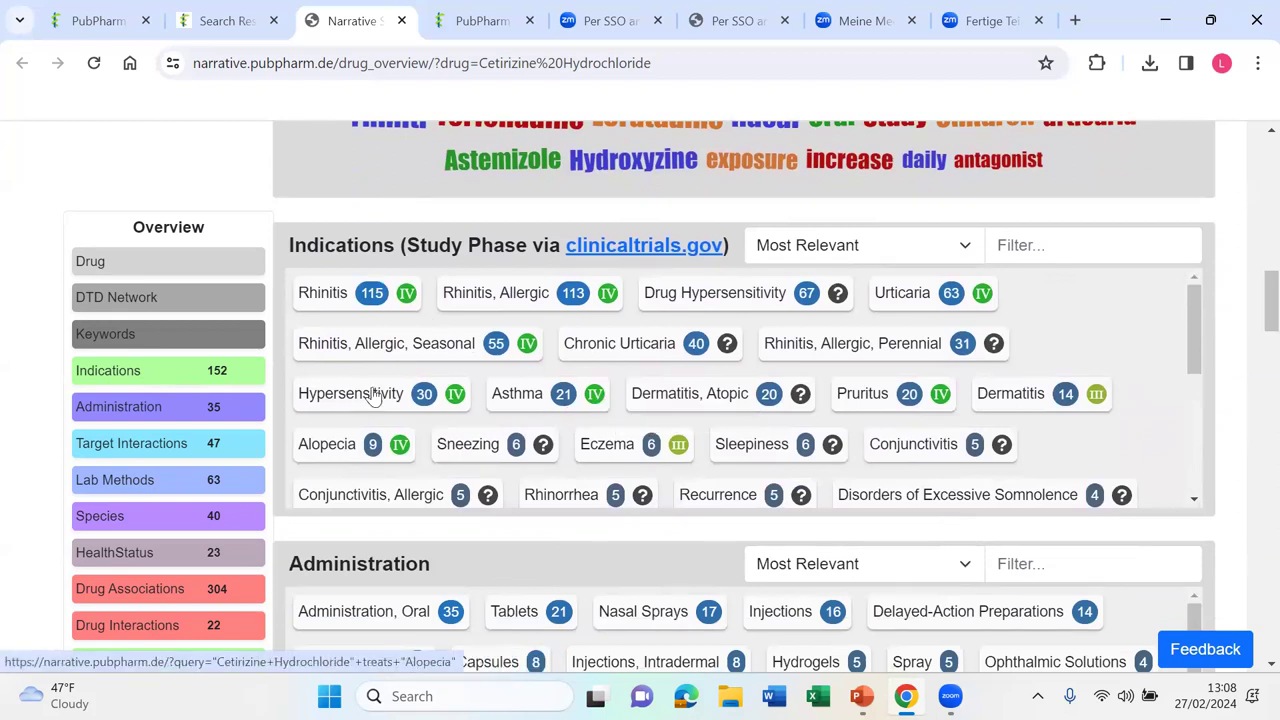
scroll(down, 3)
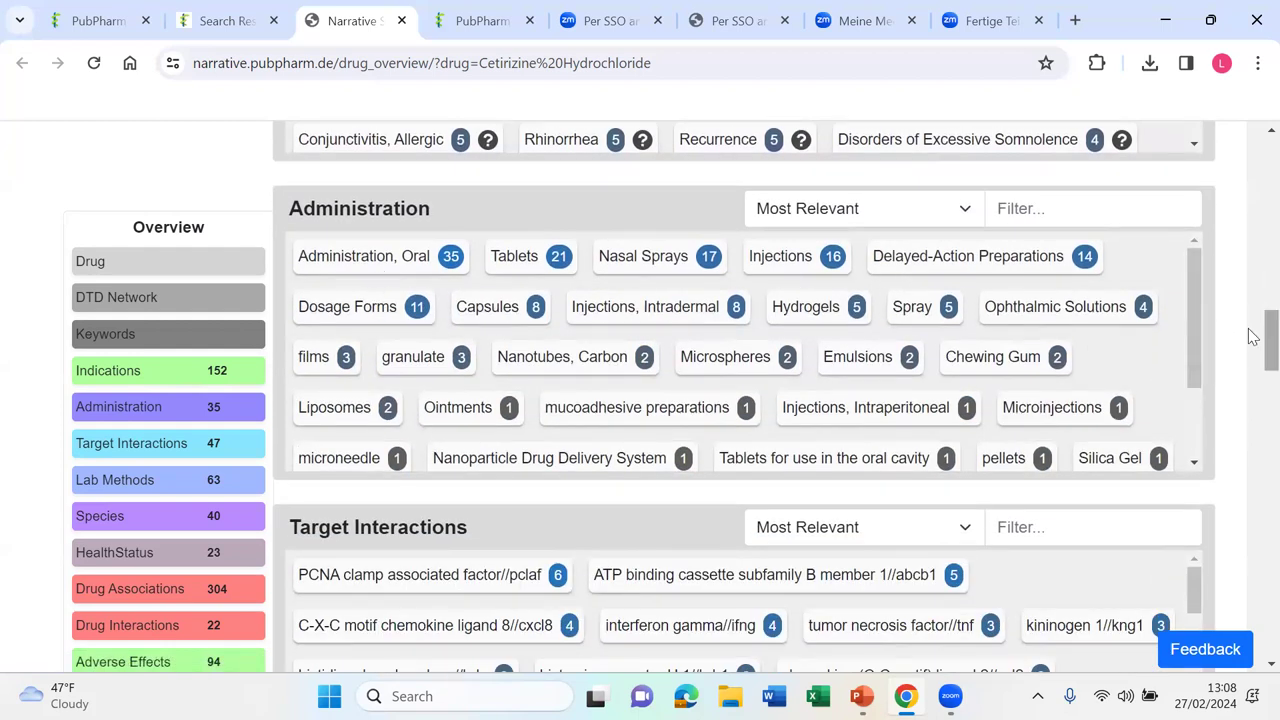
scroll(down, 3)
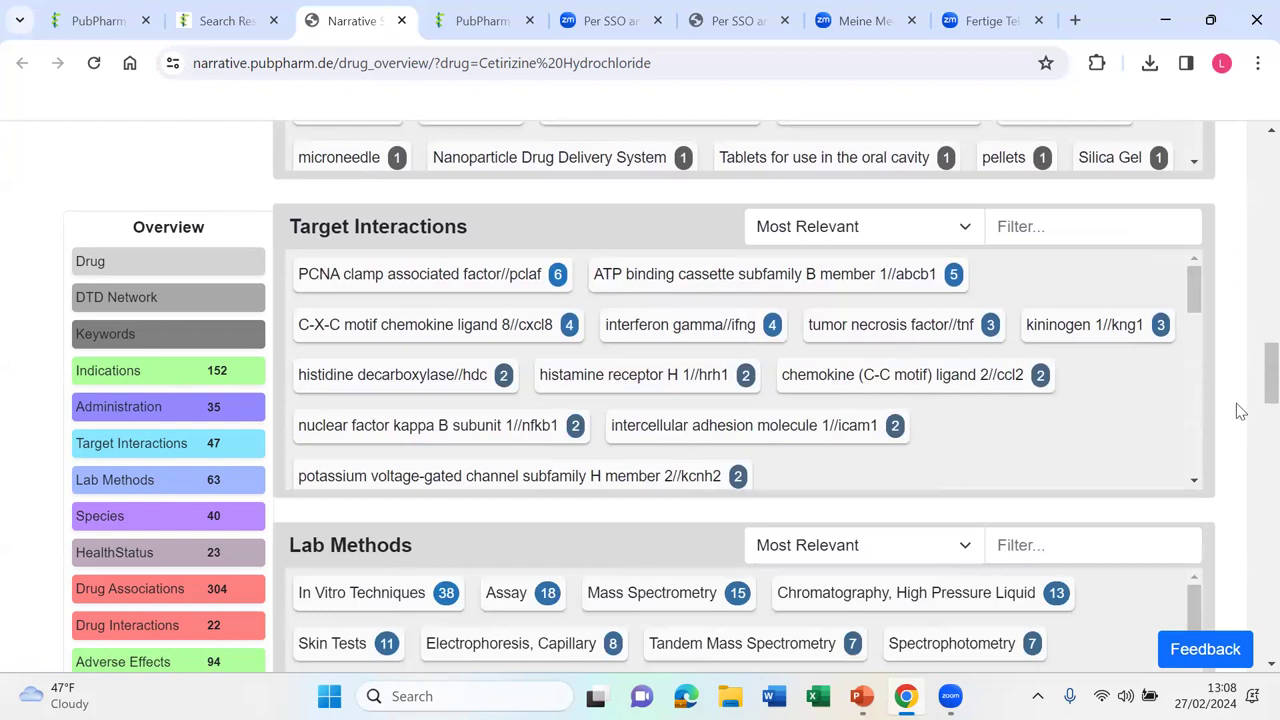
scroll(down, 3)
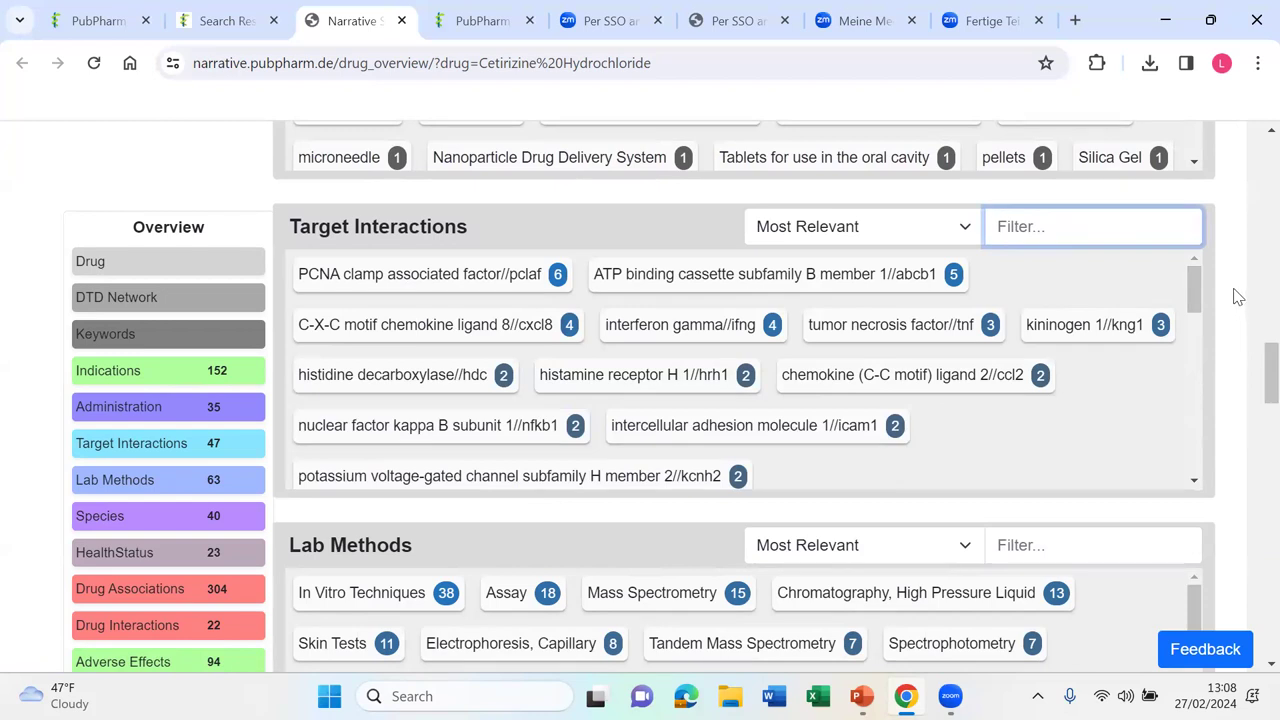
Step: Filter Target Interactions with 'histam' to leave only hrh1, then scroll to Species
text(histam)
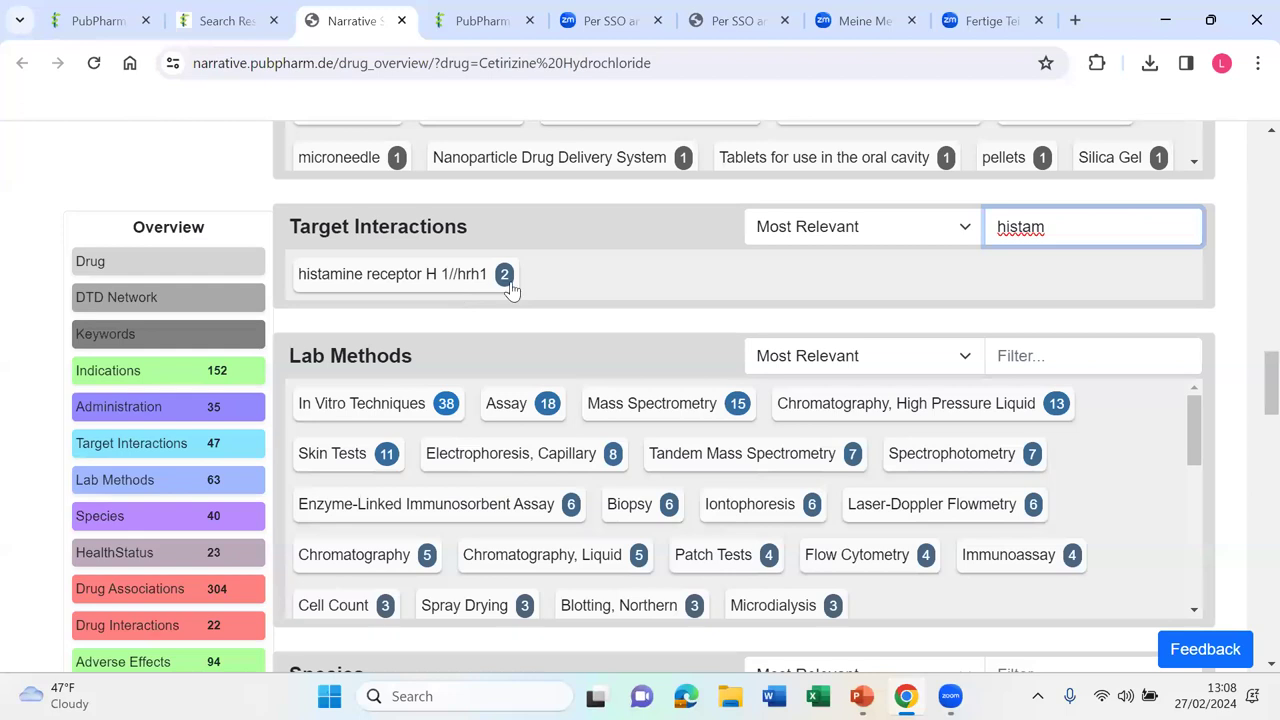
scroll(down, 3)
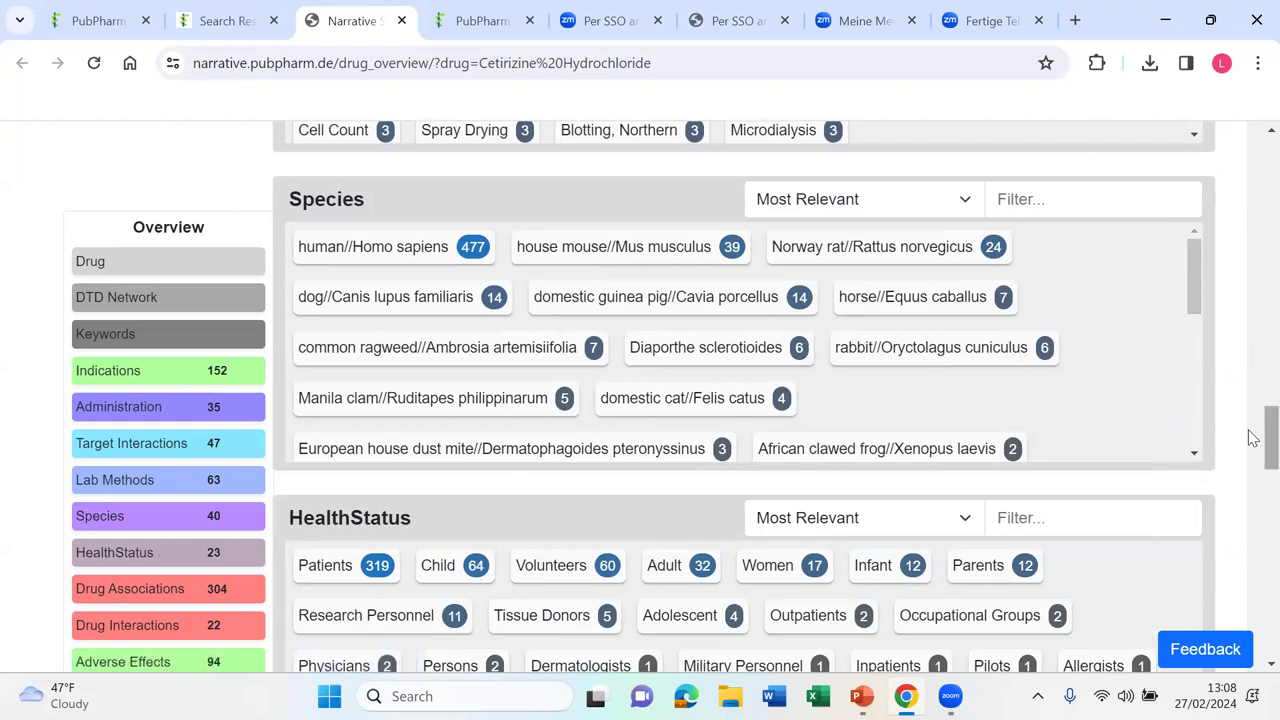
Step: Browse Cetirizine's HealthStatus, Drug Associations, Drug Interactions and Adverse Effects result lists
scroll(down, 3)
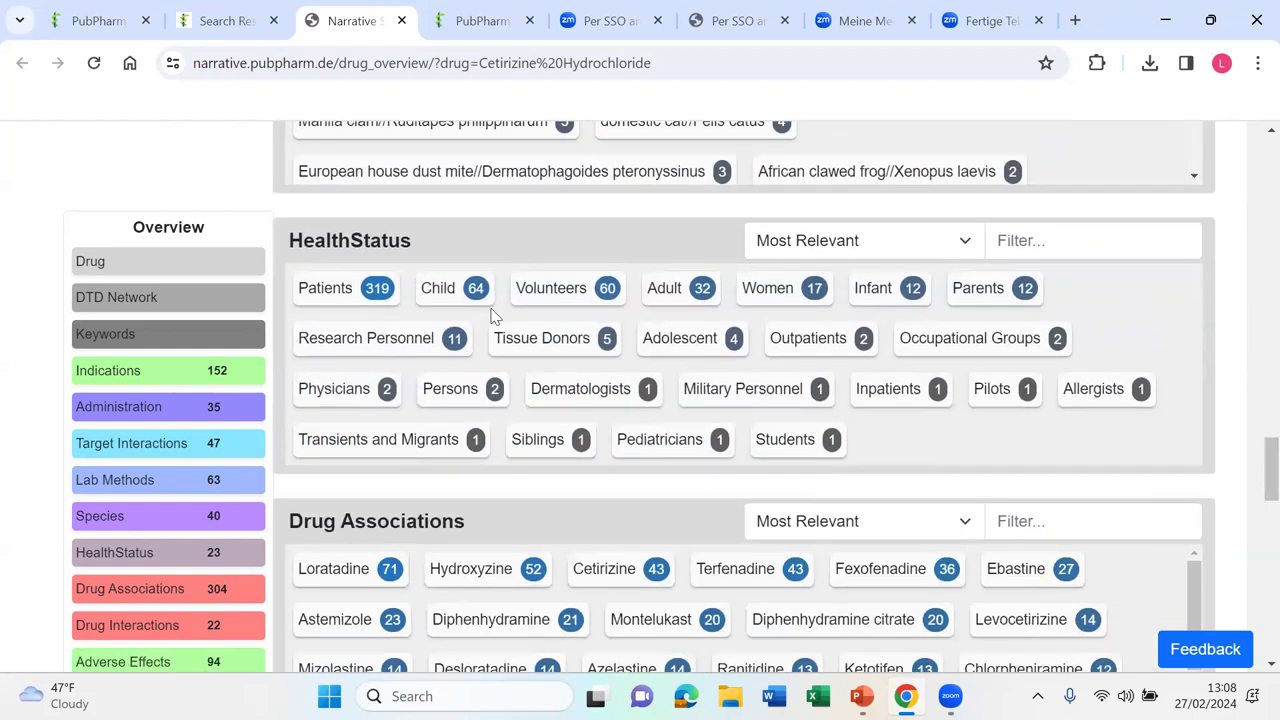
scroll(down, 3)
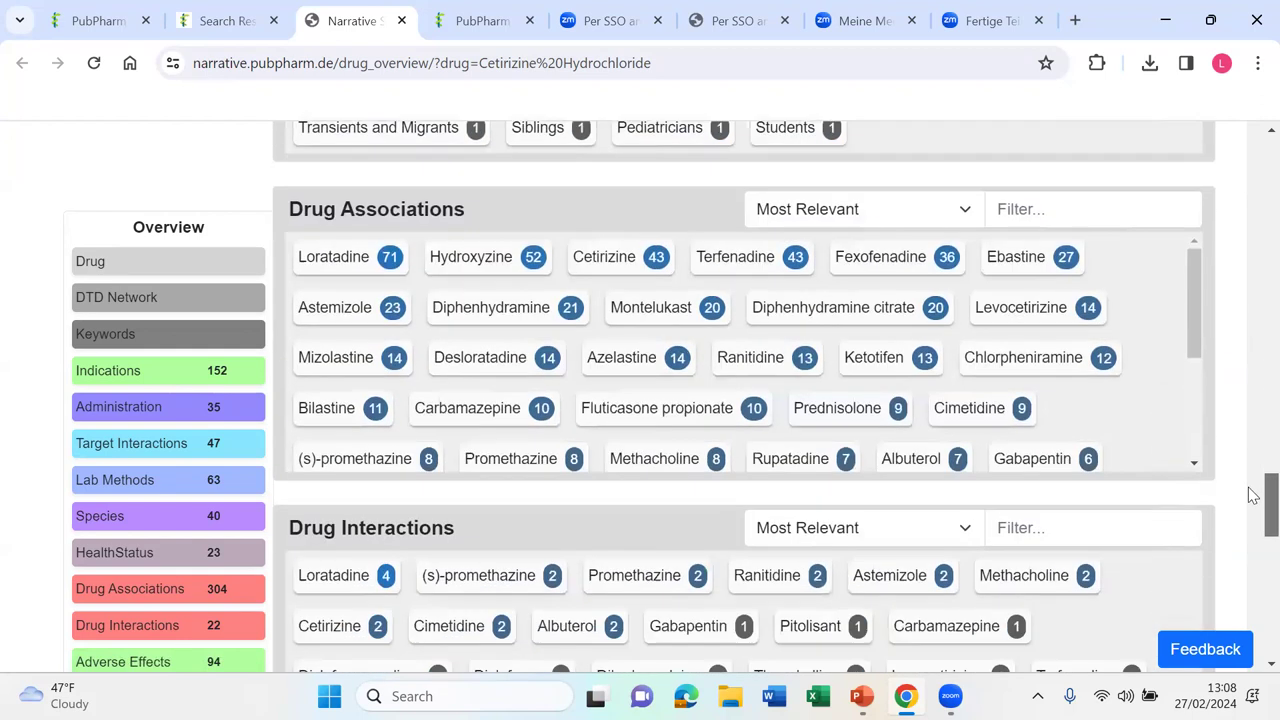
scroll(down, 3)
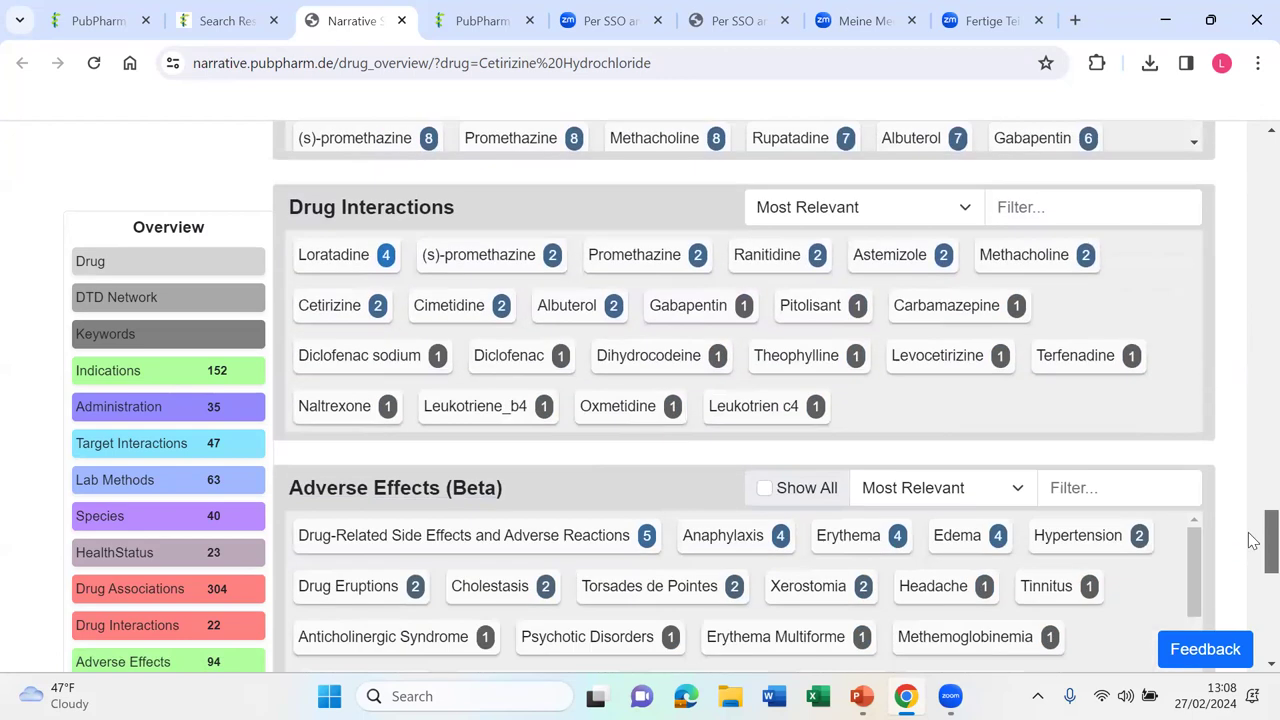
scroll(down, 3)
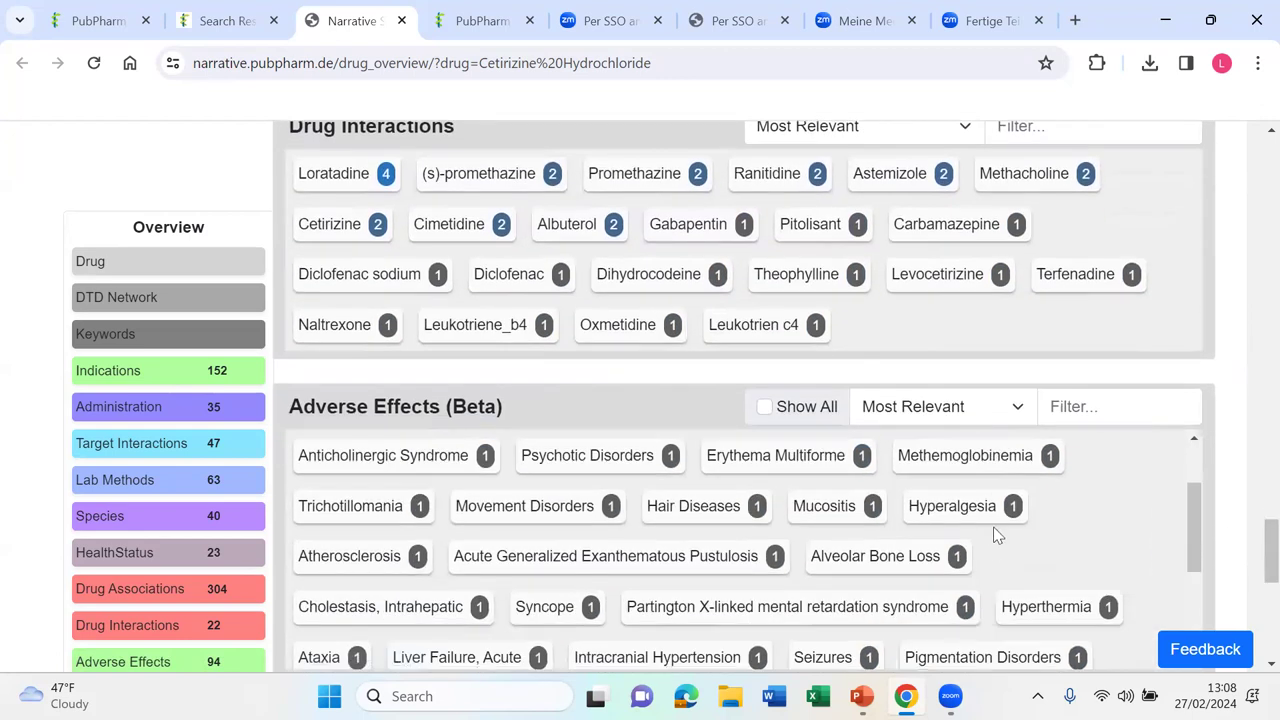
scroll(down, 3)
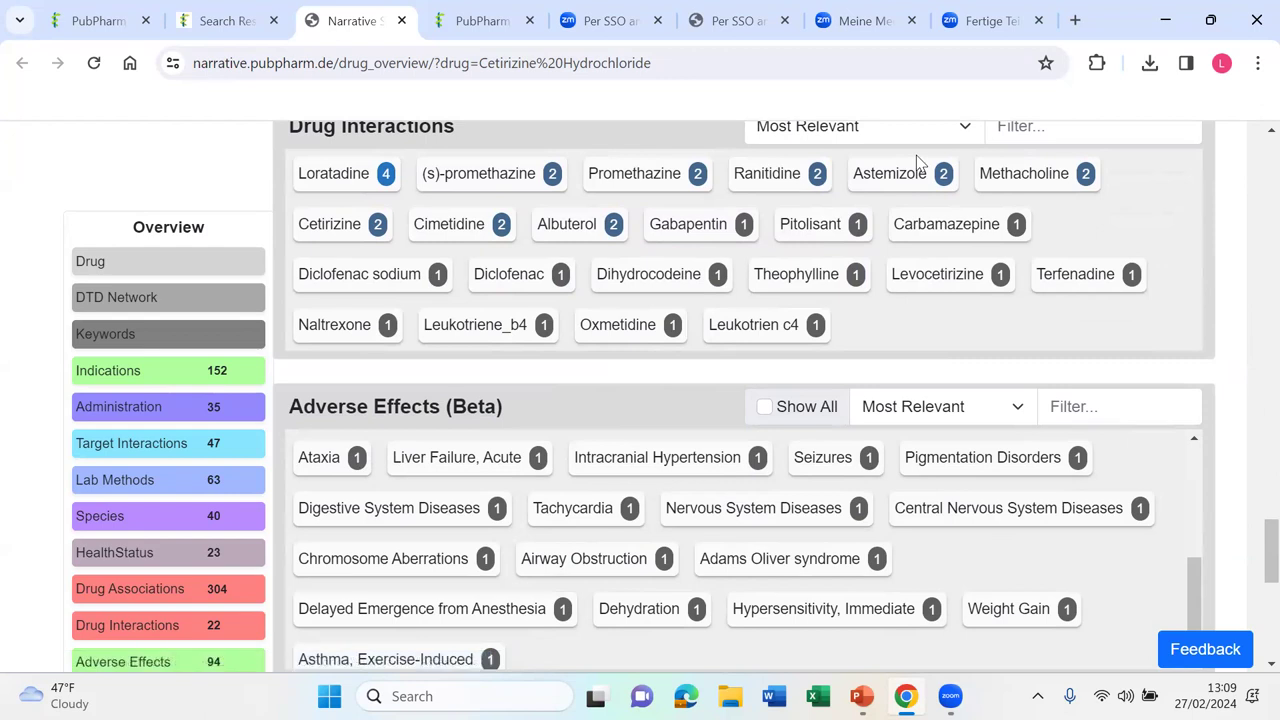
scroll(up, 3)
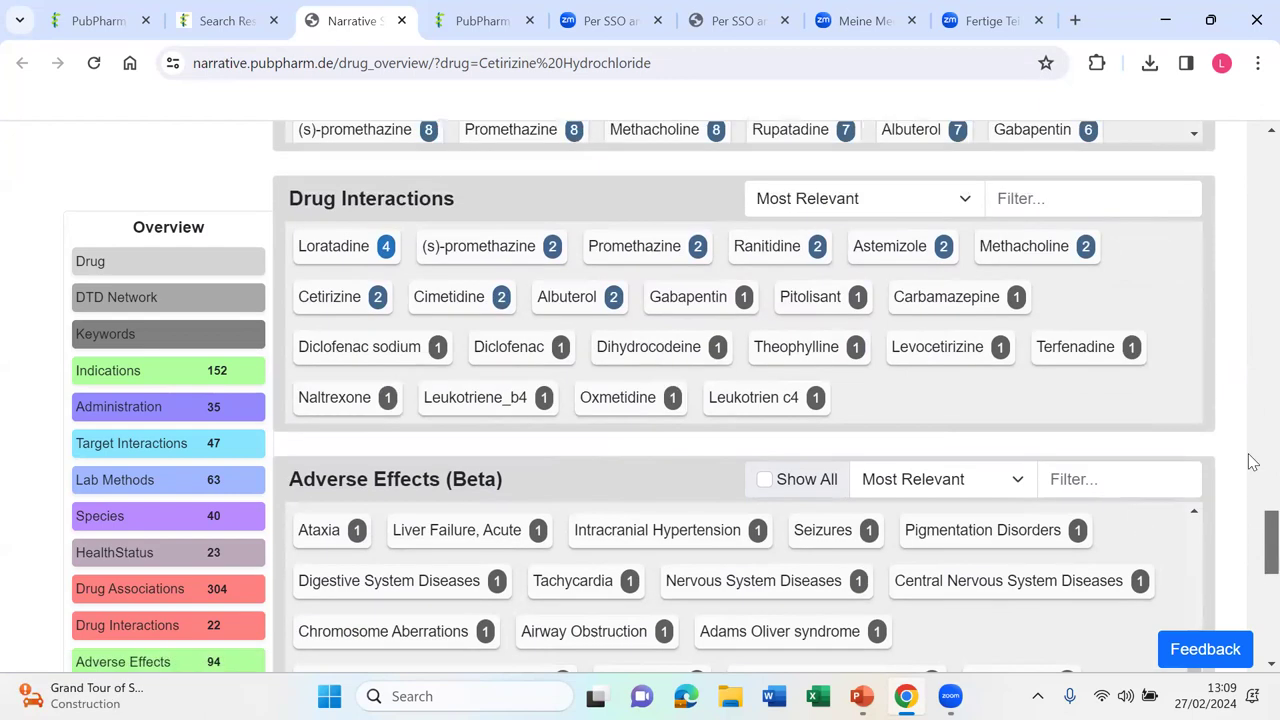
Step: Add Associated Drugs like Loratadine and Fexofenadine to the network and enlarge it to fullscreen
scroll(up, 3)
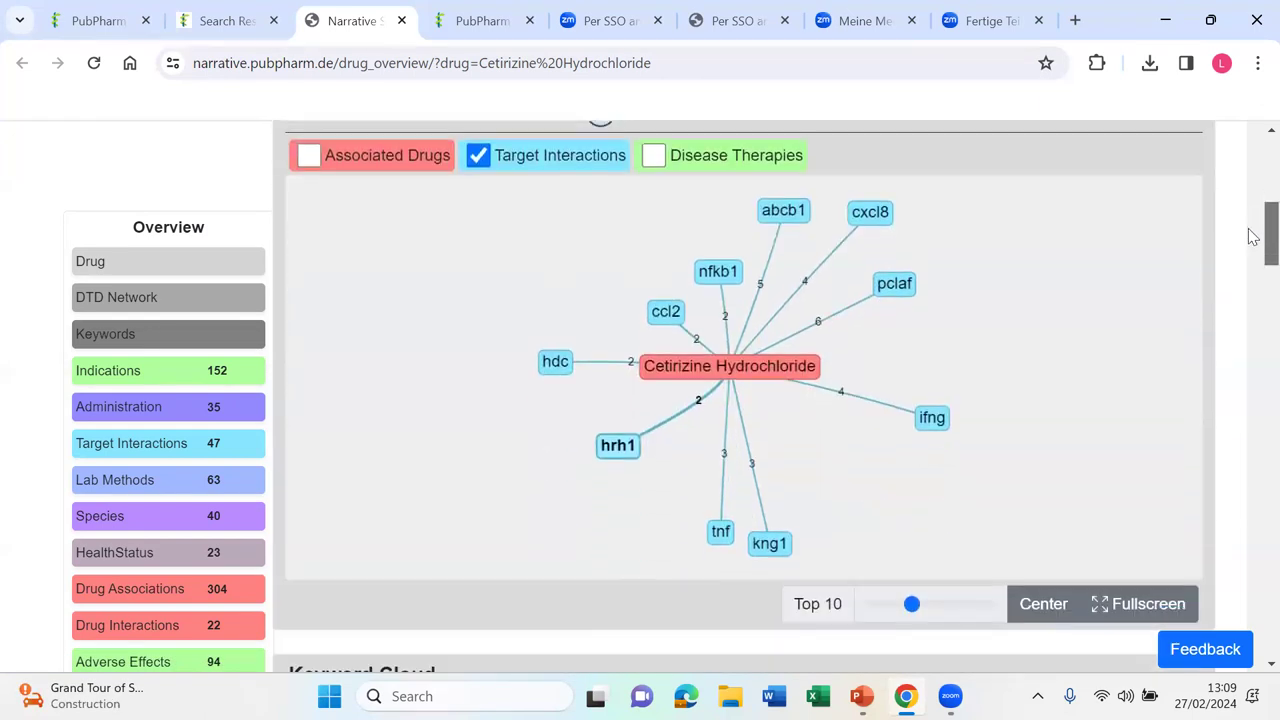
click(308, 155)
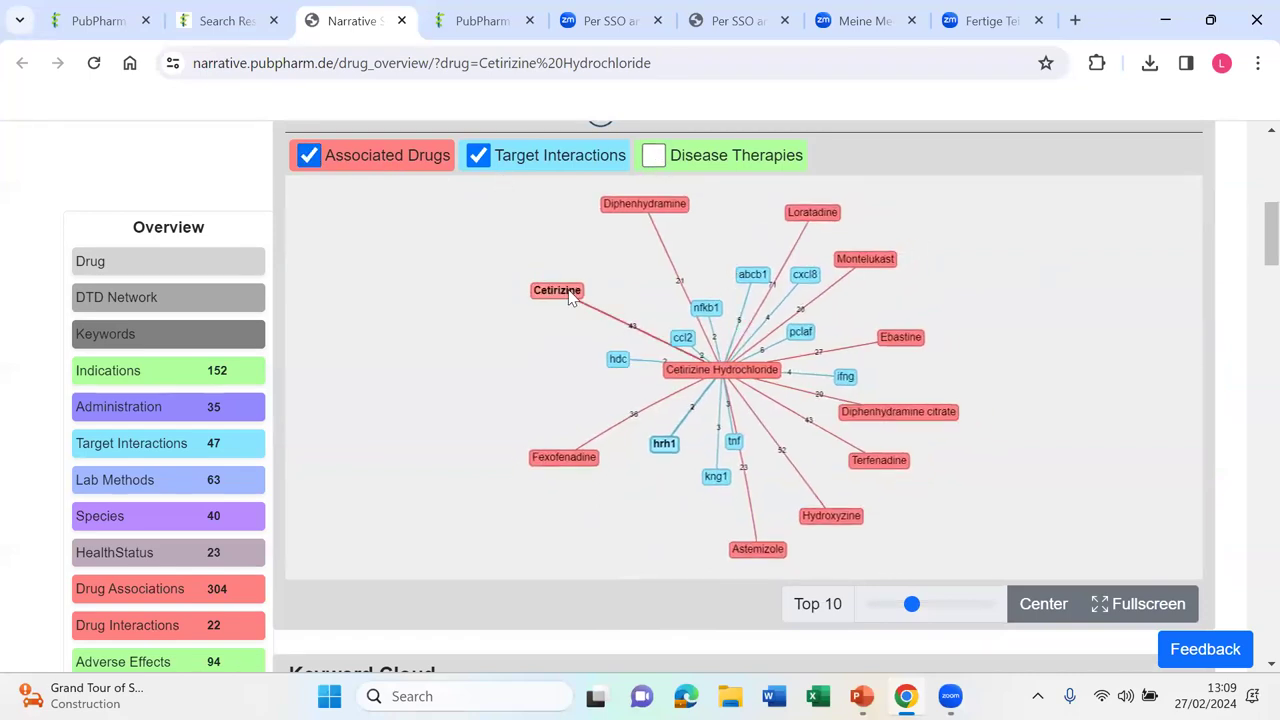
scroll(up, 3)
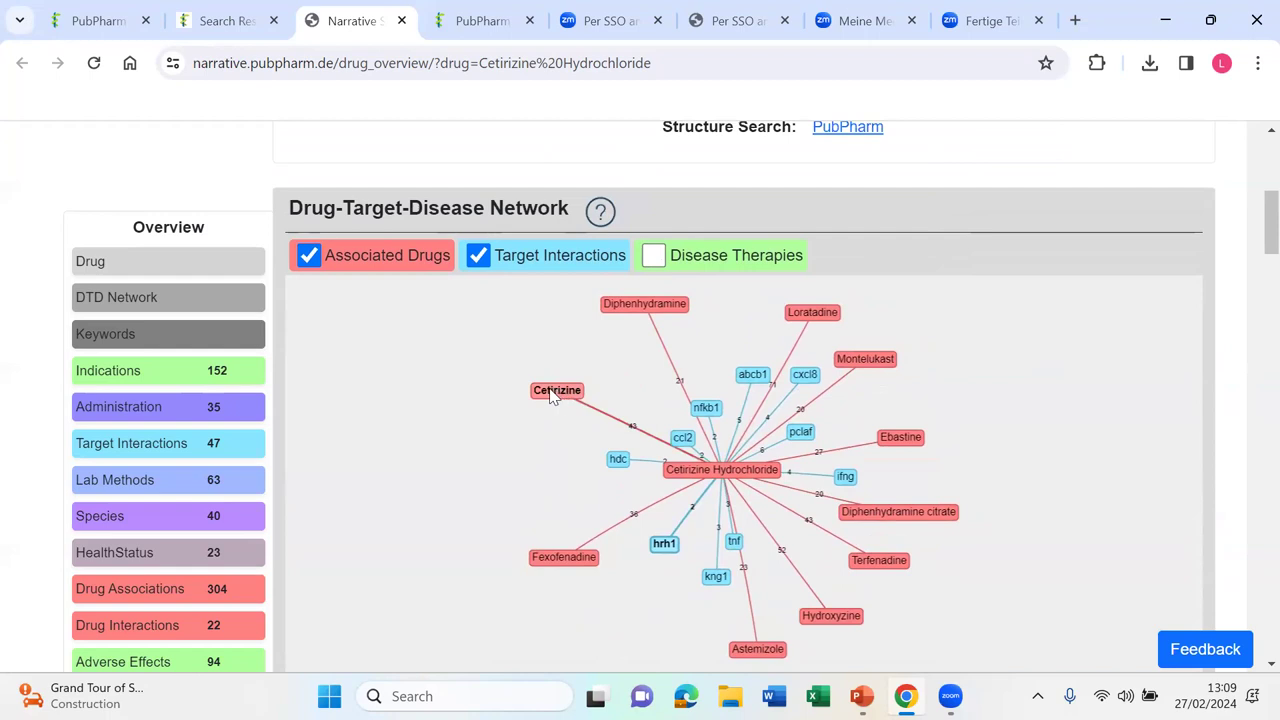
scroll(down, 3)
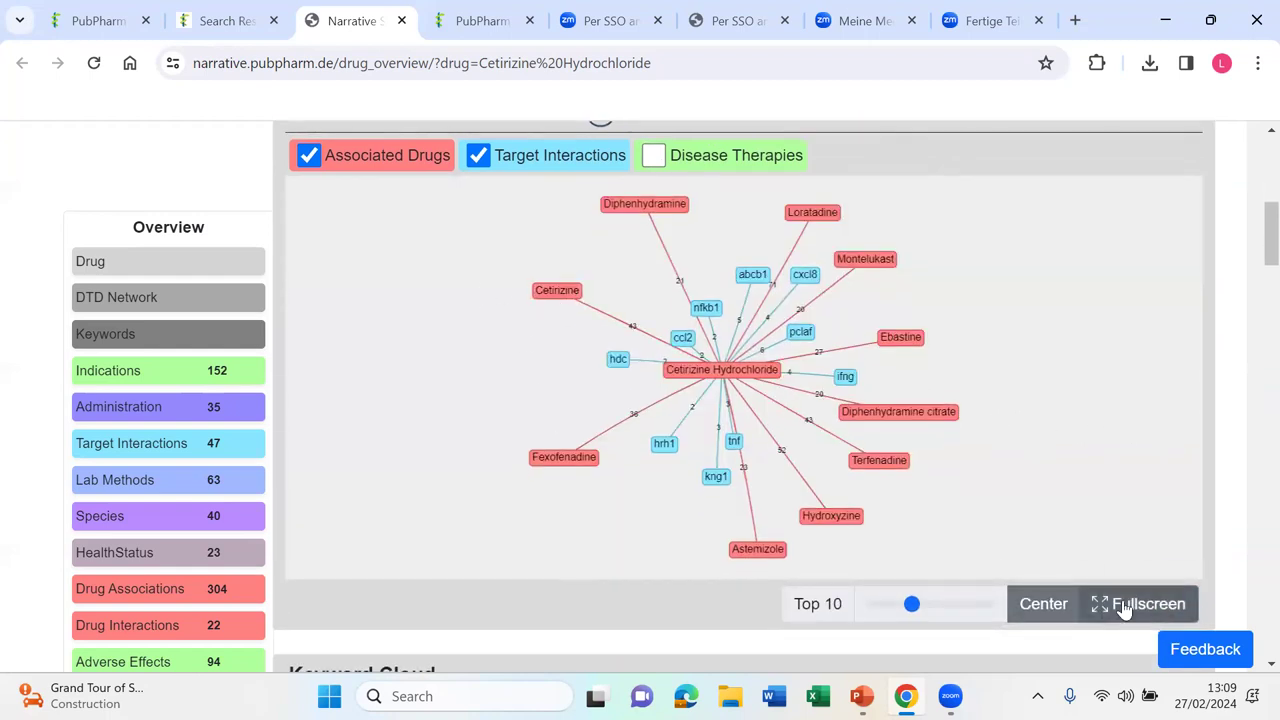
click(1147, 603)
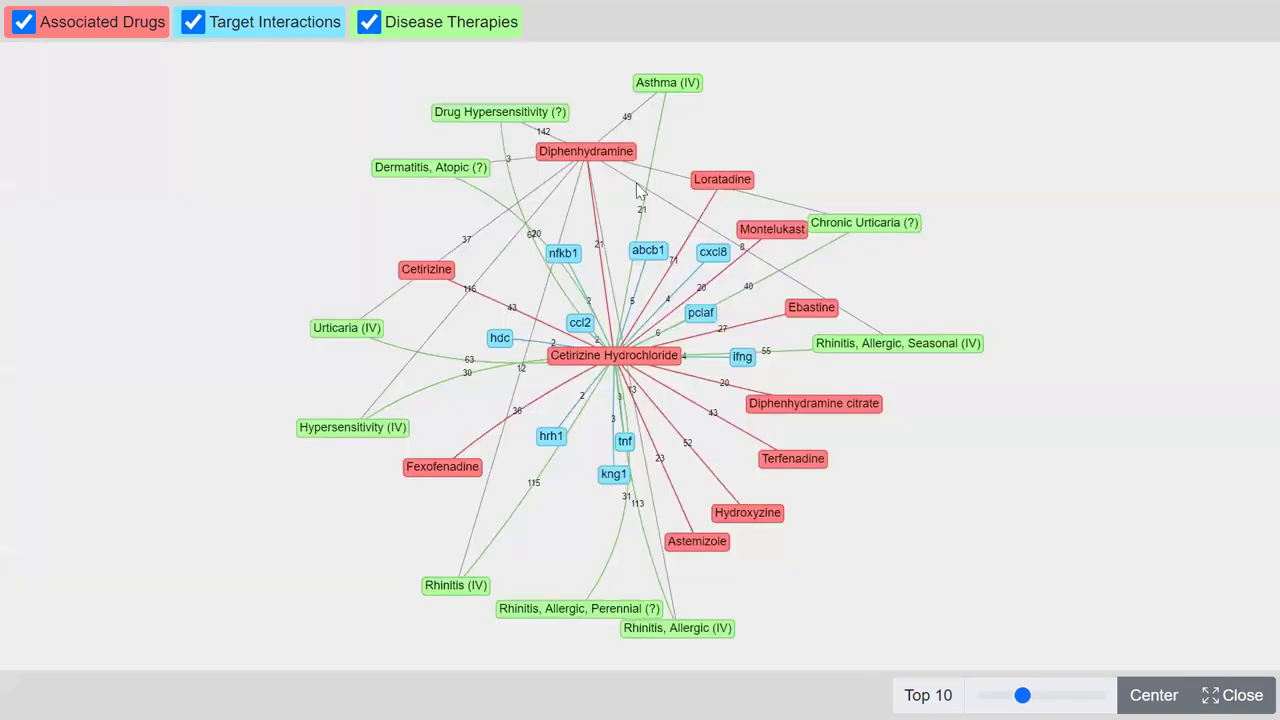
mouse_move(713, 251)
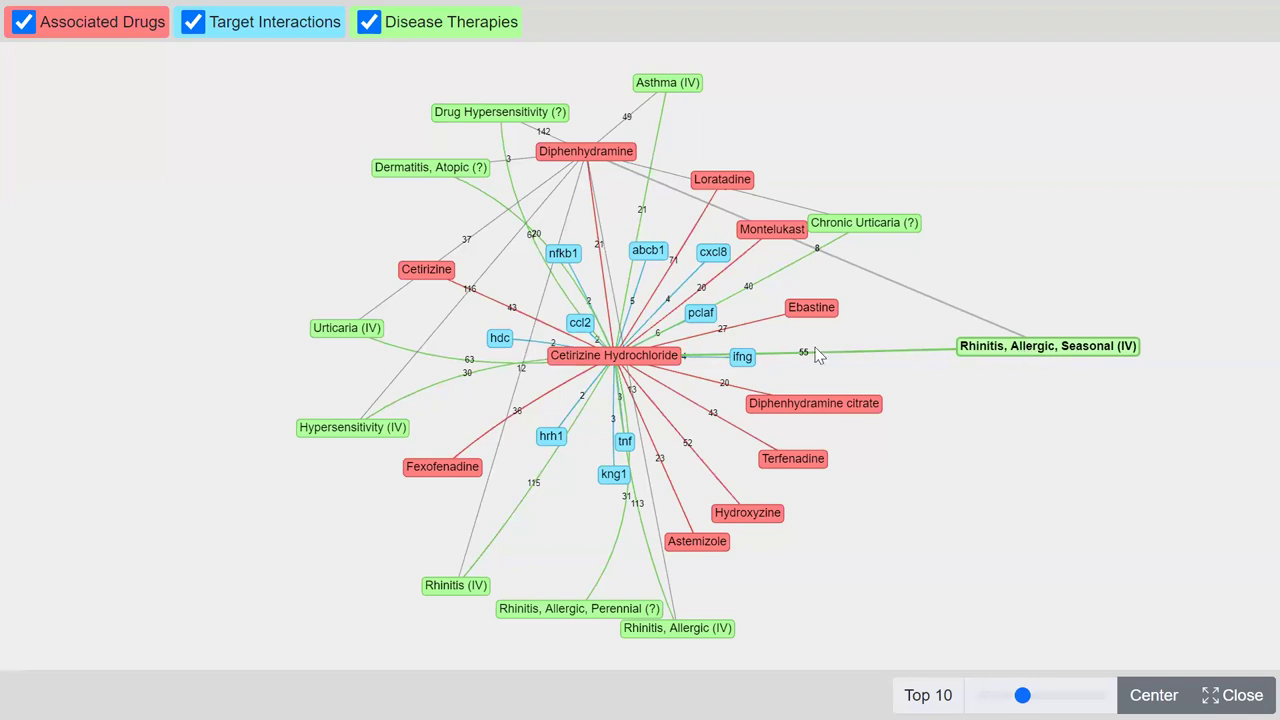
mouse_move(810, 355)
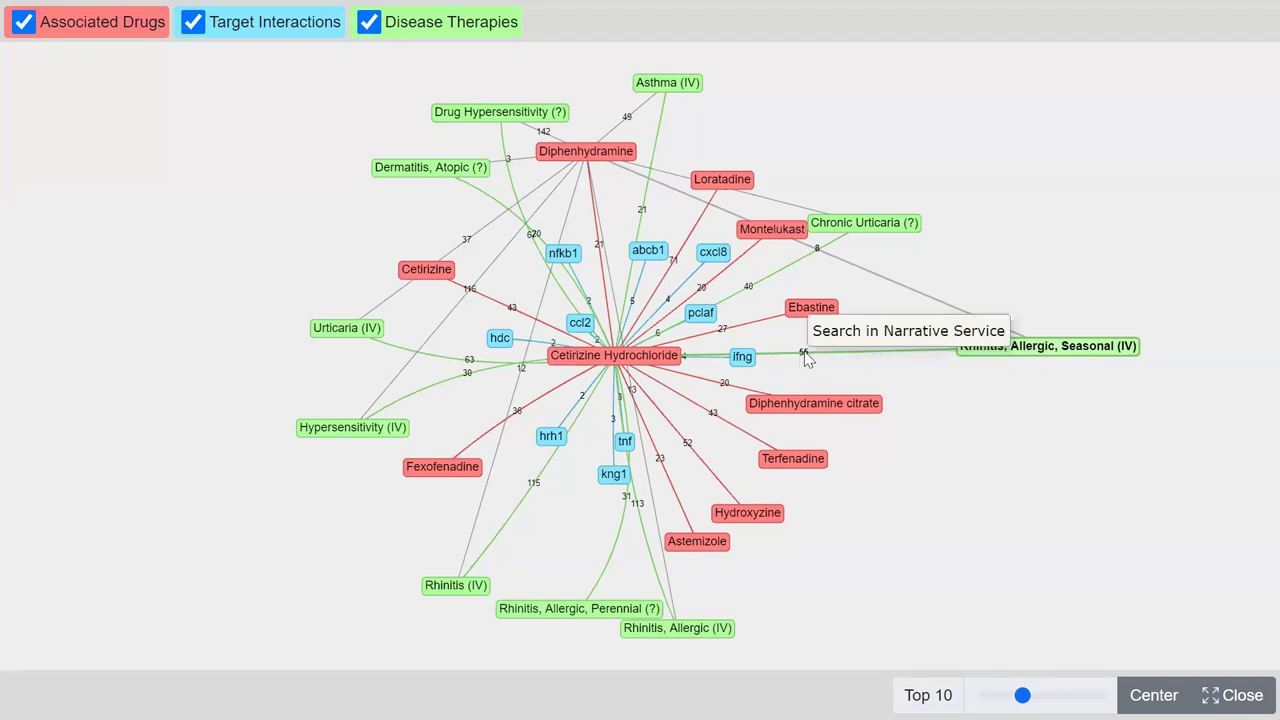
Step: Search Narrative Service for Cetirizine Hydrochloride treating Rhinitis, Allergic, Seasonal
click(907, 330)
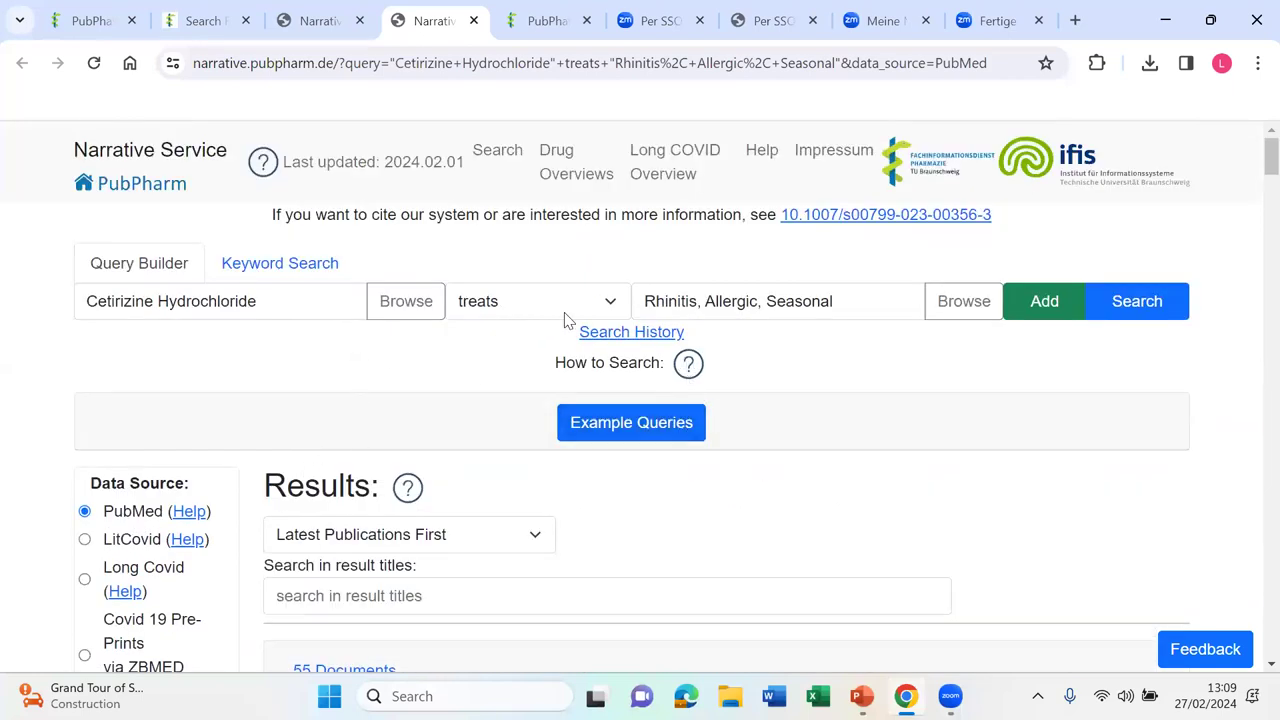
mouse_move(415, 375)
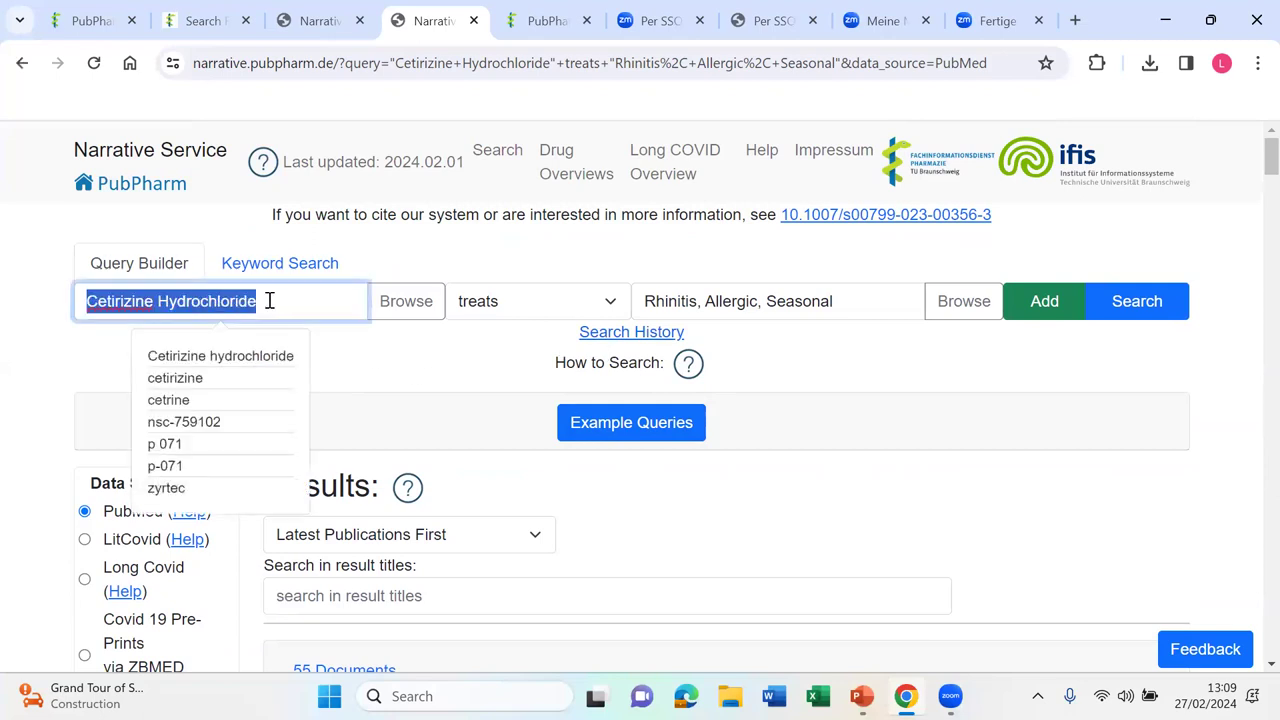
Step: Browse the 55 results and the drug synonyms, relation options and disease synonyms
click(537, 301)
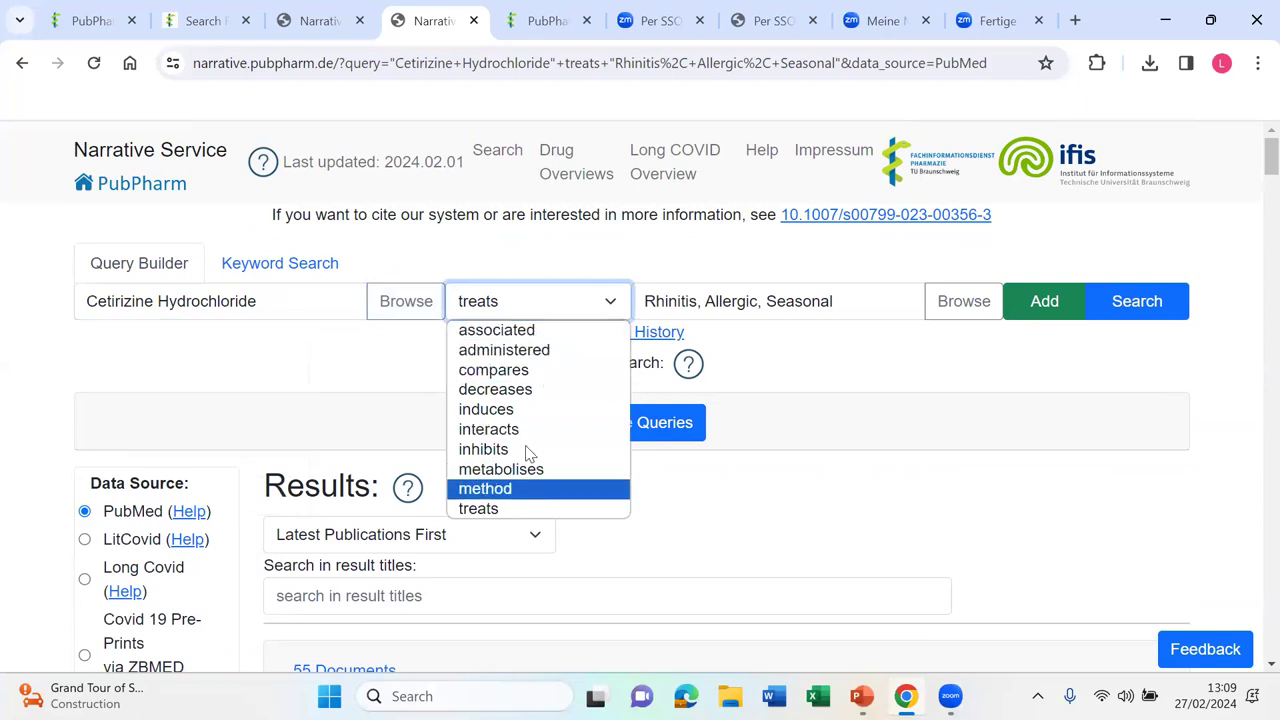
mouse_move(483, 449)
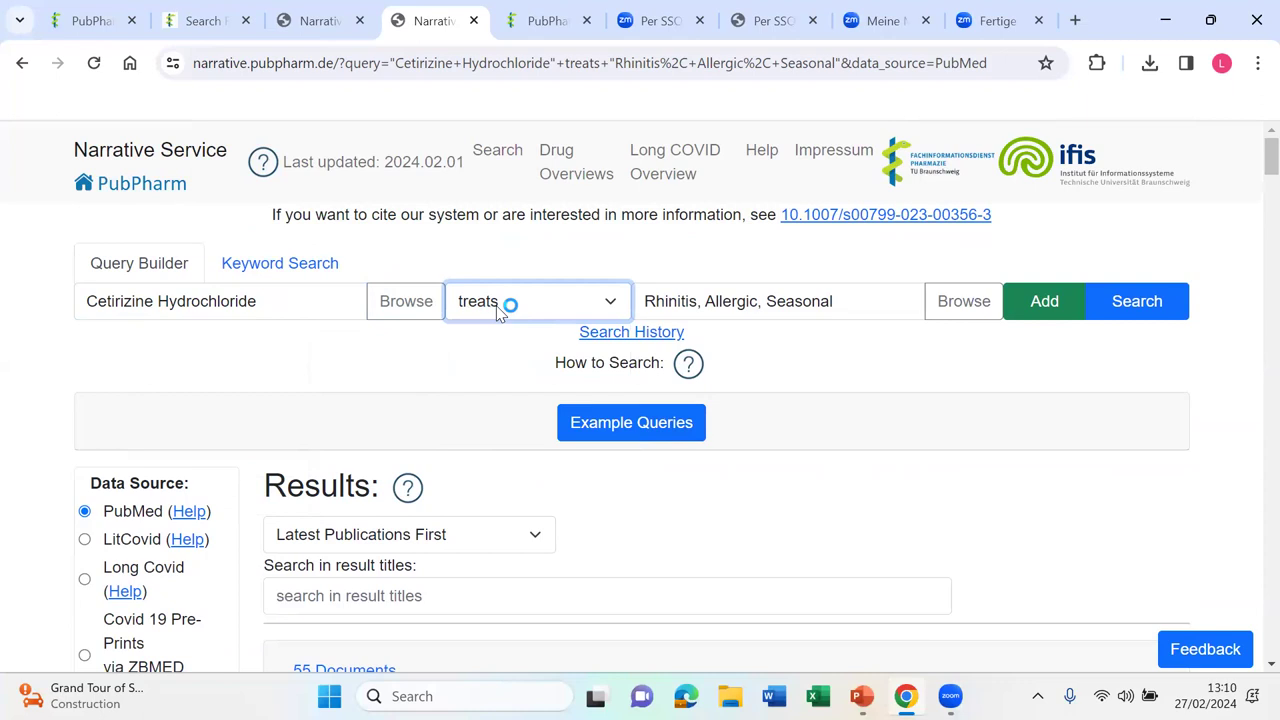
mouse_move(788, 307)
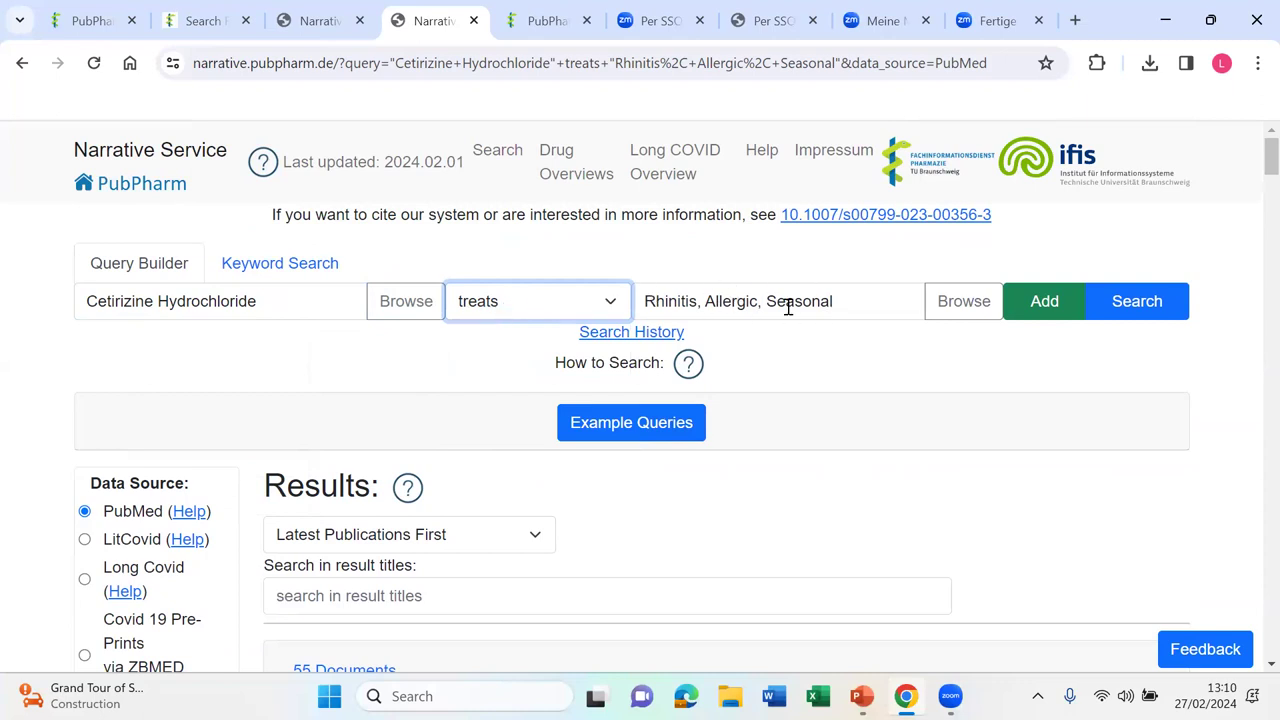
scroll(down, 3)
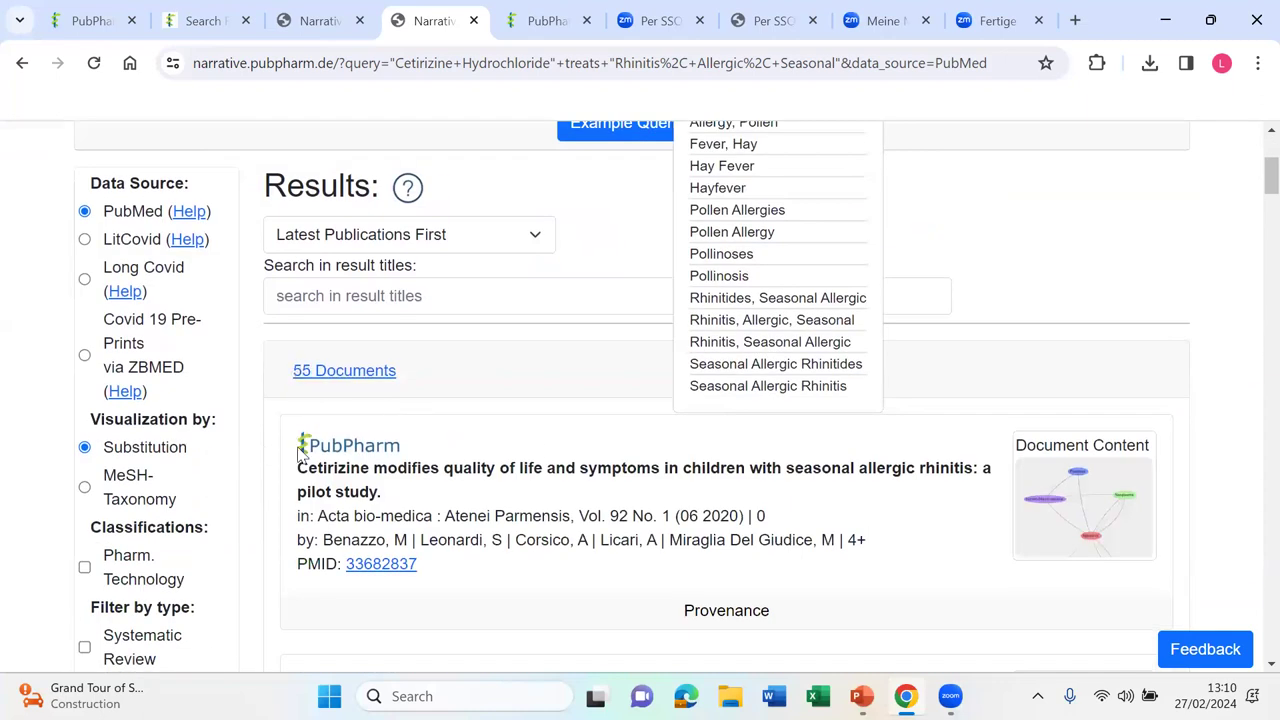
mouse_move(562, 336)
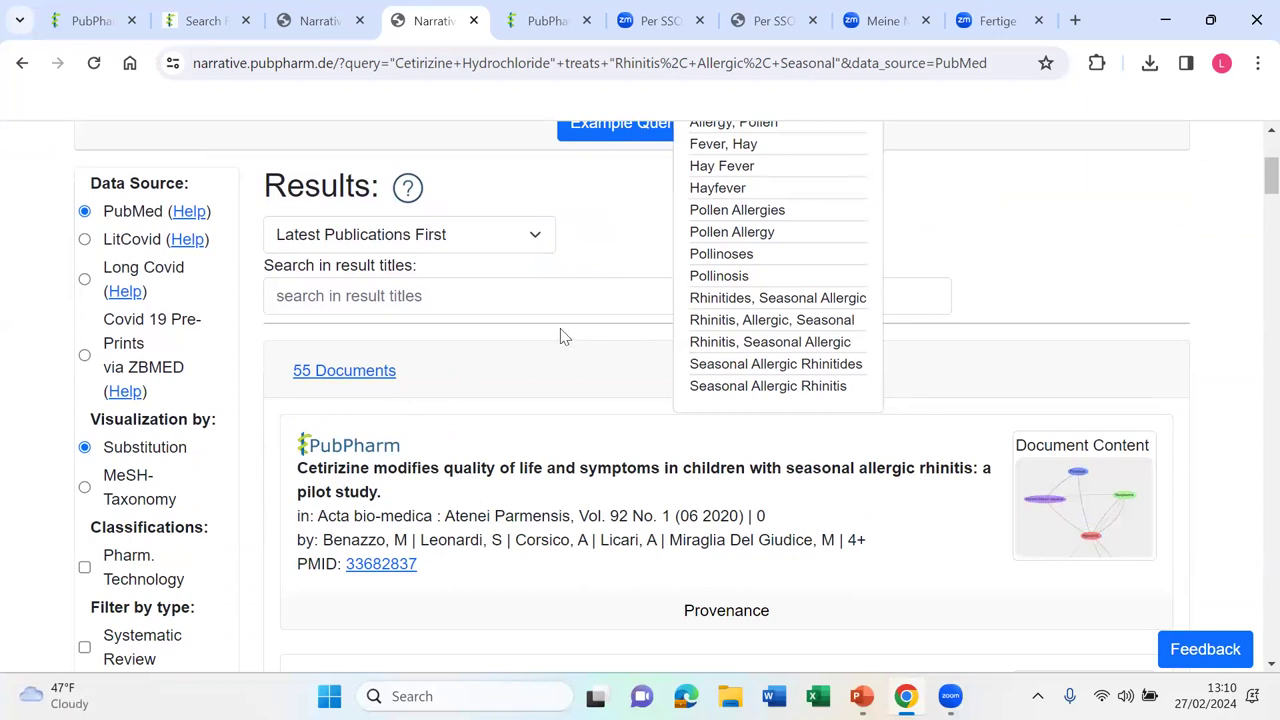
click(565, 335)
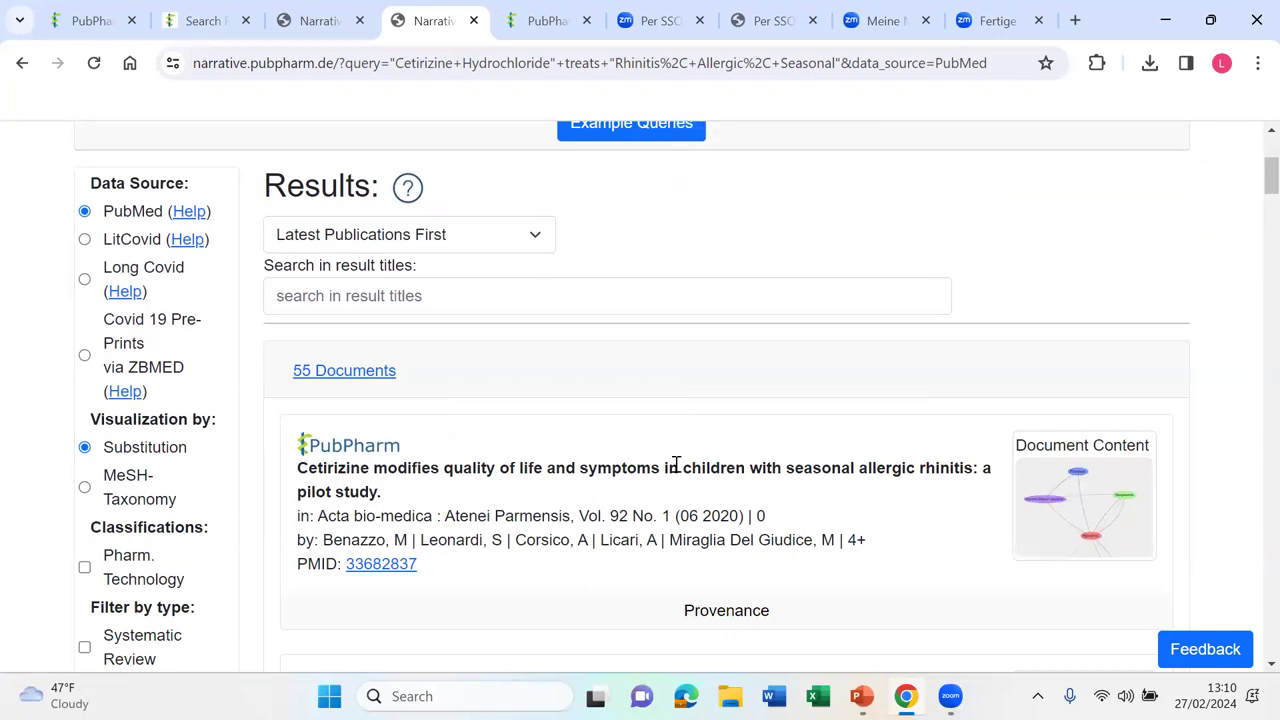
scroll(up, 3)
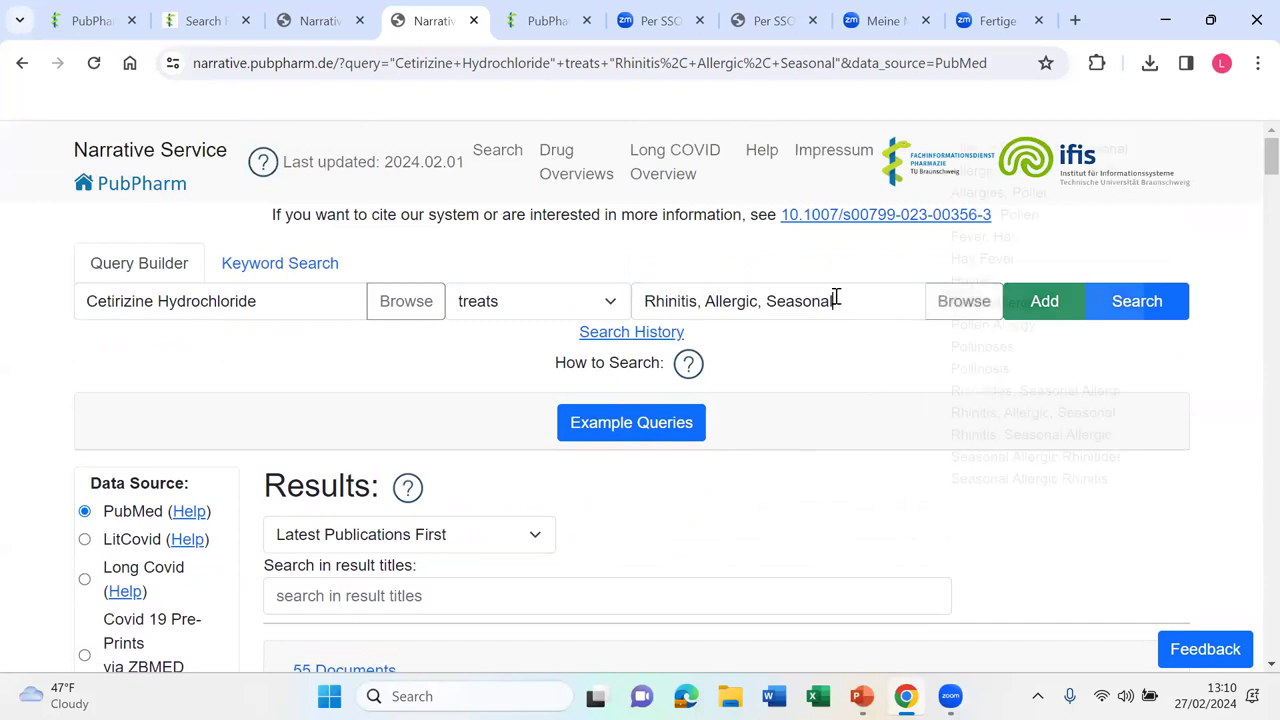
Step: Browse the object's Concept Selection variables such as Disease, leaving the object field empty
click(963, 301)
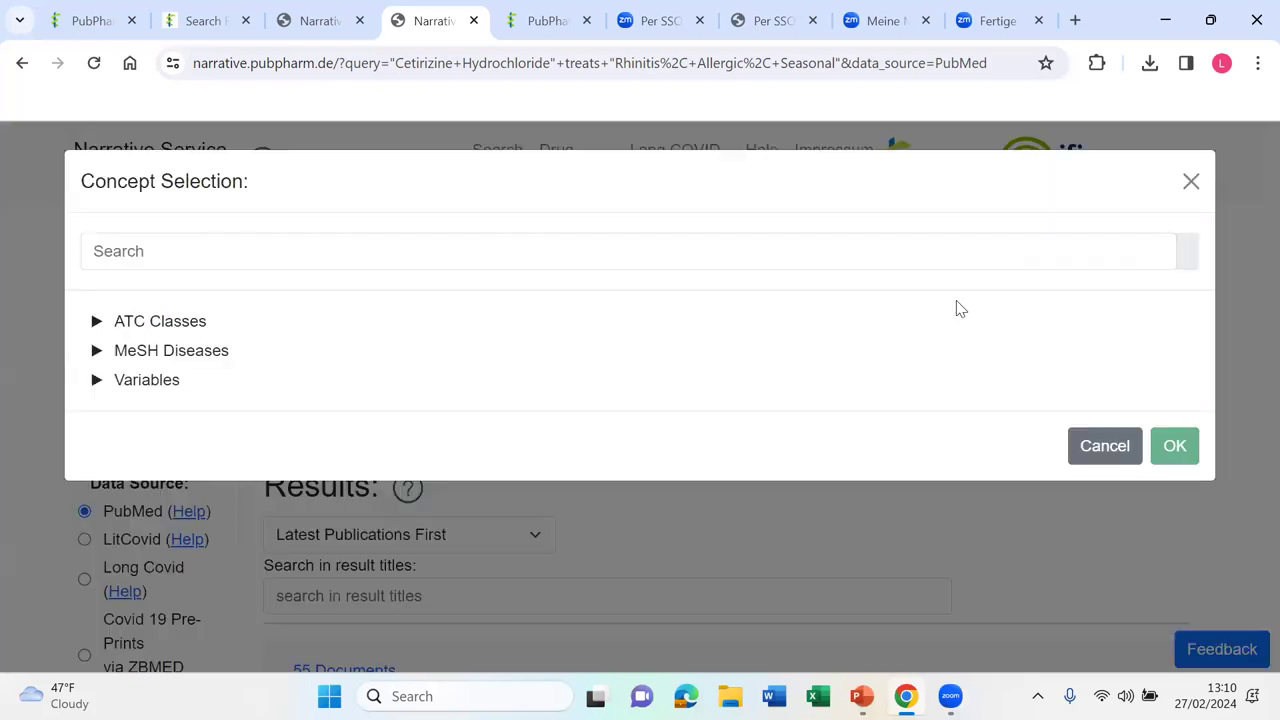
mouse_move(605, 300)
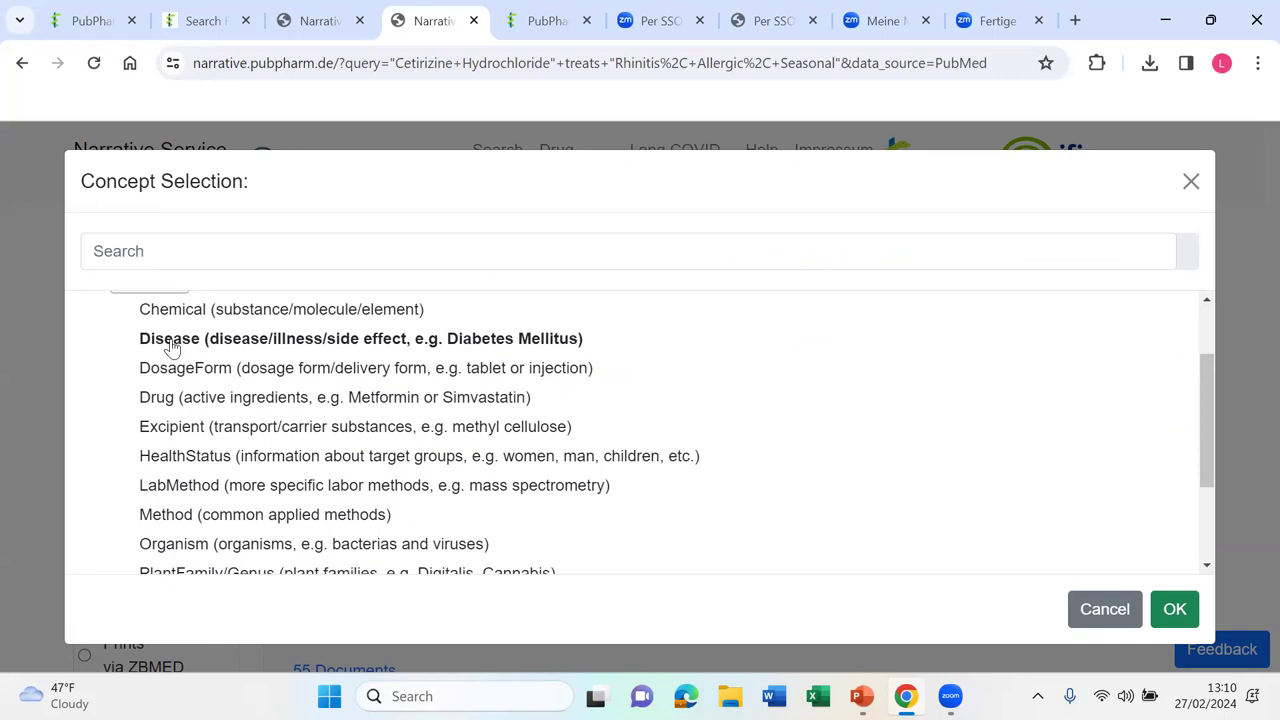
click(360, 338)
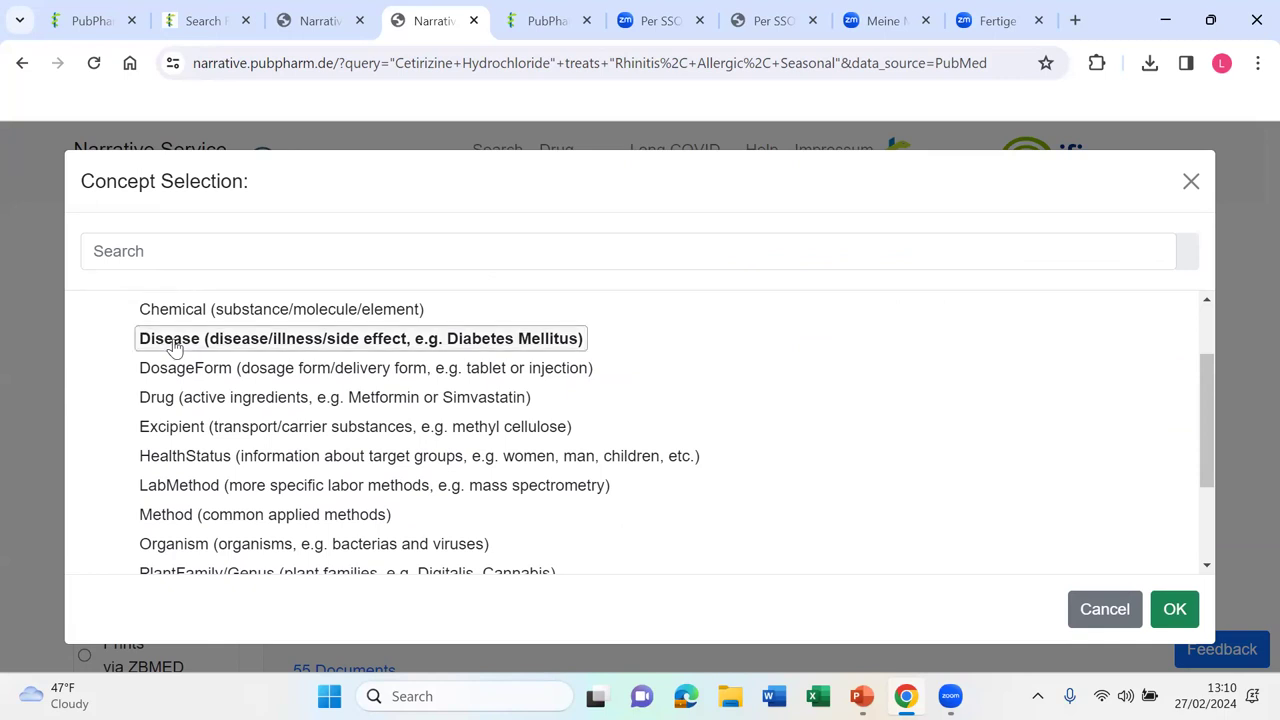
click(1104, 609)
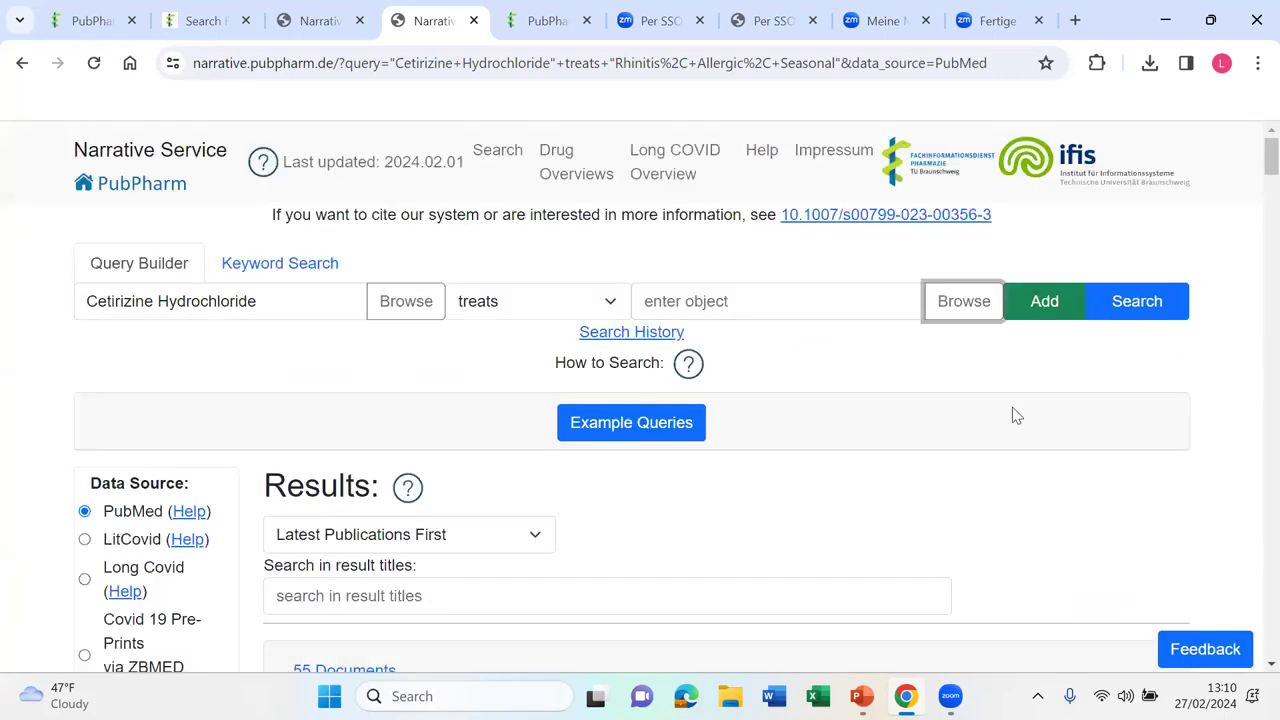
click(962, 301)
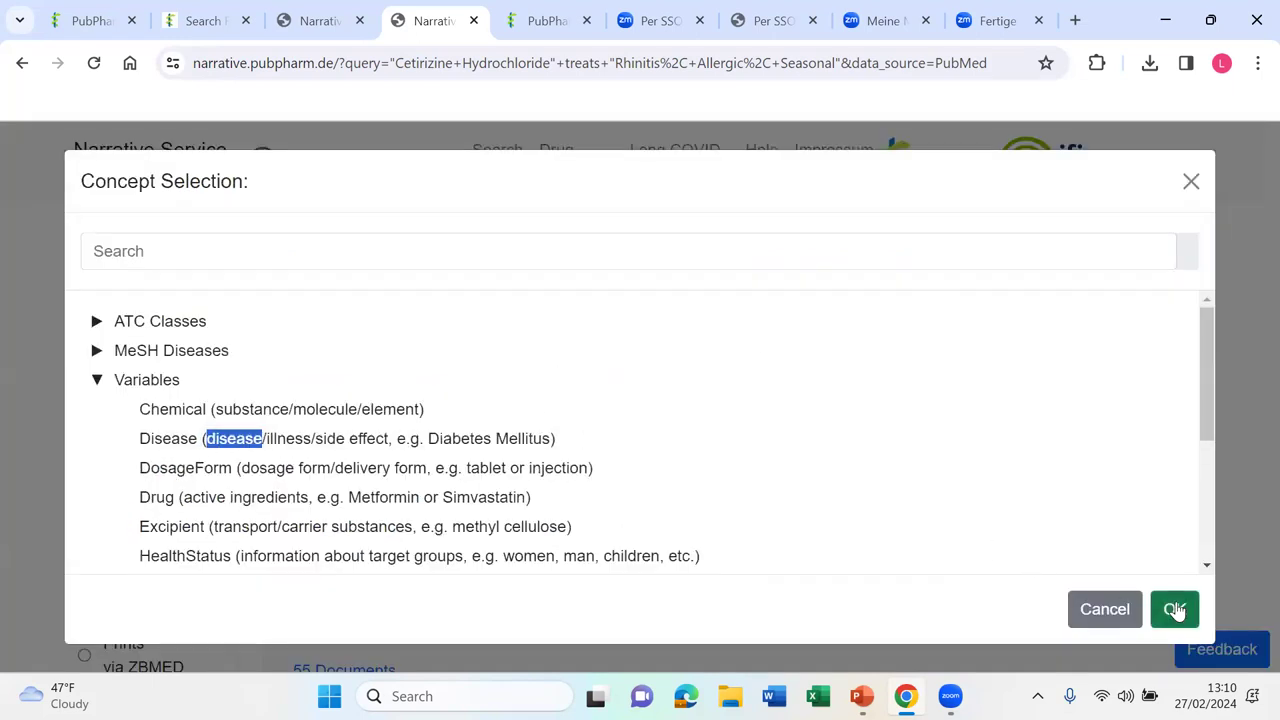
click(1174, 609)
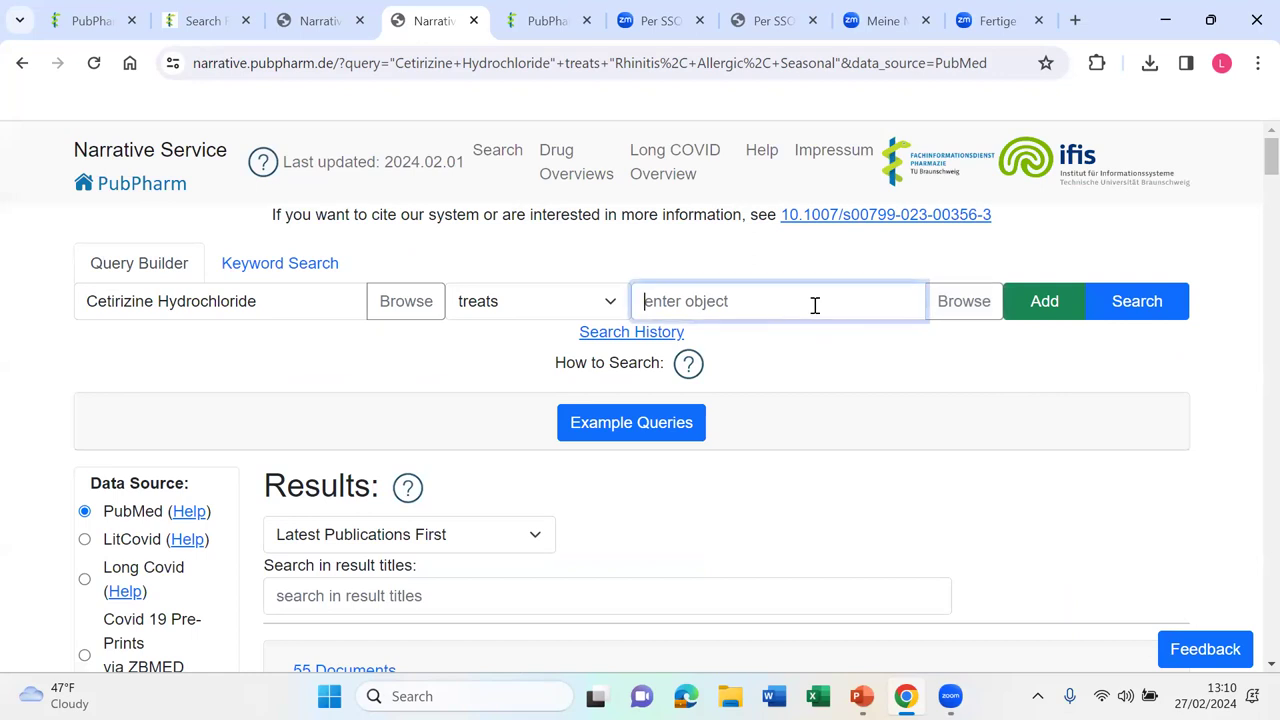
click(963, 301)
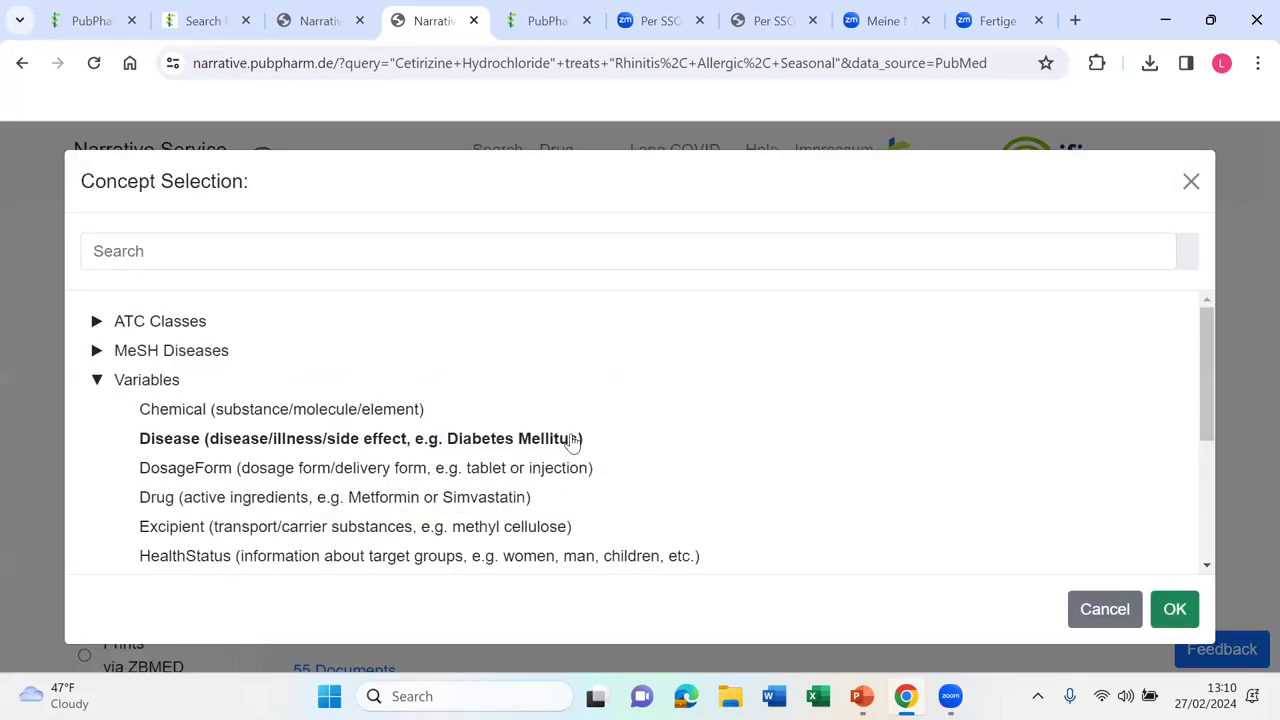
click(357, 438)
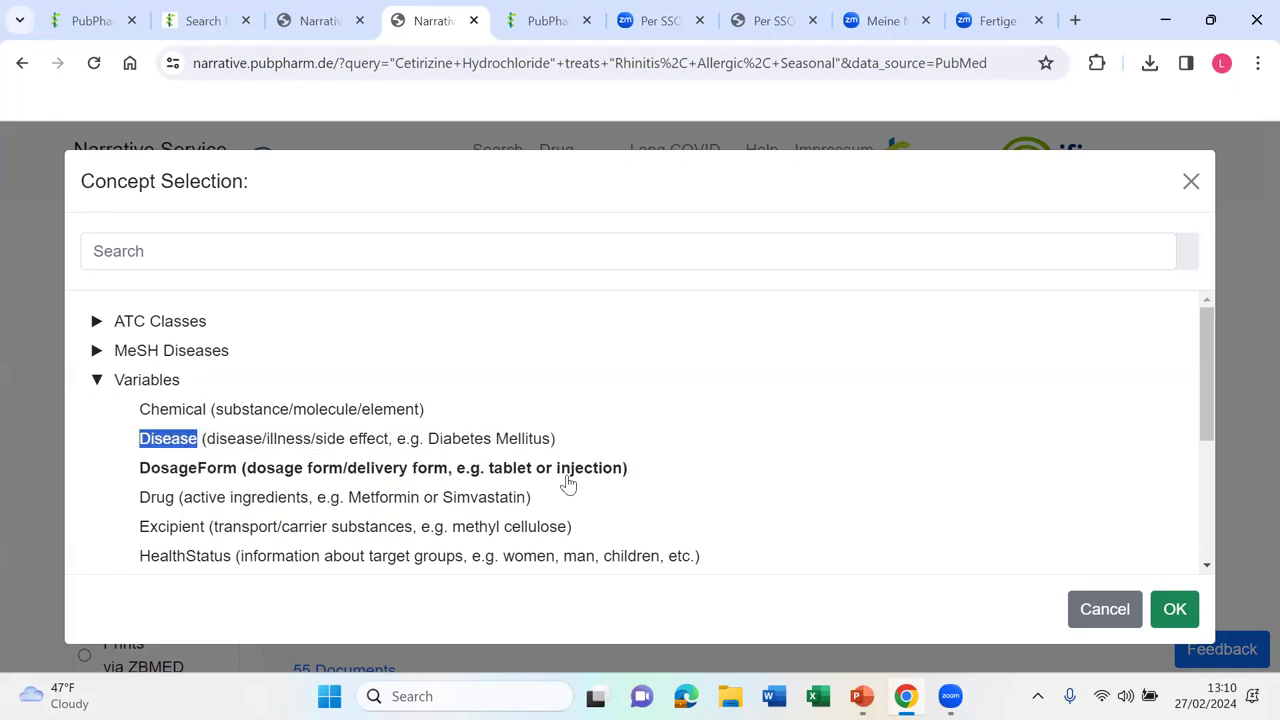
click(1105, 609)
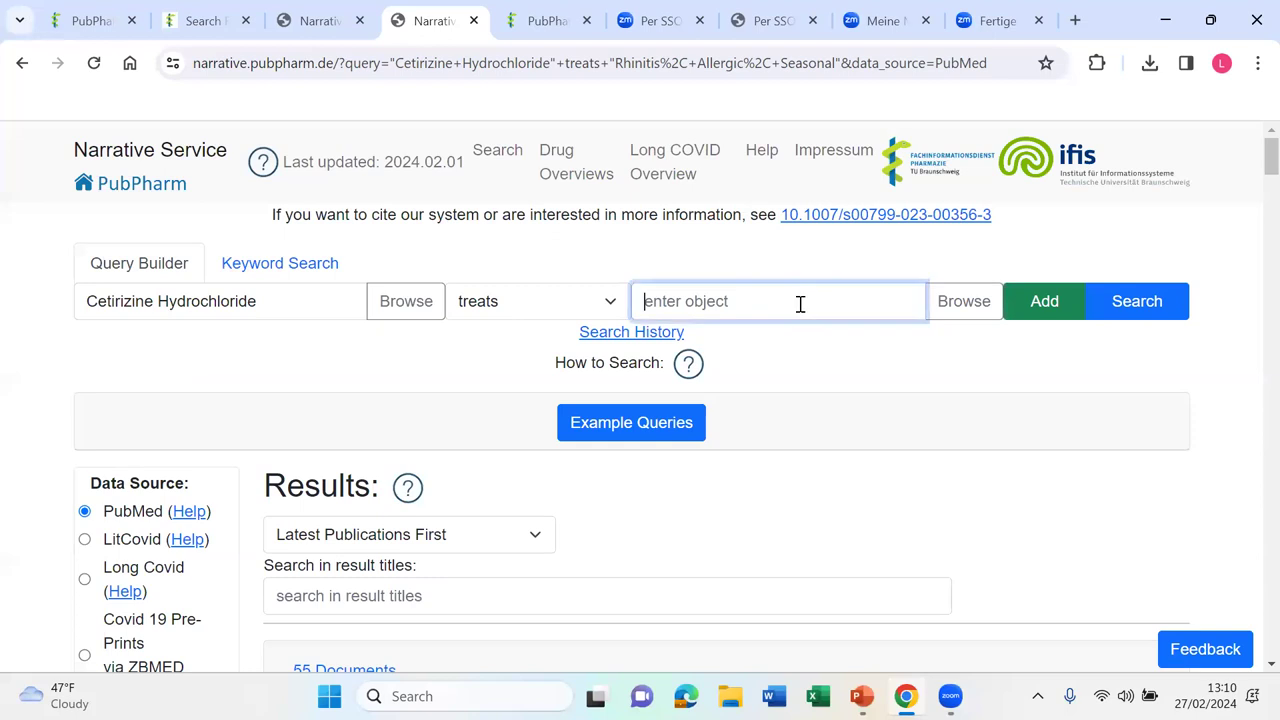
Step: Search Cetirizine Hydrochloride with object 'Disease', rerunning with the 'associated' relation
text(Disease)
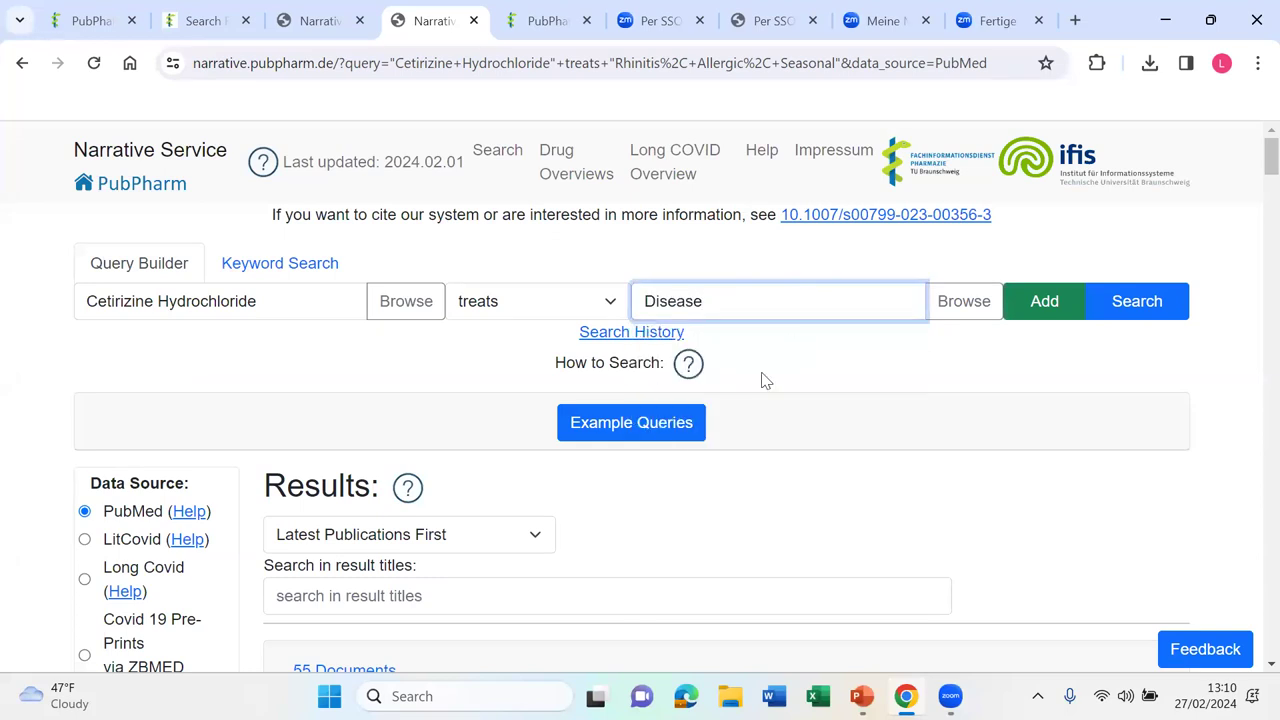
click(1136, 301)
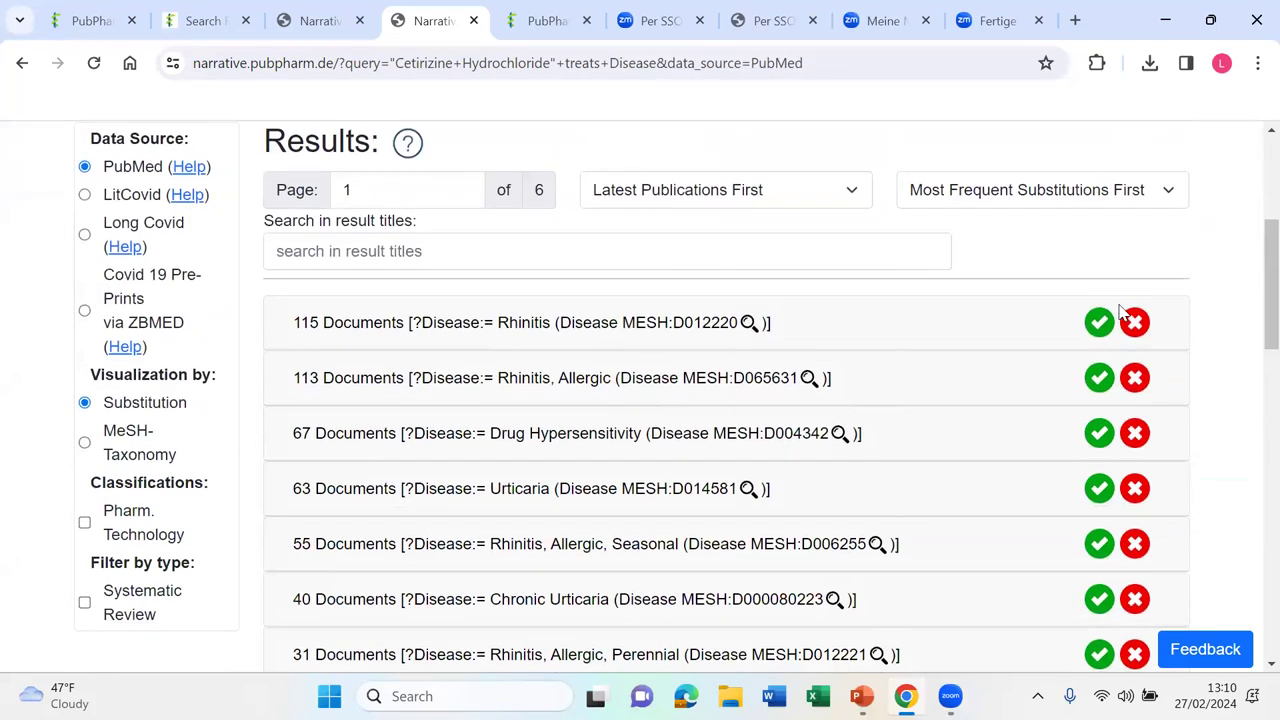
mouse_move(495, 363)
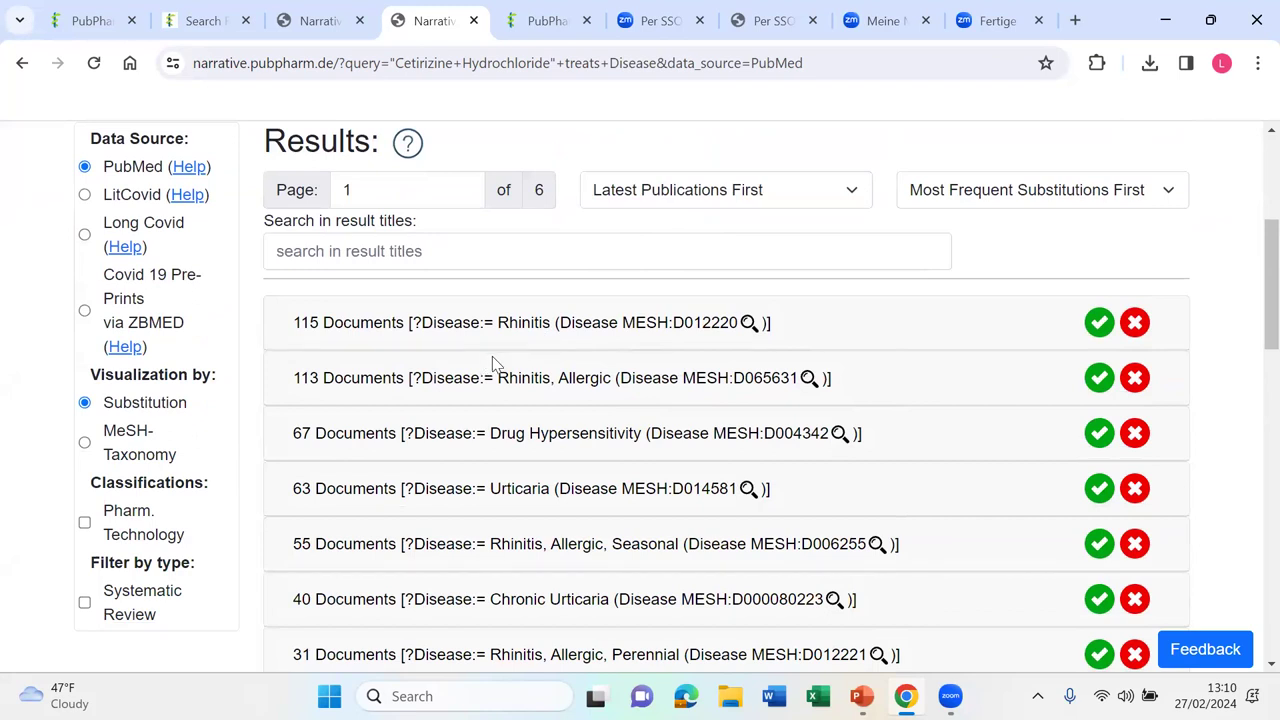
mouse_move(575, 335)
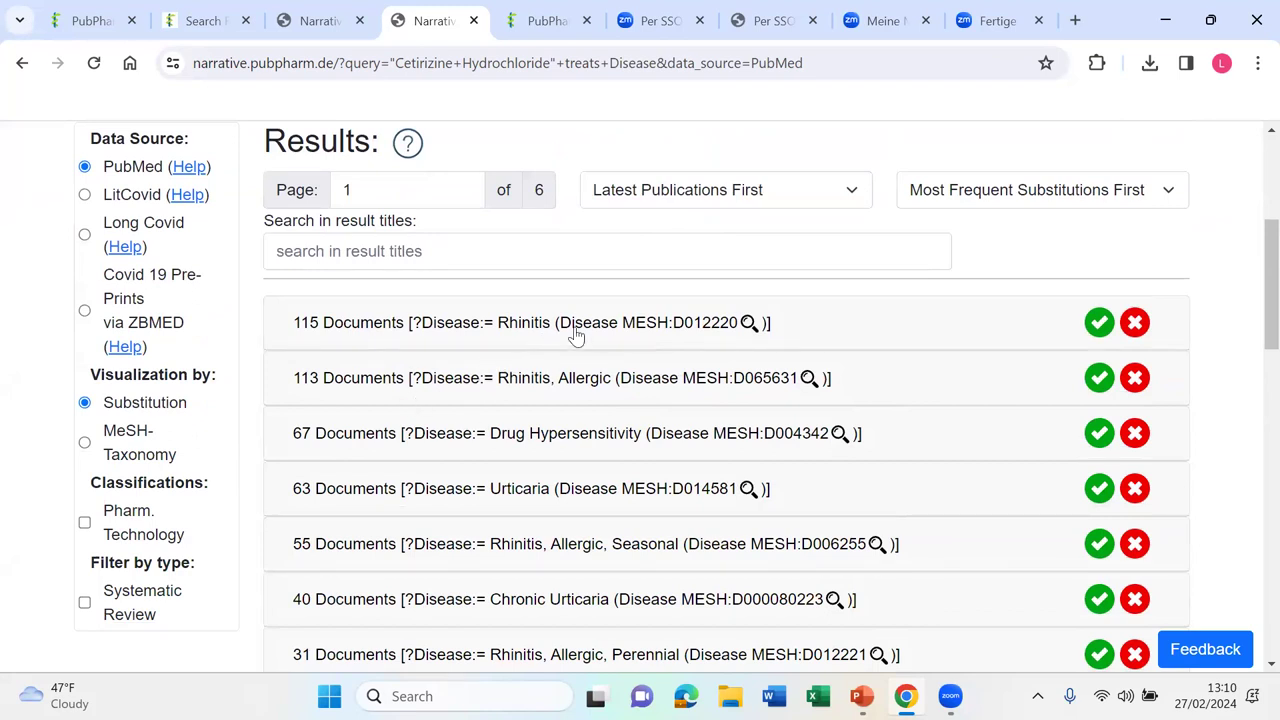
mouse_move(538, 388)
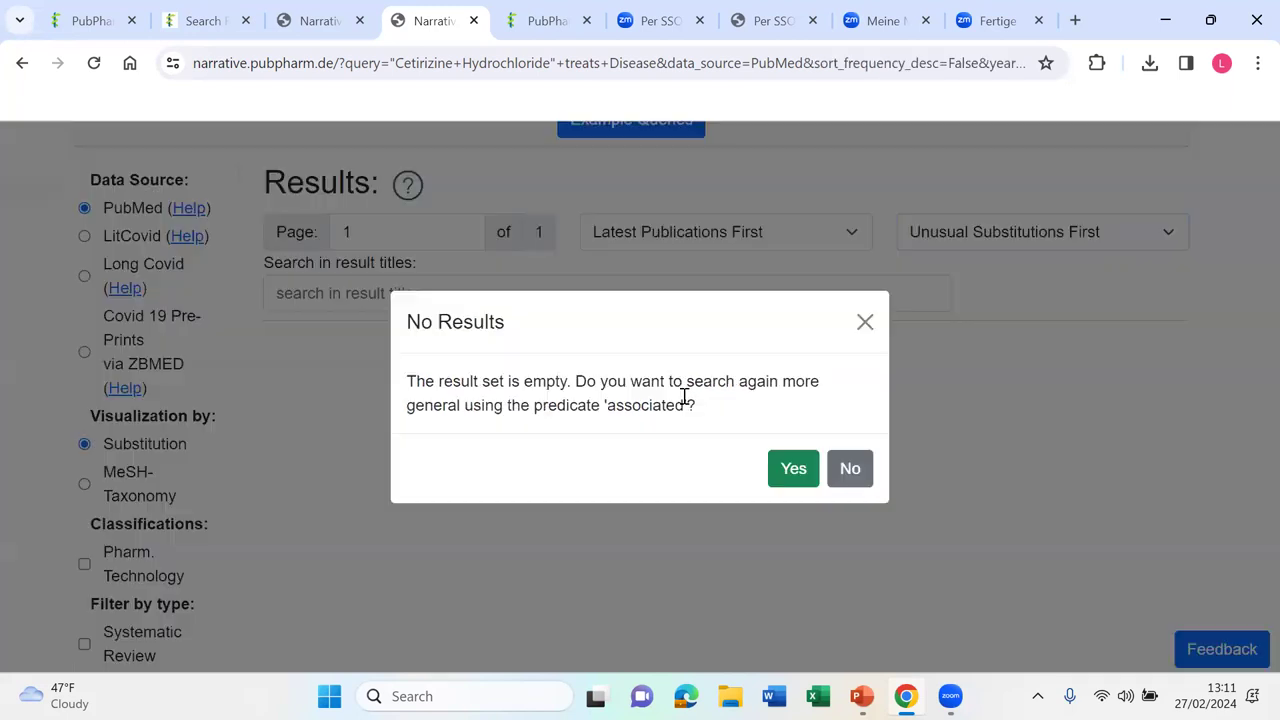
click(793, 468)
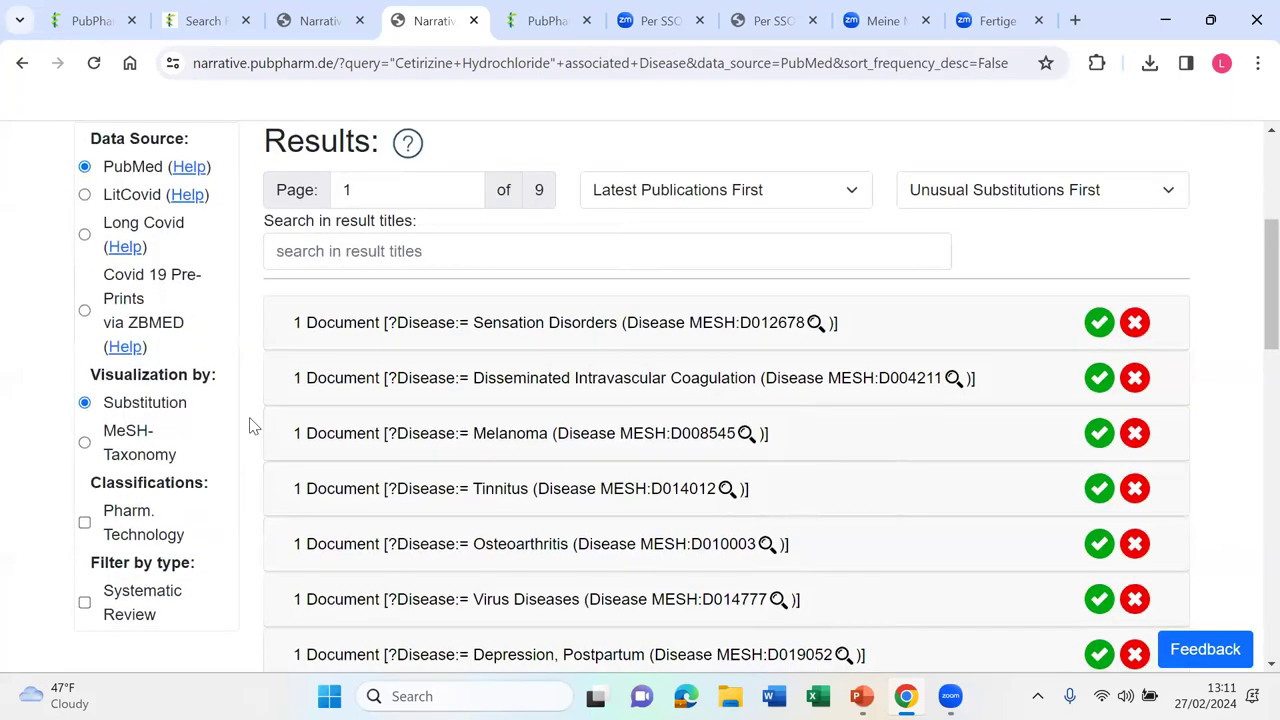
mouse_move(590, 326)
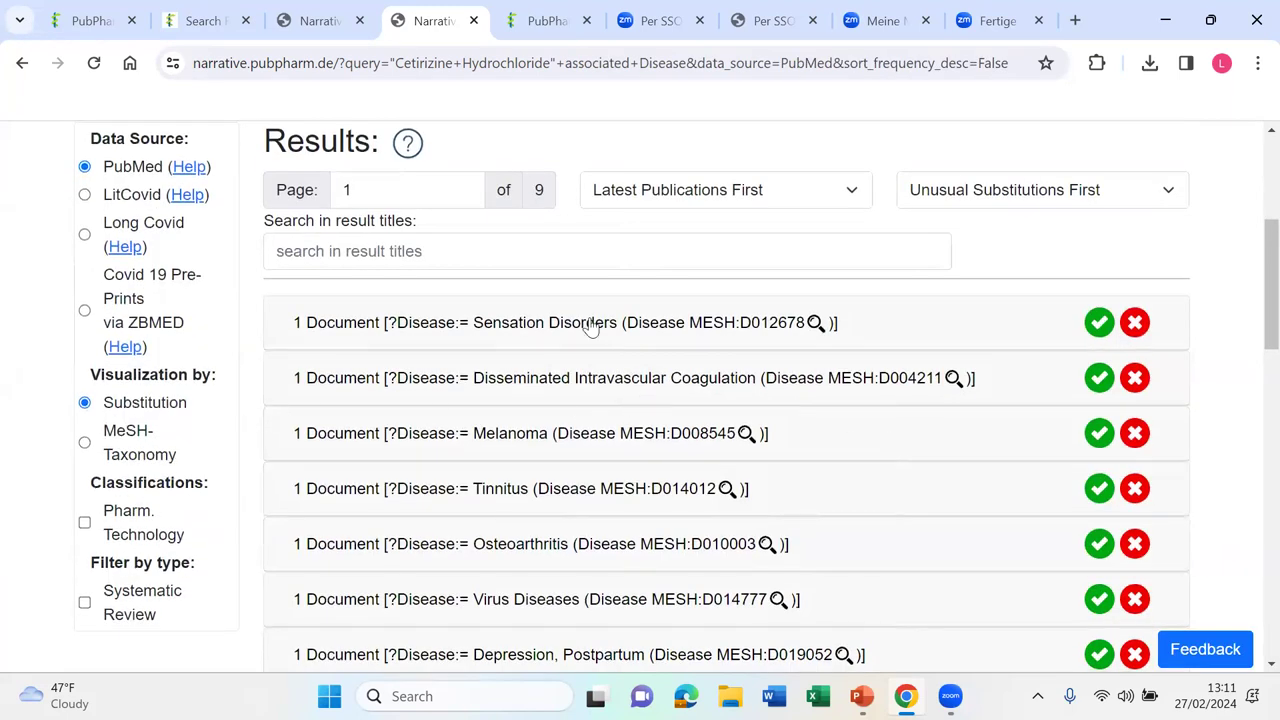
mouse_move(550, 232)
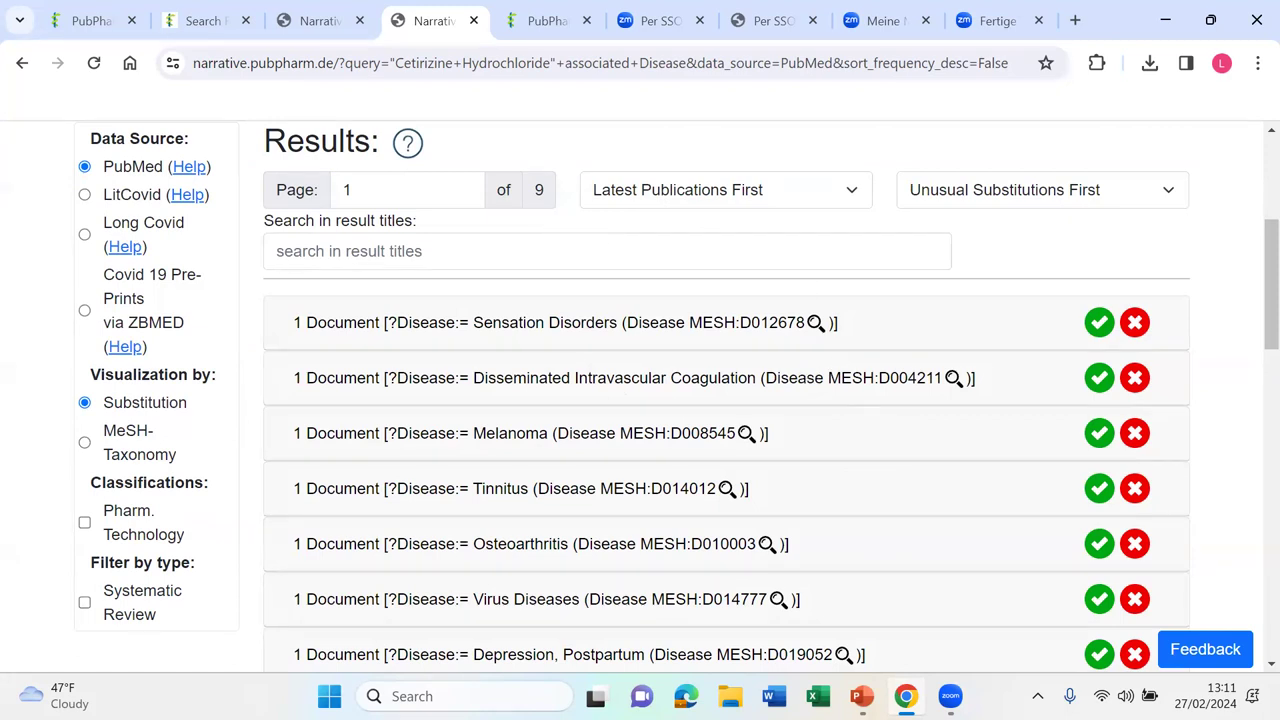
Step: Return to the running PowerPoint slide show on the Summary slide
click(860, 696)
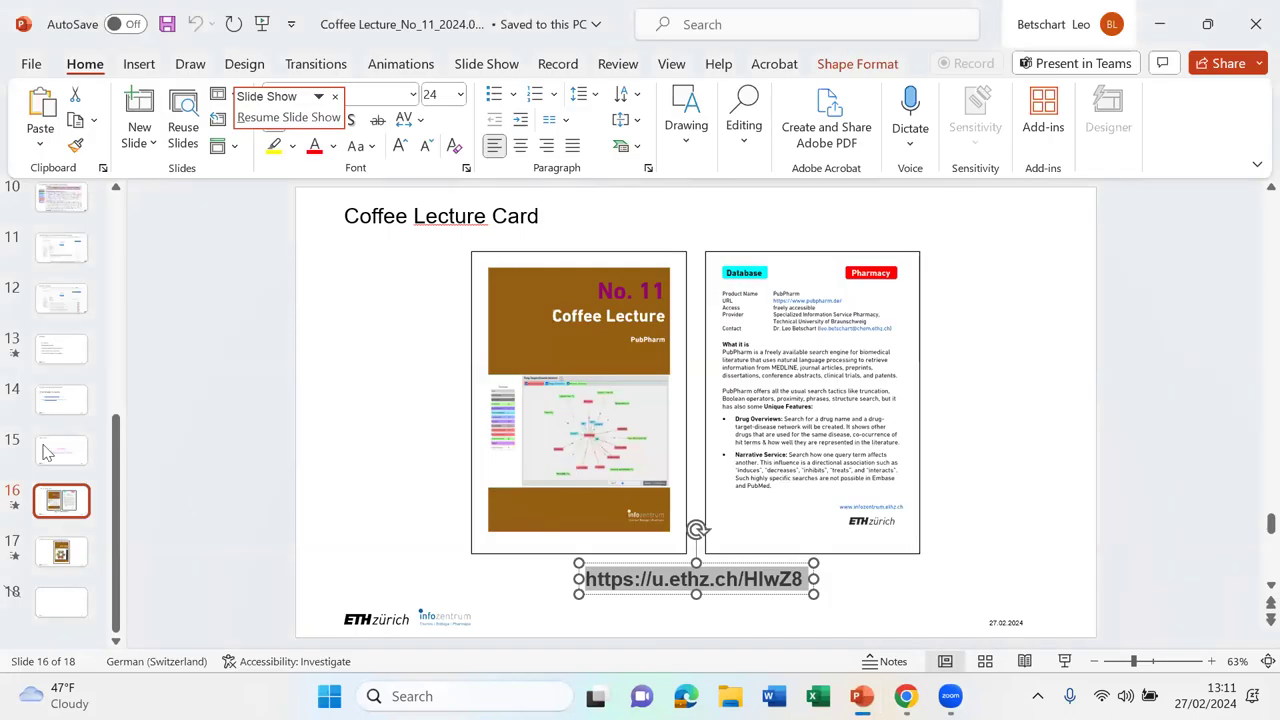
mouse_move(860, 695)
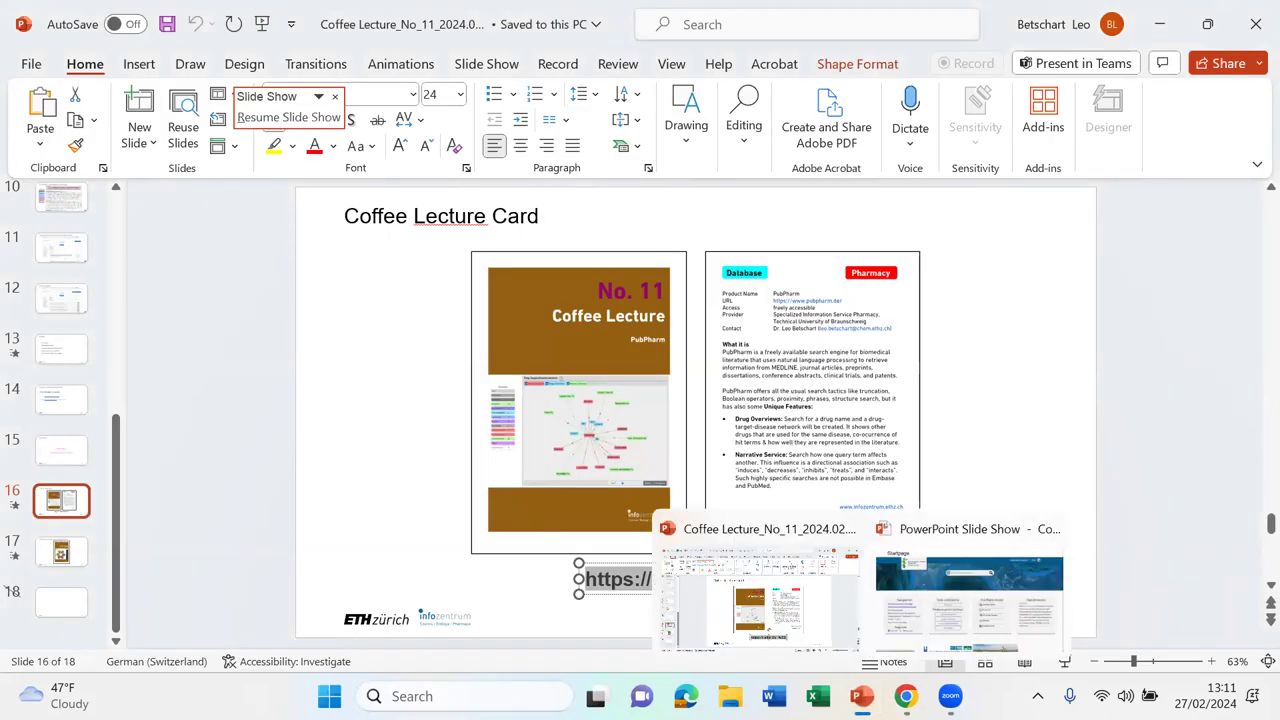
key(alt+tab)
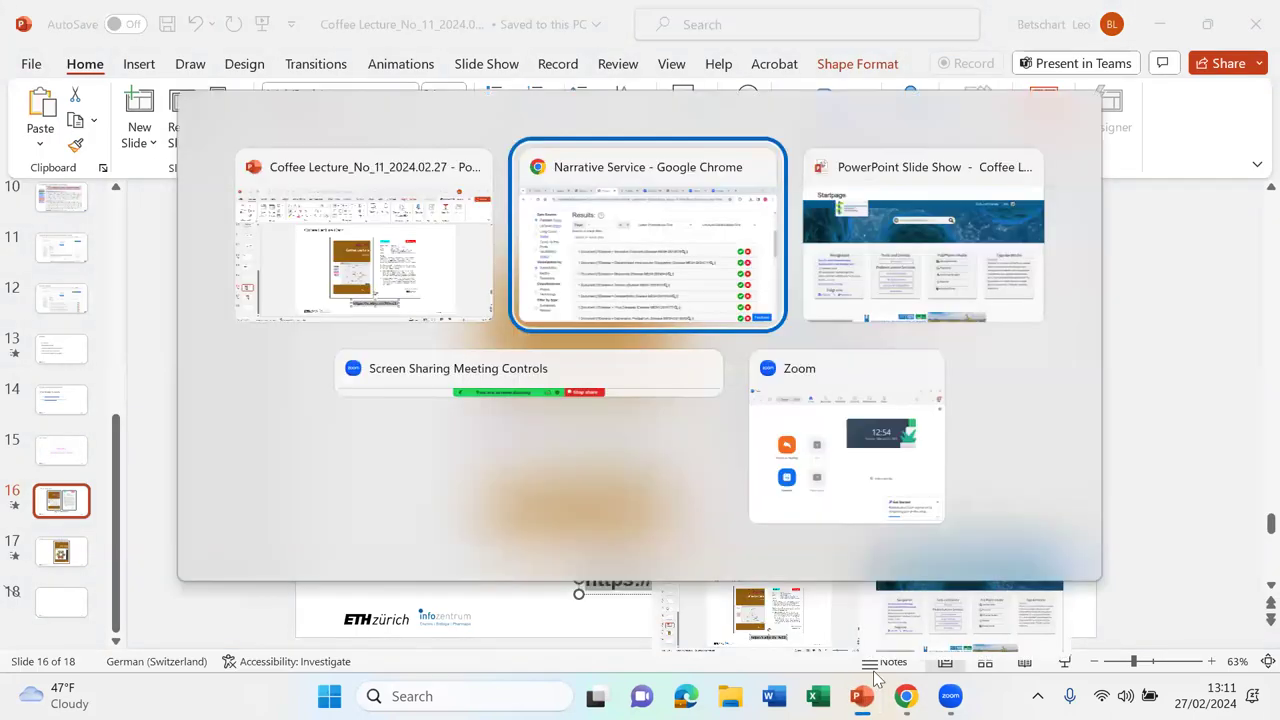
click(647, 235)
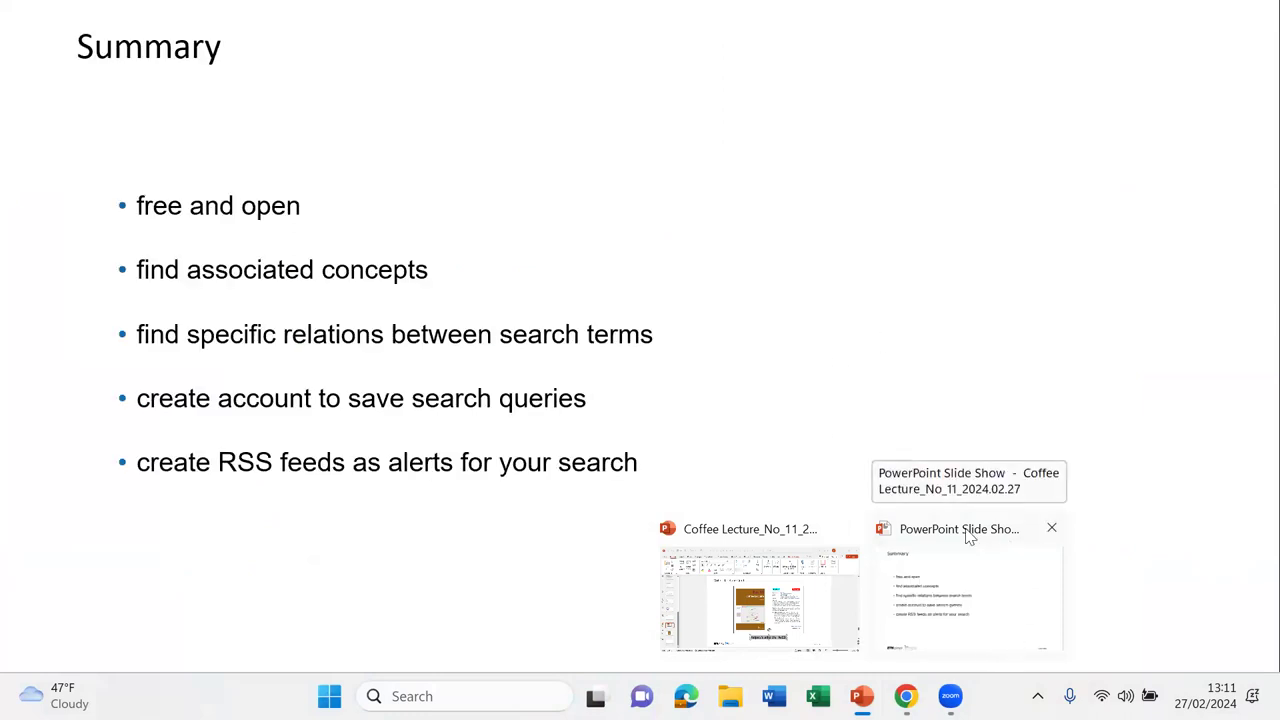
mouse_move(435, 283)
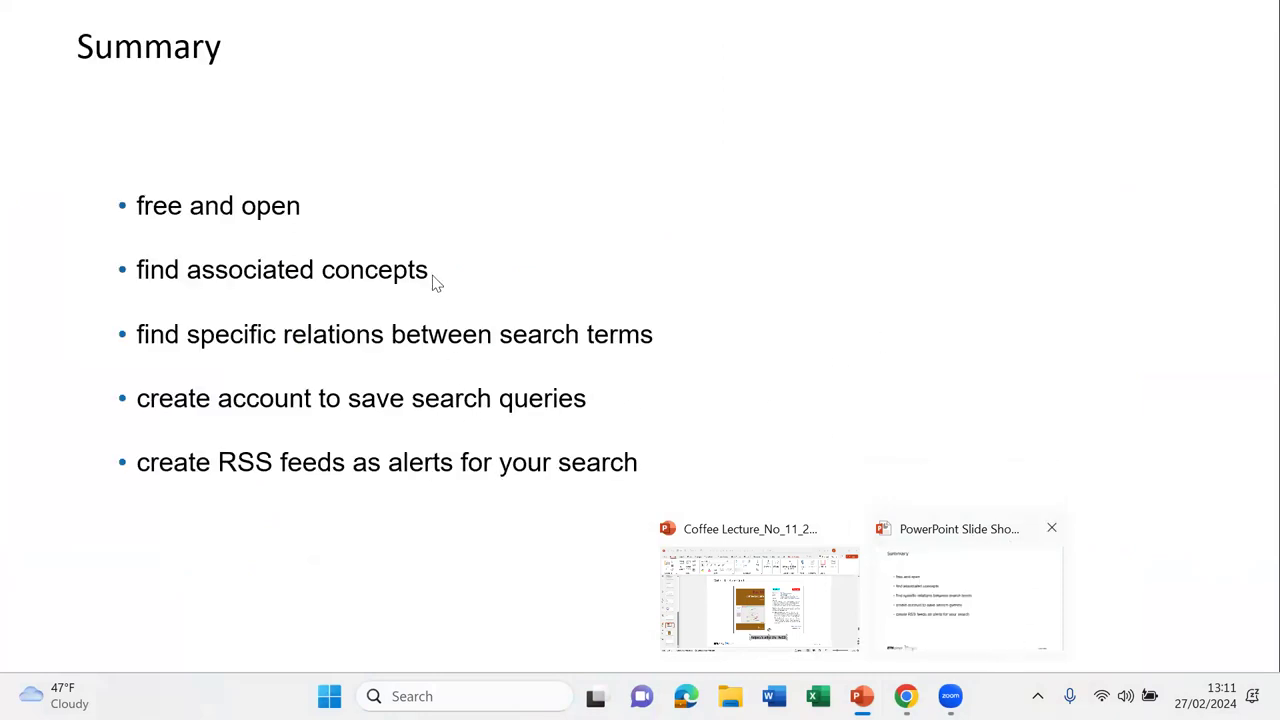
mouse_move(475, 325)
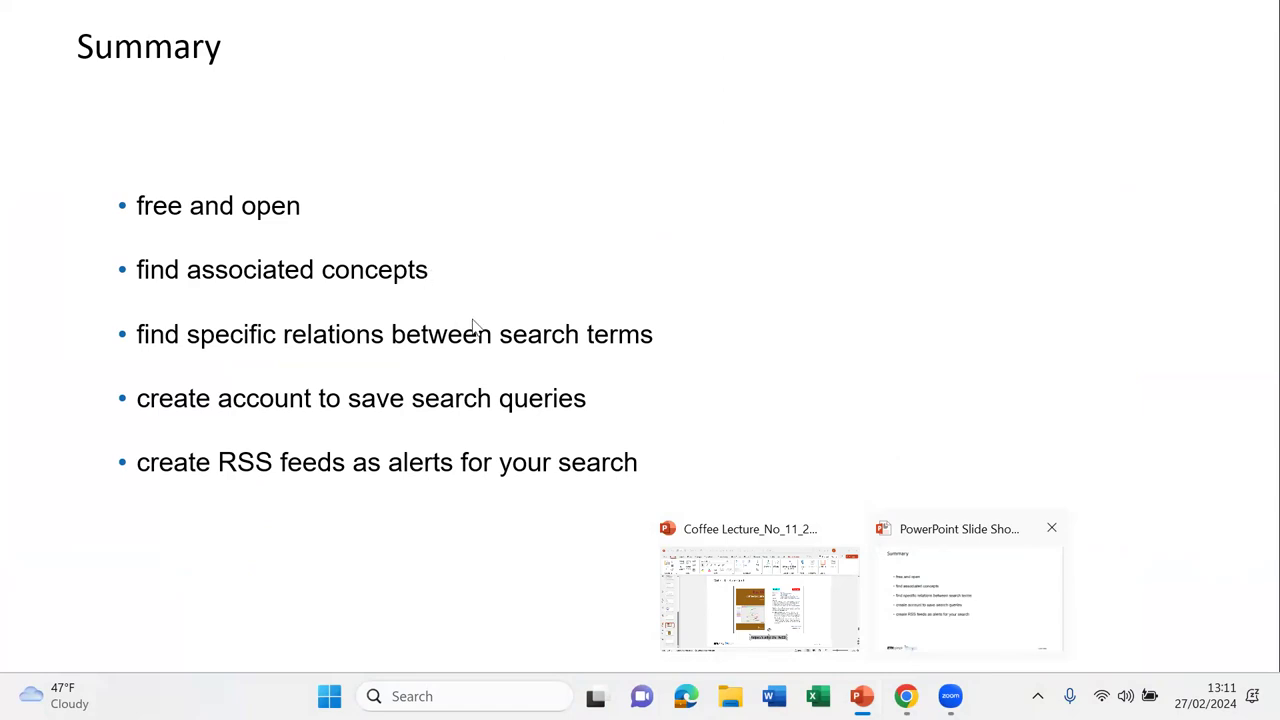
mouse_move(400, 280)
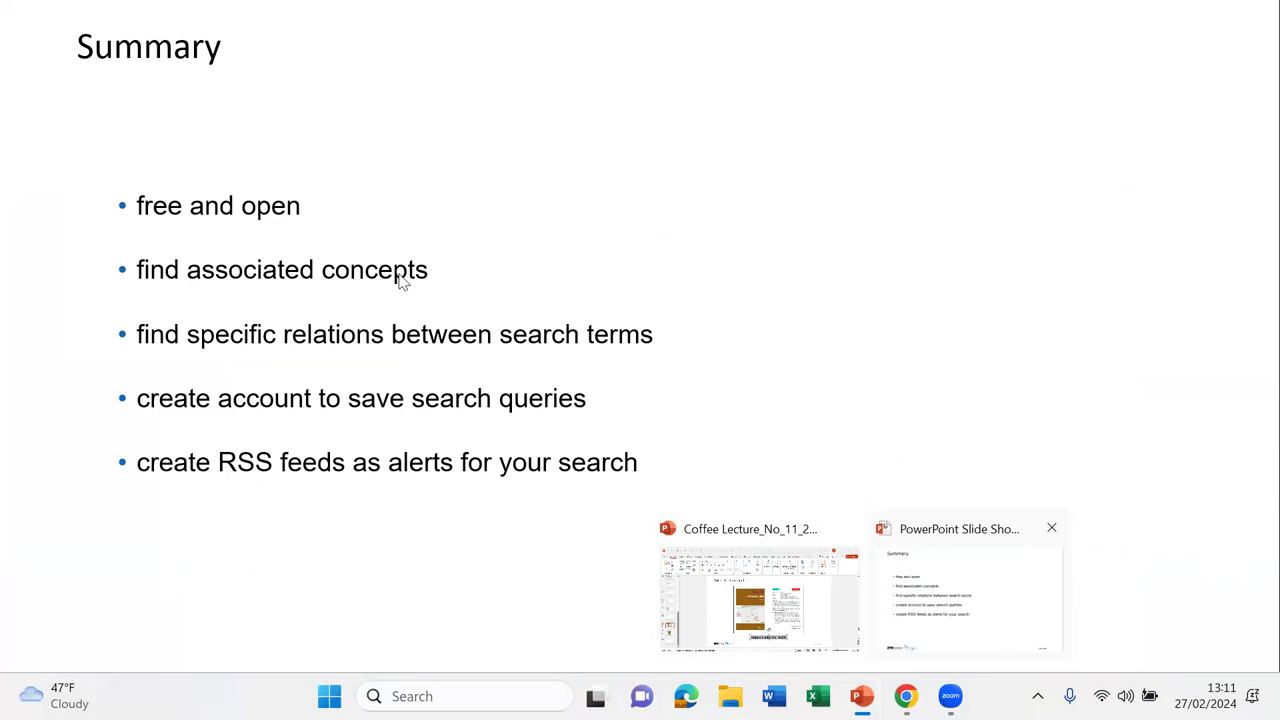
mouse_move(363, 128)
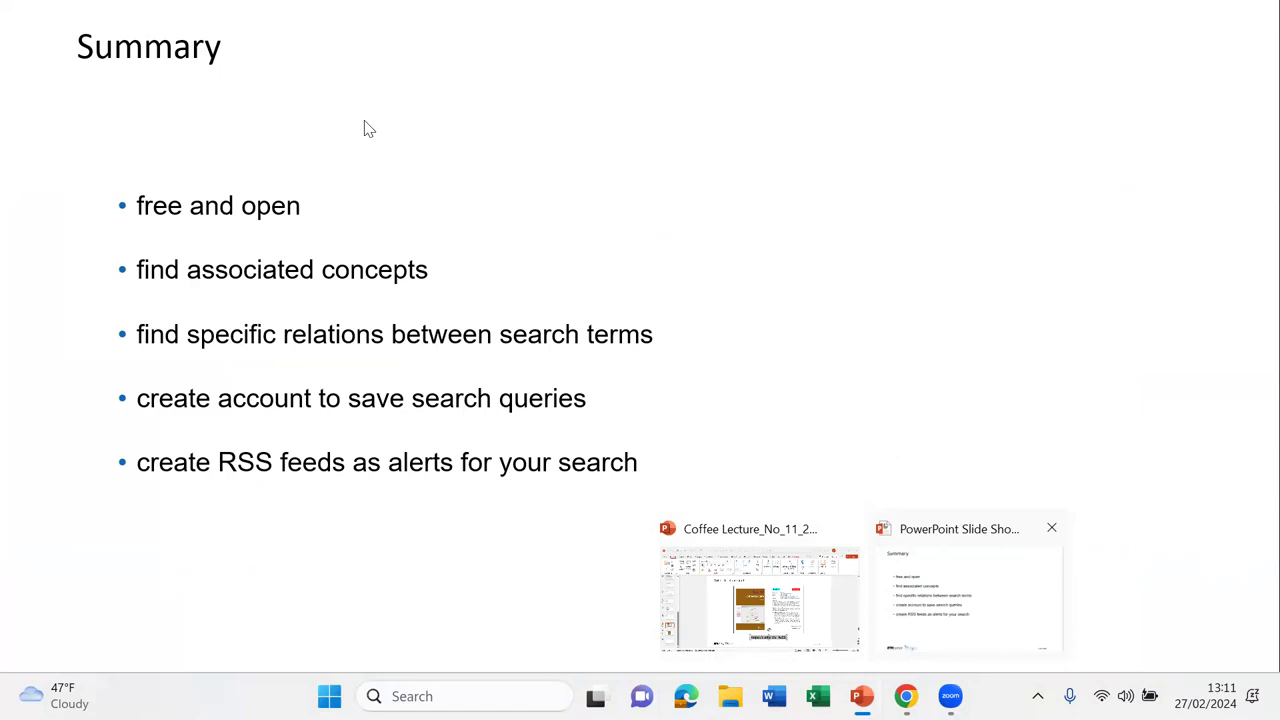
mouse_move(492, 405)
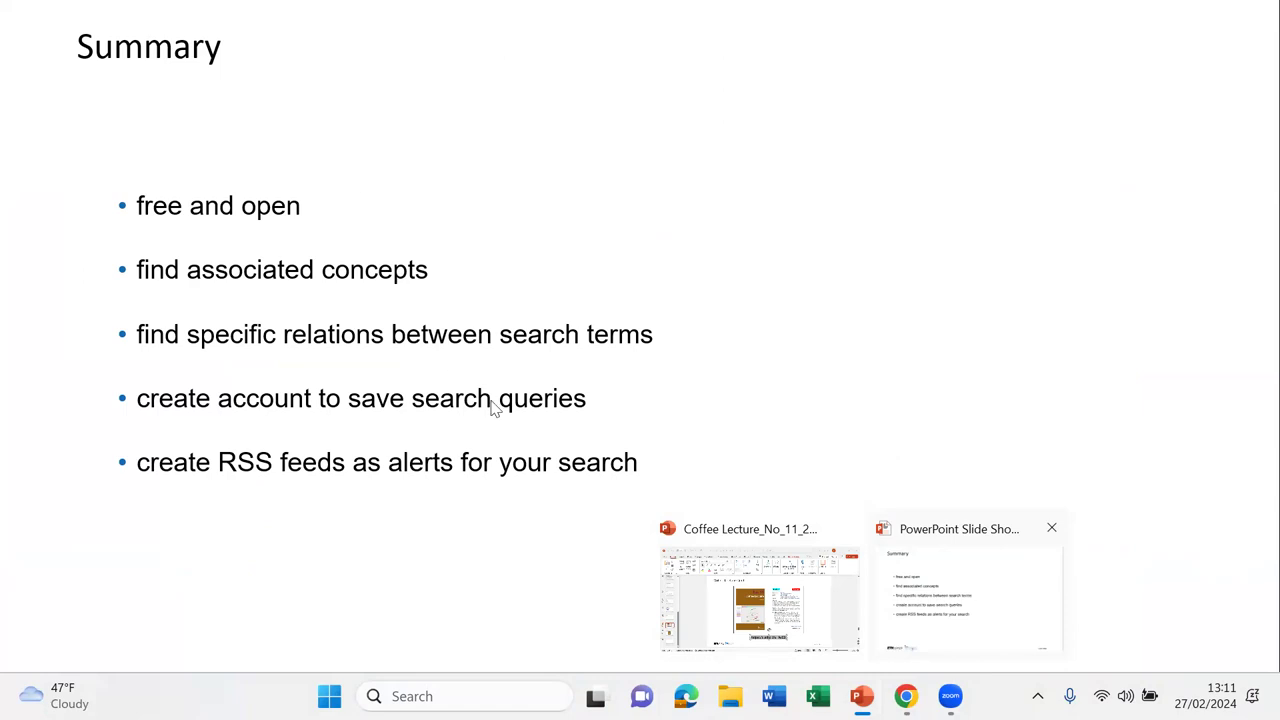
mouse_move(435, 293)
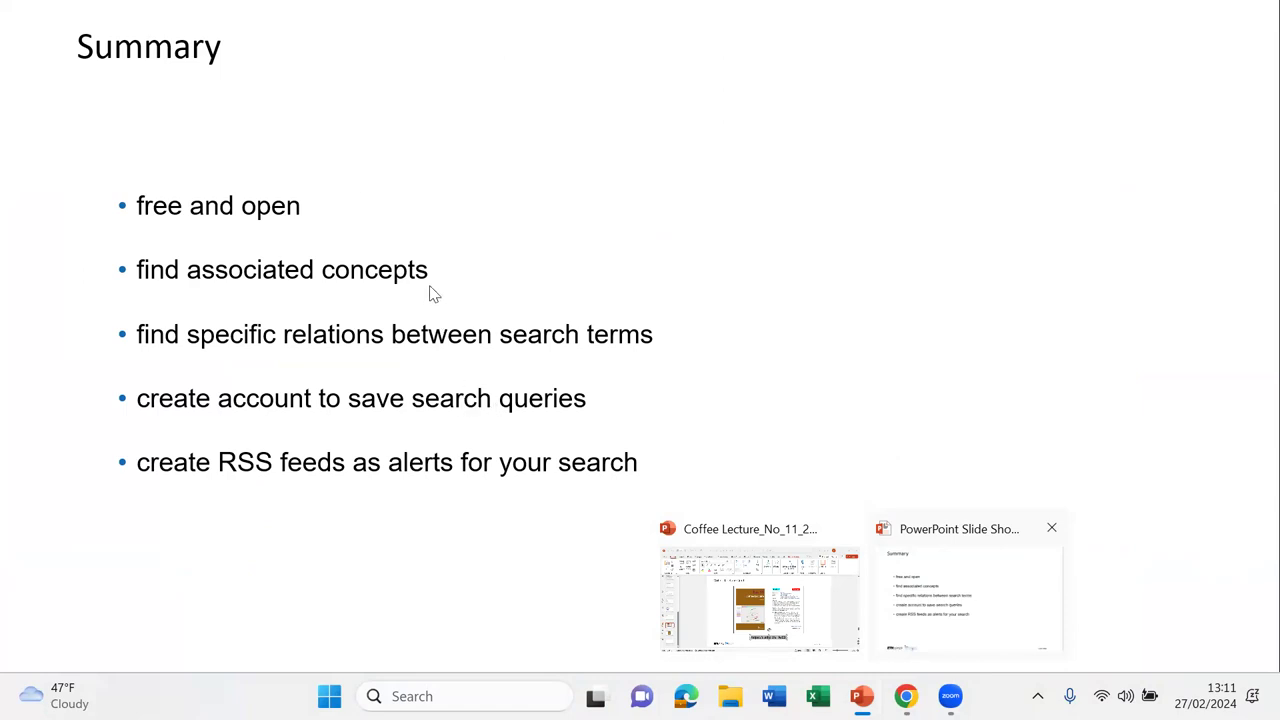
mouse_move(410, 403)
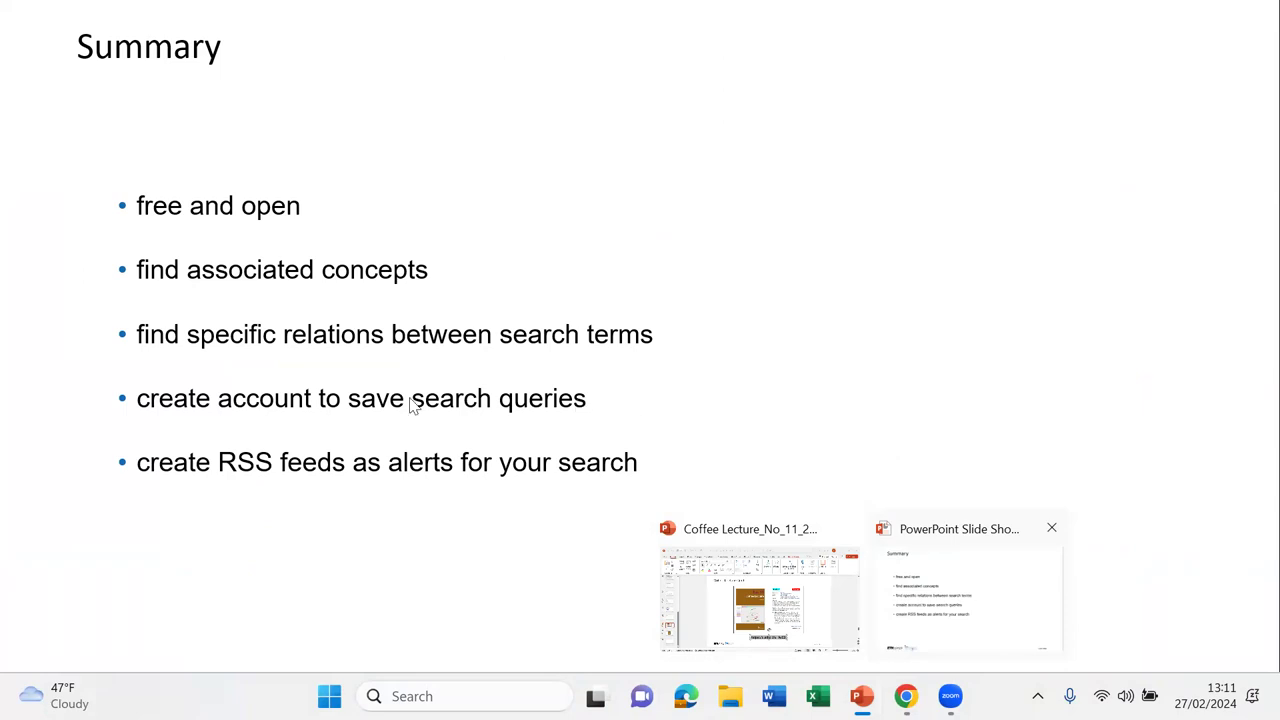
mouse_move(365, 405)
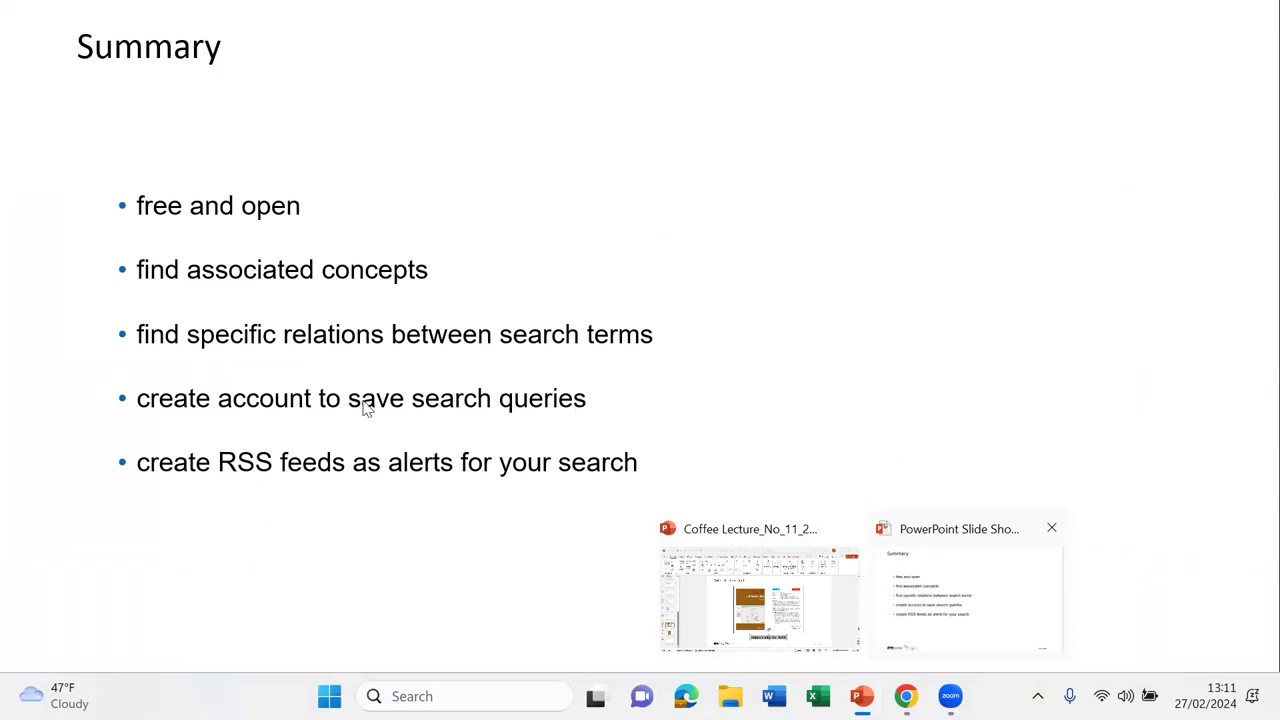
mouse_move(770, 418)
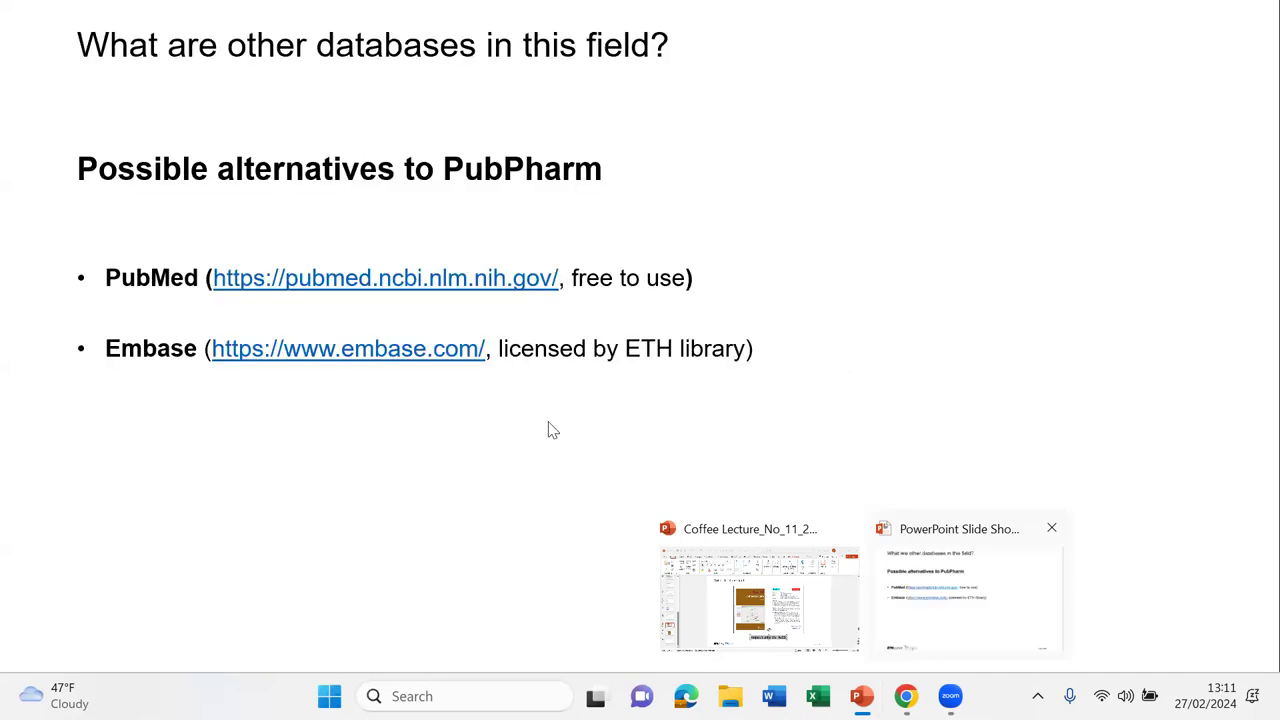
mouse_move(456, 57)
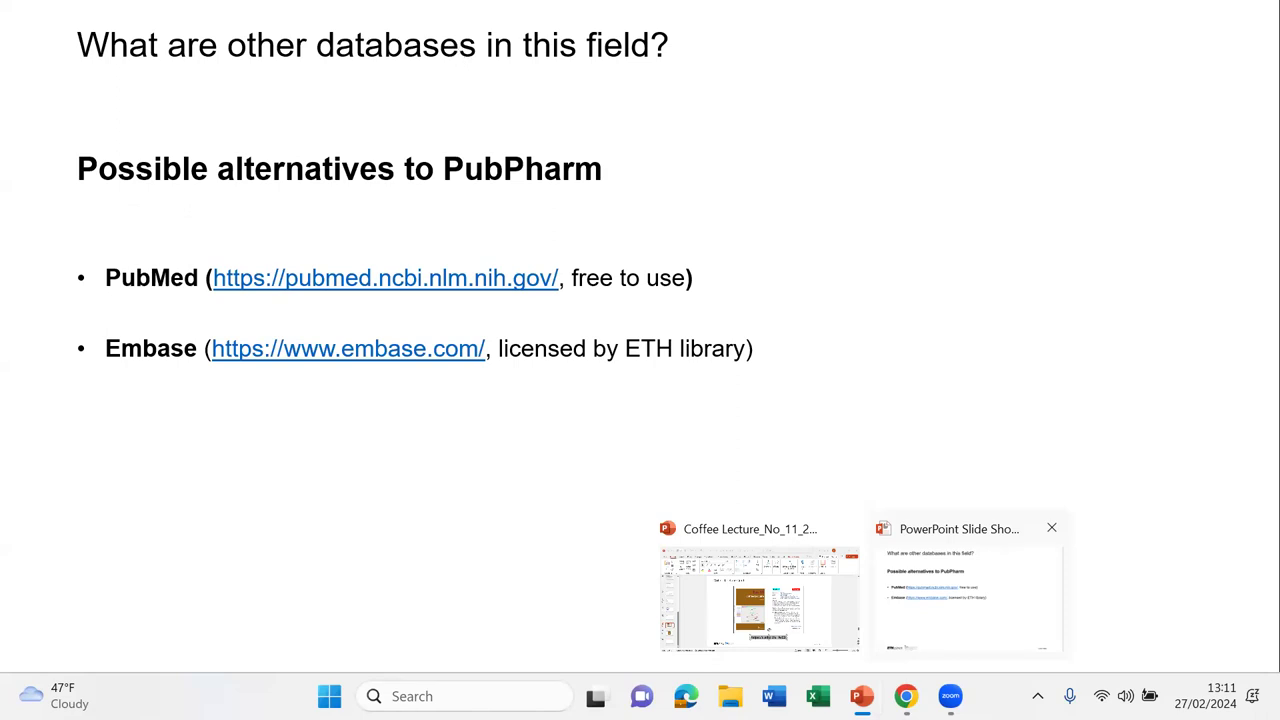
mouse_move(150, 293)
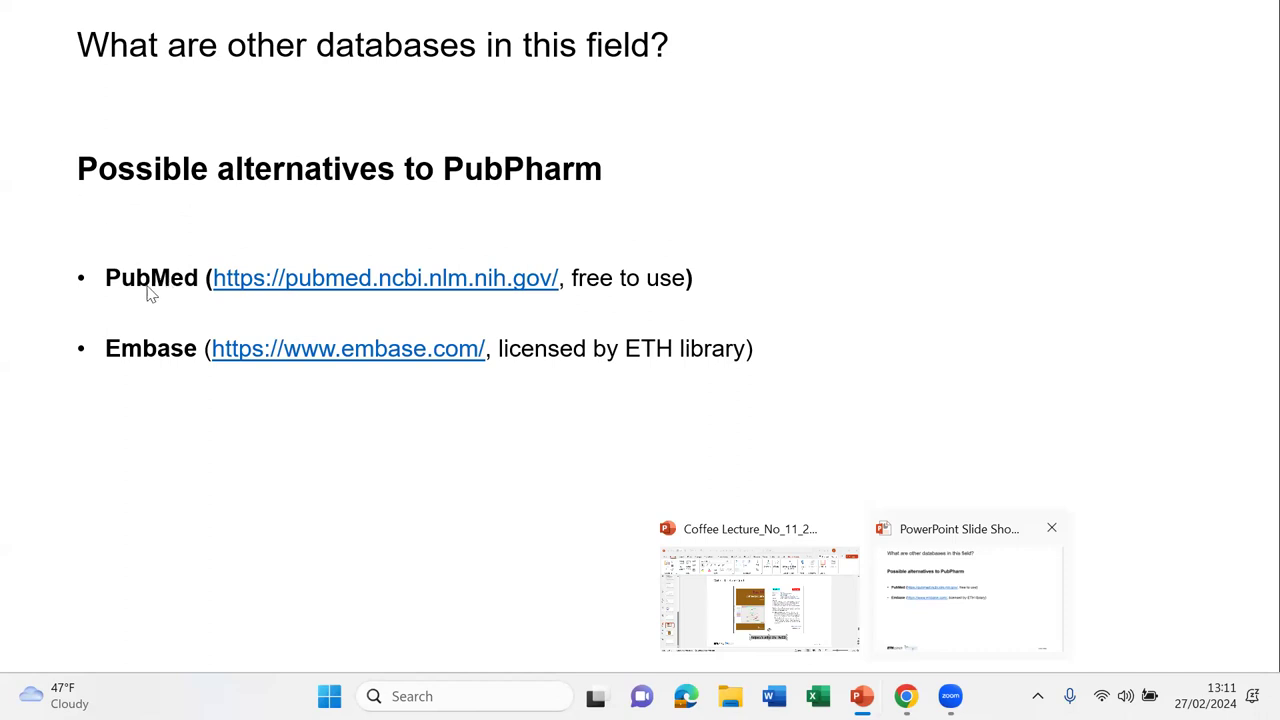
mouse_move(808, 286)
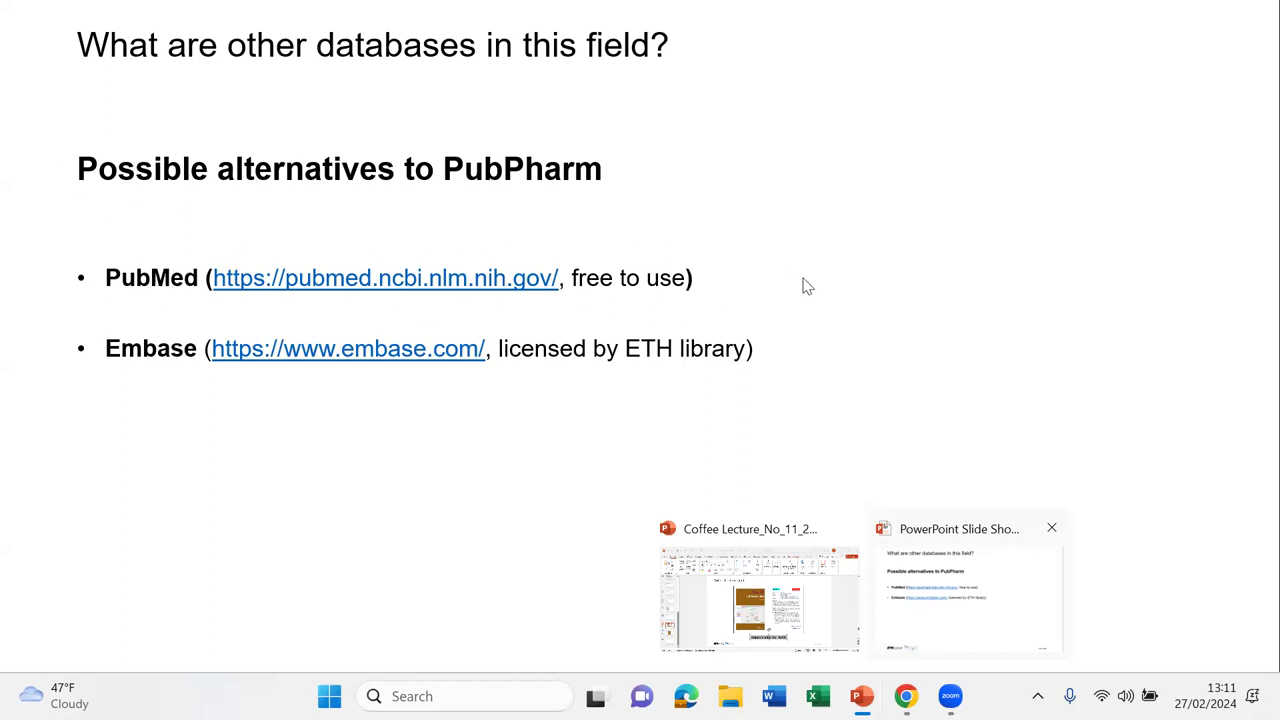
mouse_move(150, 358)
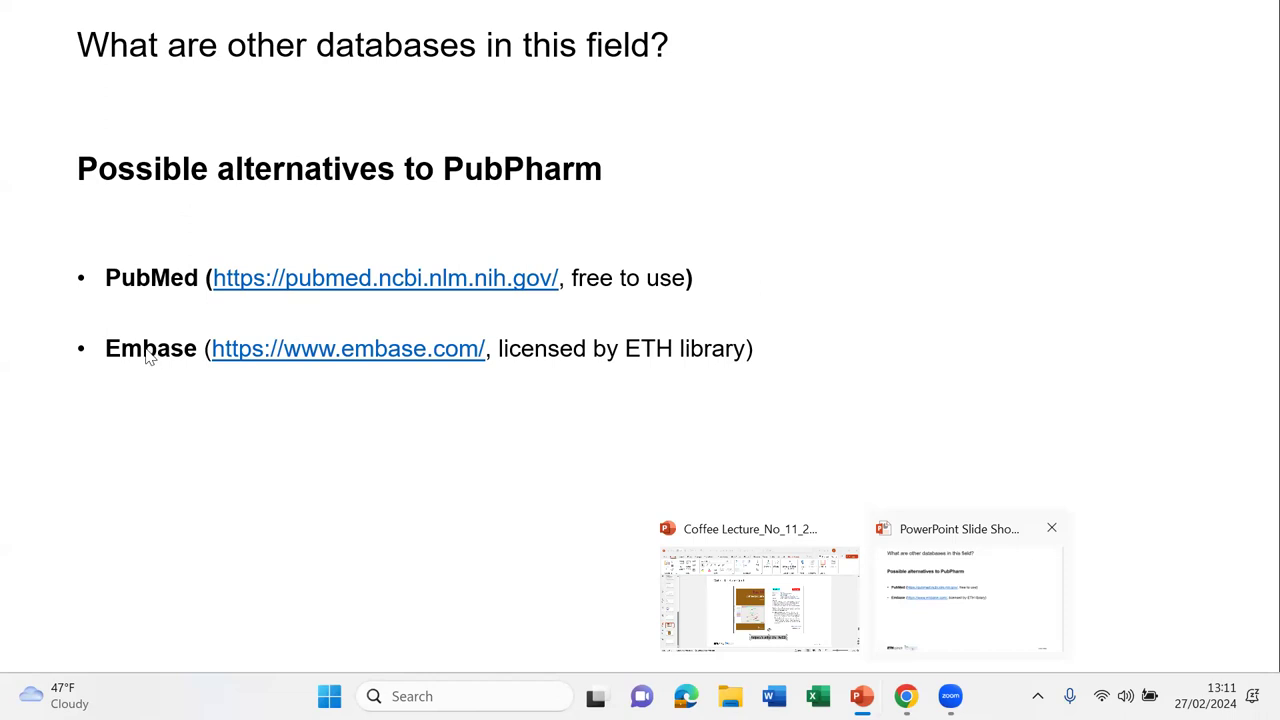
mouse_move(592, 358)
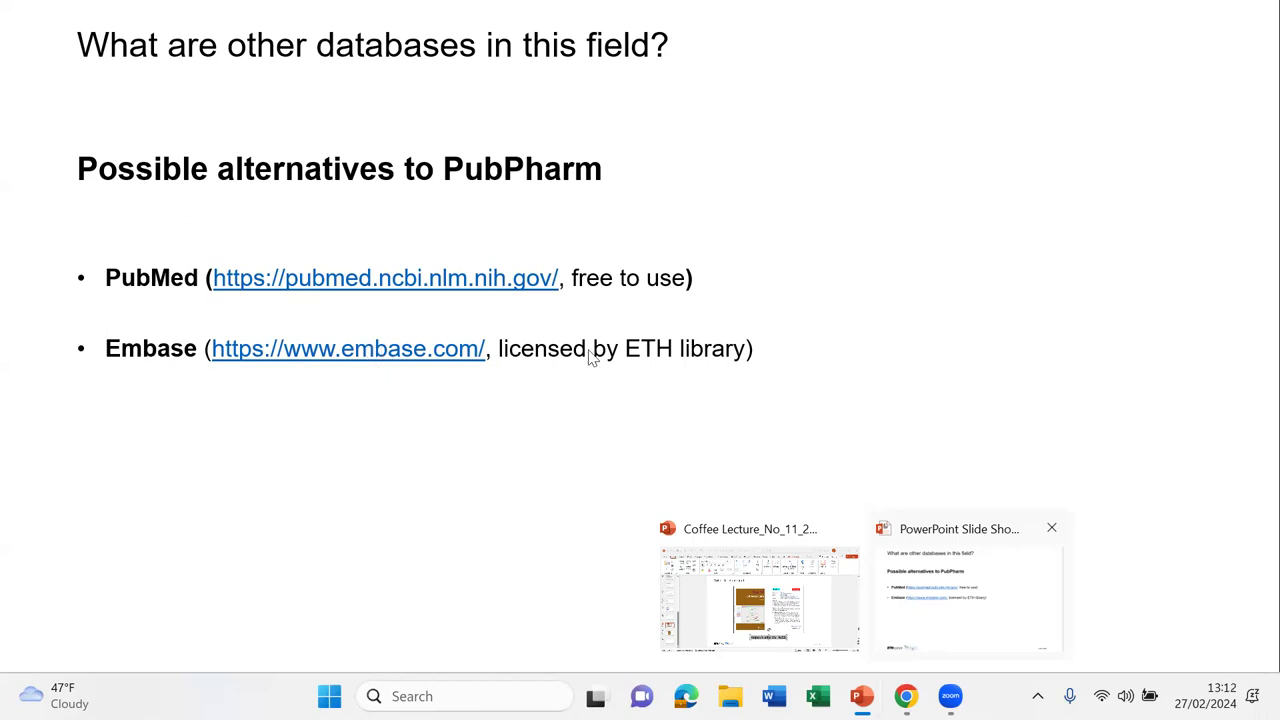
mouse_move(623, 357)
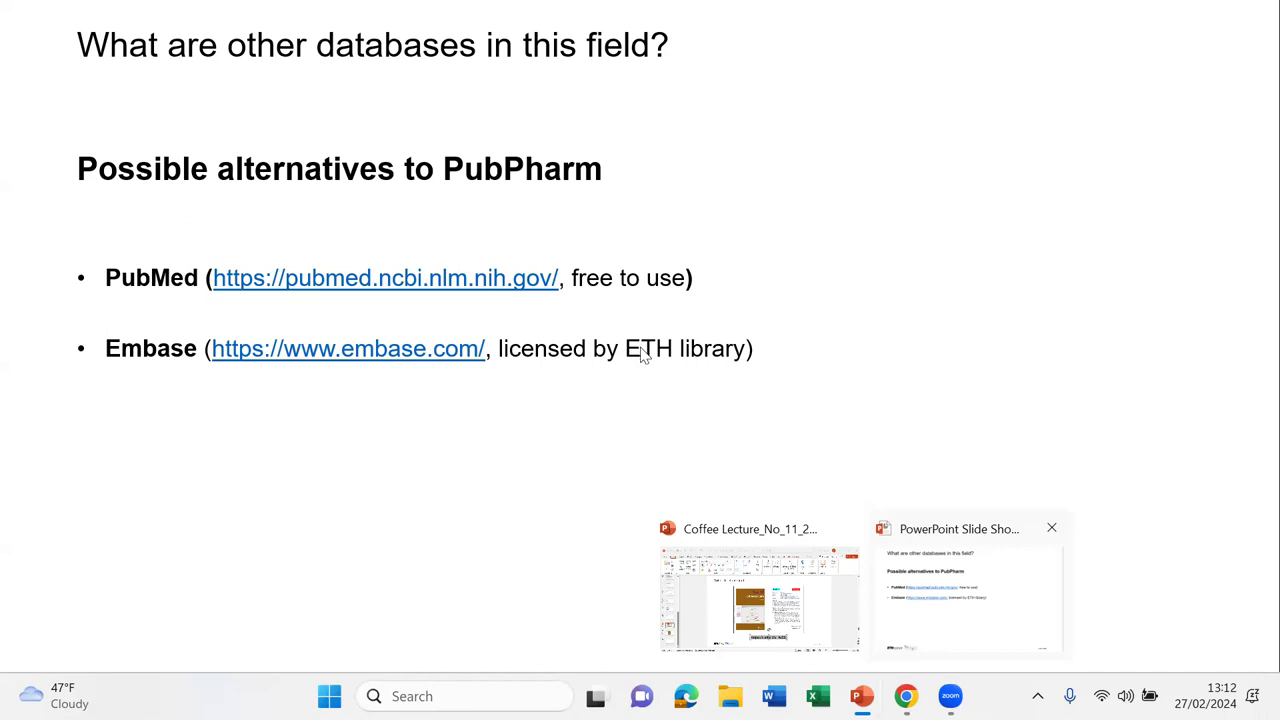
mouse_move(693, 356)
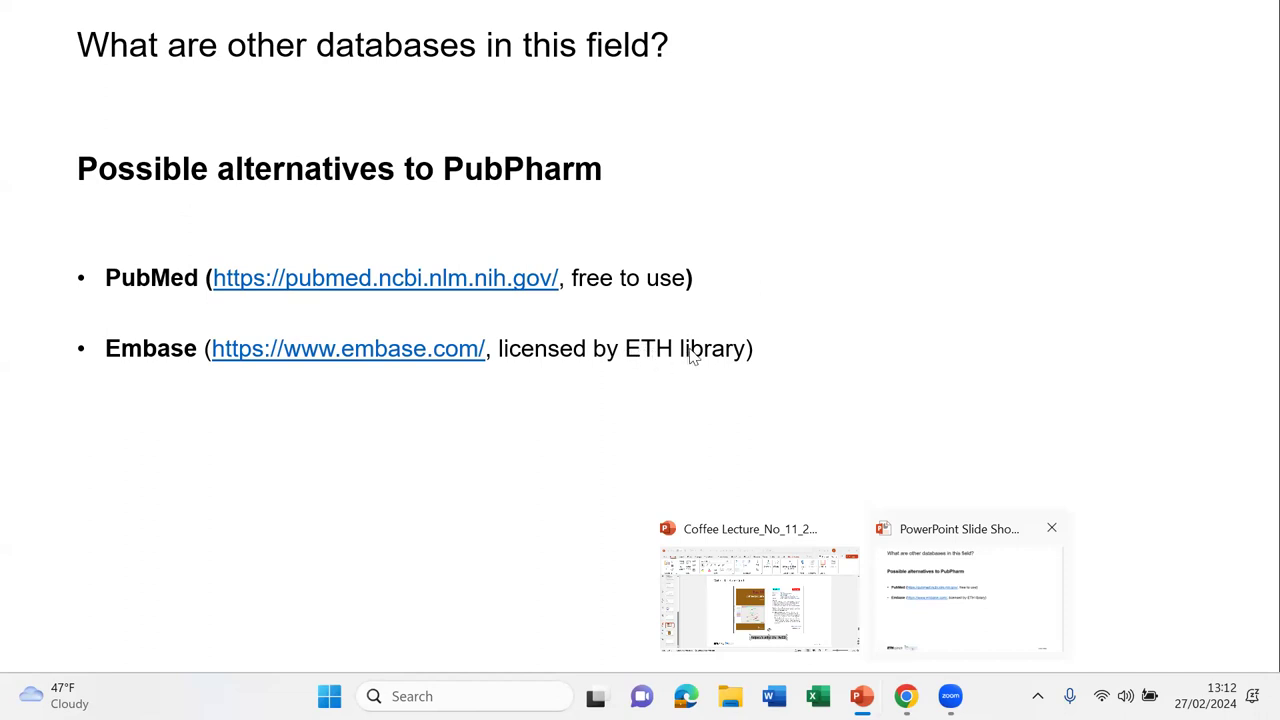
mouse_move(742, 363)
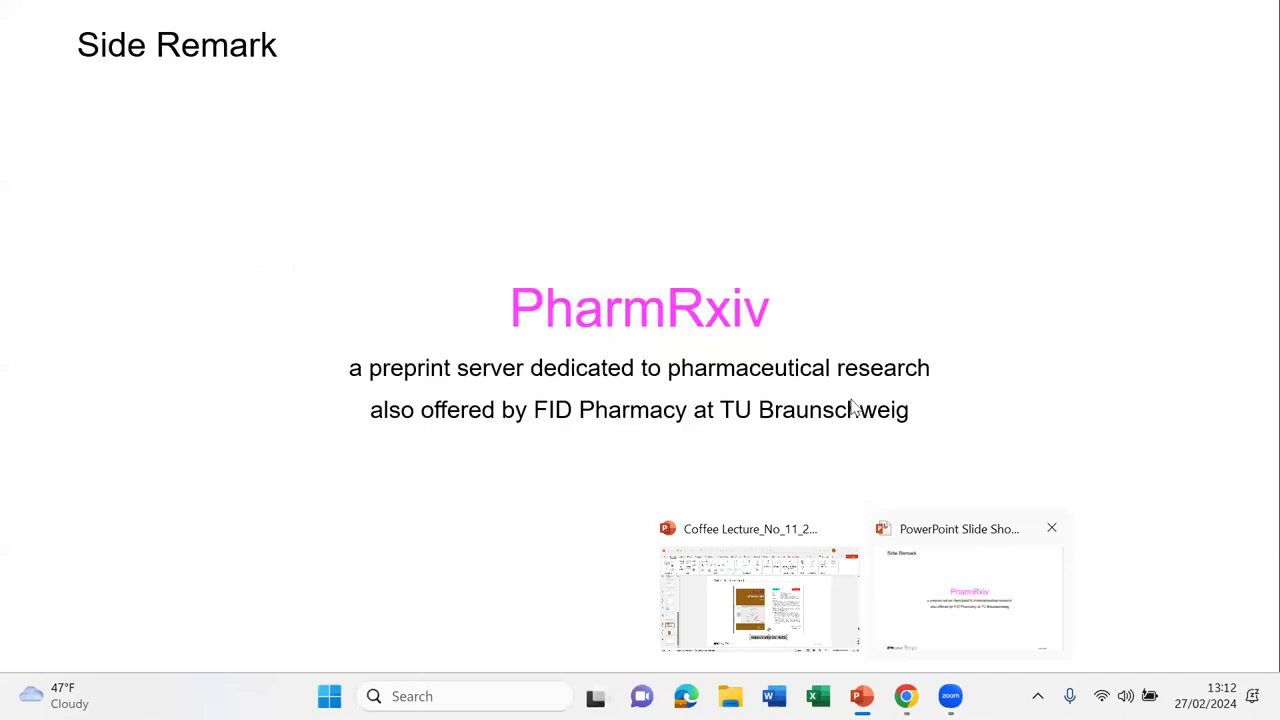
mouse_move(893, 344)
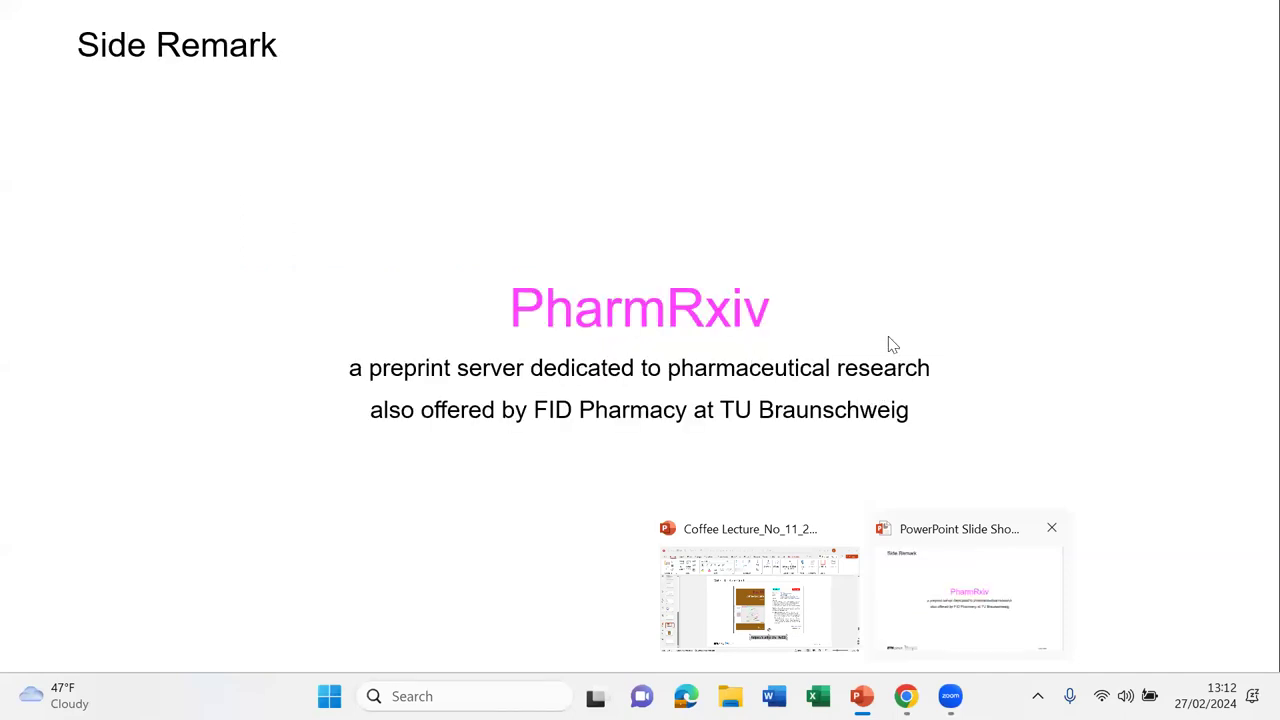
mouse_move(867, 257)
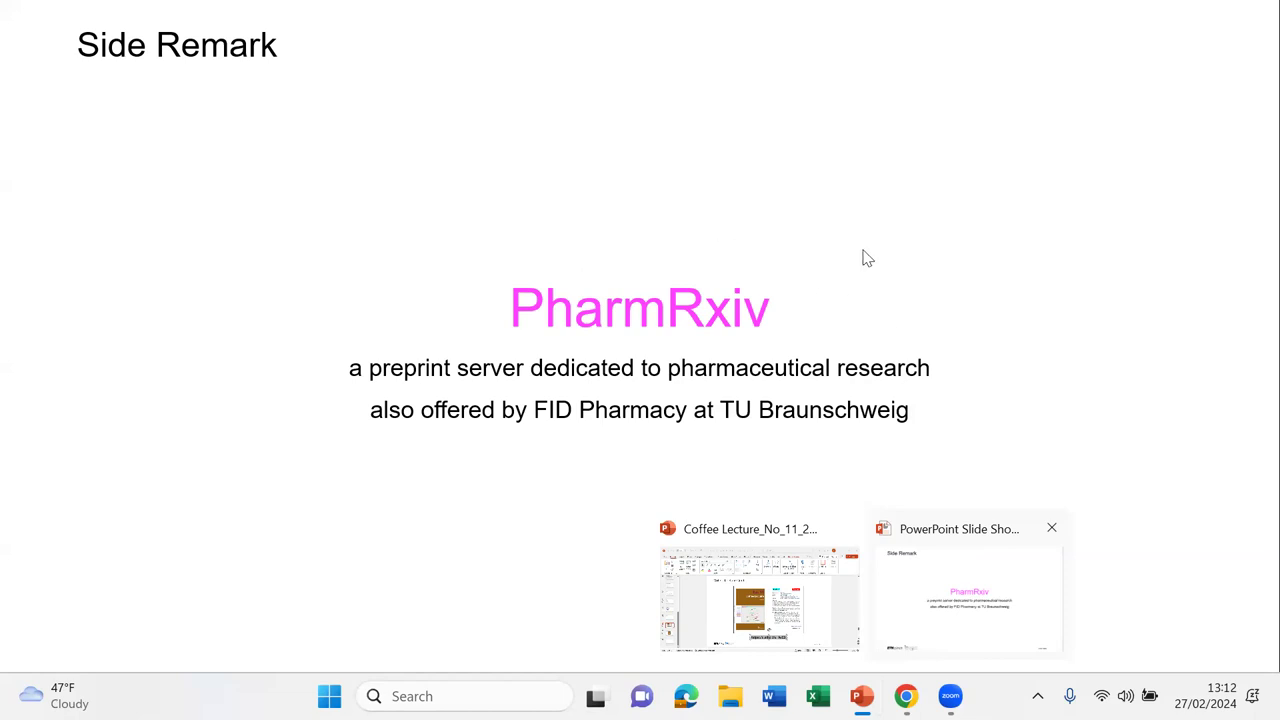
mouse_move(768, 367)
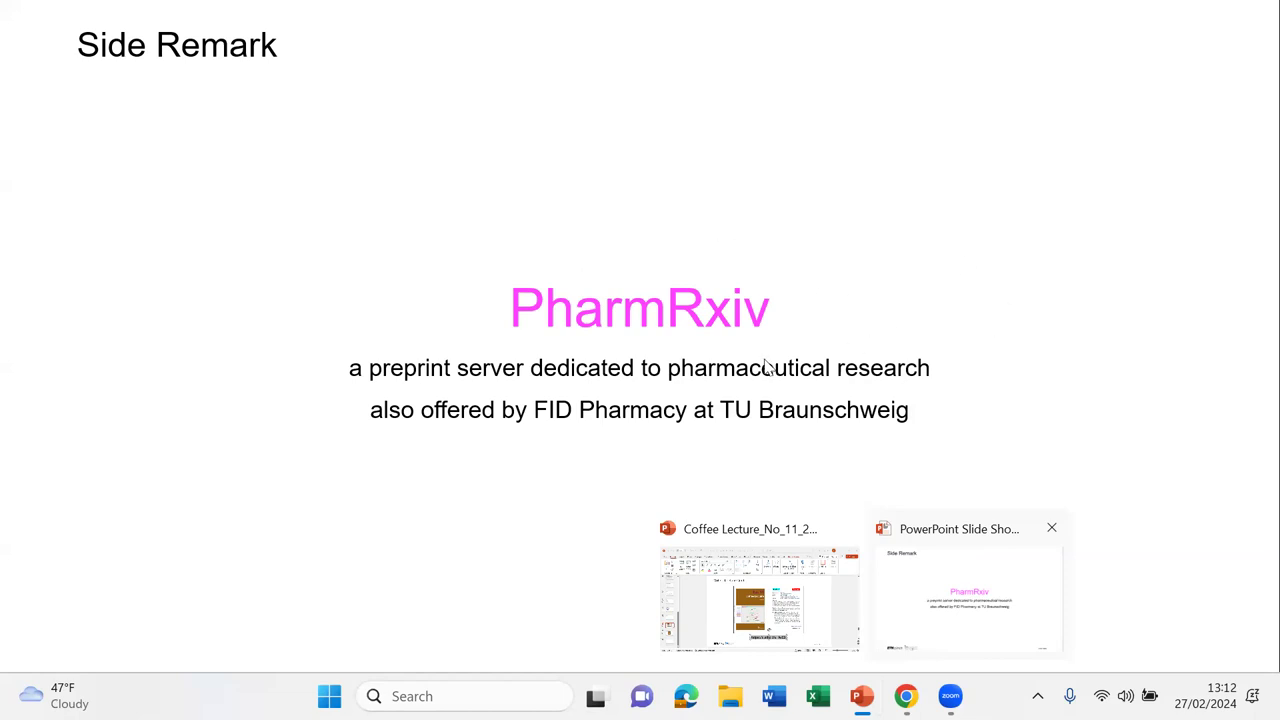
mouse_move(800, 340)
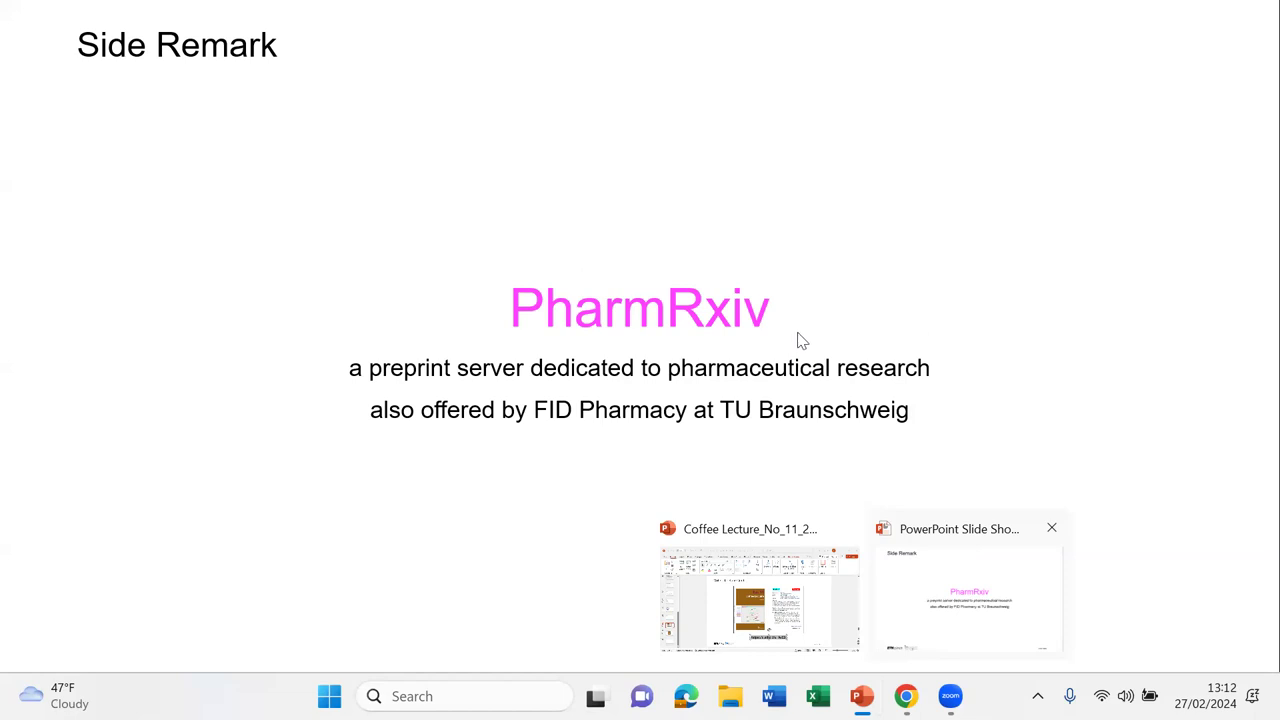
mouse_move(815, 327)
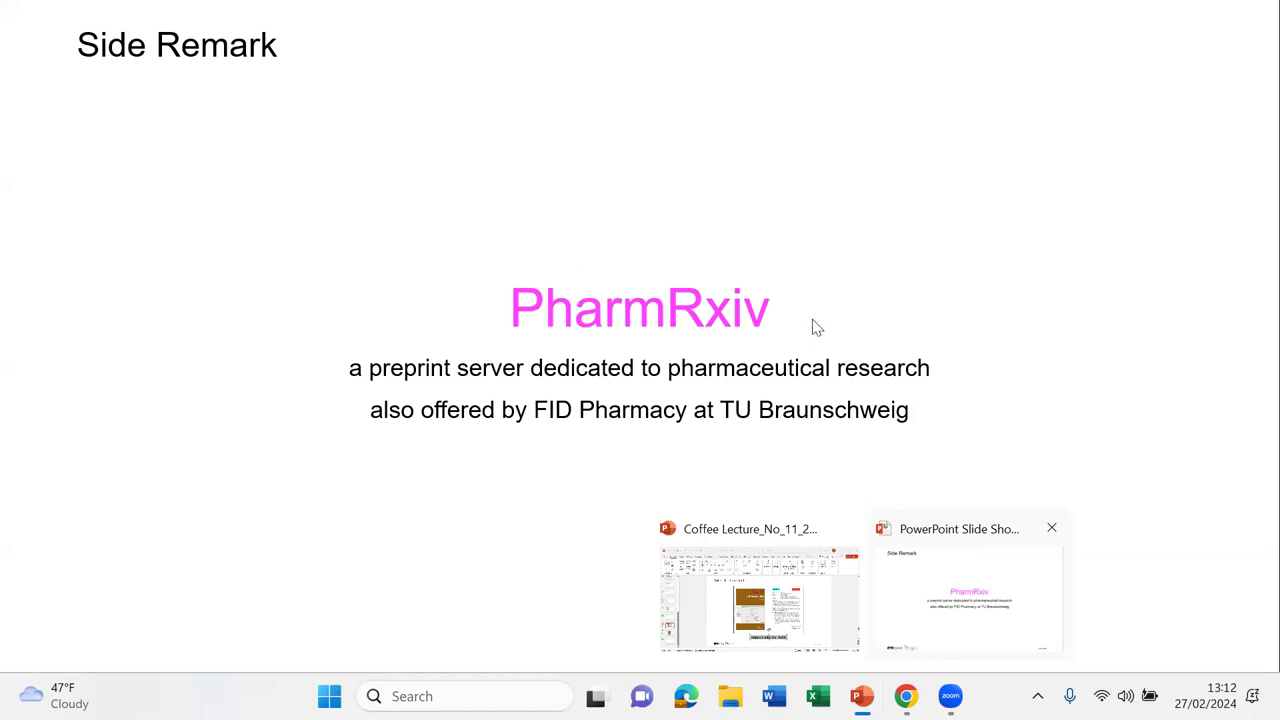
mouse_move(799, 313)
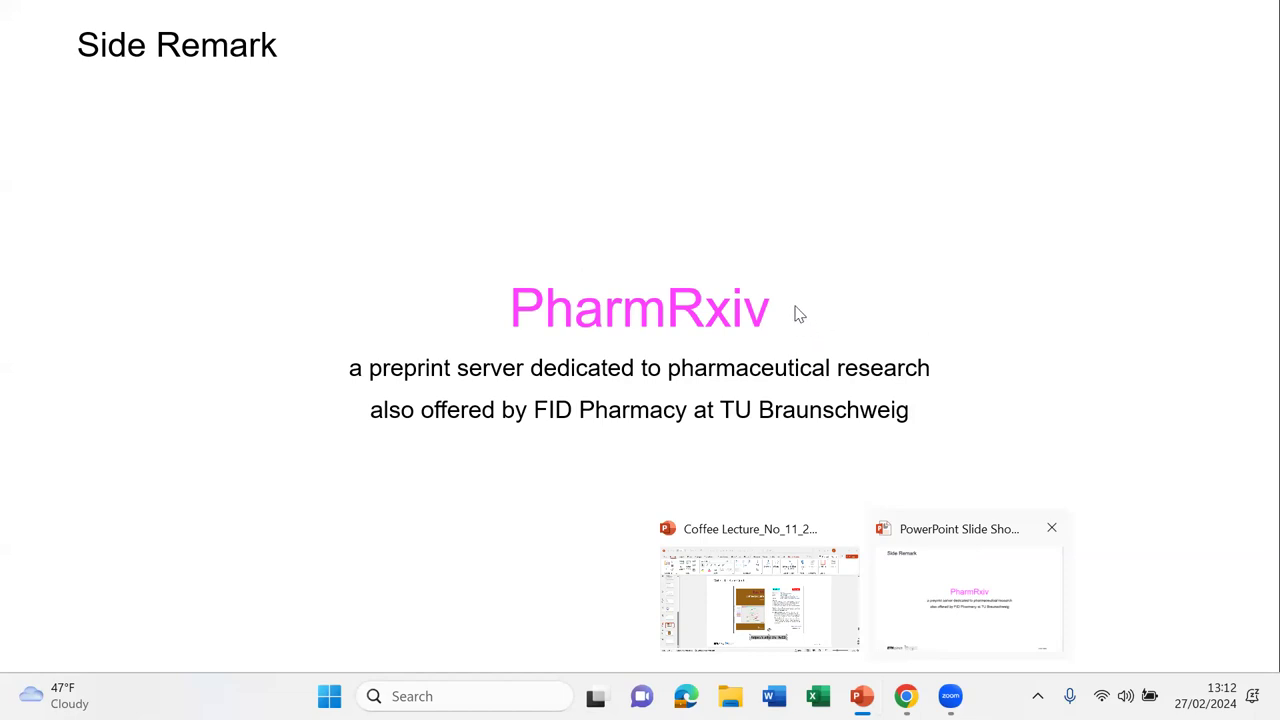
mouse_move(872, 318)
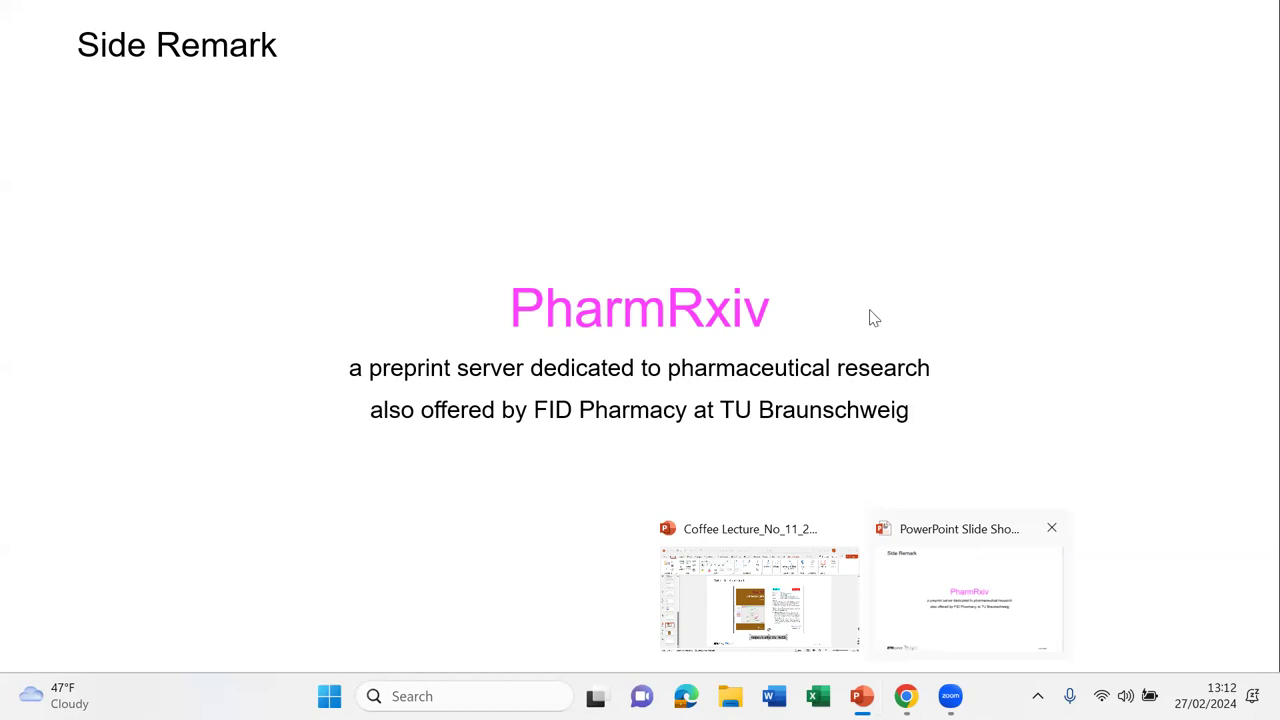
mouse_move(805, 373)
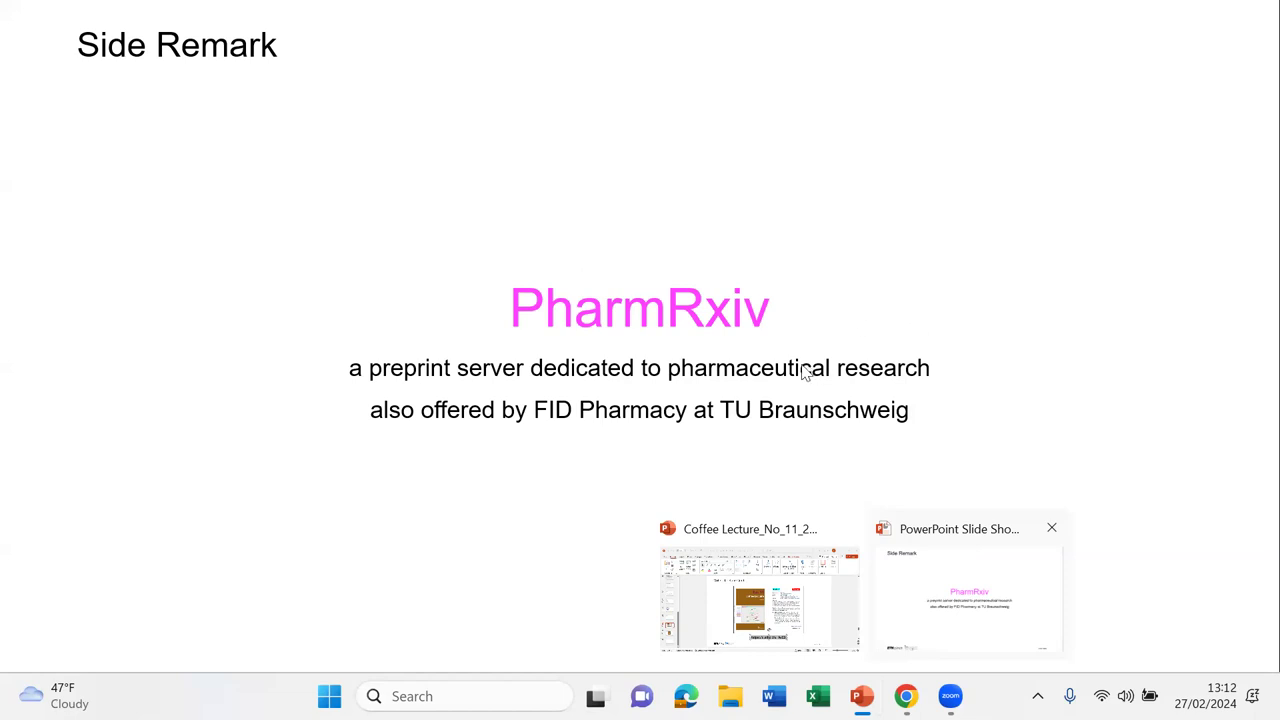
mouse_move(836, 337)
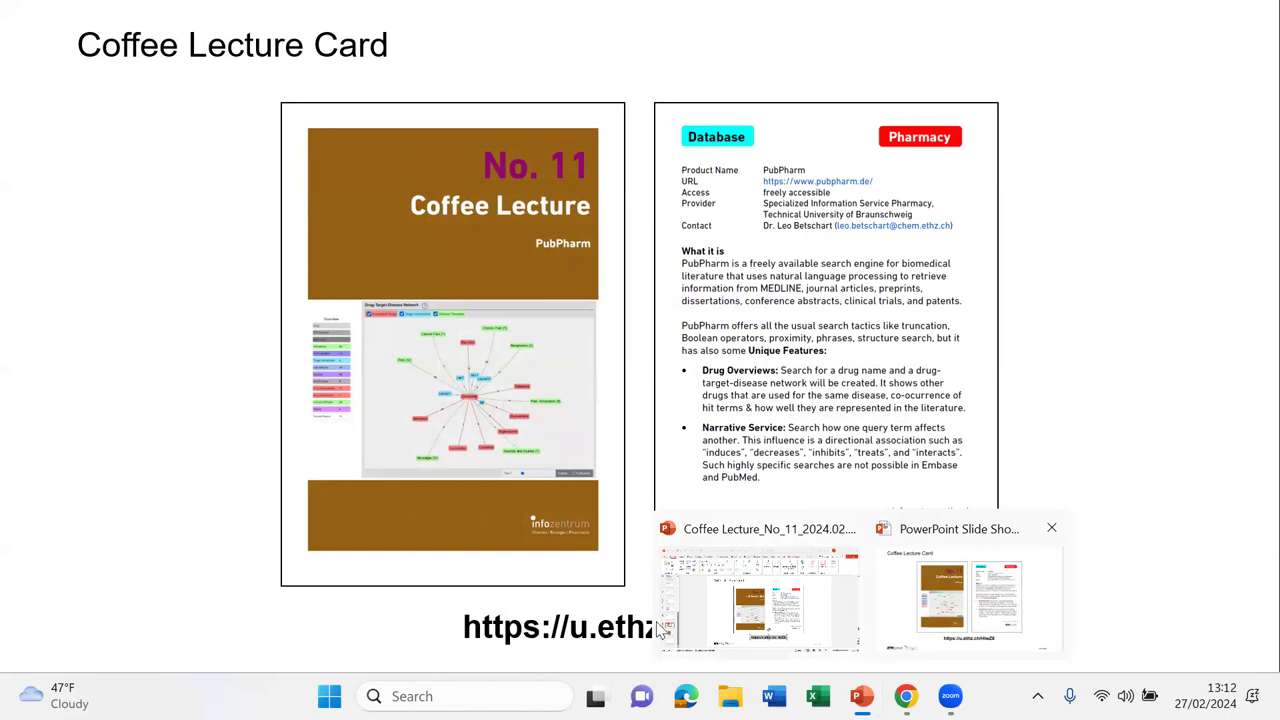
mouse_move(1052, 528)
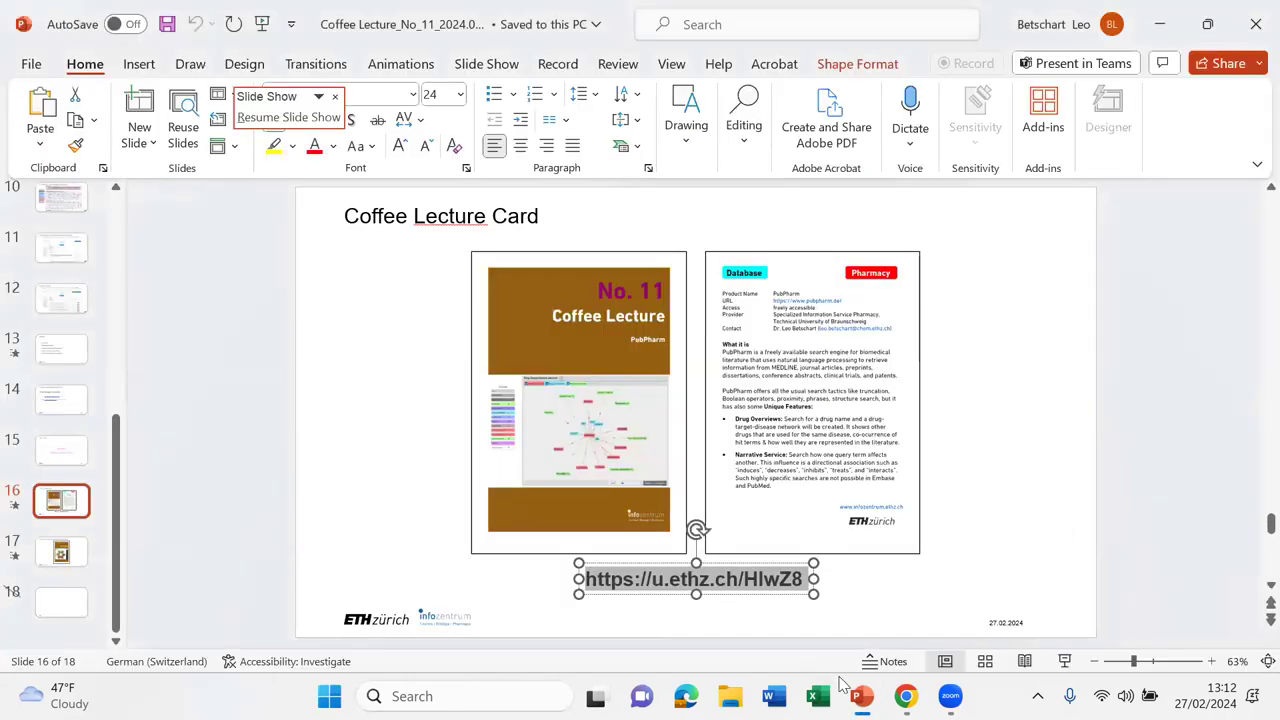
mouse_move(860, 696)
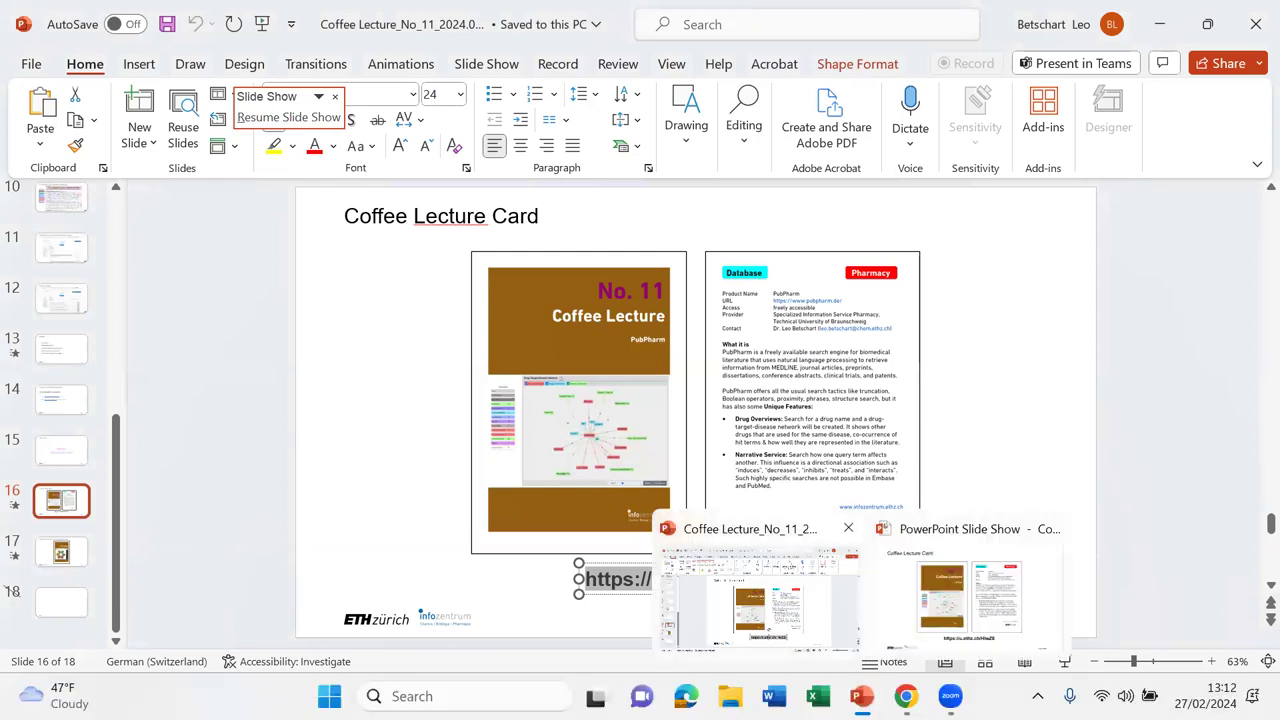
mouse_move(539, 598)
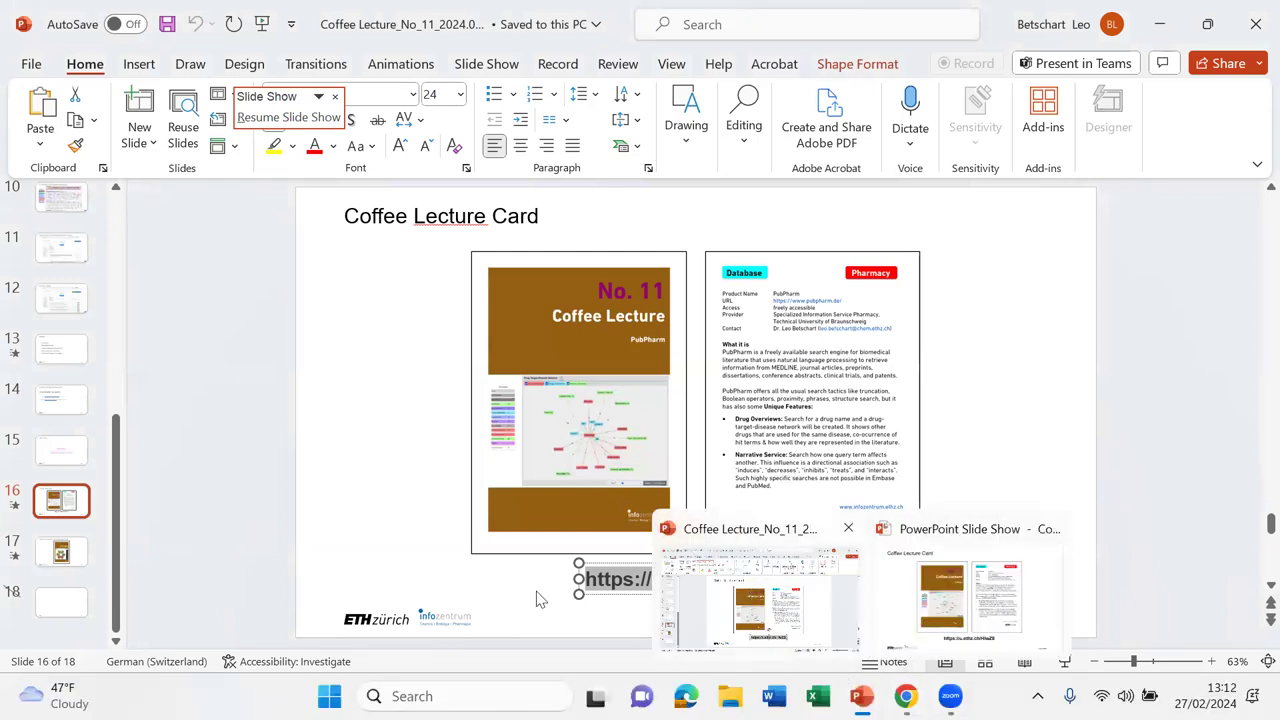
click(547, 595)
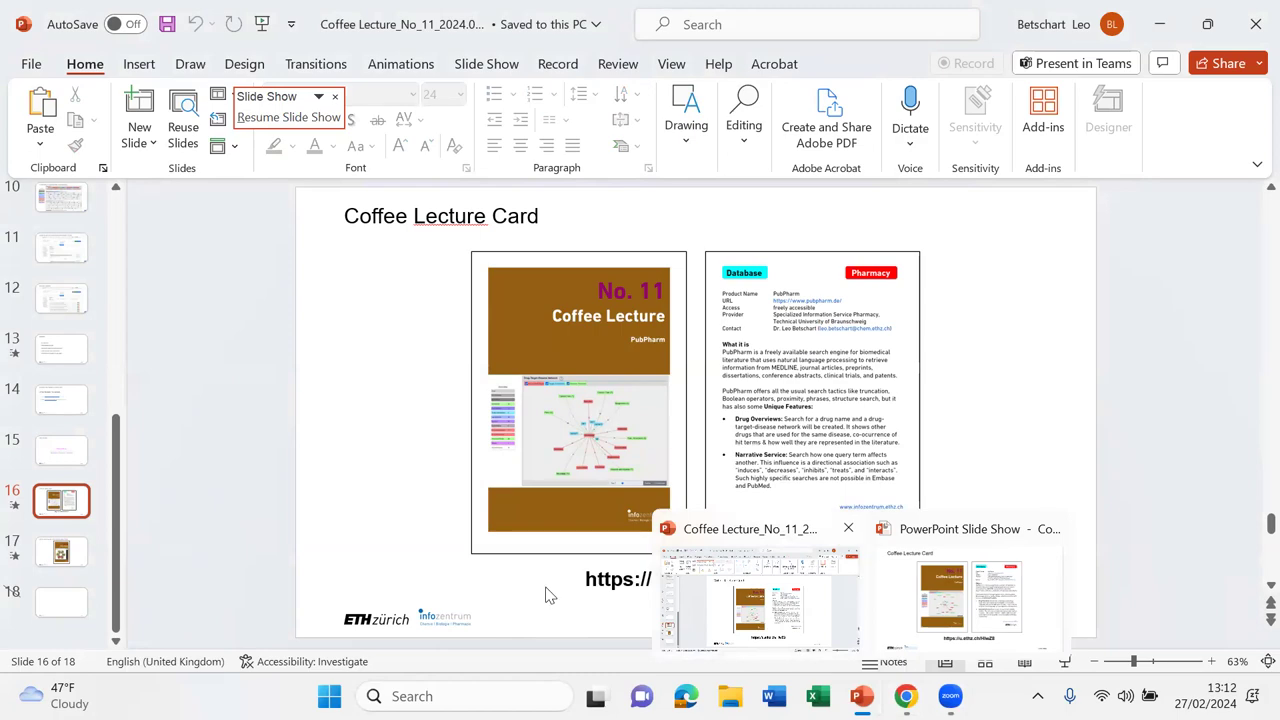
key(alt+tab)
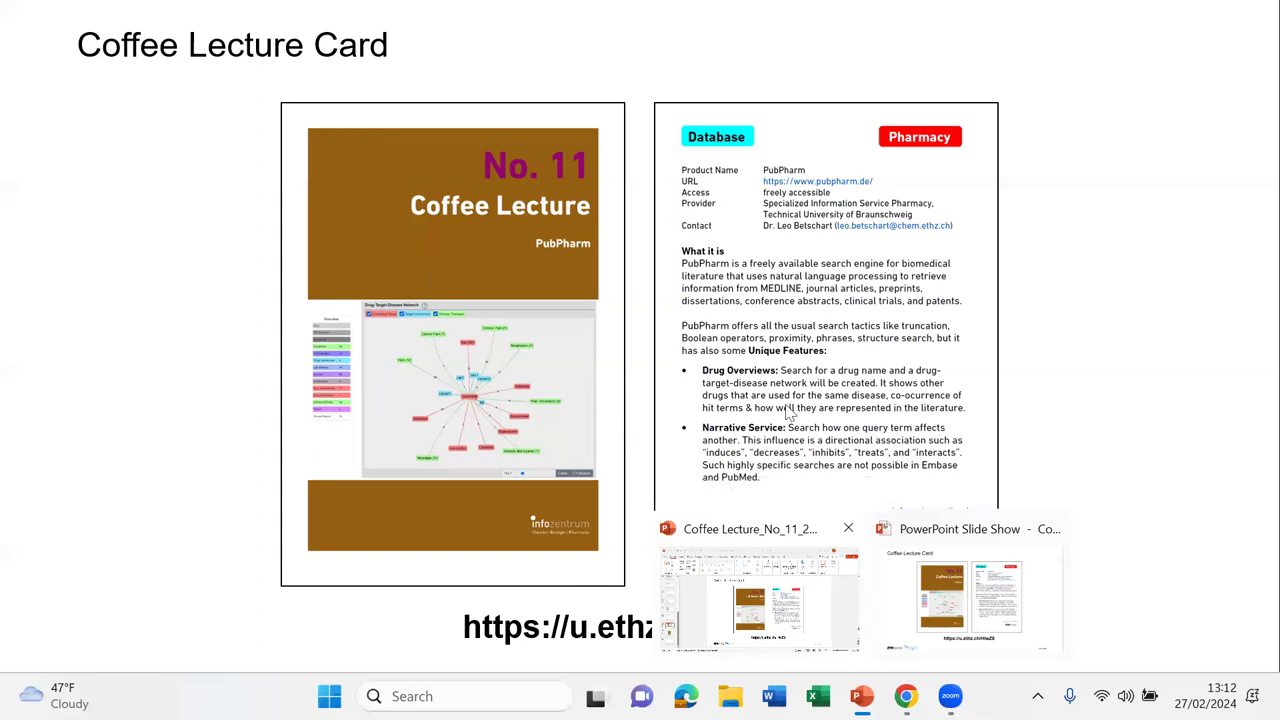
mouse_move(978, 302)
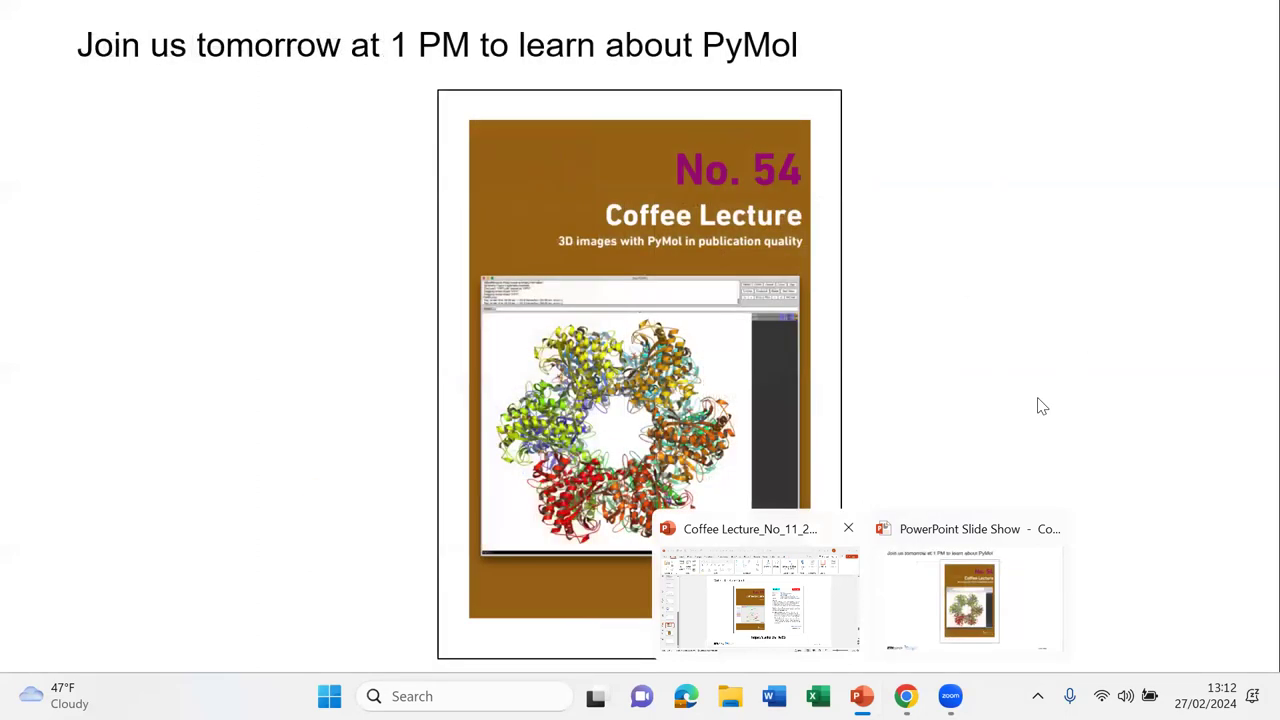
mouse_move(1049, 355)
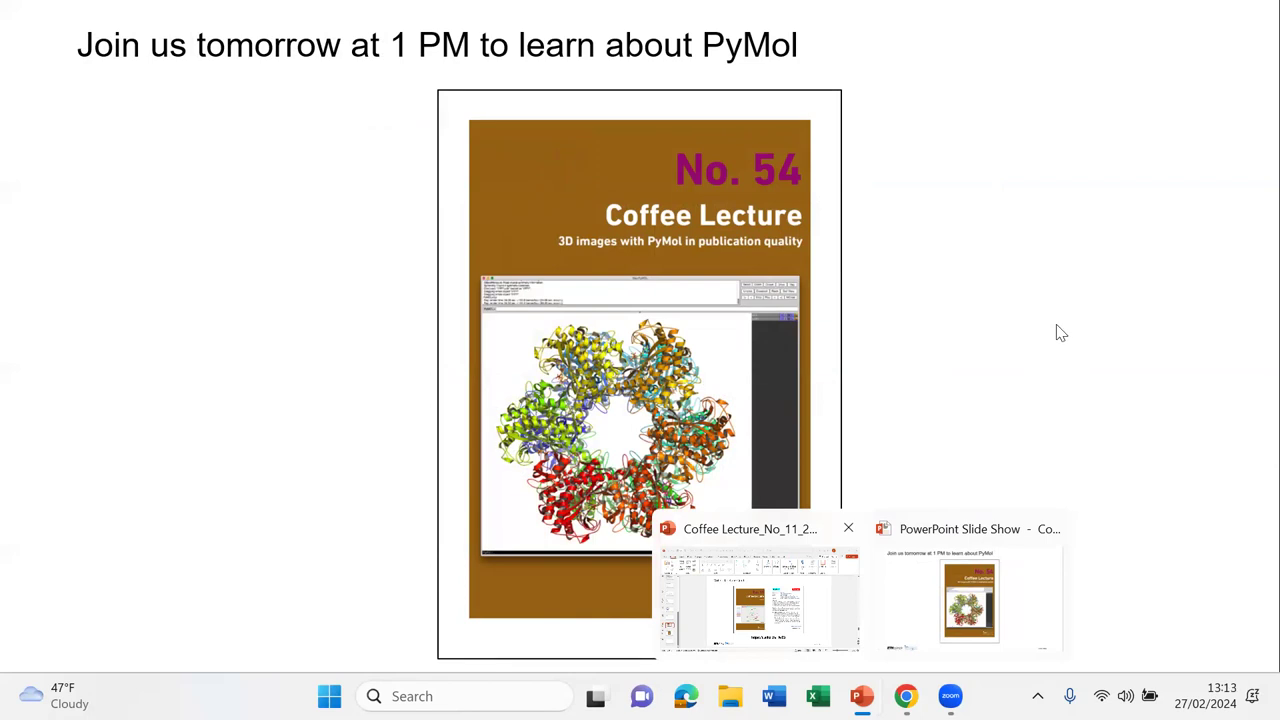
mouse_move(918, 303)
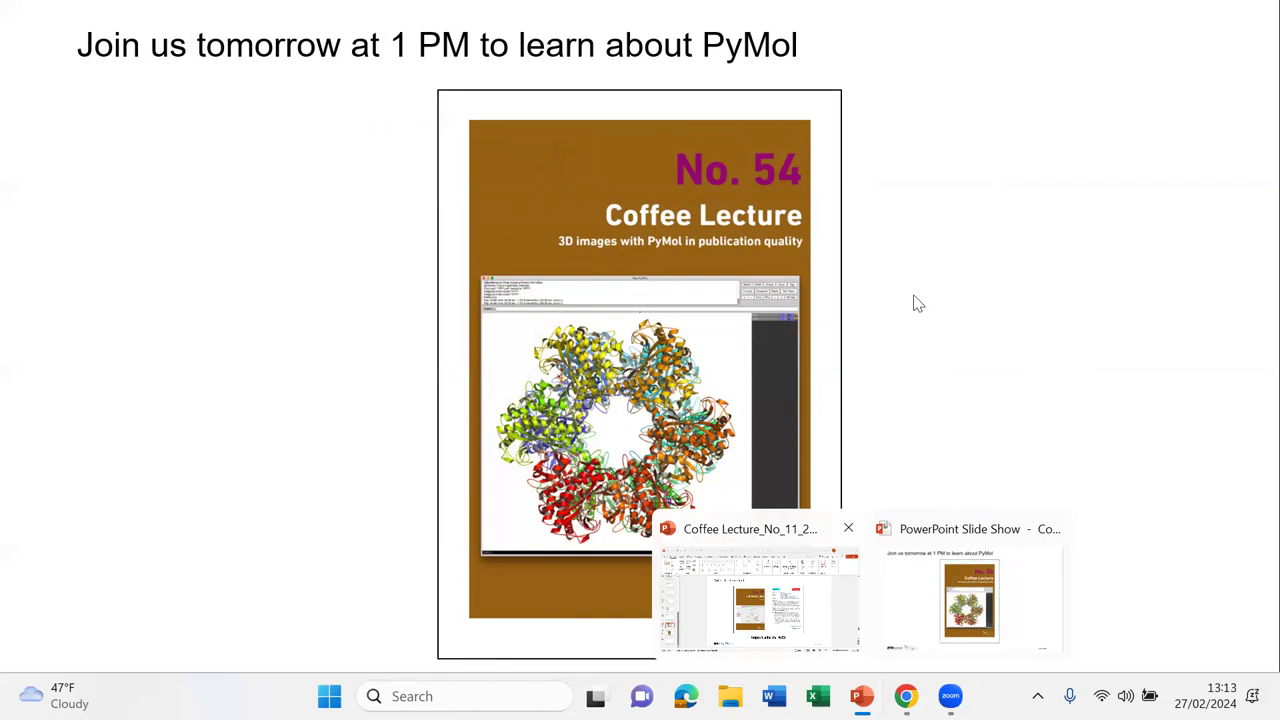
mouse_move(932, 293)
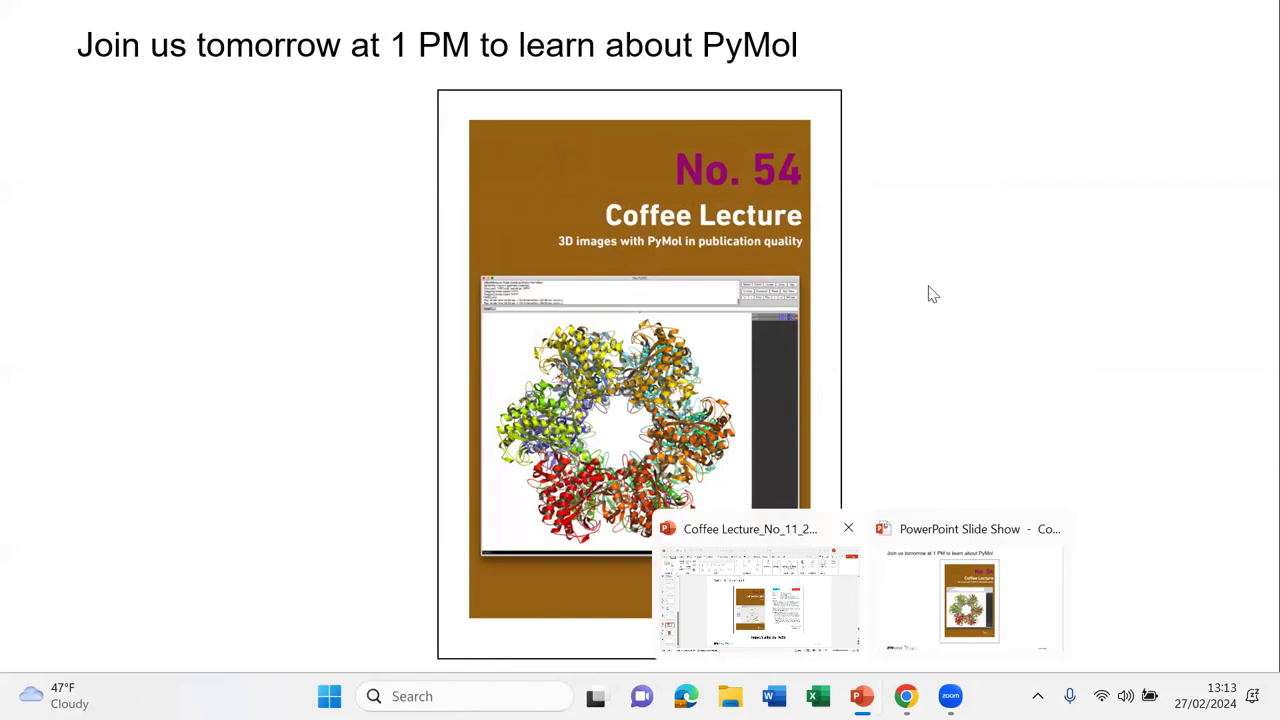
mouse_move(895, 350)
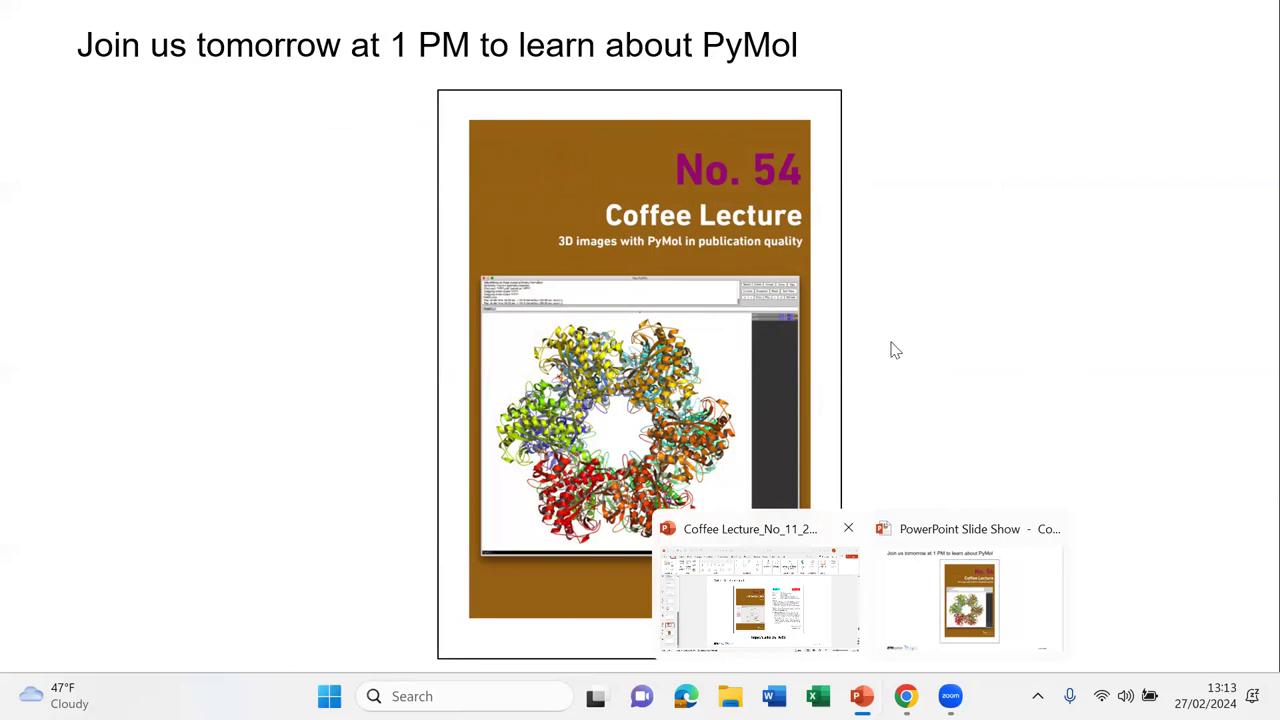
mouse_move(1007, 425)
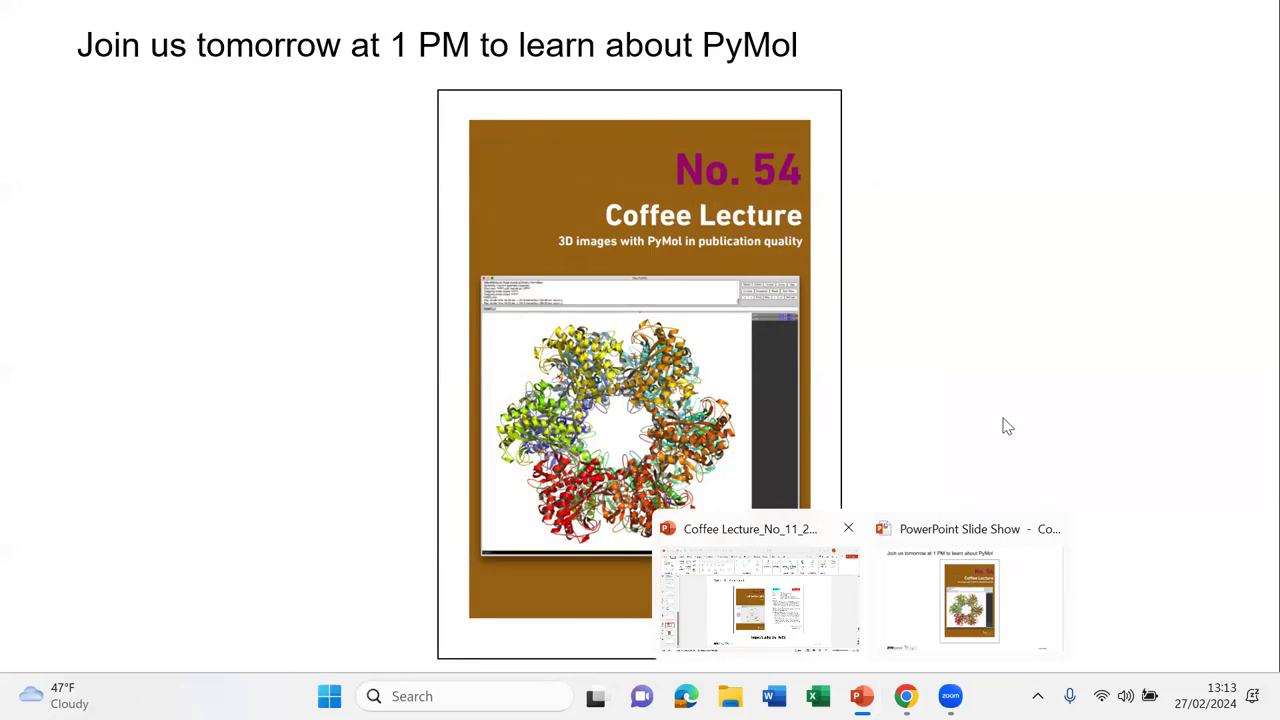